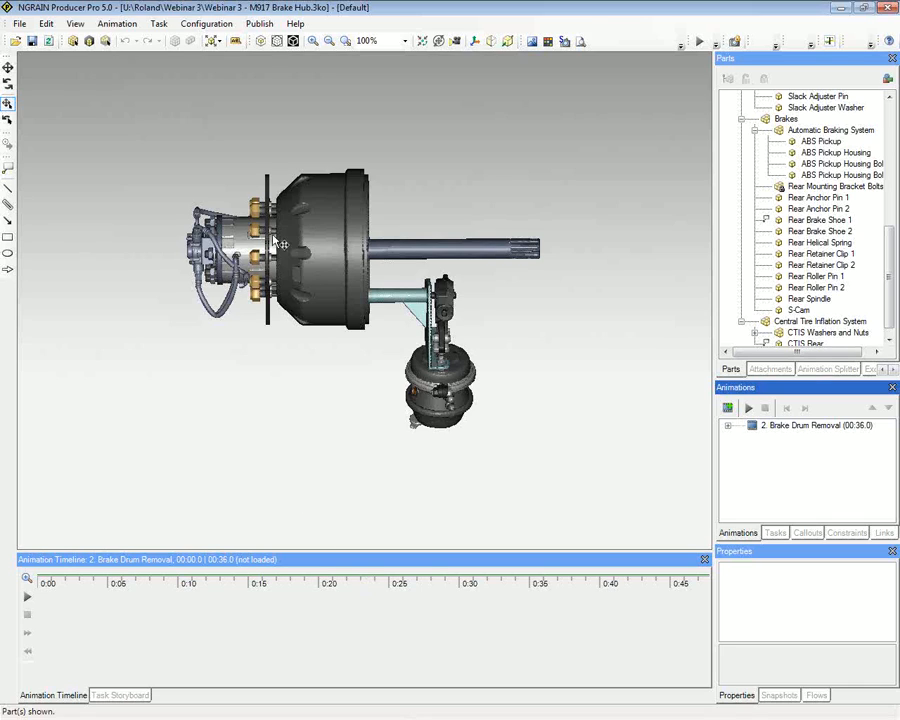
mouse_move(162, 152)
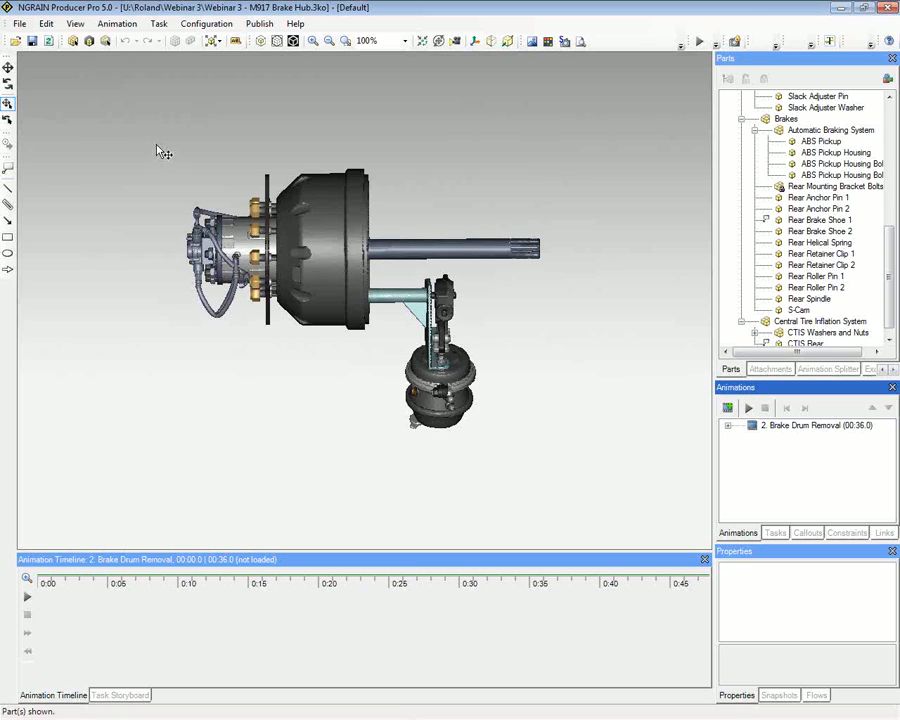
mouse_move(147, 224)
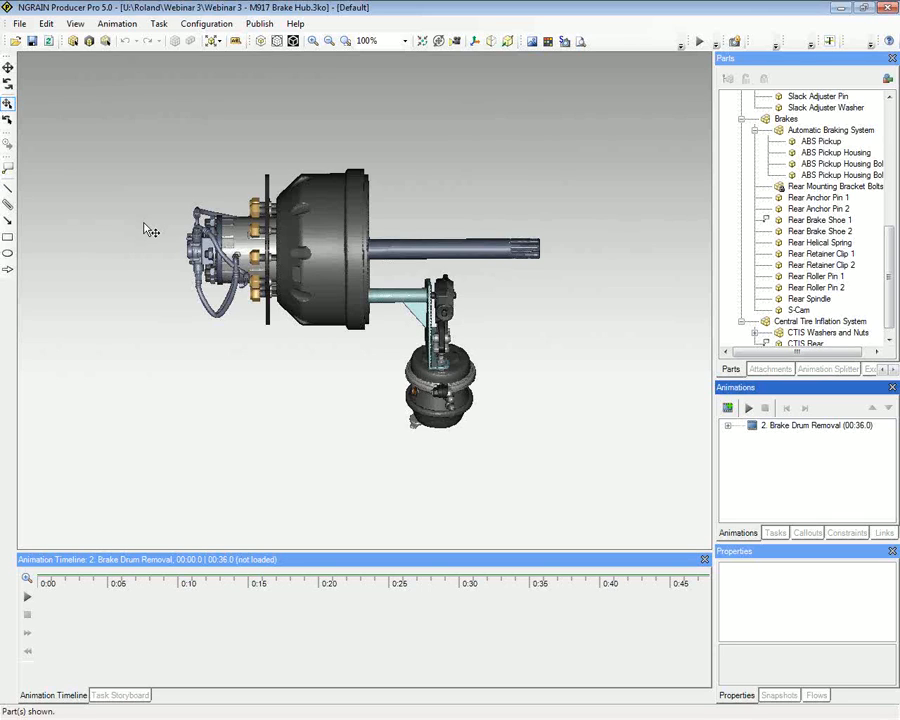
mouse_move(156, 272)
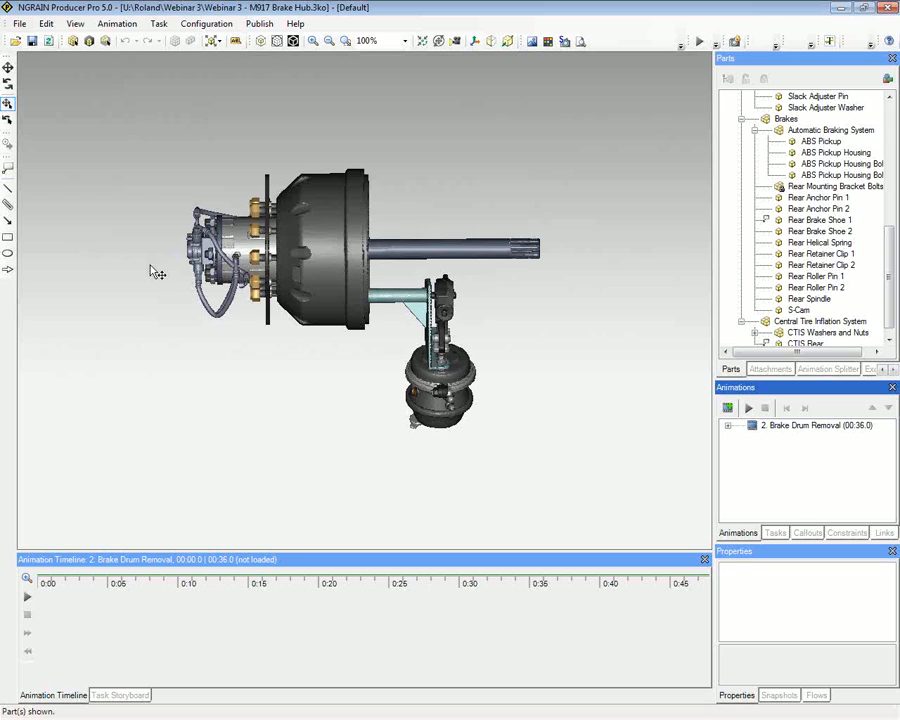
mouse_move(148, 283)
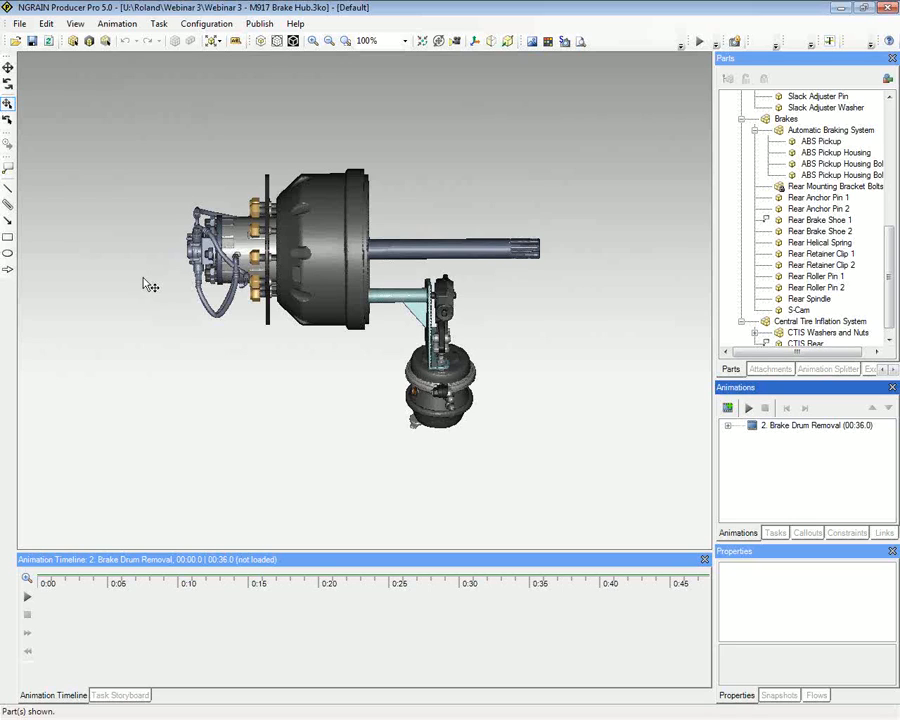
mouse_move(57, 128)
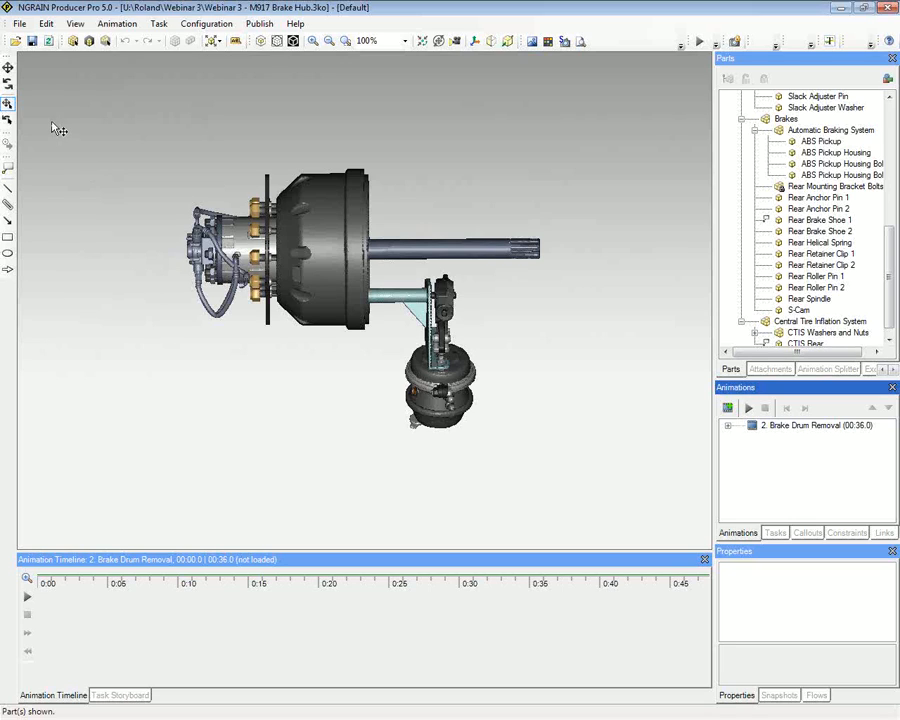
mouse_move(15, 142)
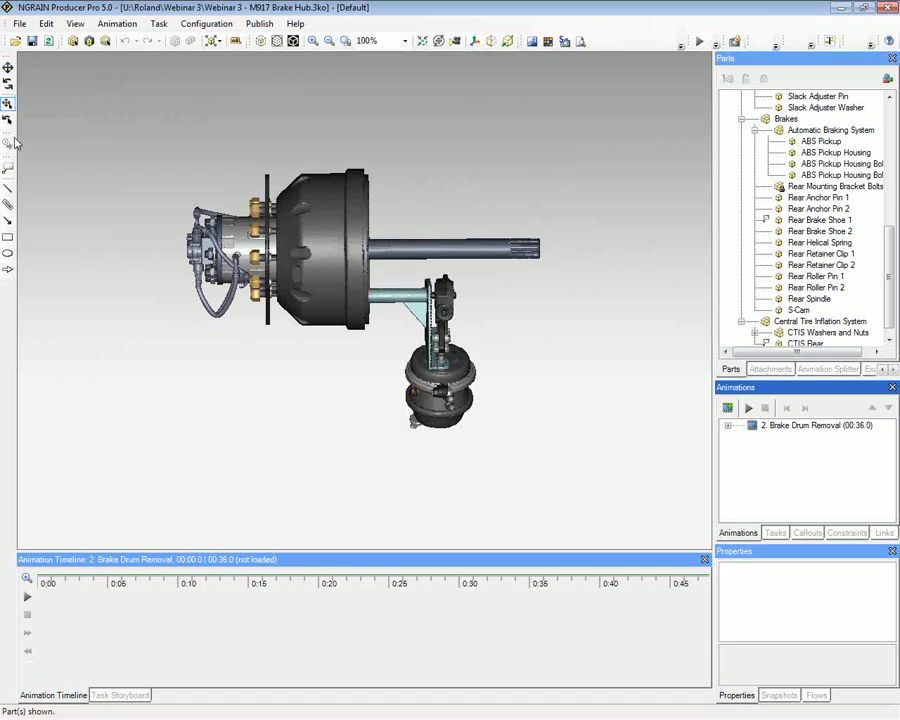
mouse_move(195, 50)
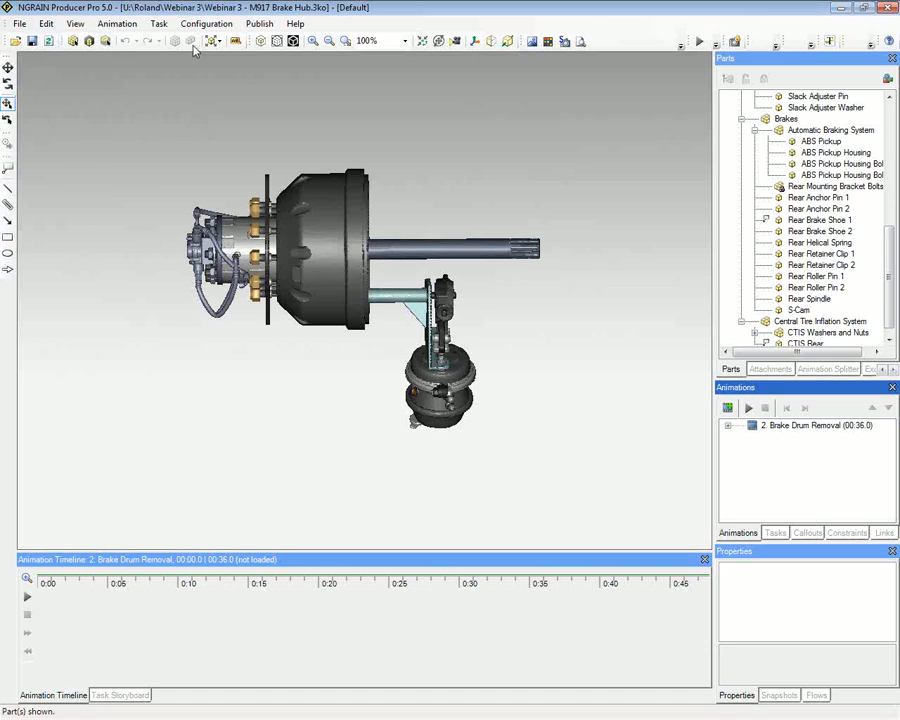
mouse_move(184, 66)
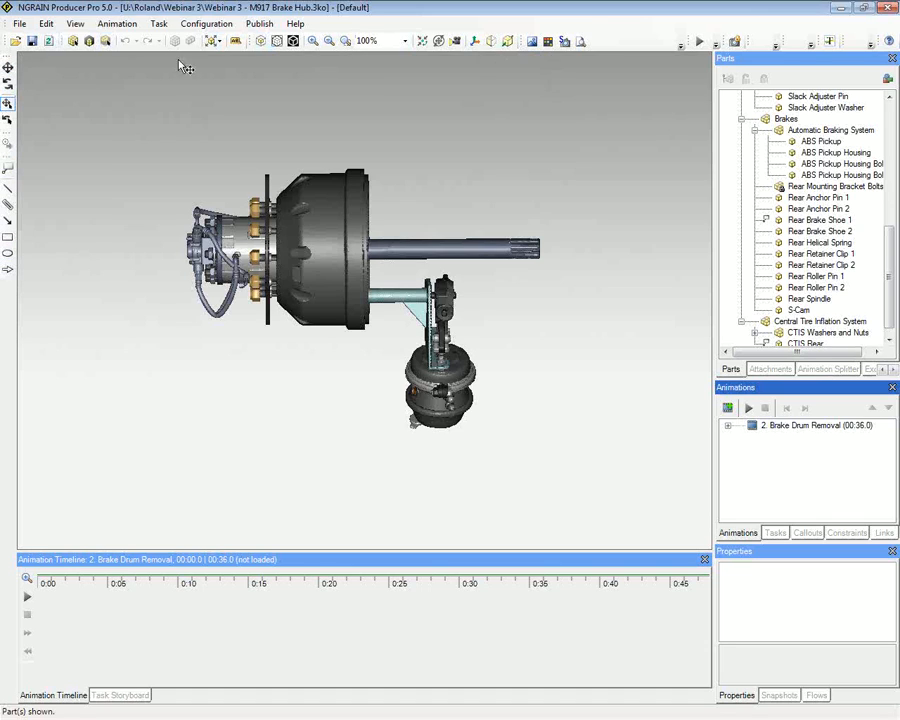
mouse_move(98, 167)
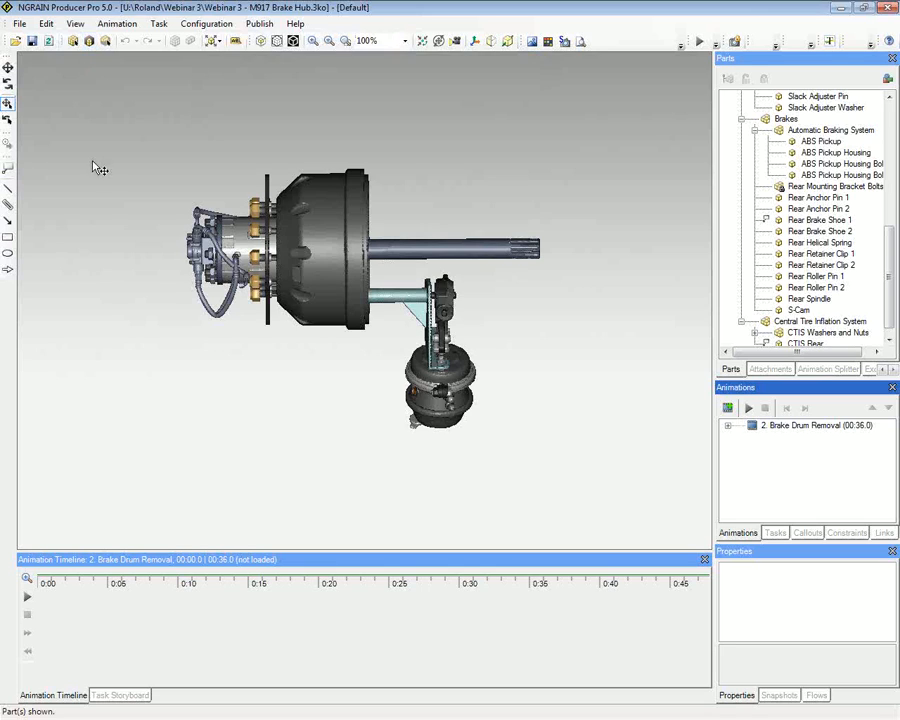
mouse_move(90, 273)
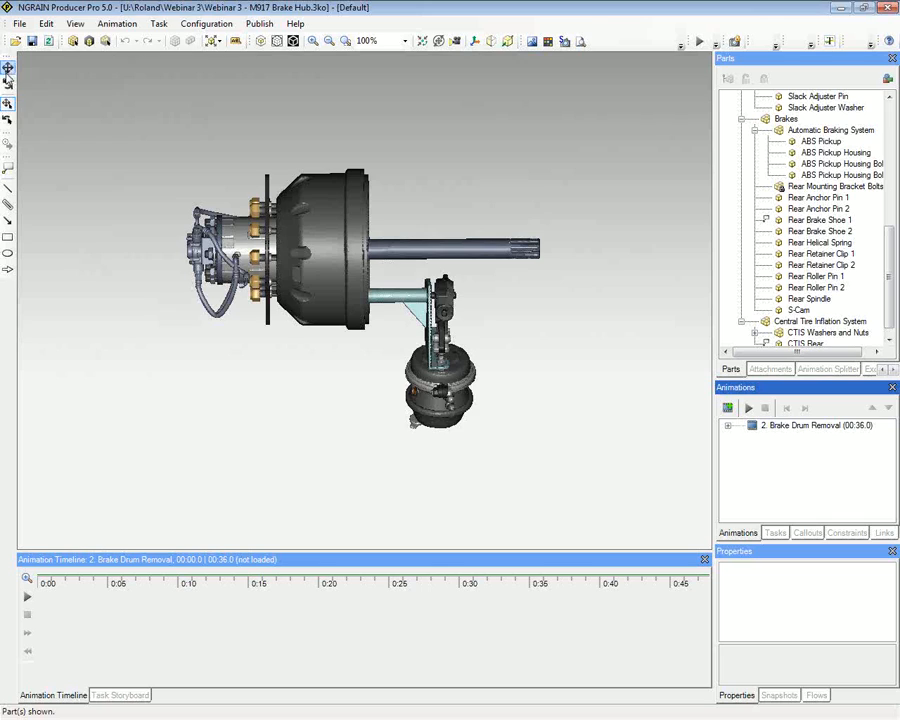
mouse_move(9, 90)
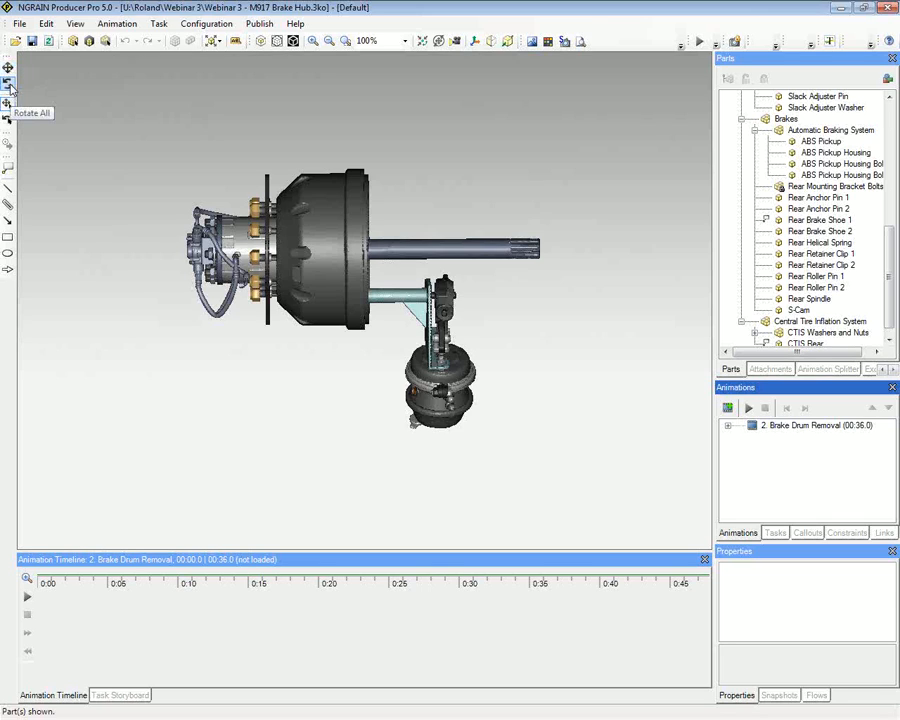
mouse_move(8, 128)
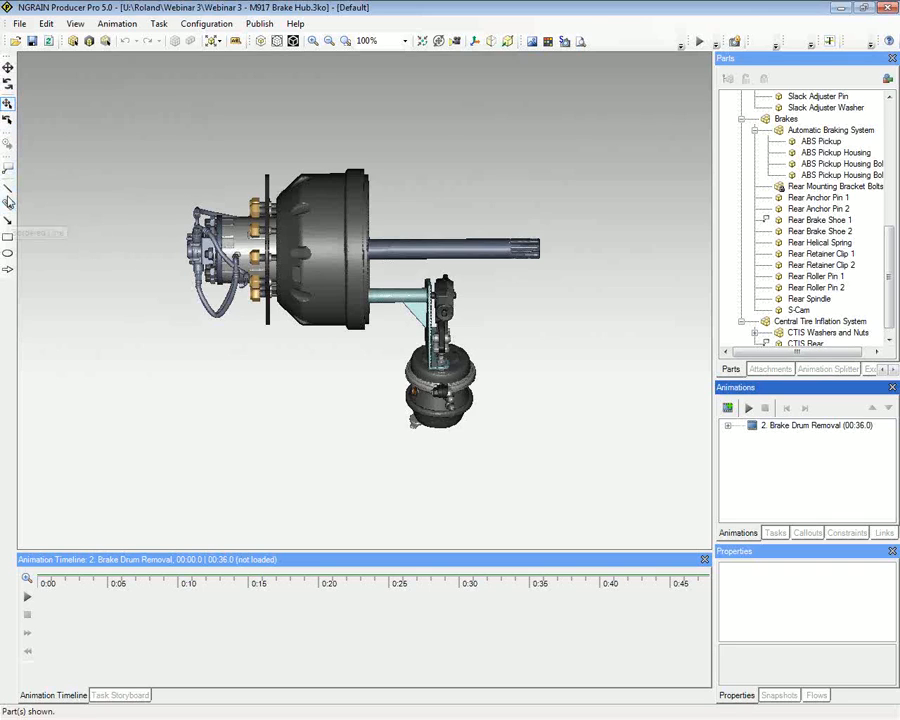
mouse_move(8, 252)
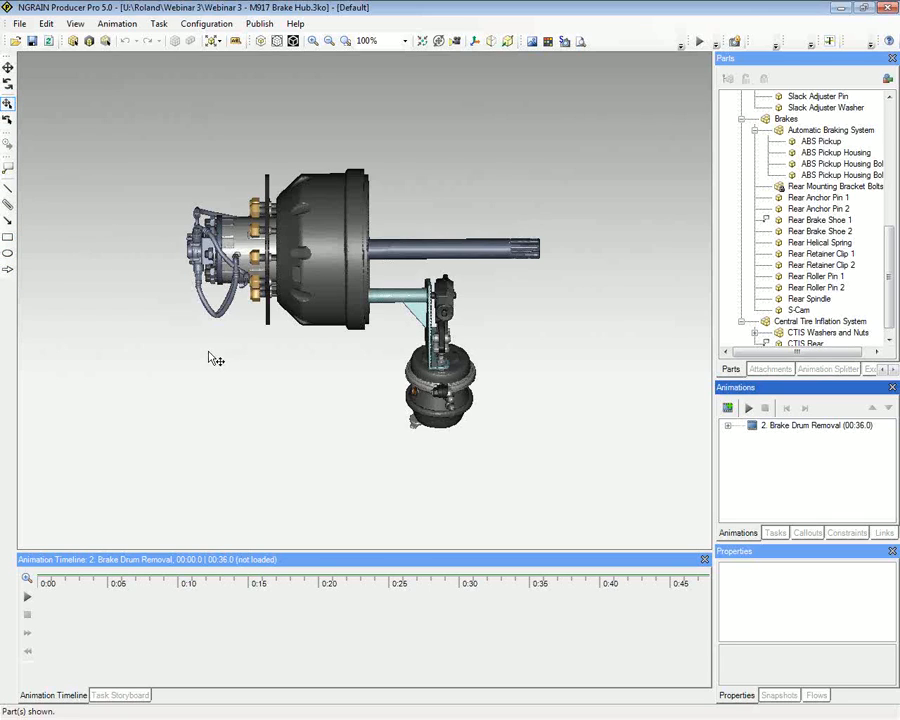
mouse_move(217, 306)
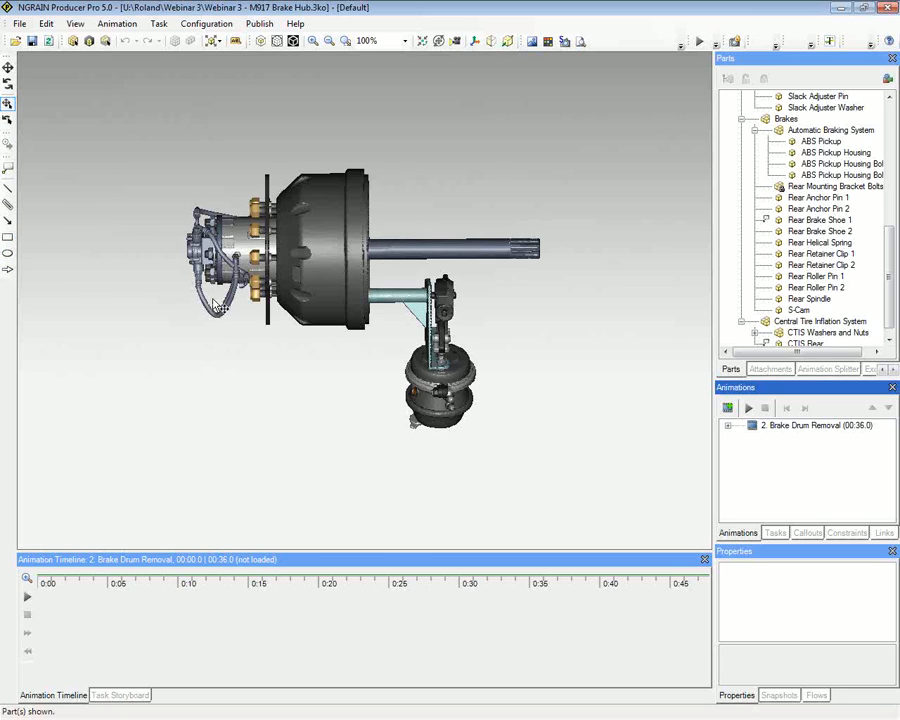
mouse_move(280, 318)
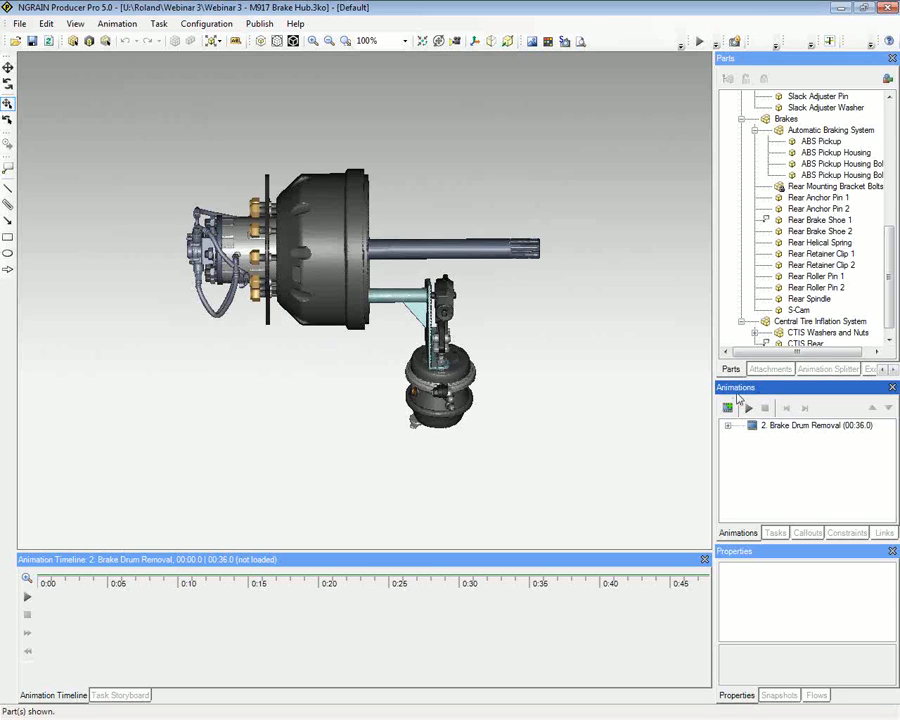
mouse_move(863, 357)
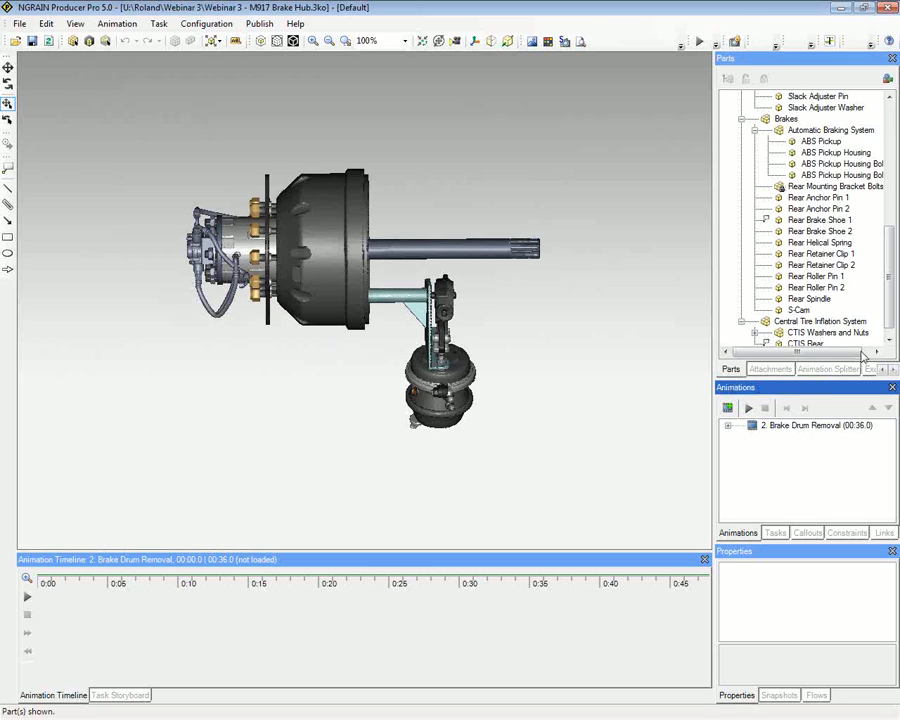
mouse_move(745, 393)
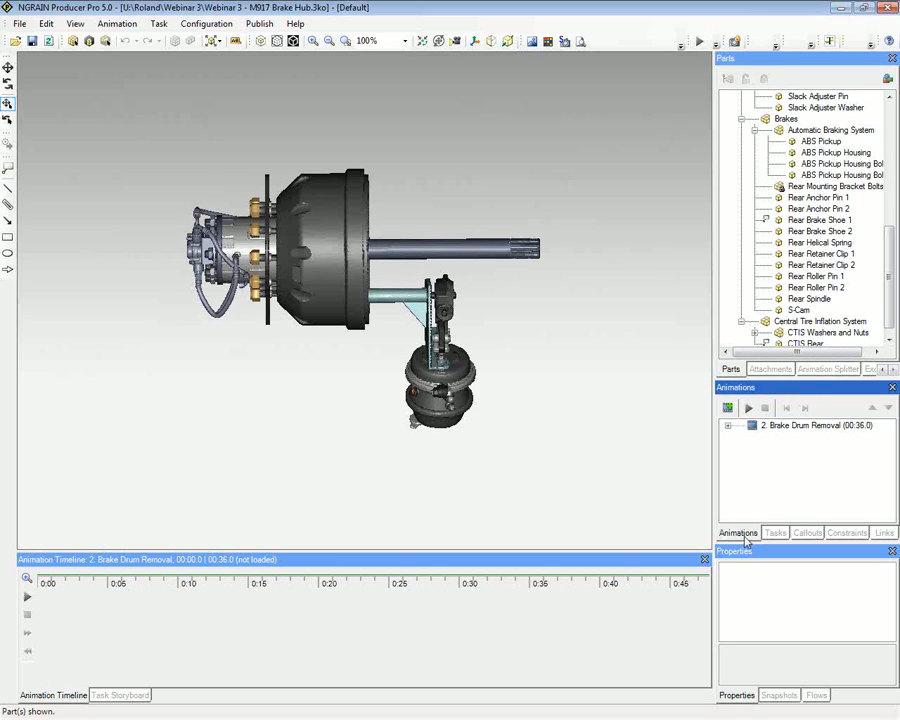
mouse_move(727, 407)
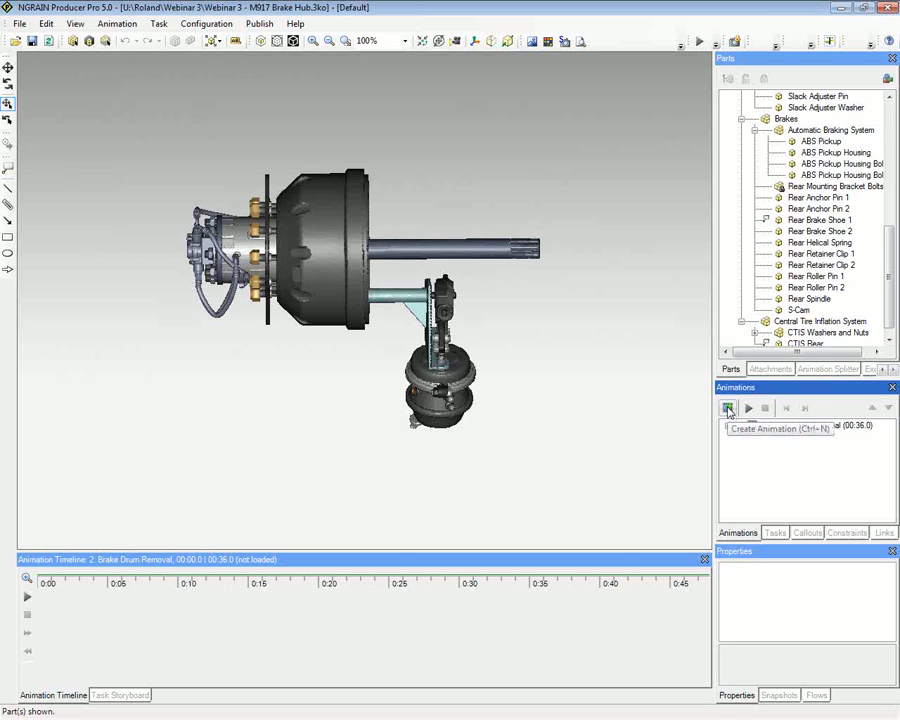
- Draw a callout and type the title 'Remove Brake Drum Procedure'
left_click(728, 407)
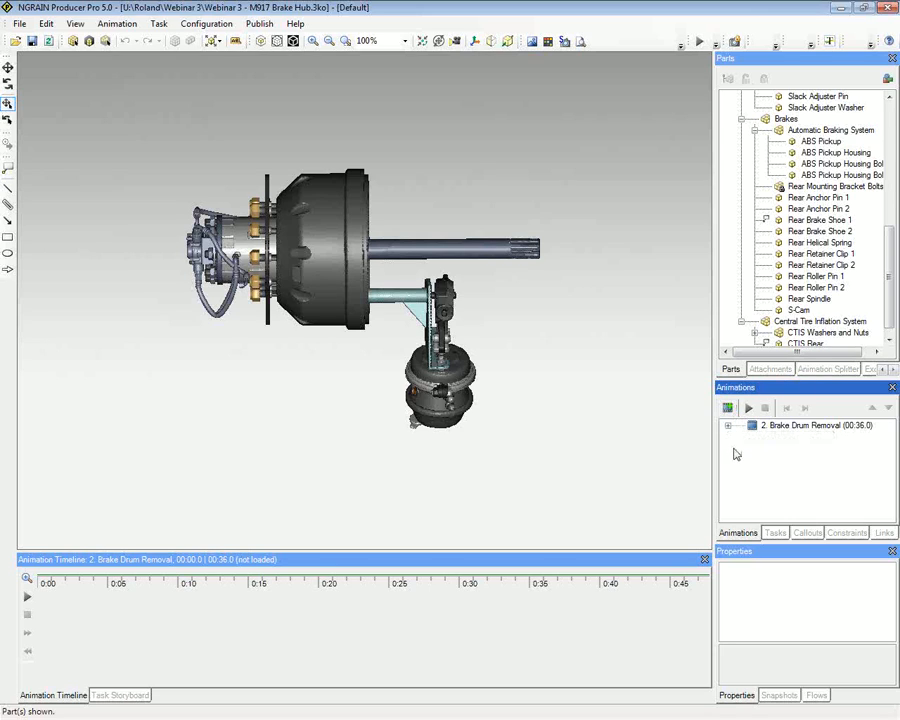
mouse_move(785, 477)
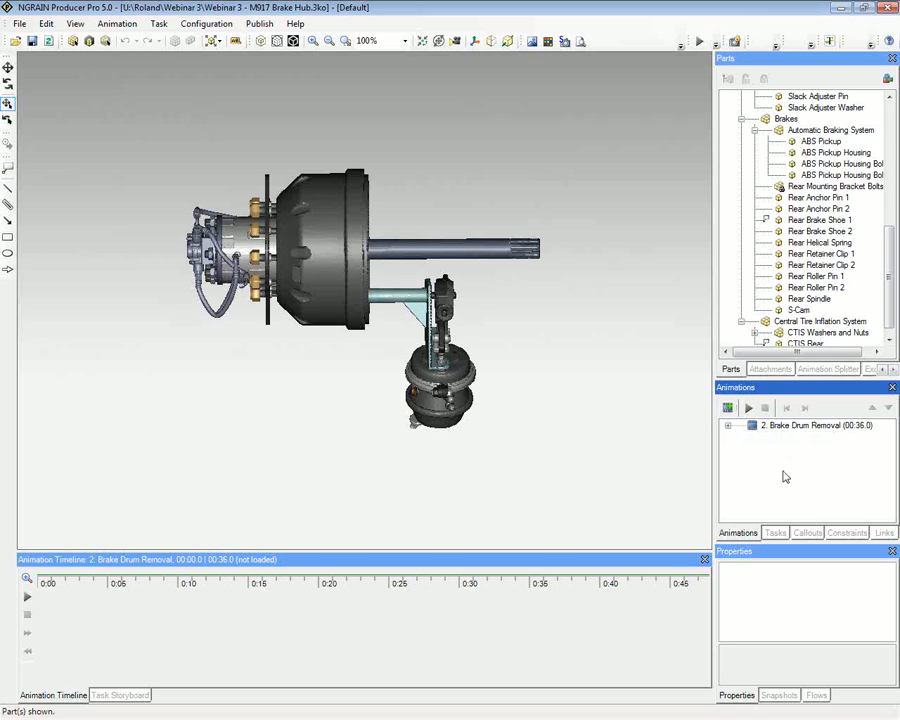
mouse_move(728, 409)
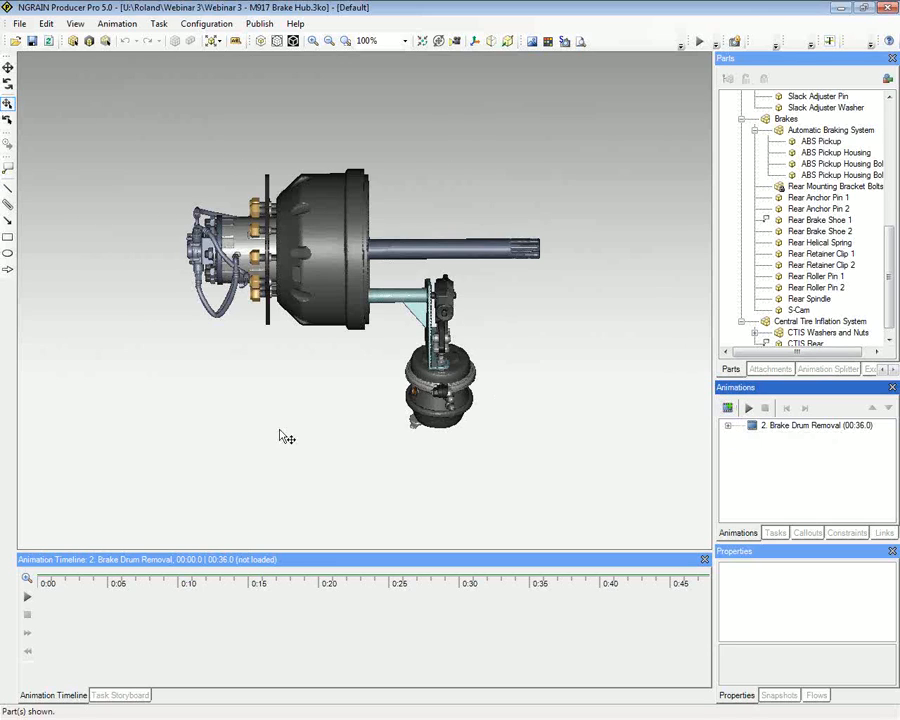
mouse_move(50, 570)
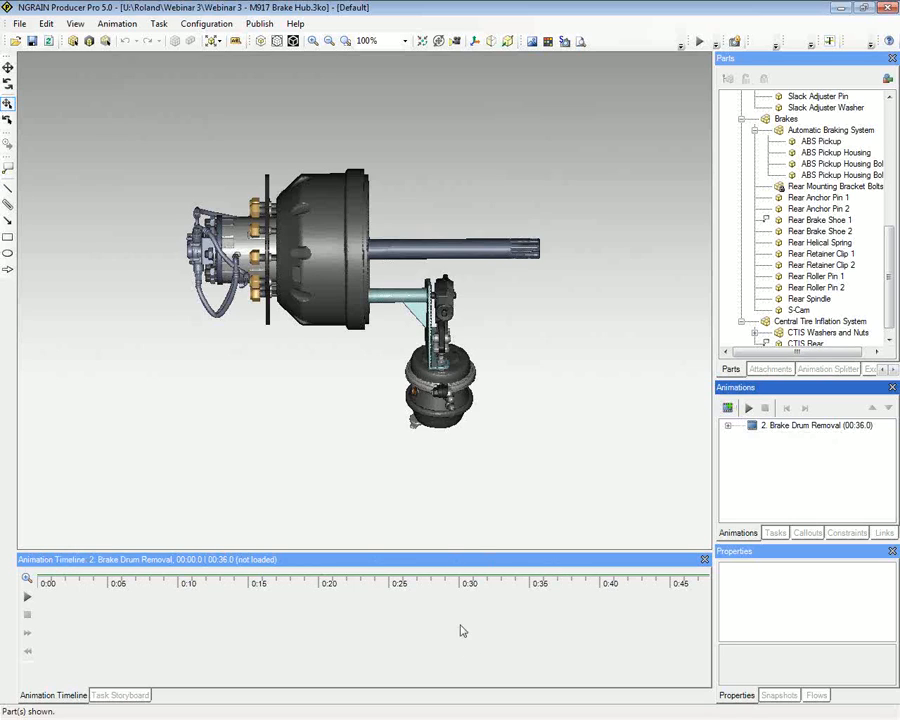
mouse_move(500, 288)
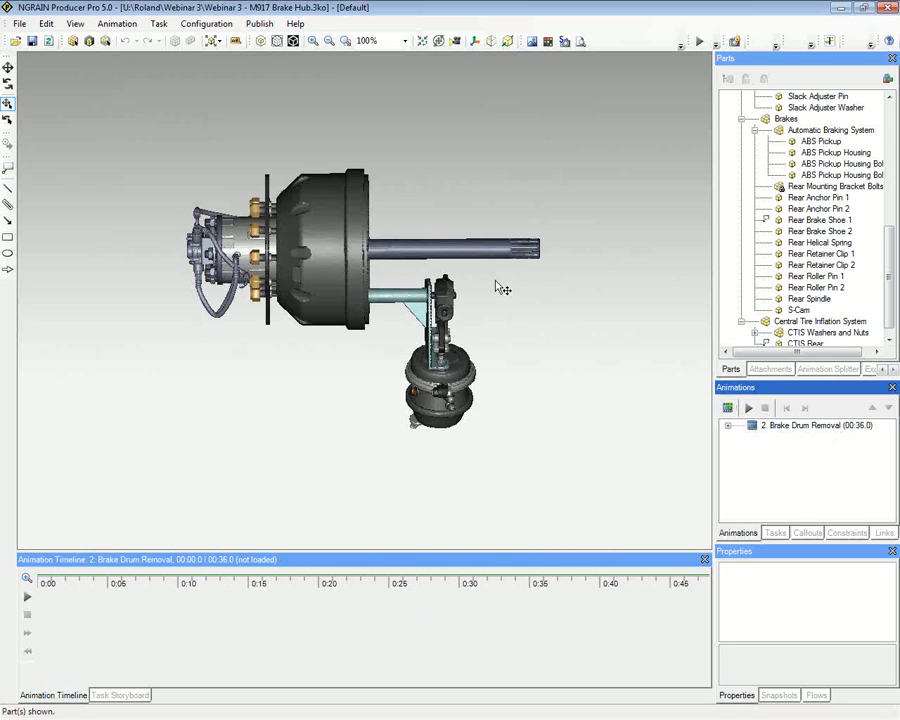
mouse_move(508, 303)
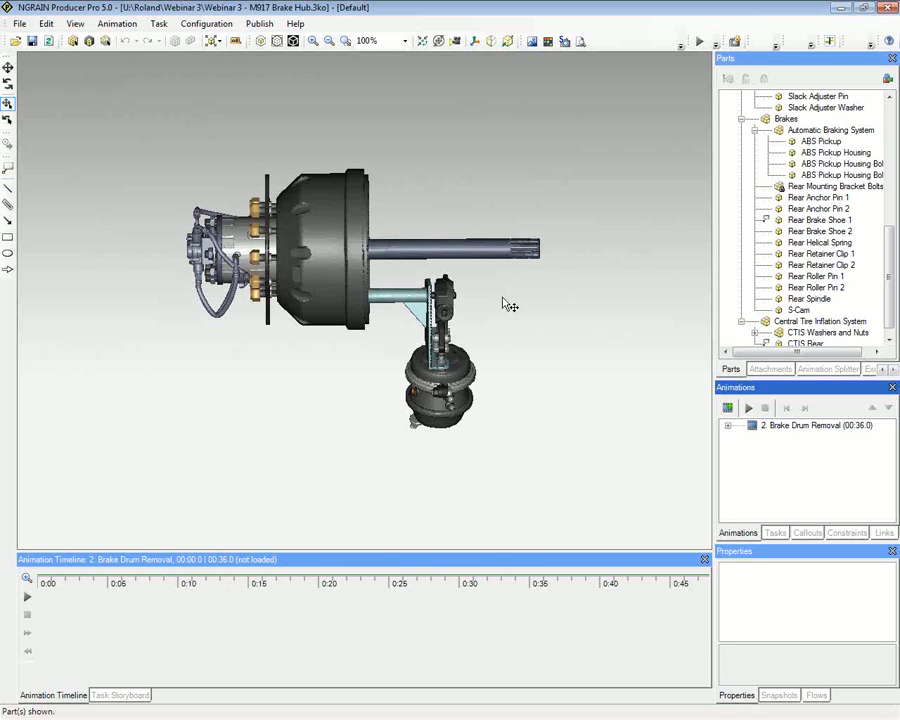
mouse_move(268, 205)
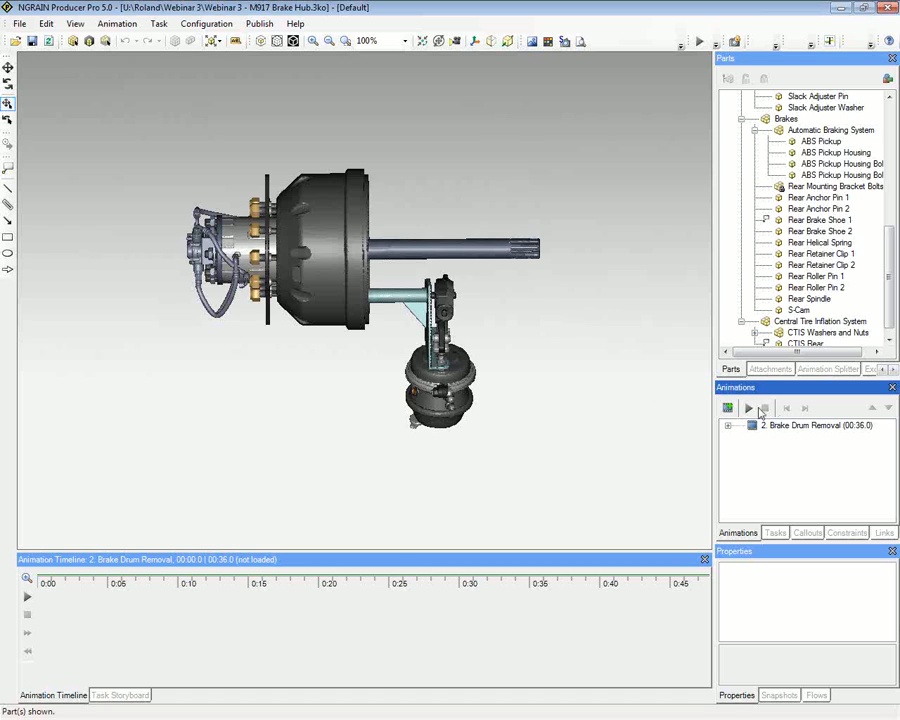
mouse_move(728, 408)
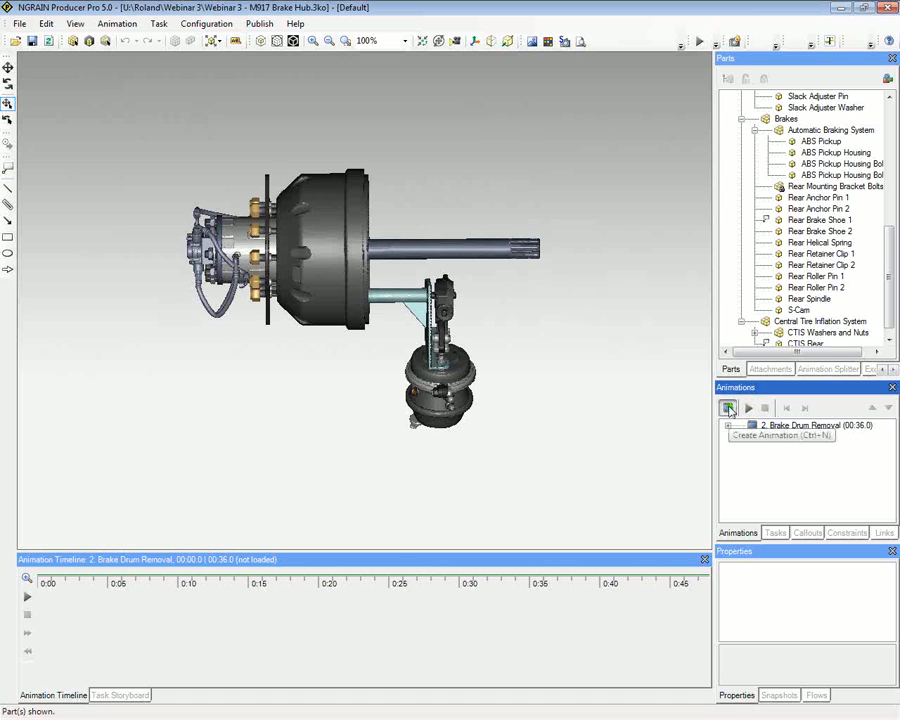
left_click(728, 408)
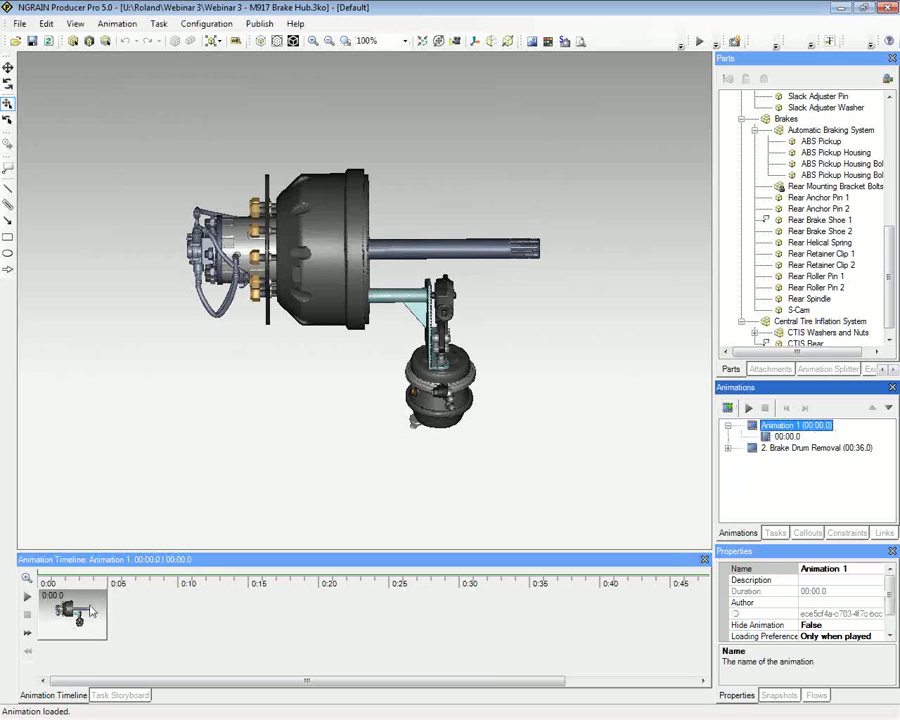
mouse_move(73, 638)
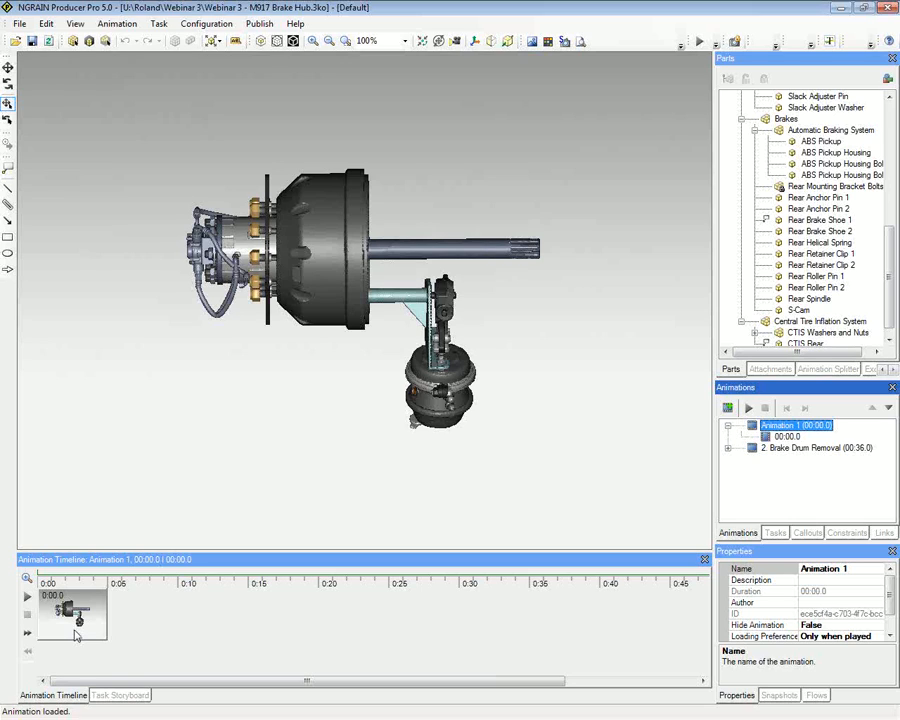
mouse_move(337, 343)
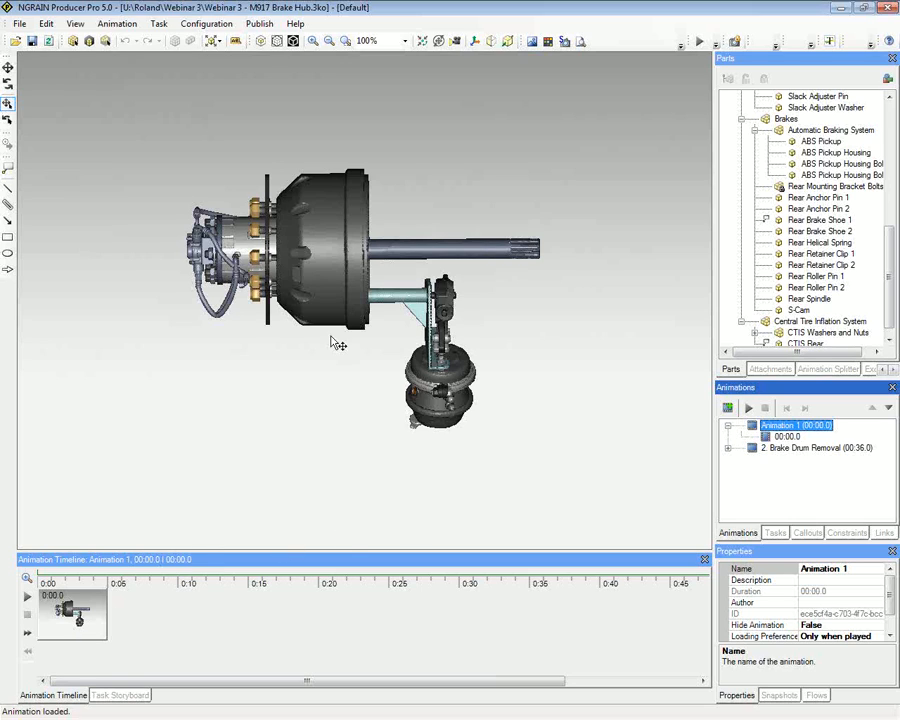
mouse_move(40, 152)
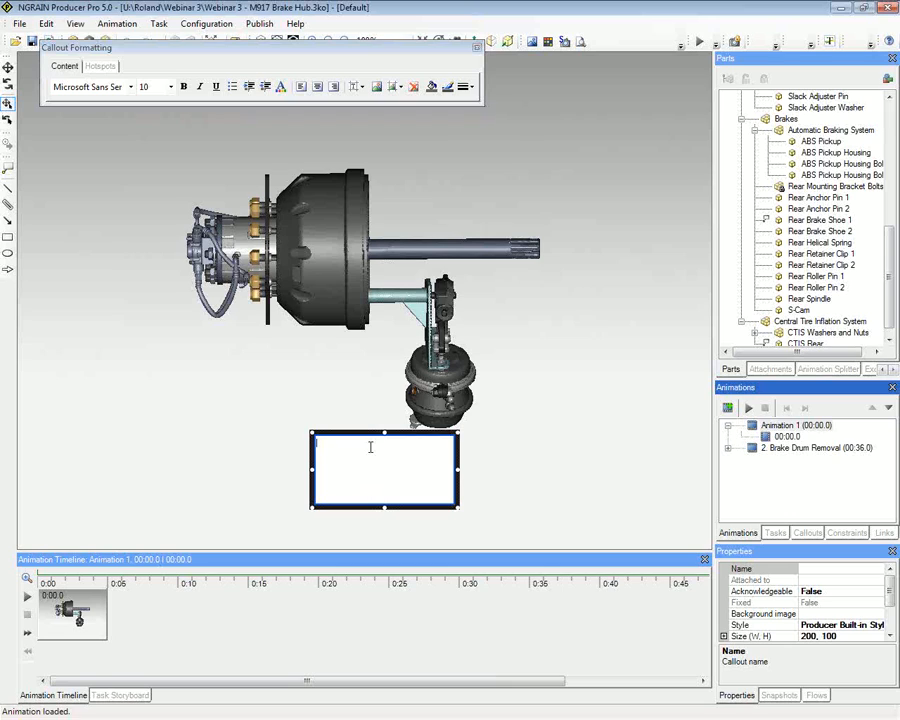
type("Remo")
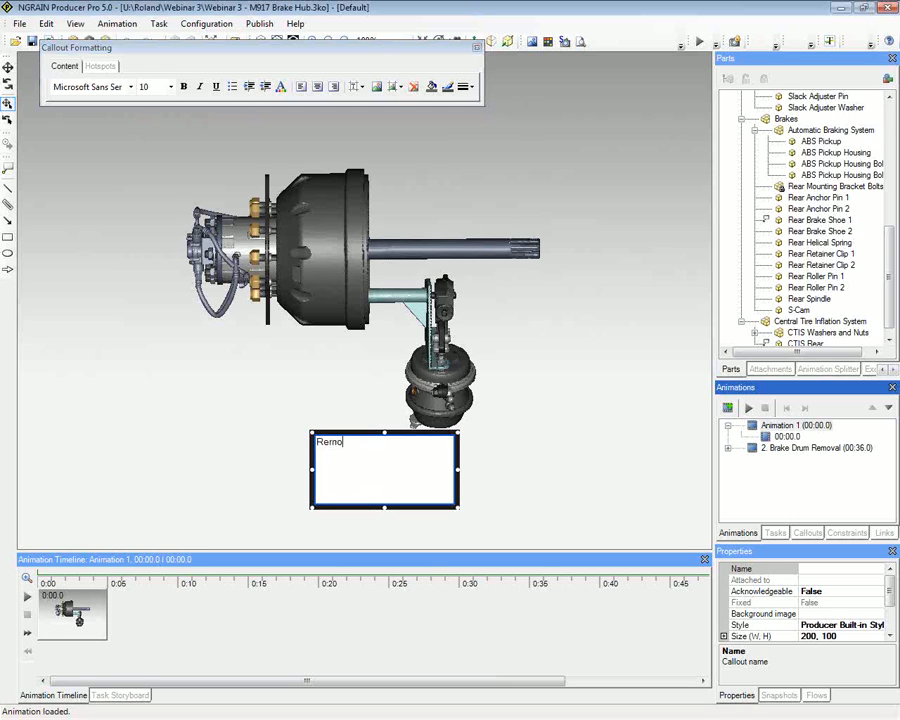
type("ve Brake Dr")
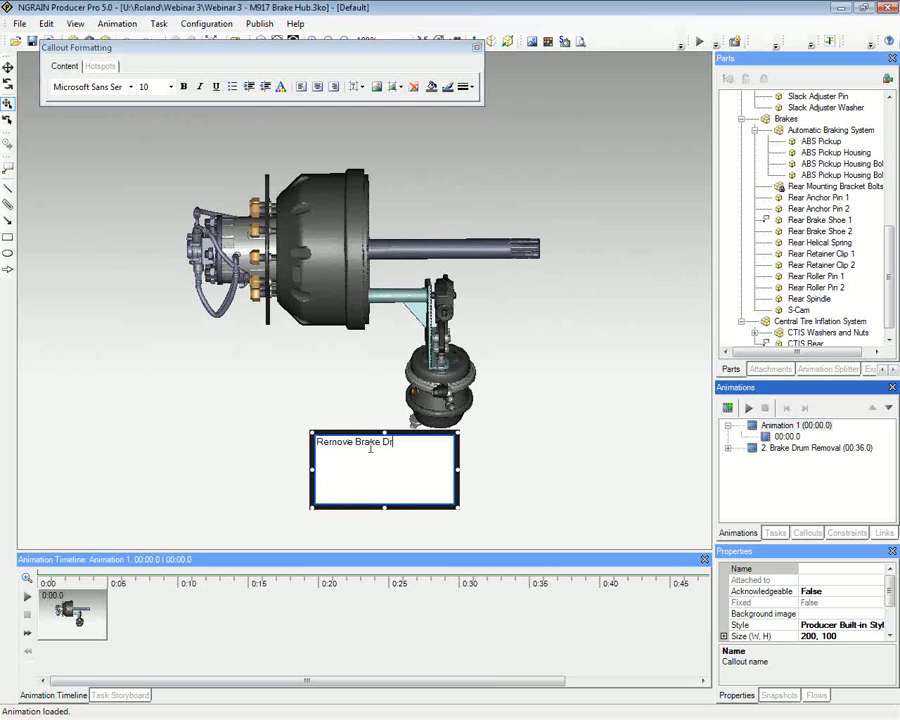
type("um Procedure")
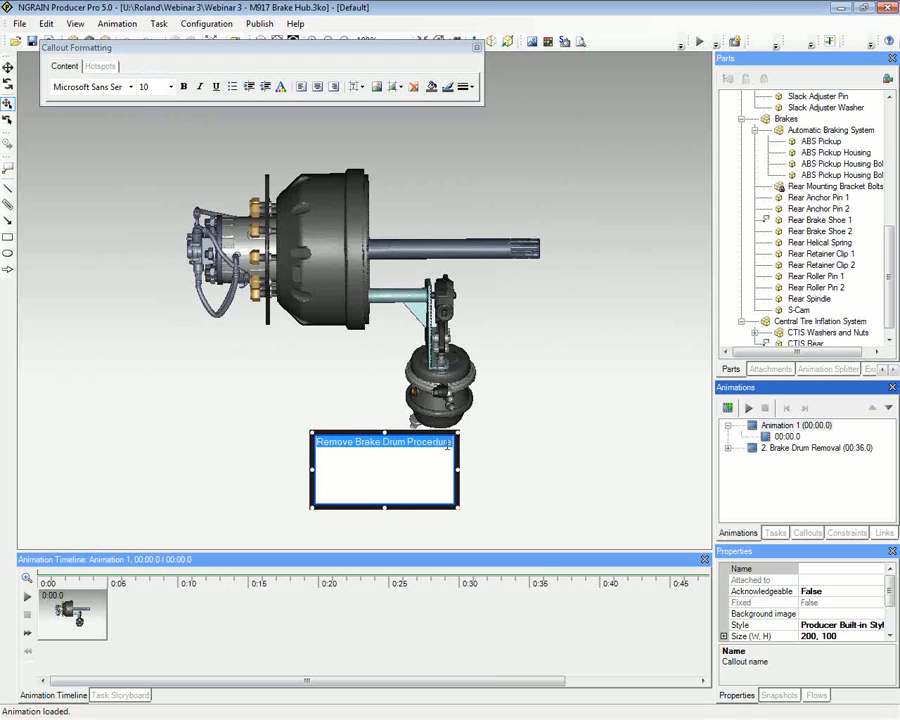
- Set the title to 16 pt and centred, and move it over the brake drum
left_click(169, 87)
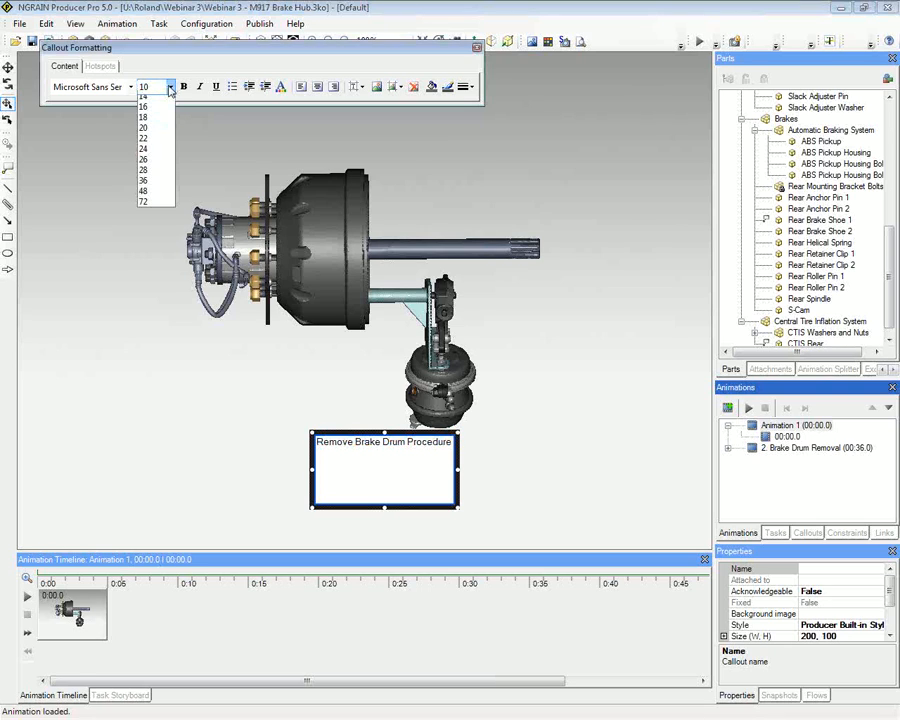
left_click(143, 106)
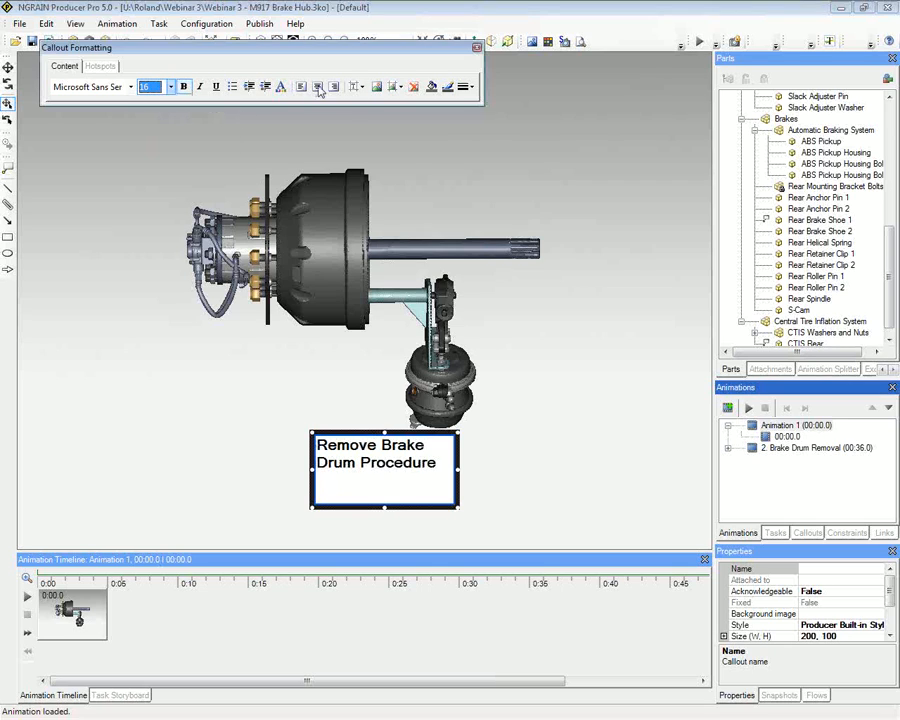
left_click(317, 86)
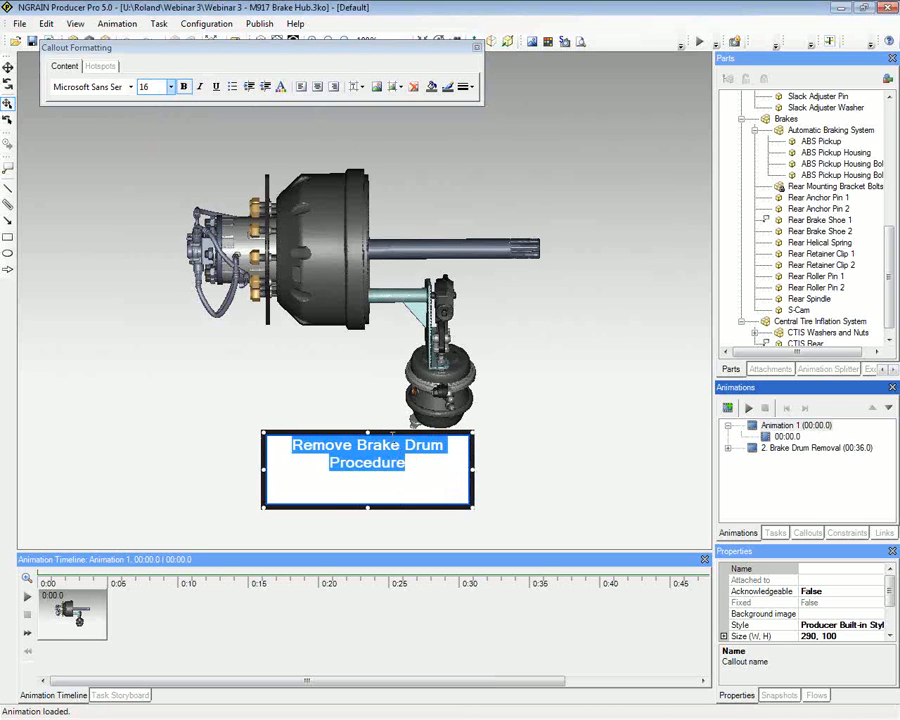
left_click_drag(367, 470, 367, 375)
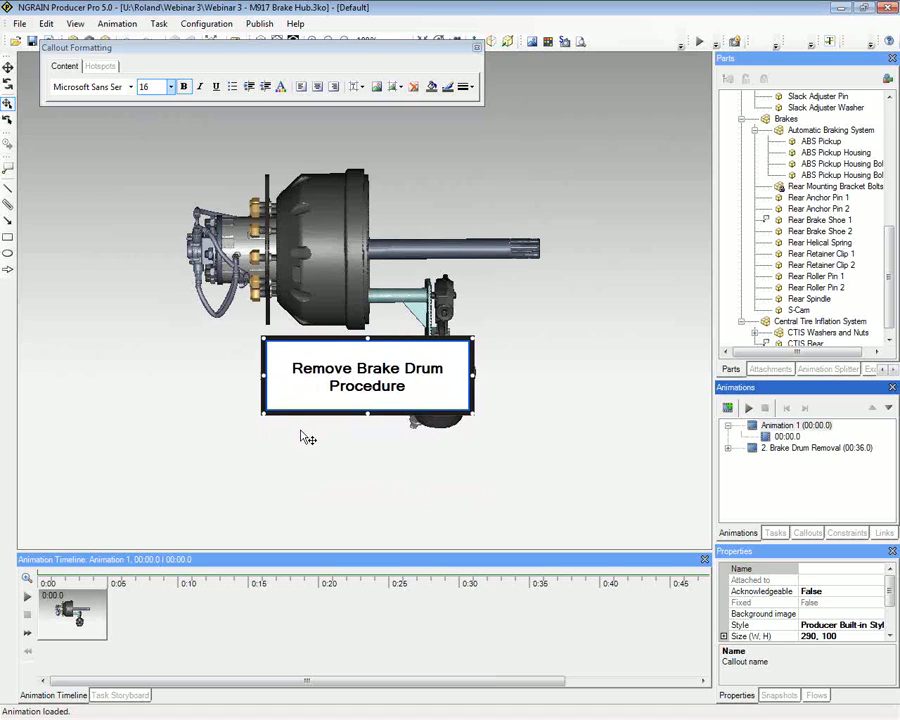
mouse_move(105, 610)
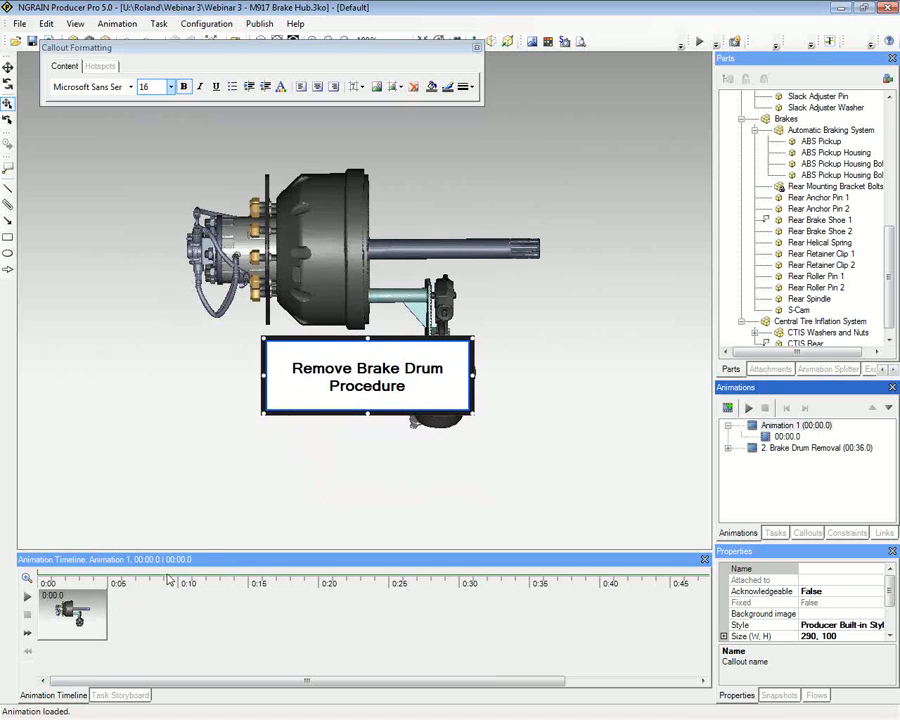
- Open the command menu for the 00:00.0 keyframe to capture the callout
right_click(70, 610)
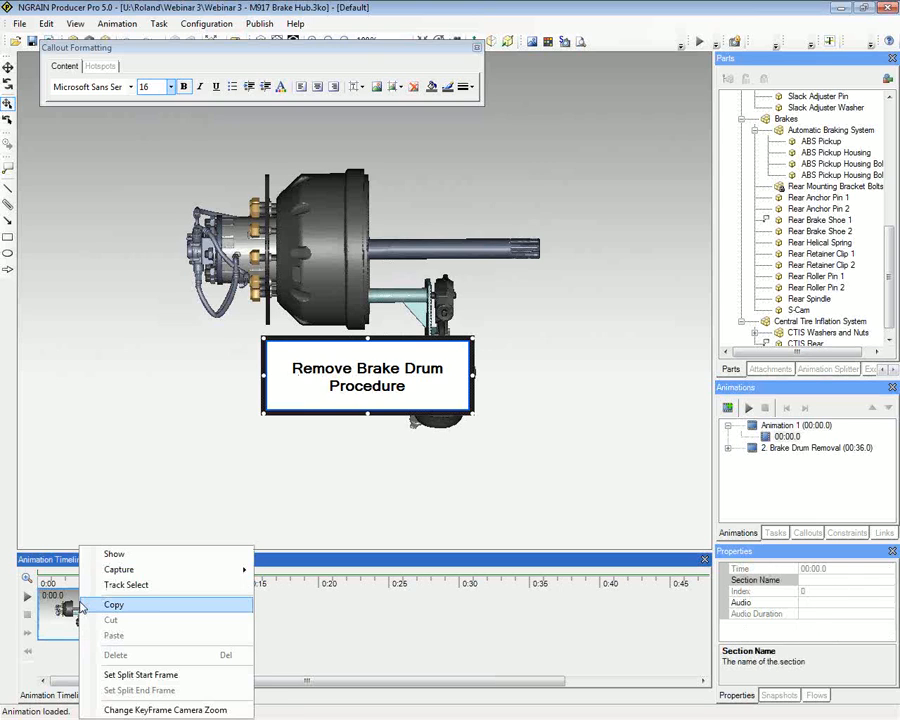
mouse_move(114, 554)
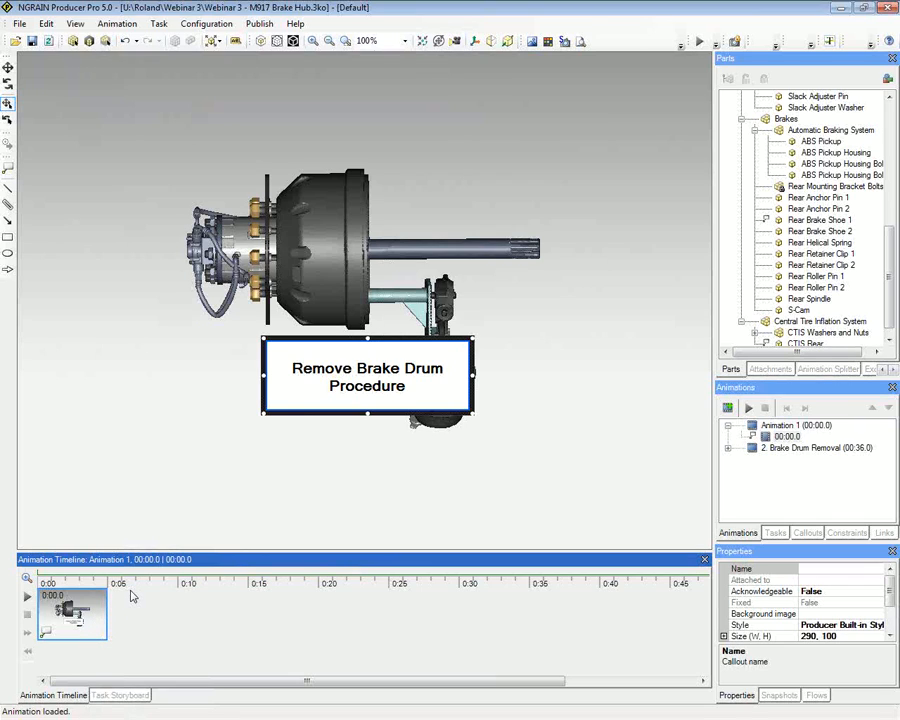
mouse_move(167, 622)
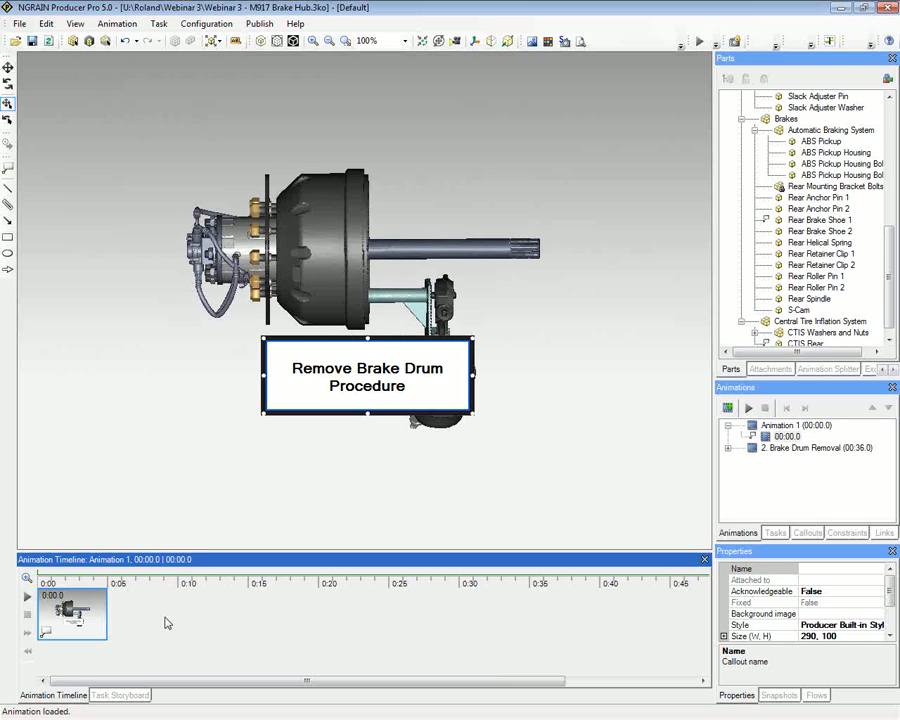
mouse_move(178, 466)
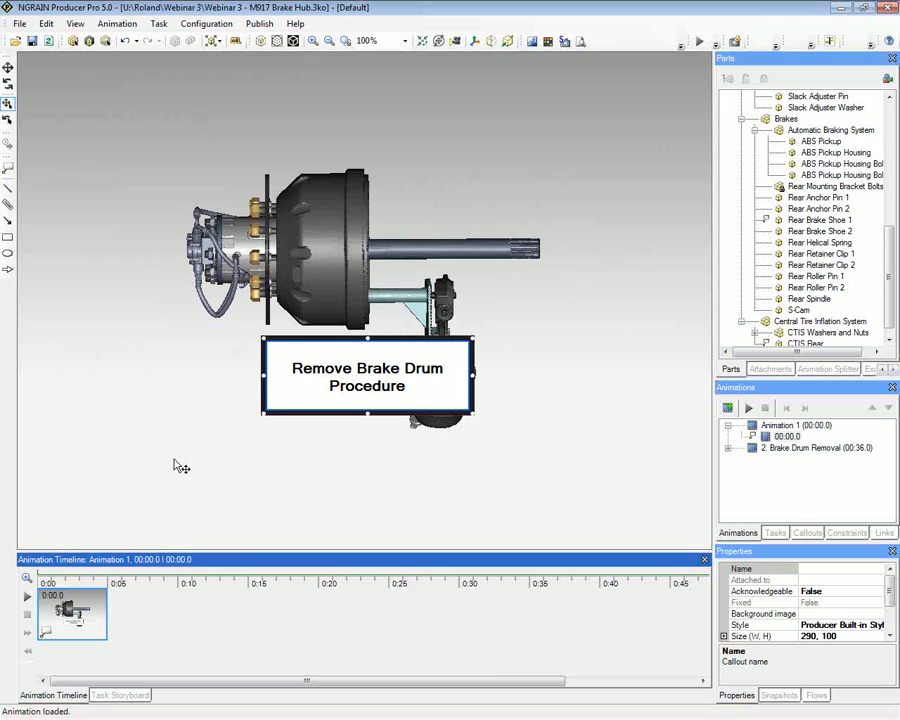
mouse_move(300, 428)
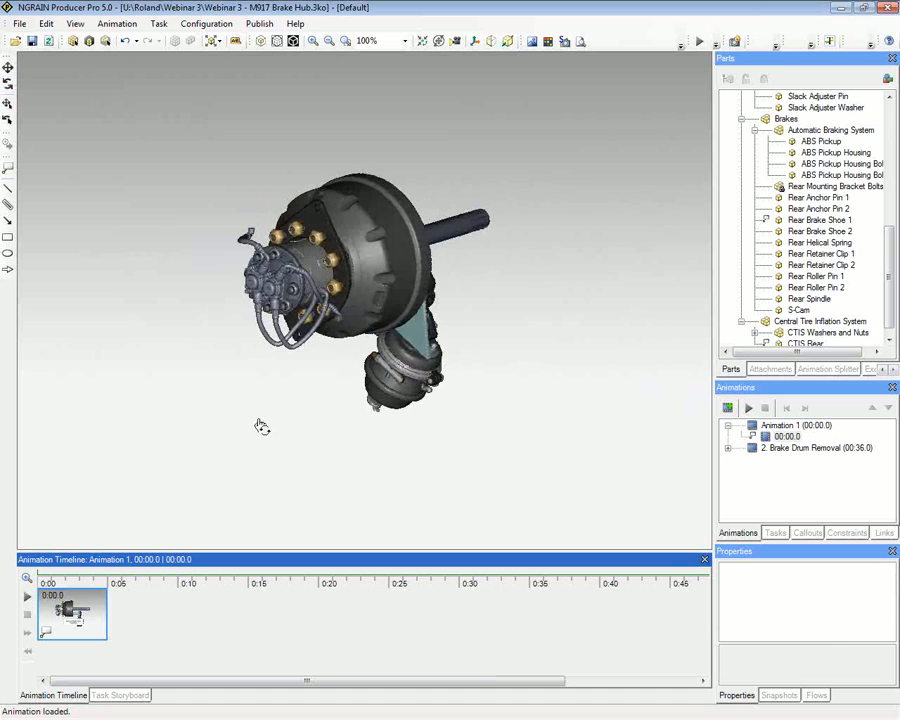
- Zoom in on the brake hub and shift it right to centre it in the view
scroll("up", 3)
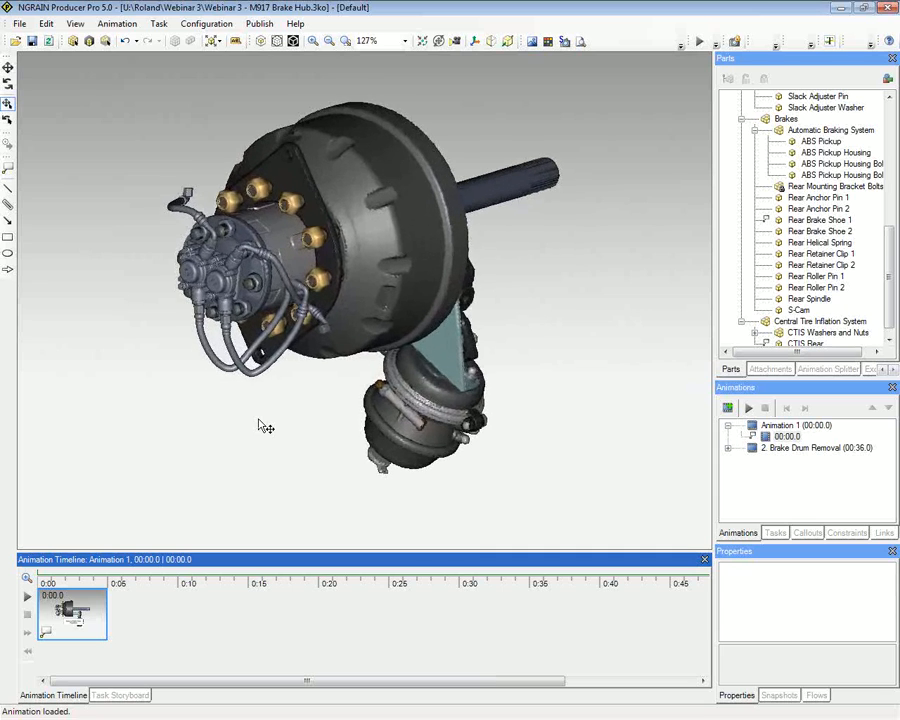
scroll("up", 3)
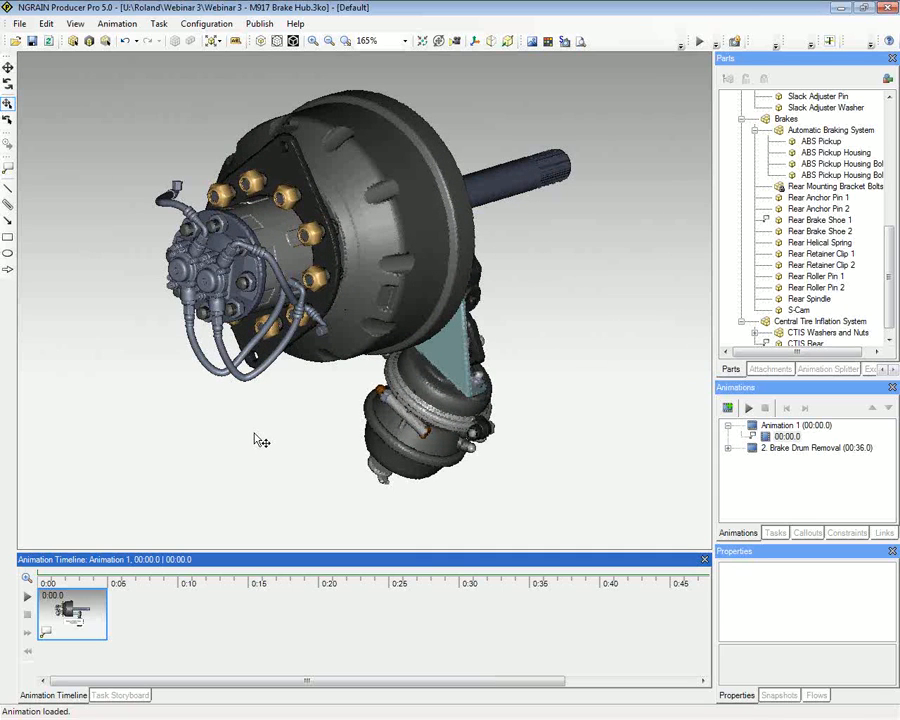
left_click_drag(260, 440, 308, 450)
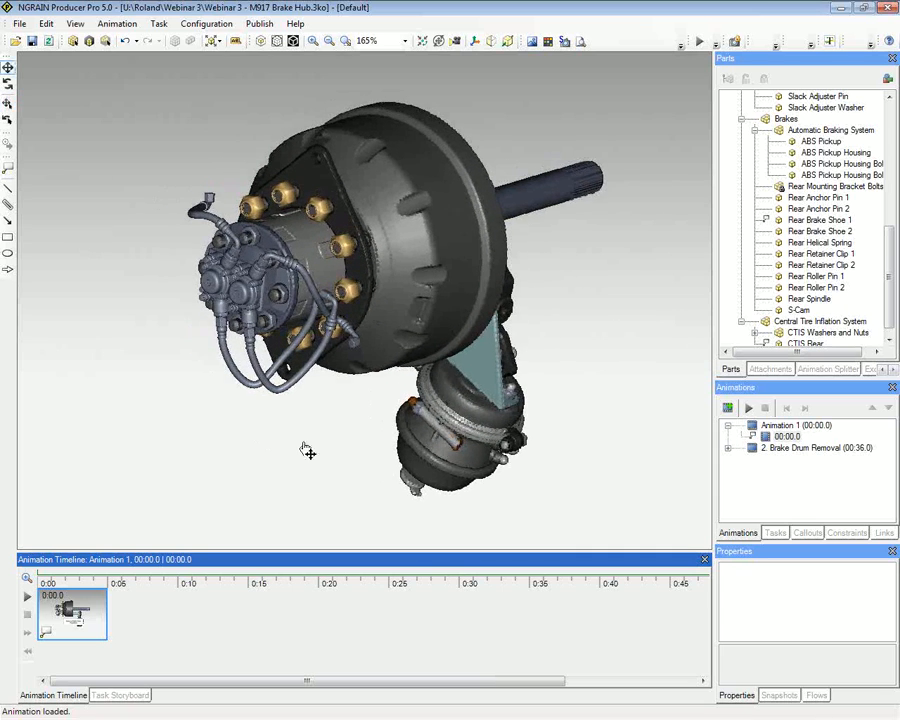
left_click_drag(308, 450, 343, 461)
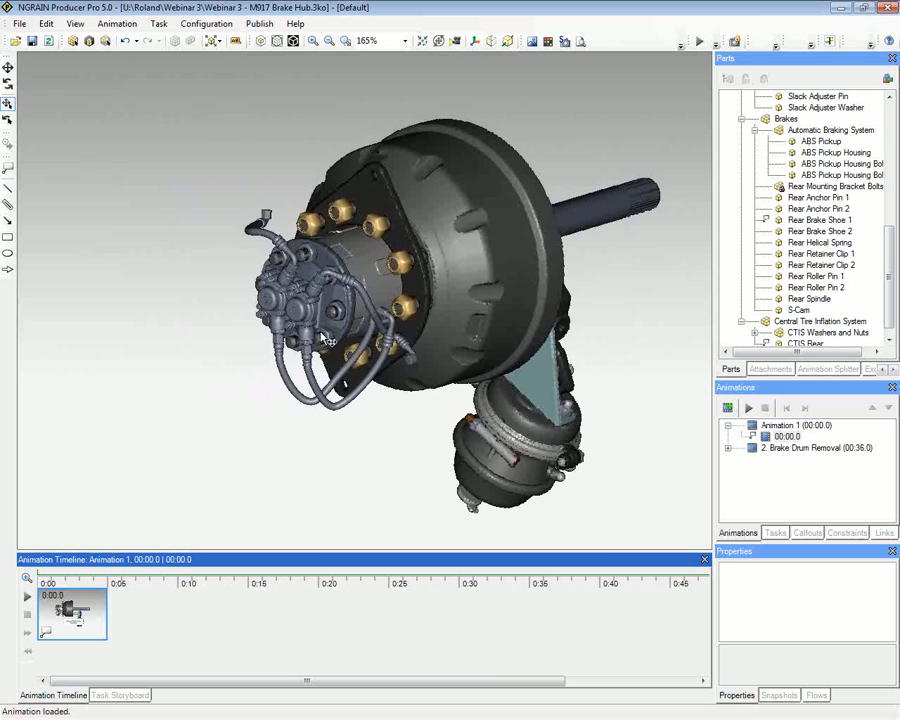
mouse_move(348, 372)
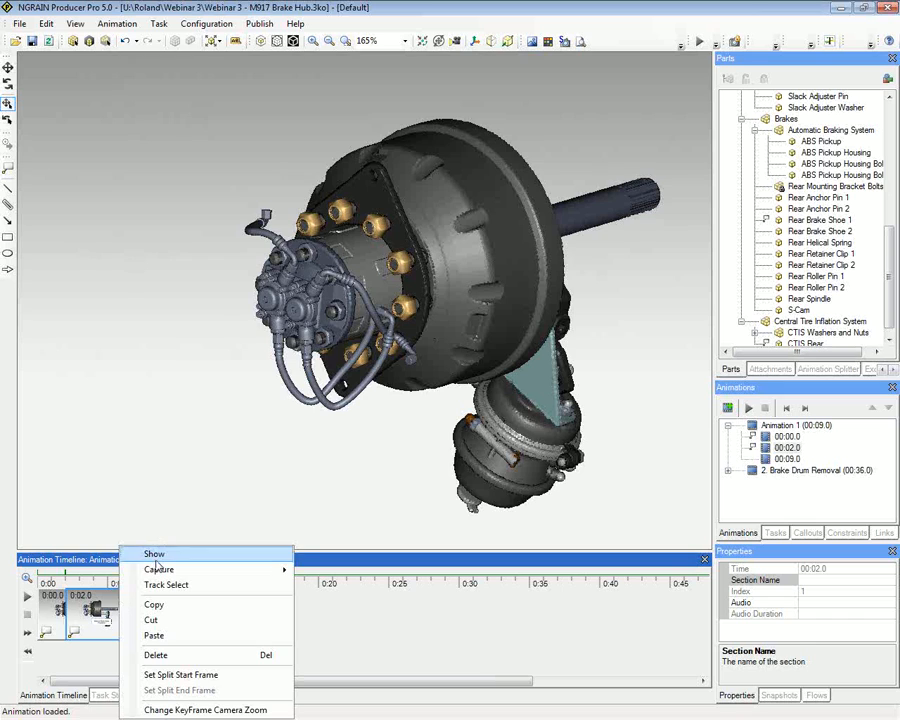
- Show the 00:02.0 keyframe scene, adjust it, and capture all into that keyframe
left_click(154, 554)
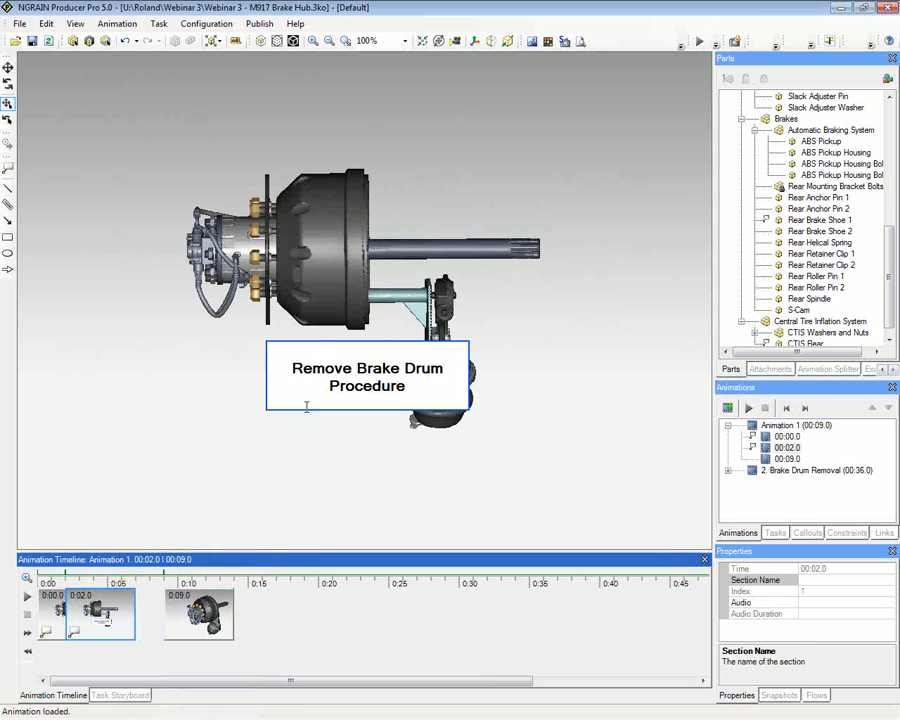
double_click(367, 386)
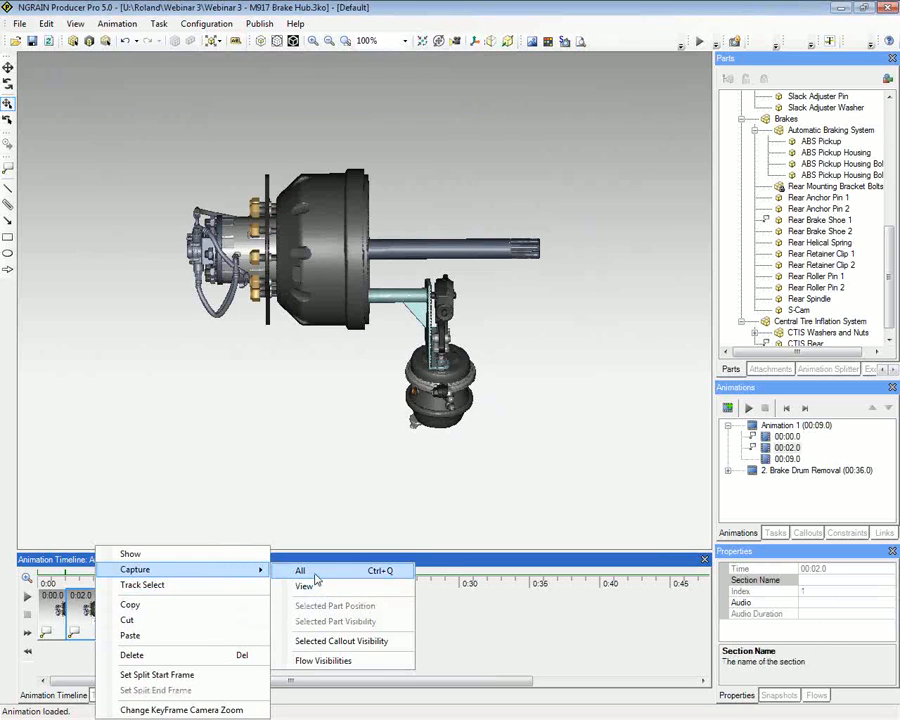
left_click(300, 570)
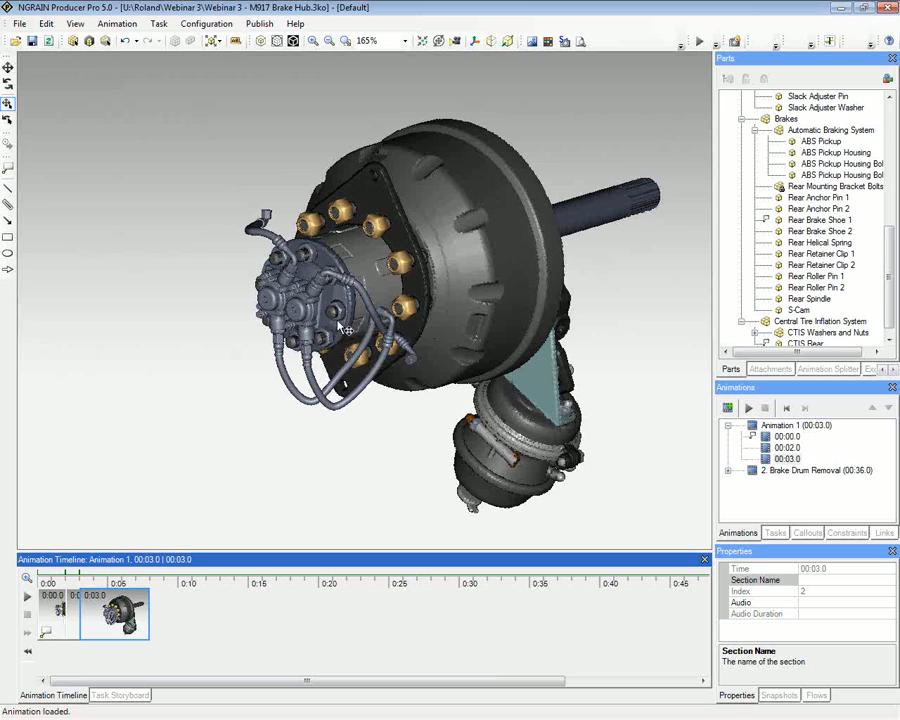
mouse_move(72, 250)
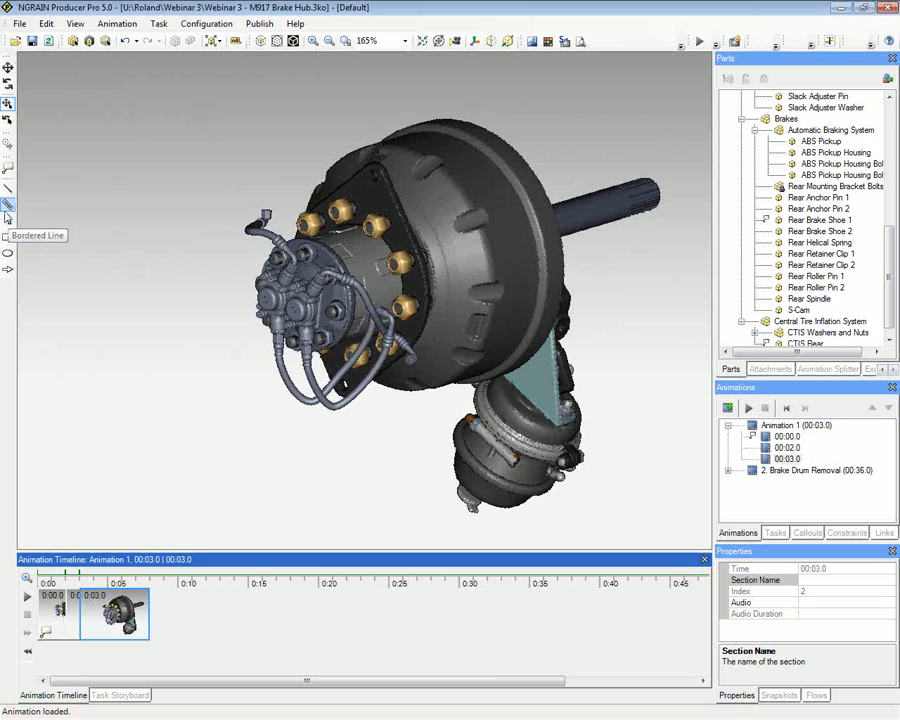
mouse_move(17, 187)
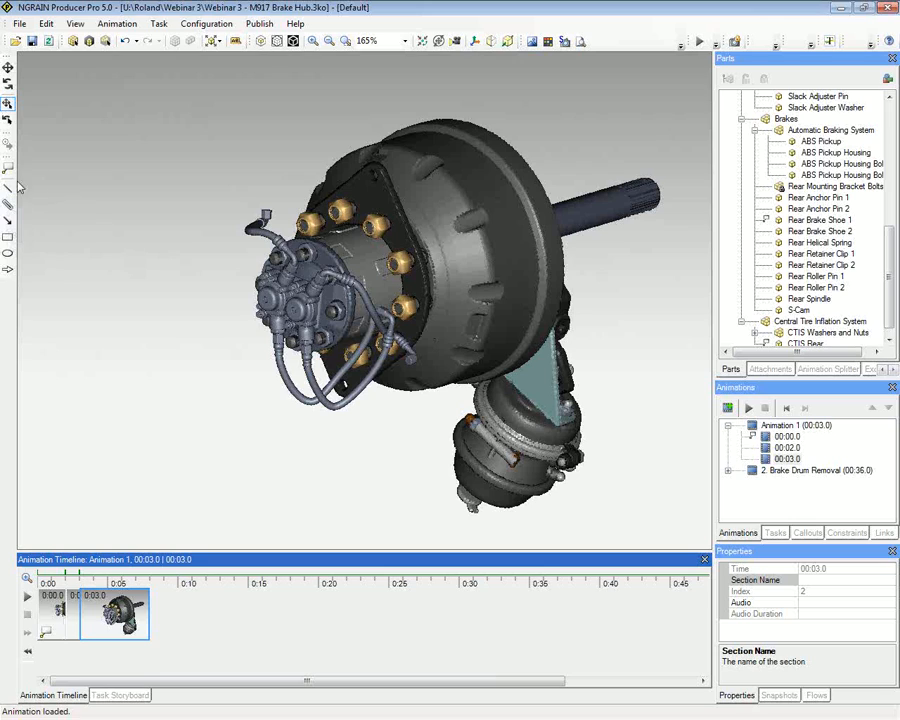
mouse_move(7, 254)
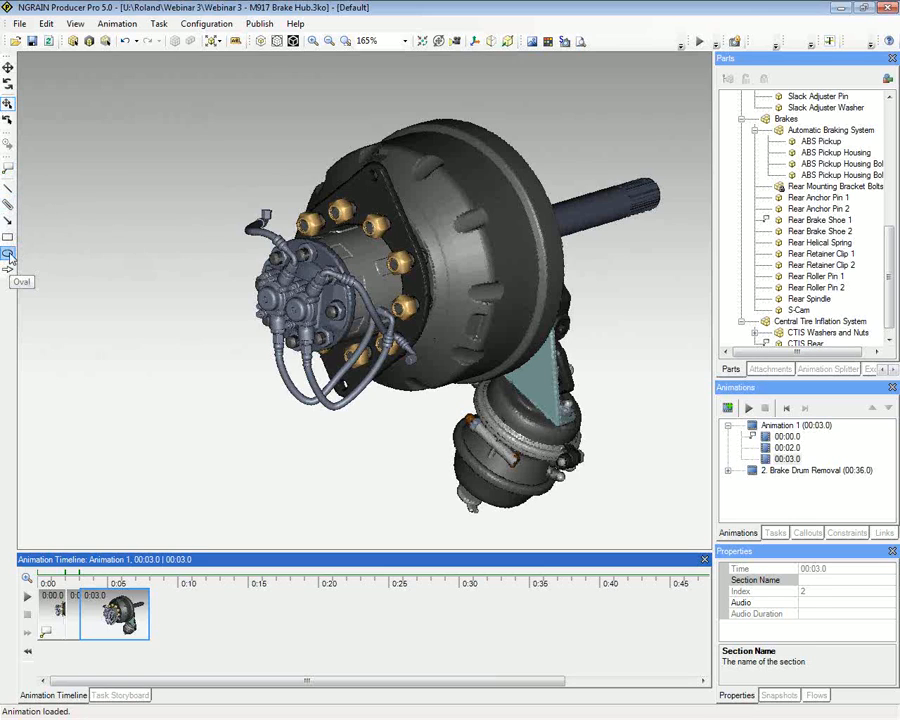
- Draw red ovals around the left nut and the central nut on the hub
left_click(8, 253)
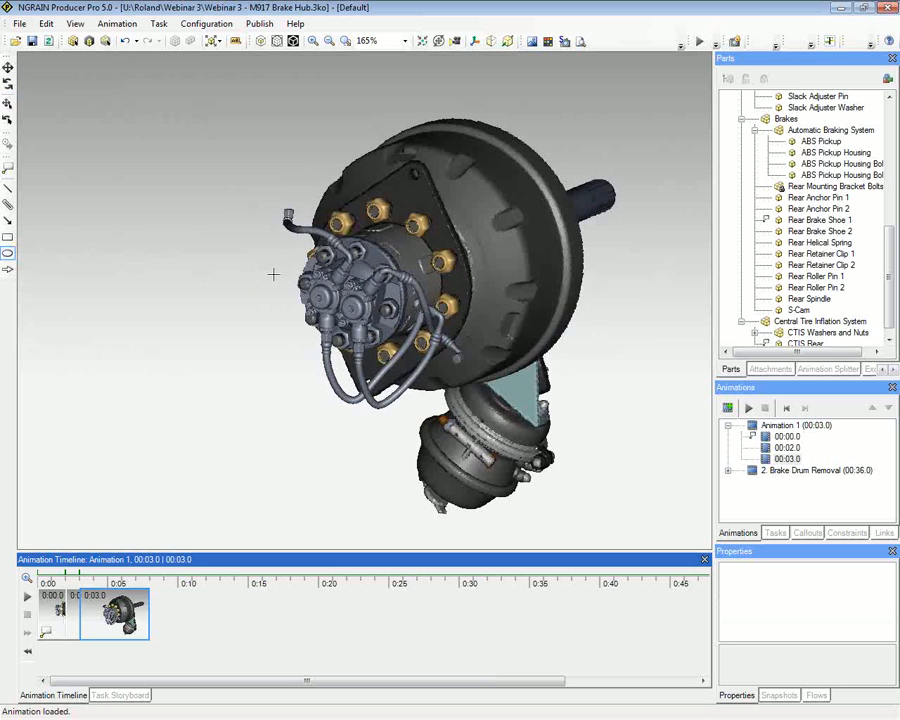
left_click(300, 285)
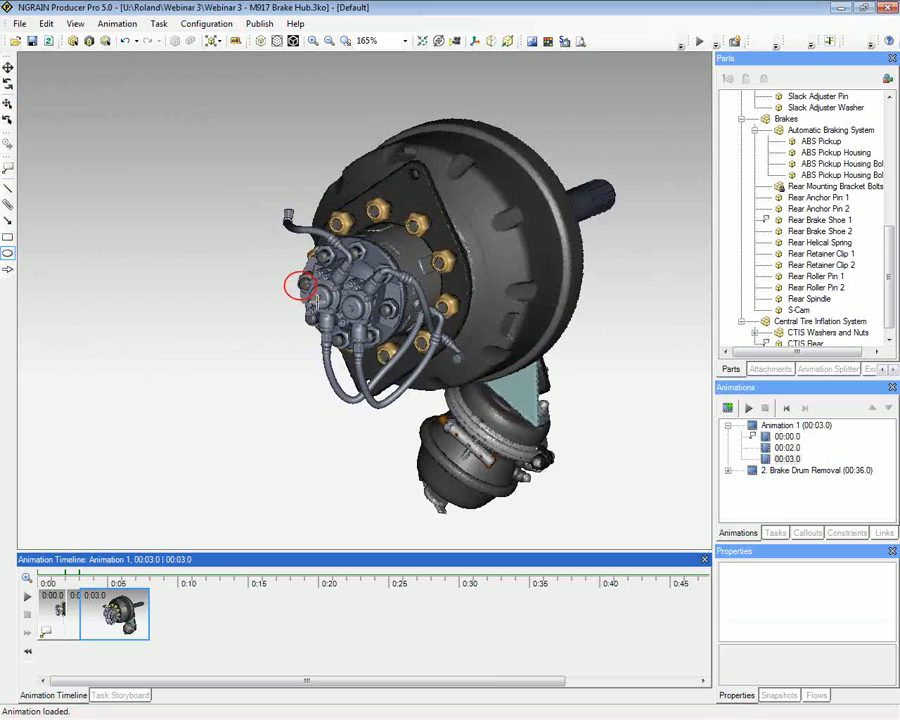
left_click(305, 290)
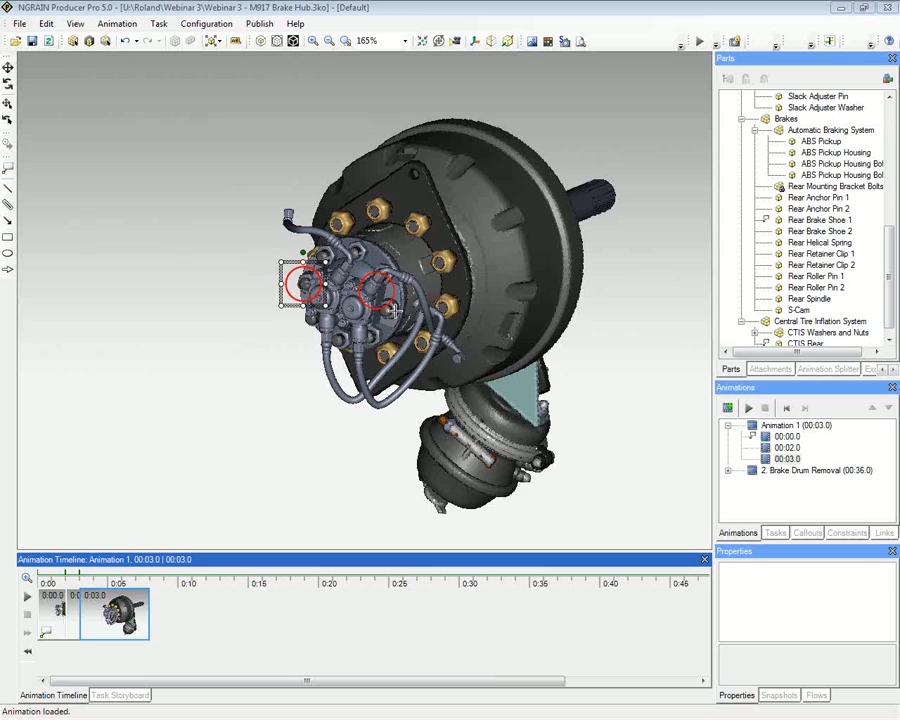
left_click(378, 293)
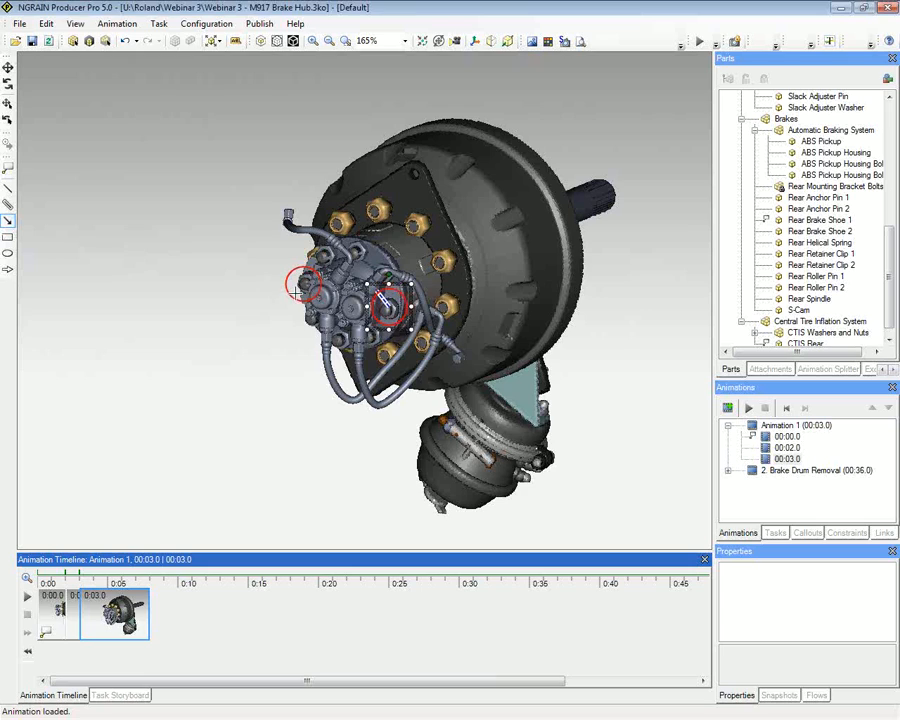
mouse_move(260, 326)
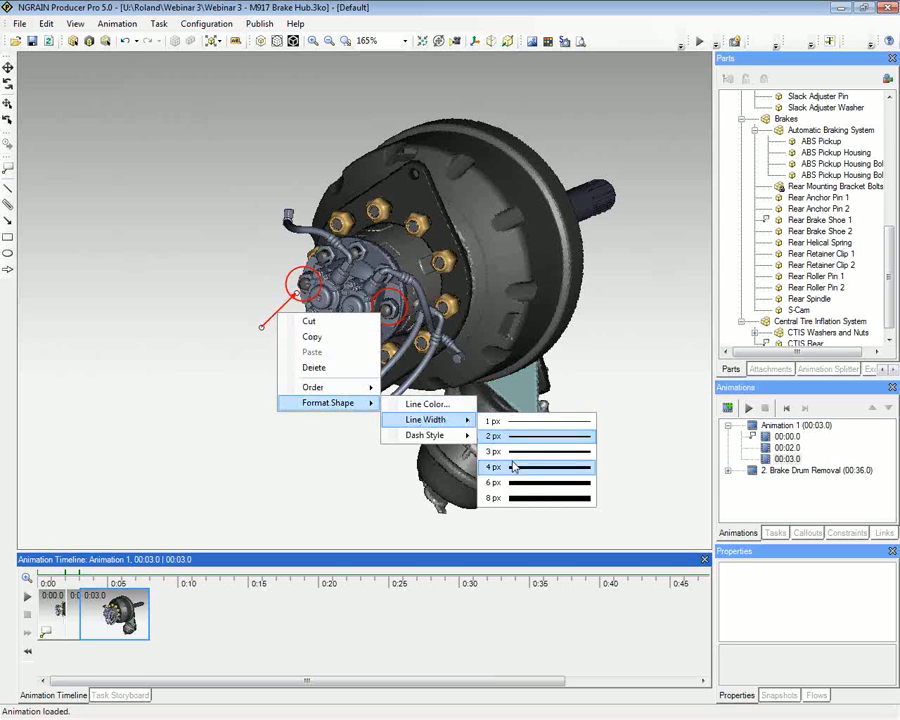
- Make the dashed red arrow line thicker
left_click(512, 467)
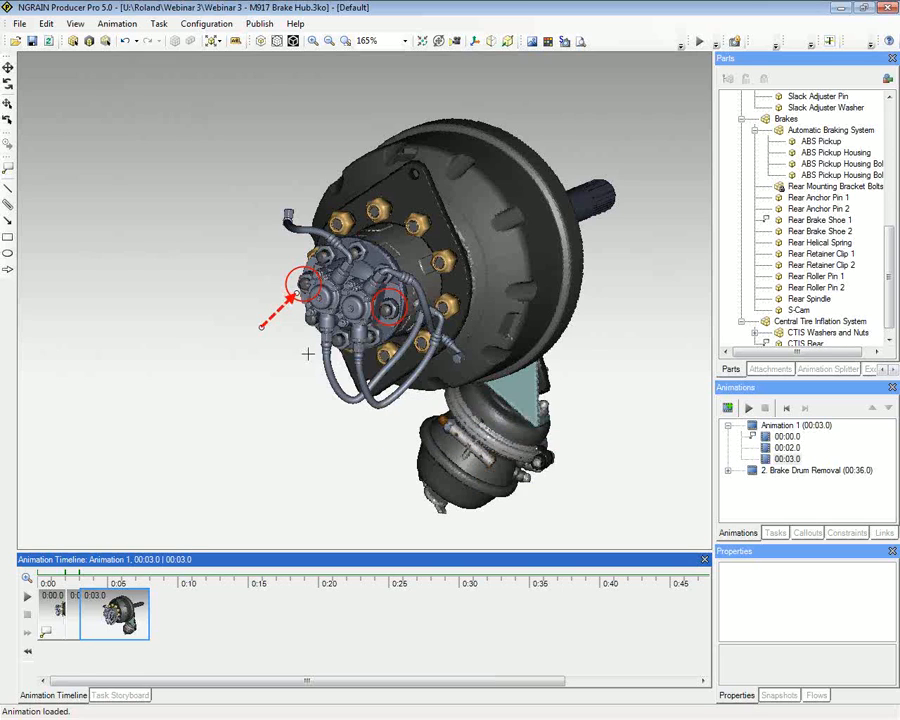
mouse_move(253, 373)
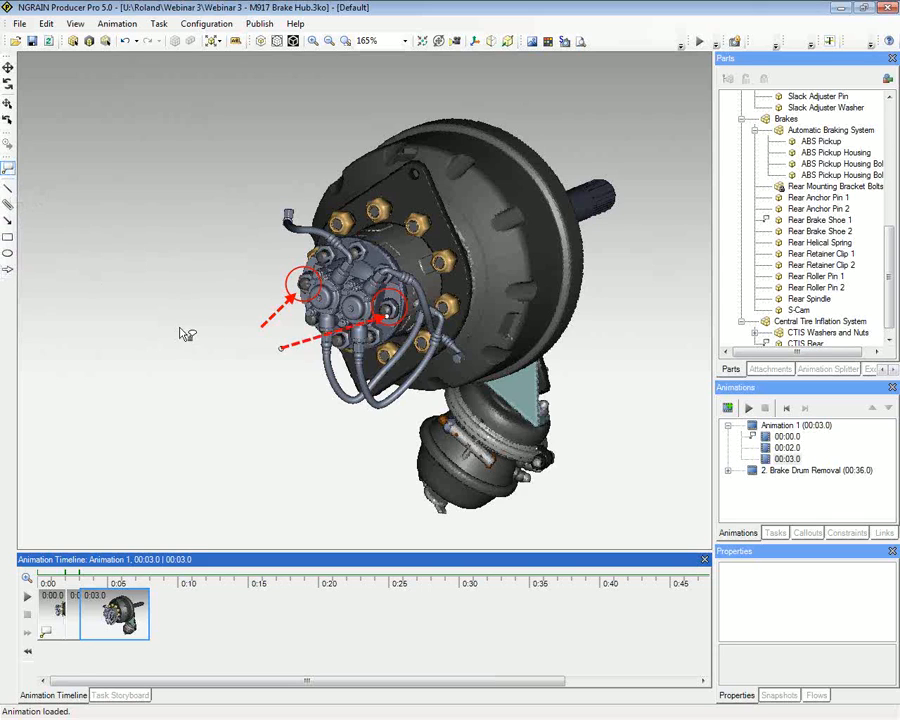
mouse_move(255, 381)
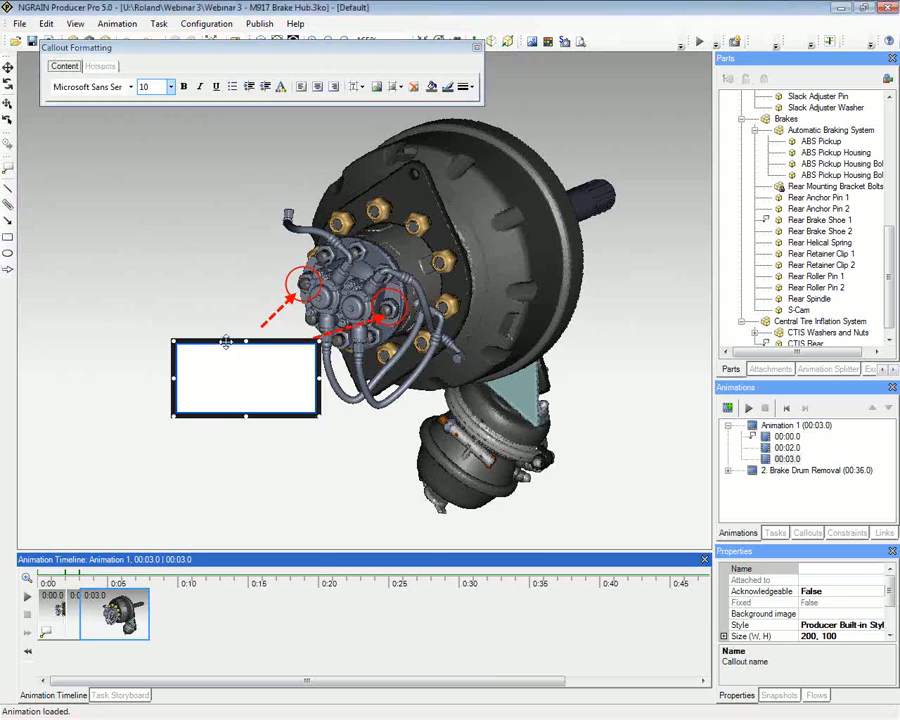
- Place a callout box at the arrow tails and type 'CTIS Nuts'
left_click_drag(245, 378, 235, 350)
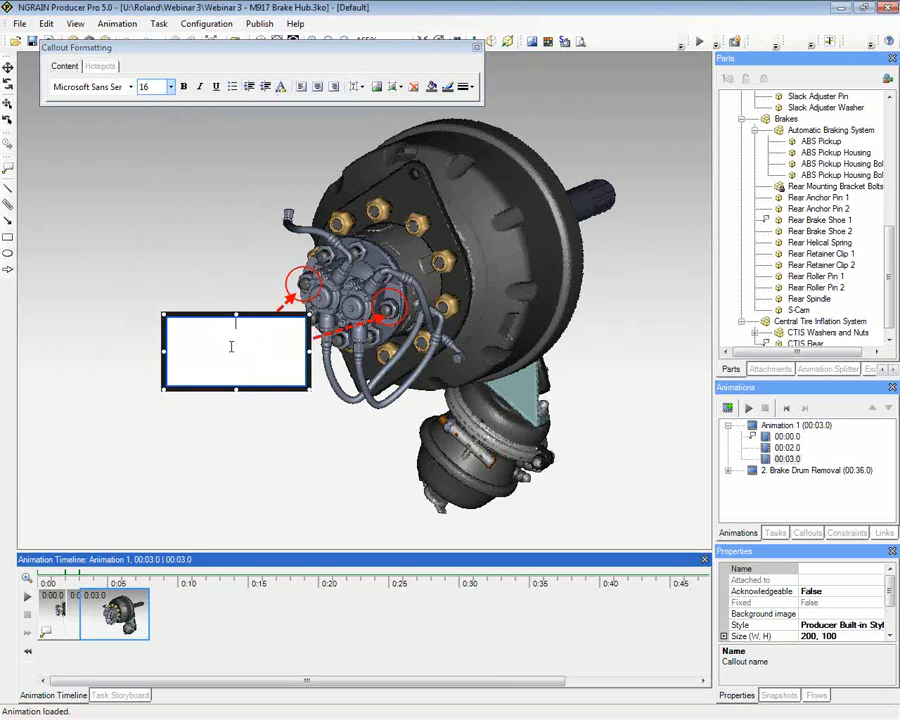
type("CTIS")
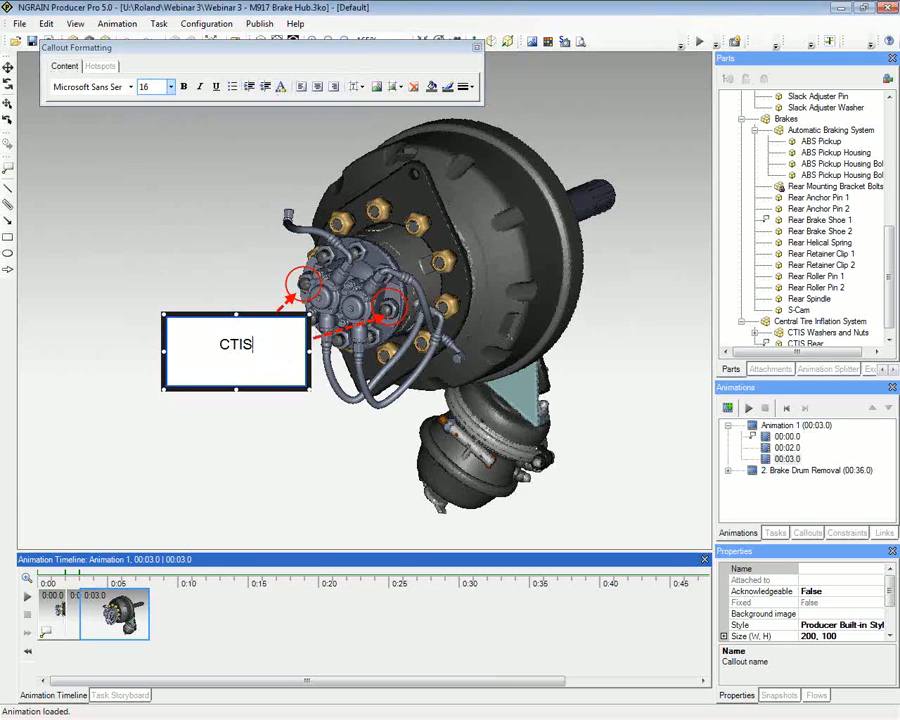
type("Nu")
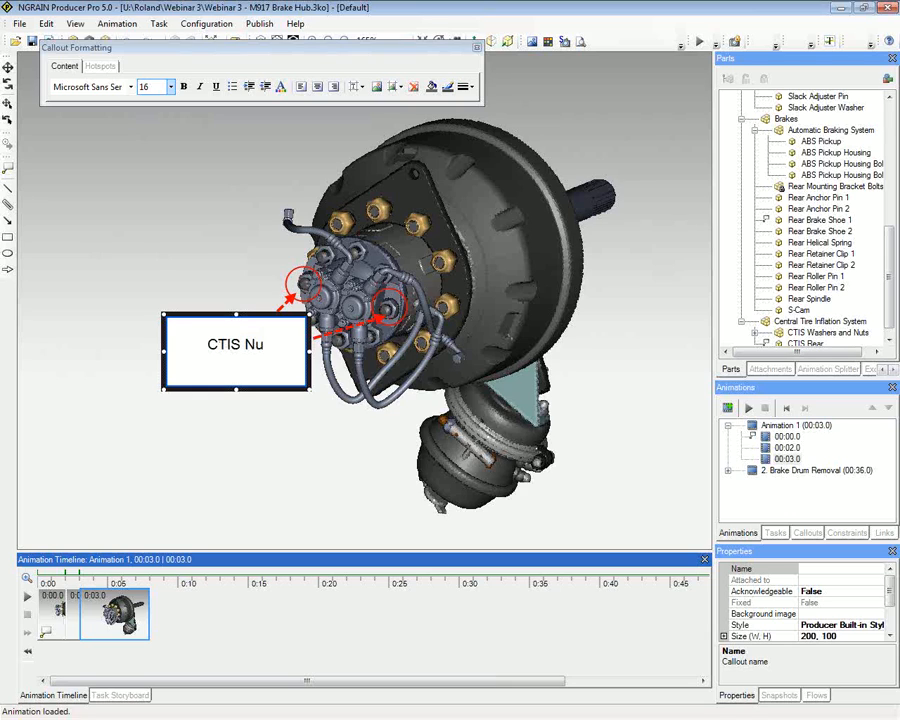
type("ts")
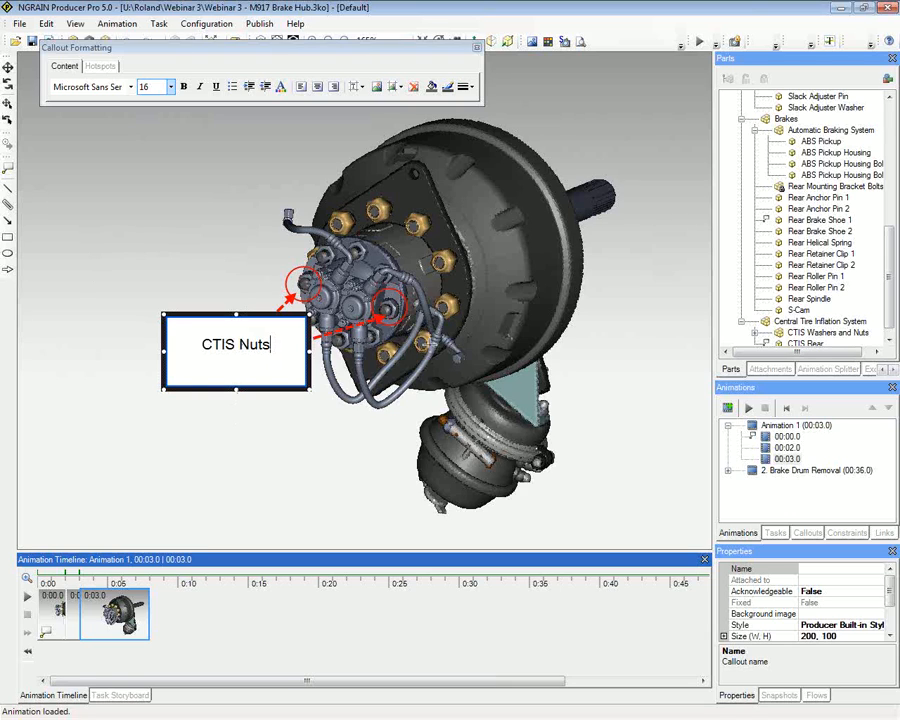
mouse_move(135, 265)
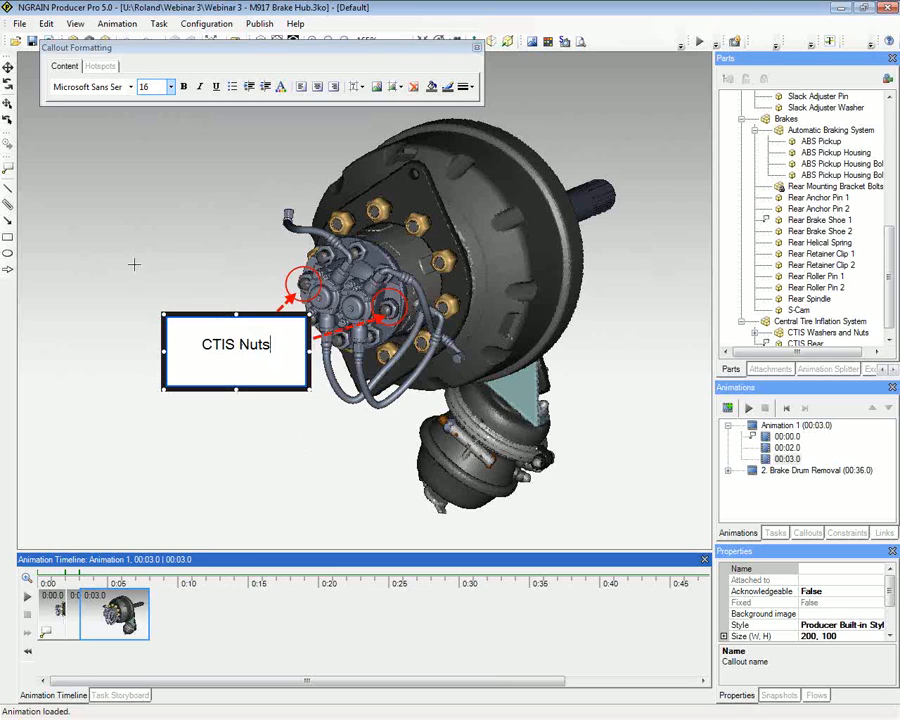
mouse_move(31, 215)
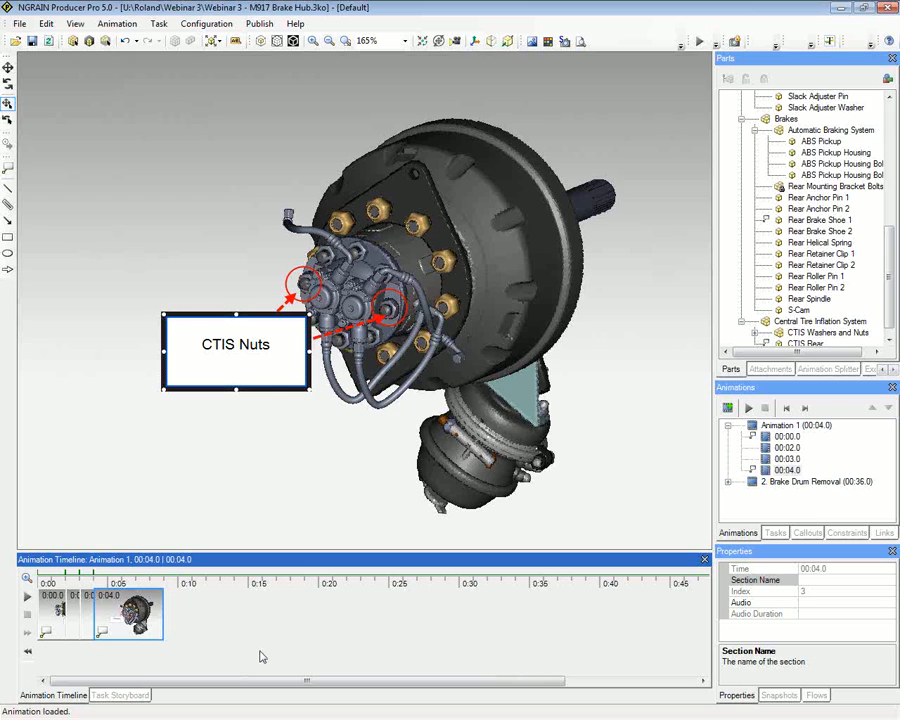
mouse_move(178, 635)
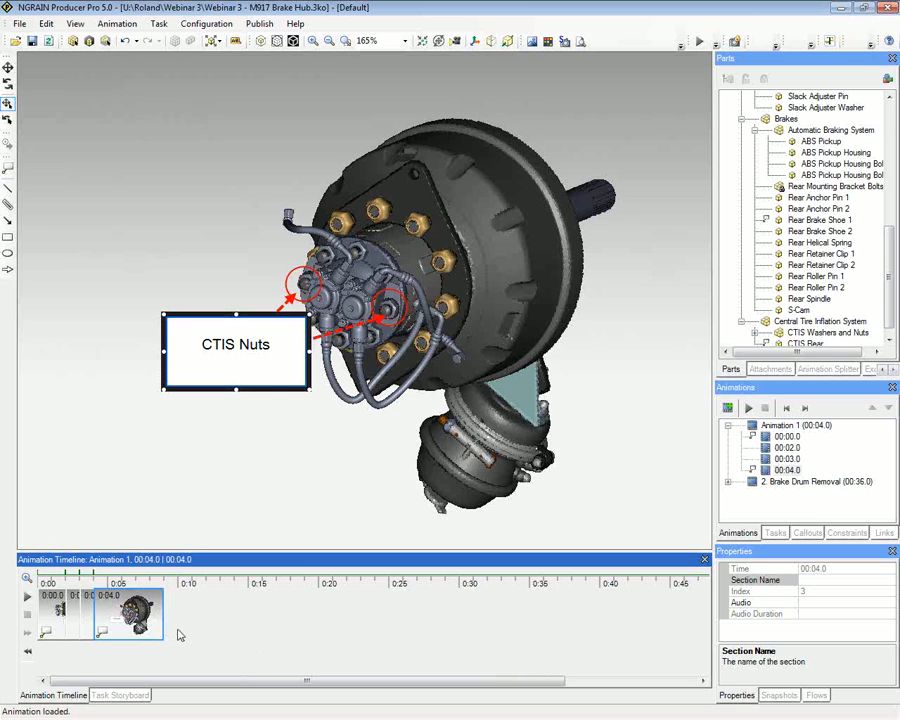
mouse_move(219, 630)
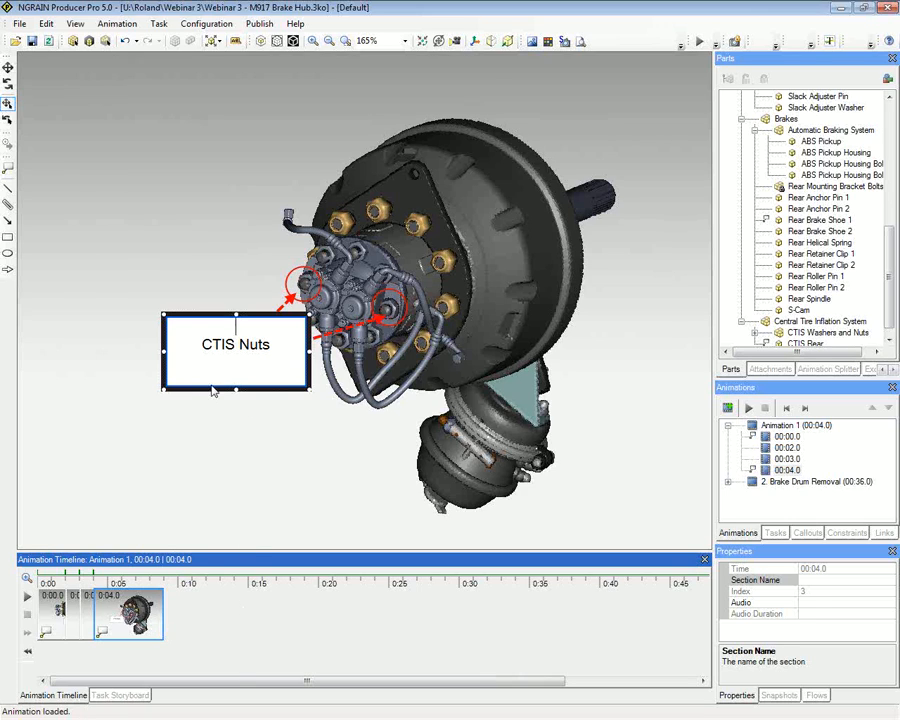
- Bring up the context menus for the CTIS Nuts callout and the annotation to remove them
right_click(235, 350)
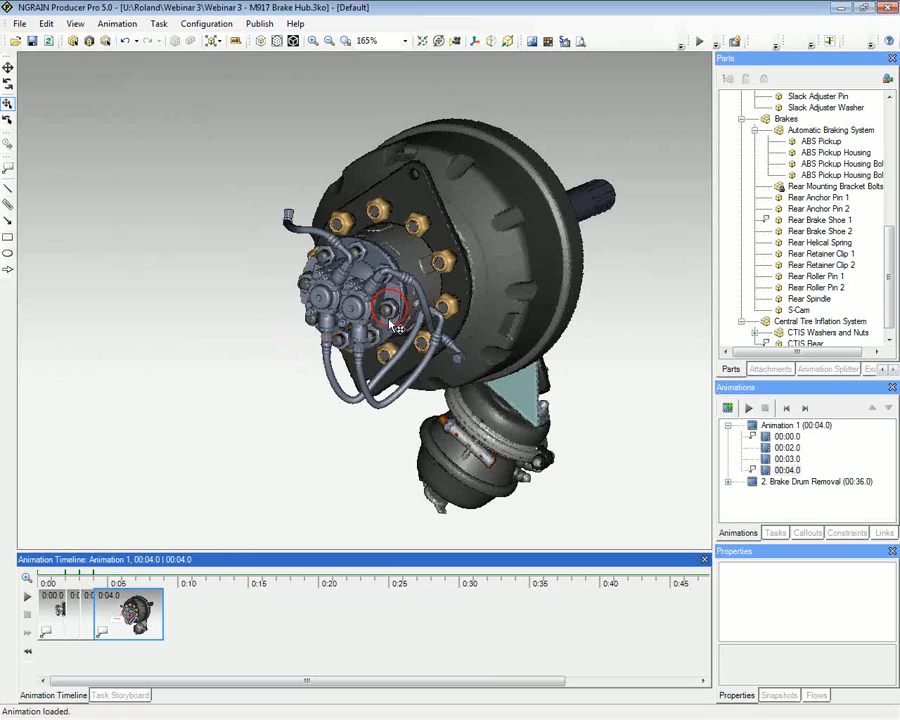
right_click(388, 305)
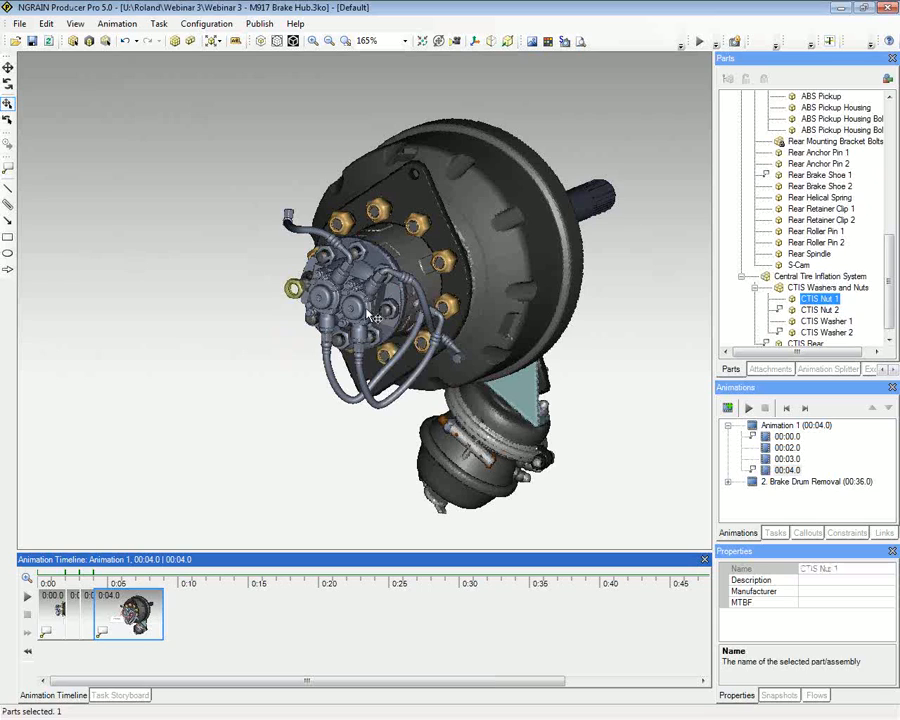
- Select CTIS Nut 1 and CTIS Nut 2 together in the Parts tree
left_click(818, 309)
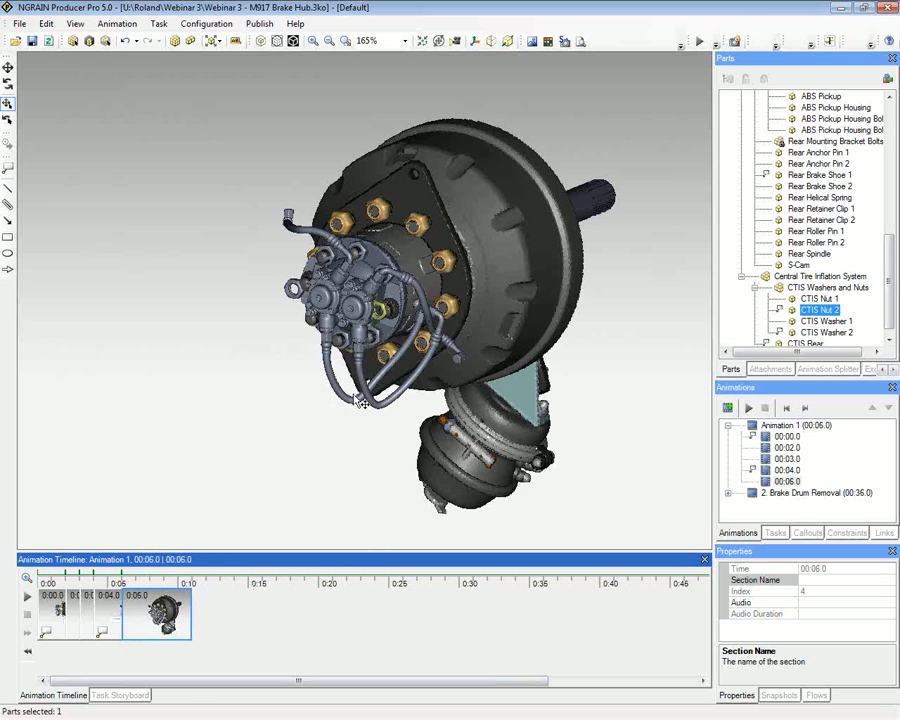
left_click(815, 298)
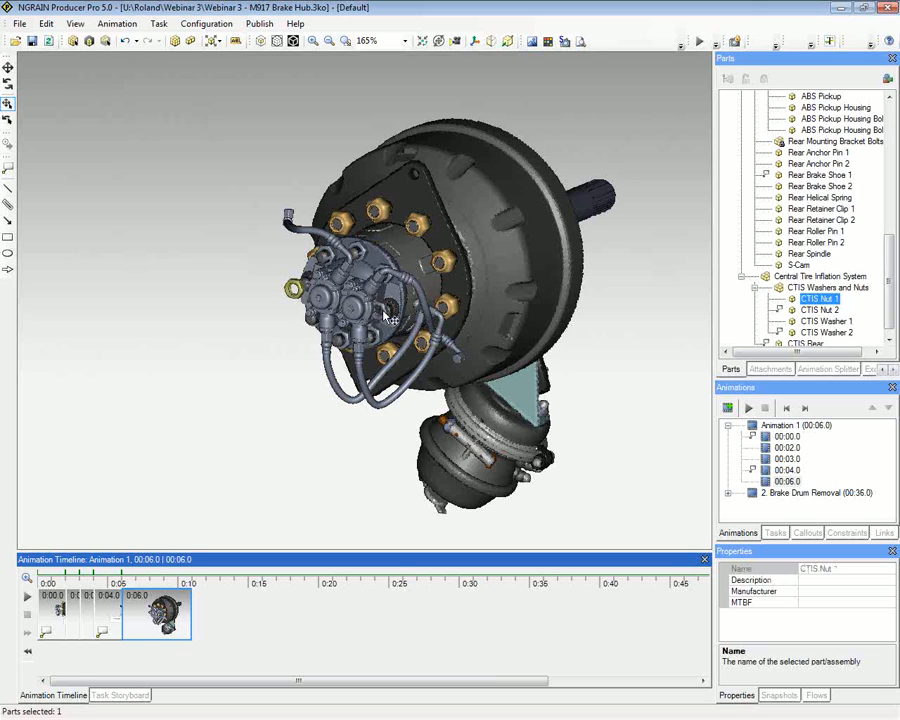
left_click(258, 328)
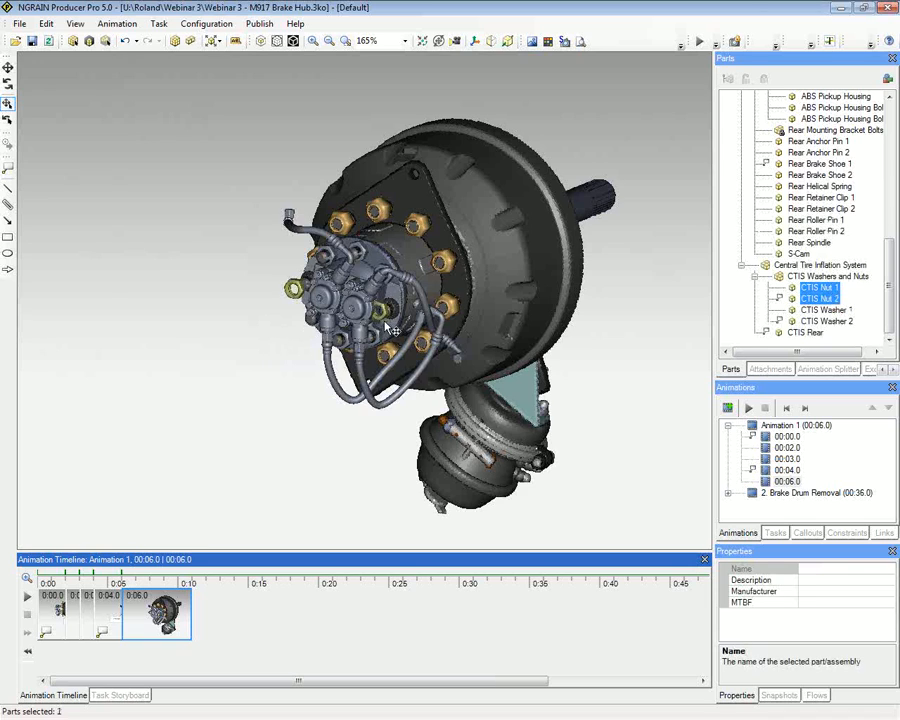
left_click(818, 298)
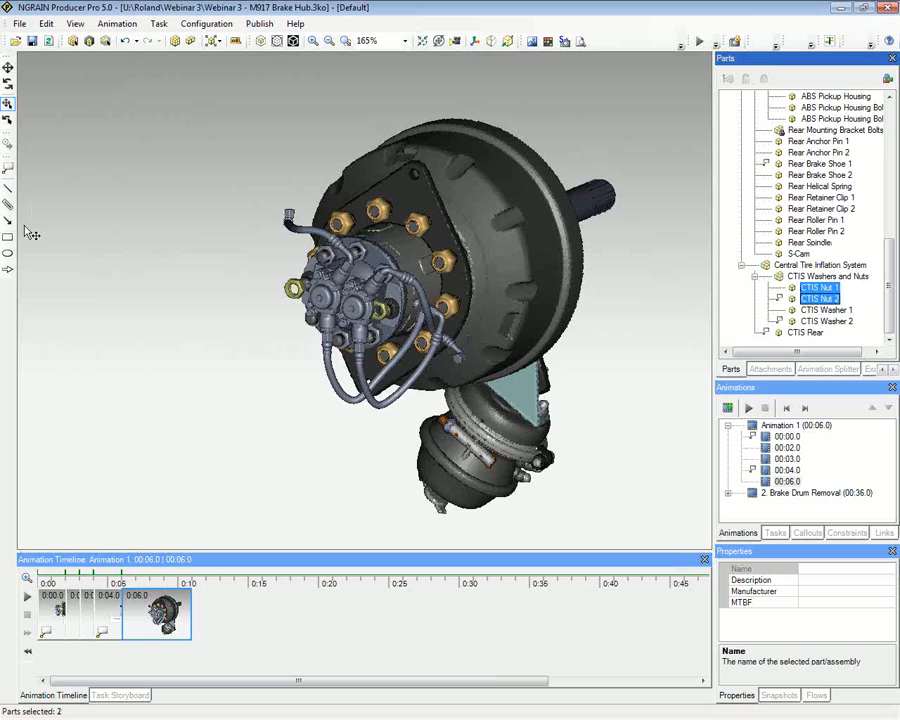
mouse_move(295, 287)
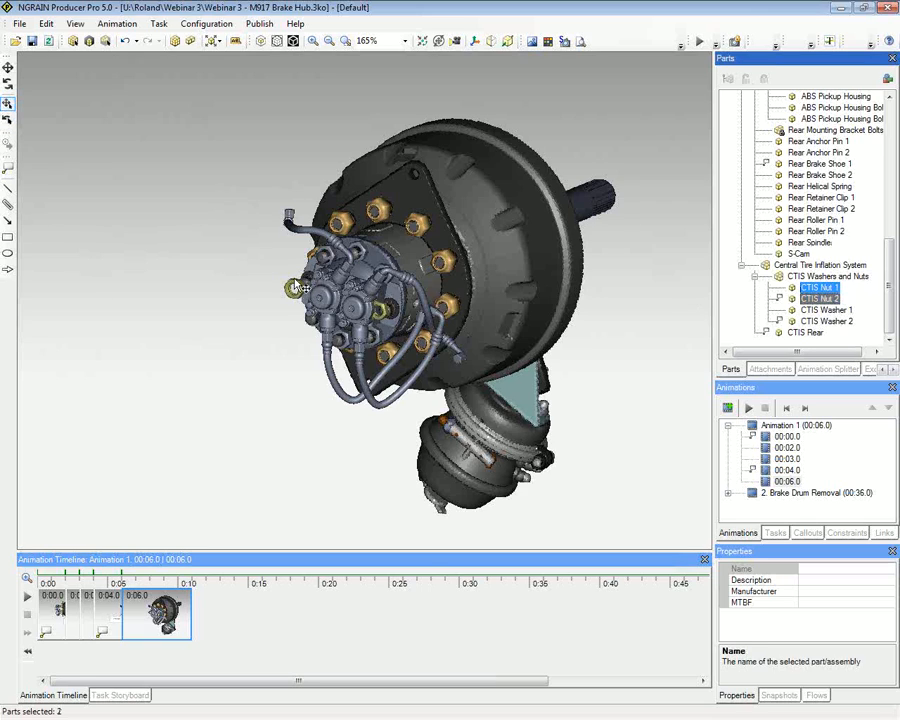
left_click(820, 298)
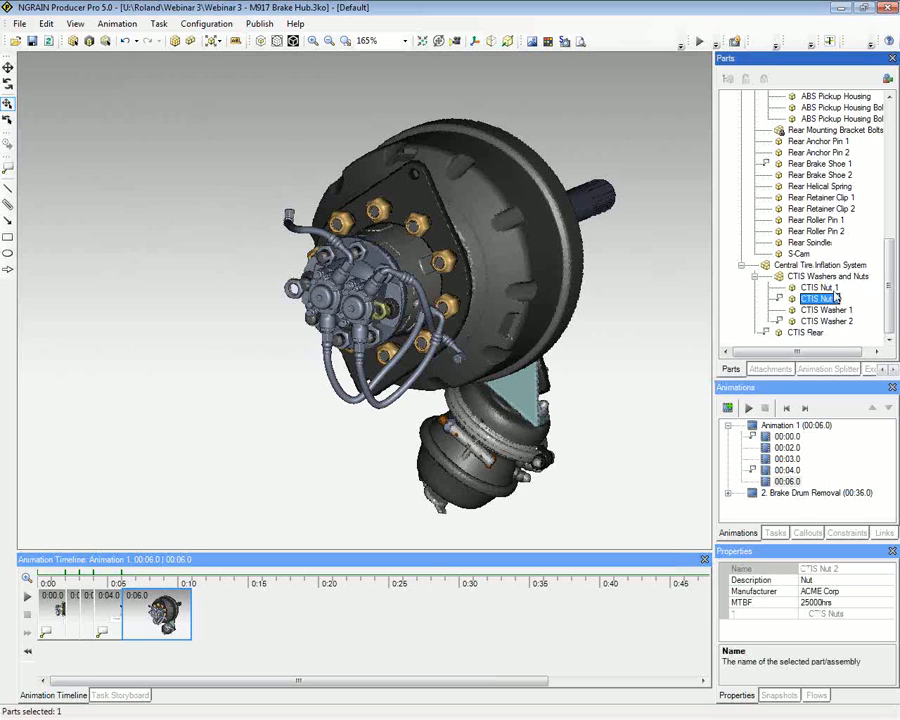
left_click(819, 287)
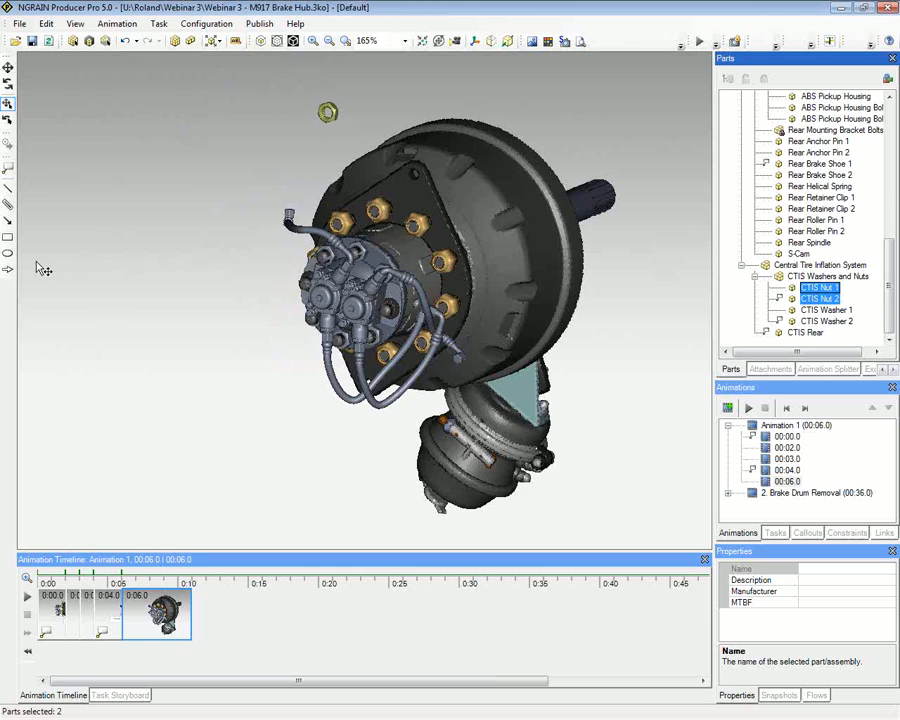
mouse_move(333, 188)
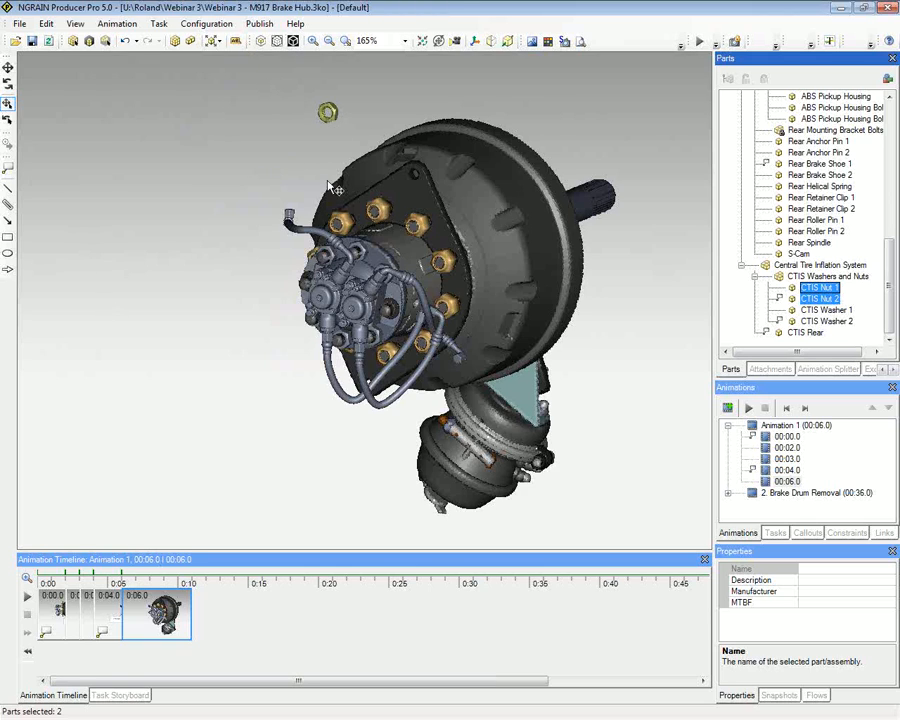
- Hide both CTIS nuts, then select the CTIS washer, CTIS Rear and Rear Hub parts
right_click(328, 112)
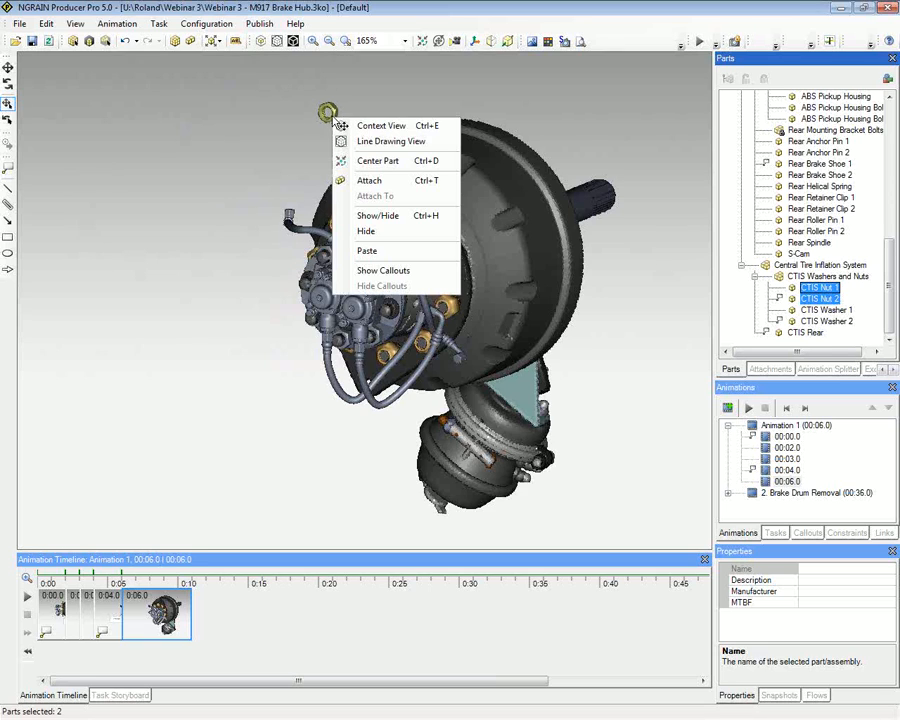
left_click(367, 231)
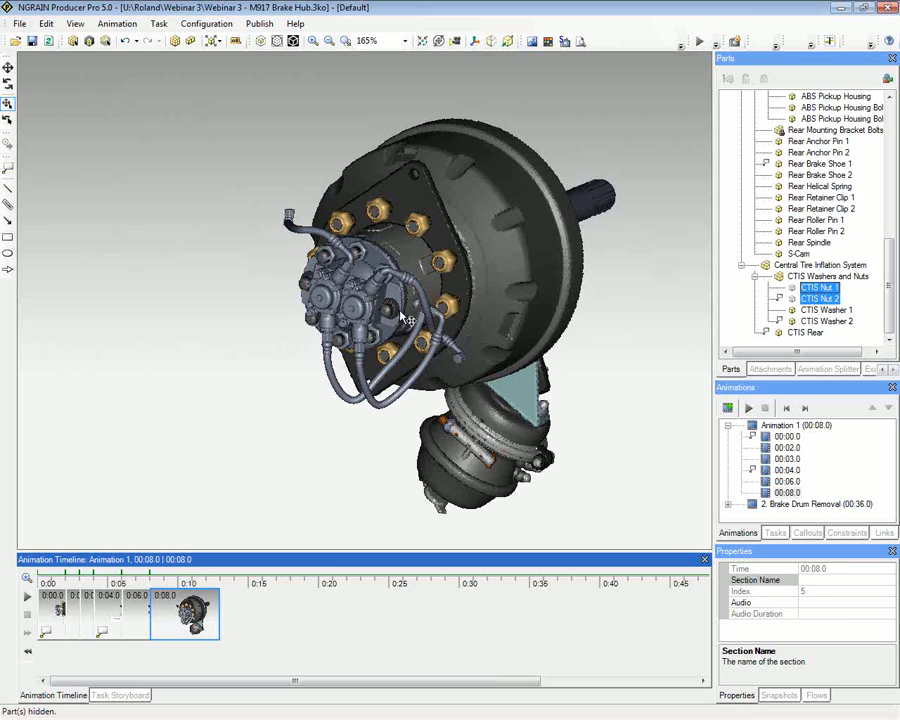
left_click(826, 320)
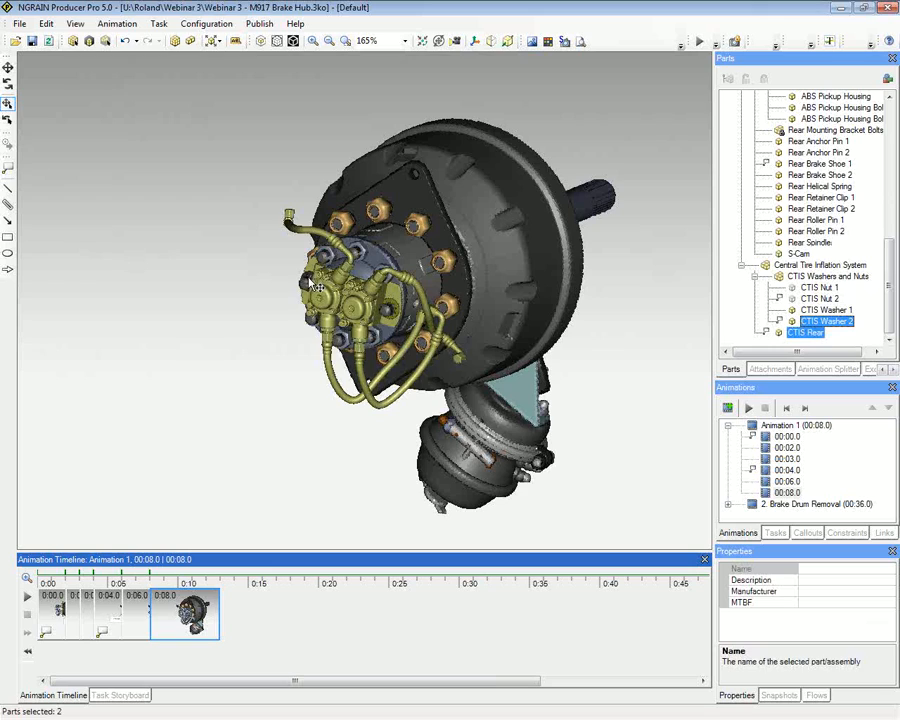
left_click(825, 320)
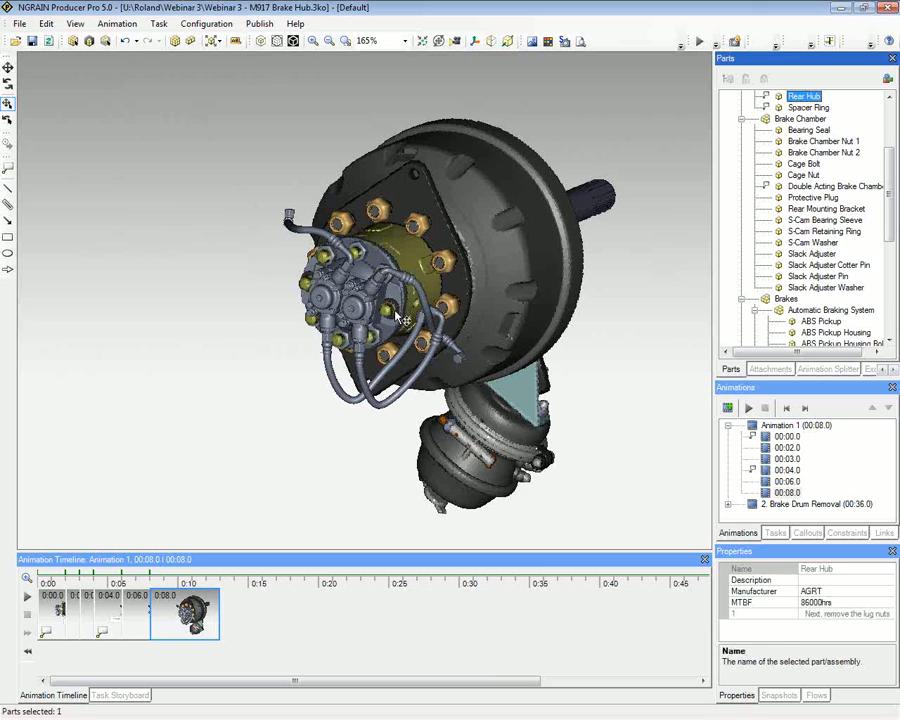
- Select CTIS Washers 1 and 2 and hide them in a new 00:10.0 keyframe
left_click(820, 331)
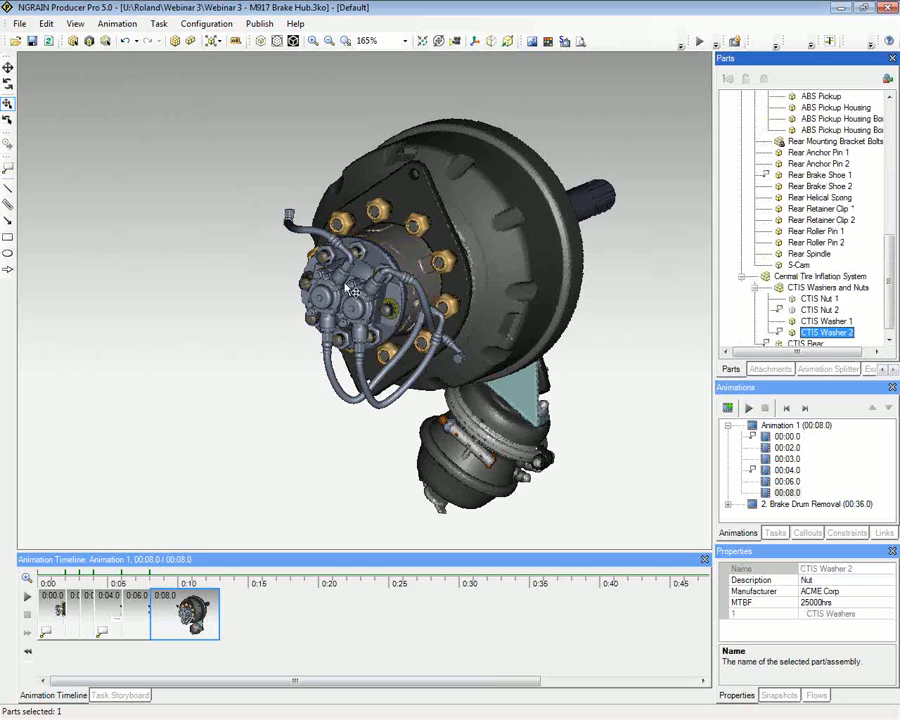
left_click(820, 321)
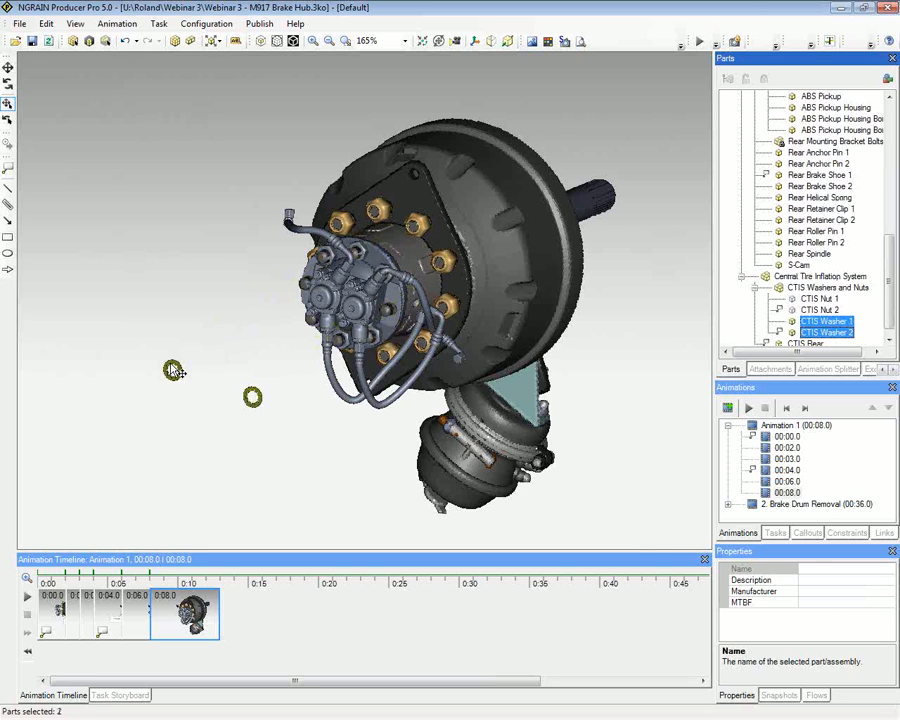
left_click(203, 595)
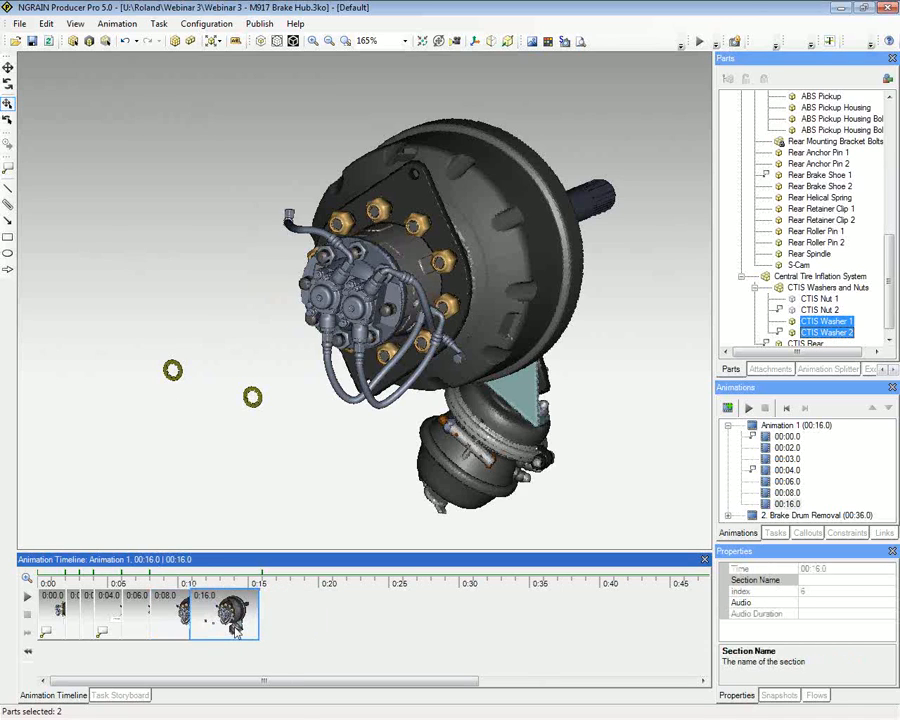
right_click(253, 398)
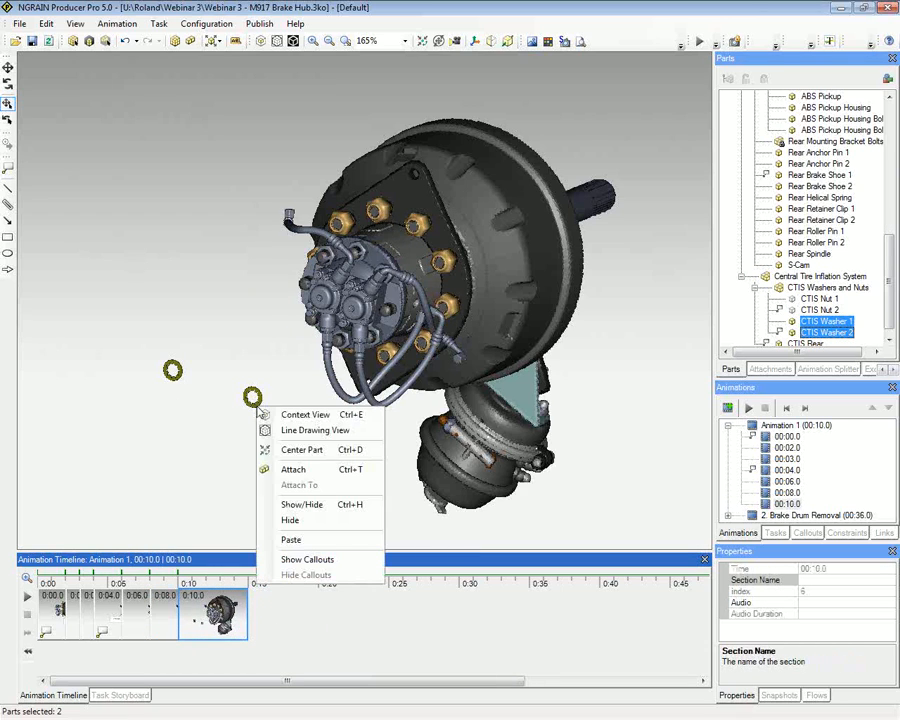
left_click(290, 520)
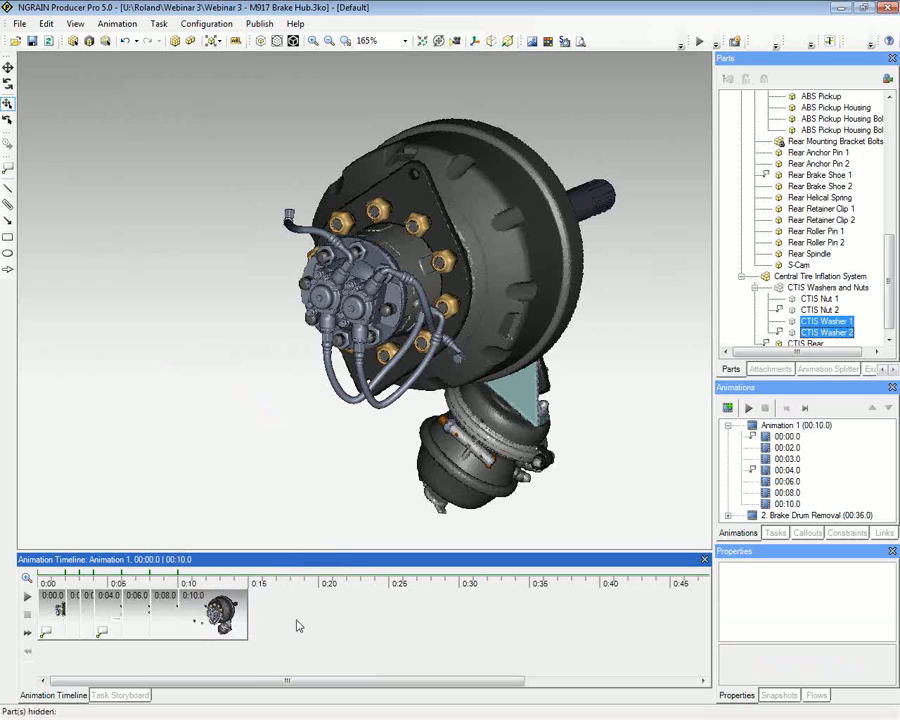
left_click(255, 614)
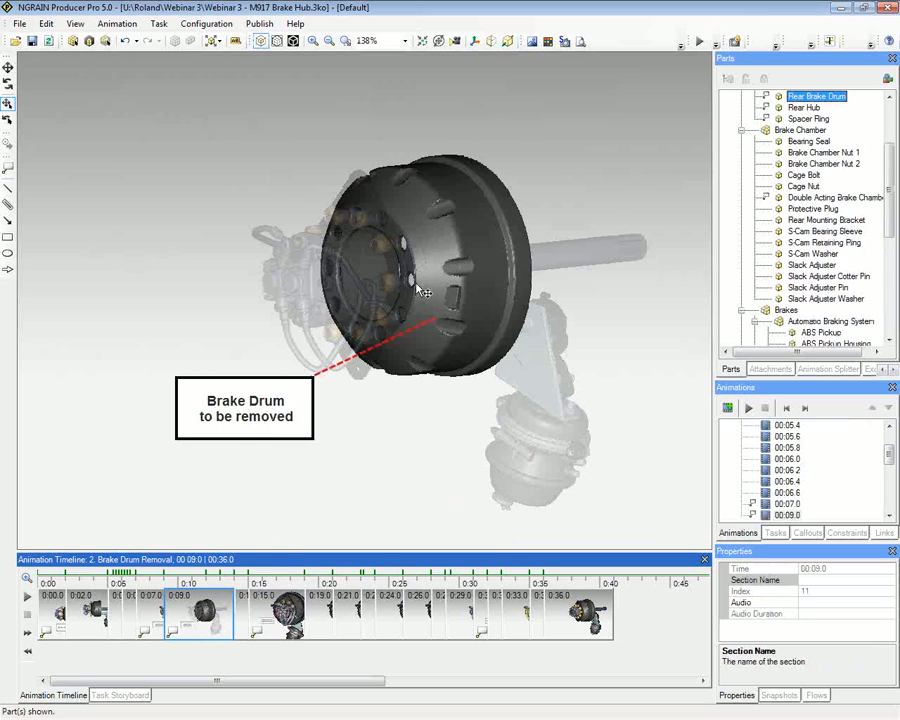
mouse_move(438, 218)
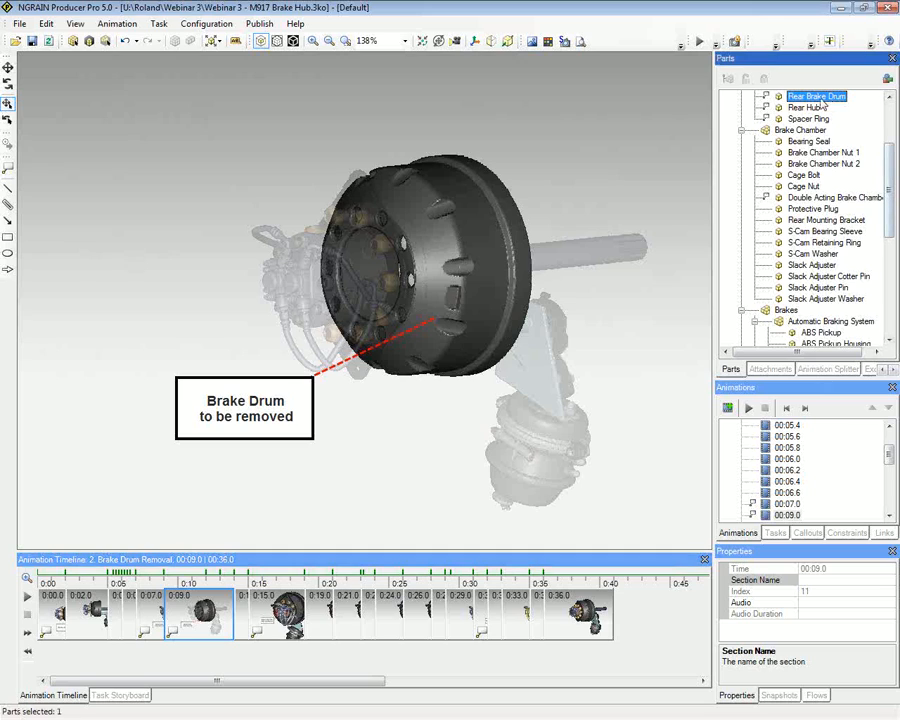
mouse_move(261, 41)
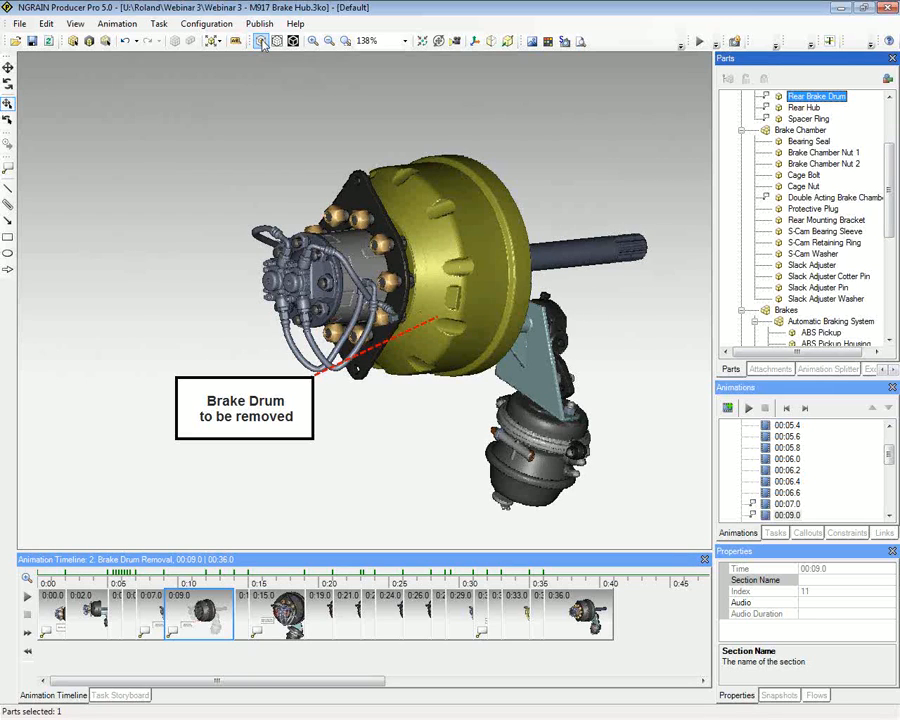
mouse_move(261, 41)
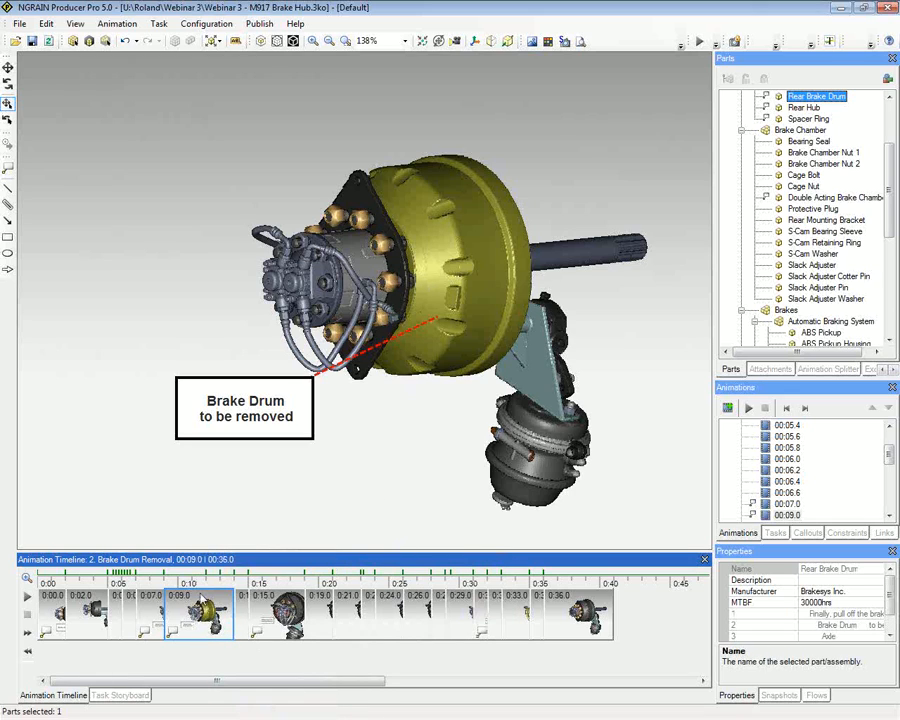
- Re-apply the 00:09.0 Brake Drum Removal keyframe view from its command menu
right_click(200, 600)
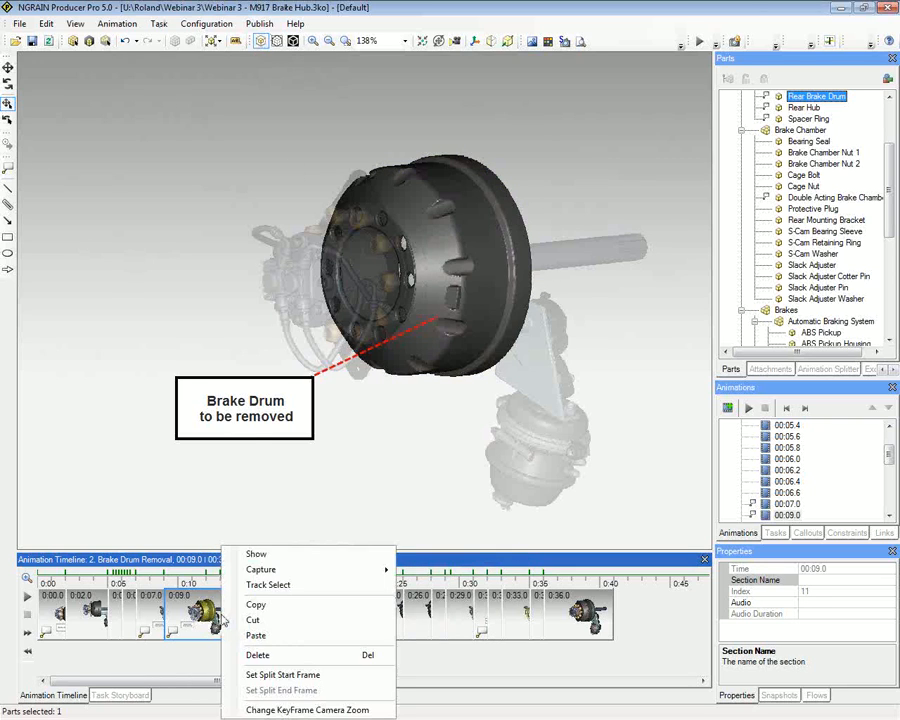
mouse_move(261, 569)
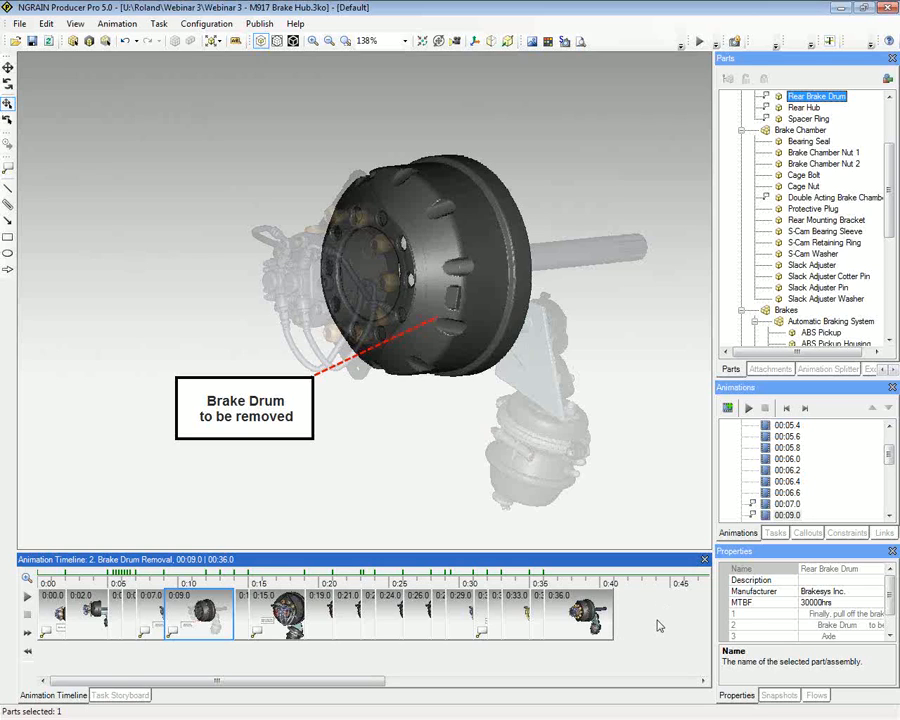
mouse_move(607, 672)
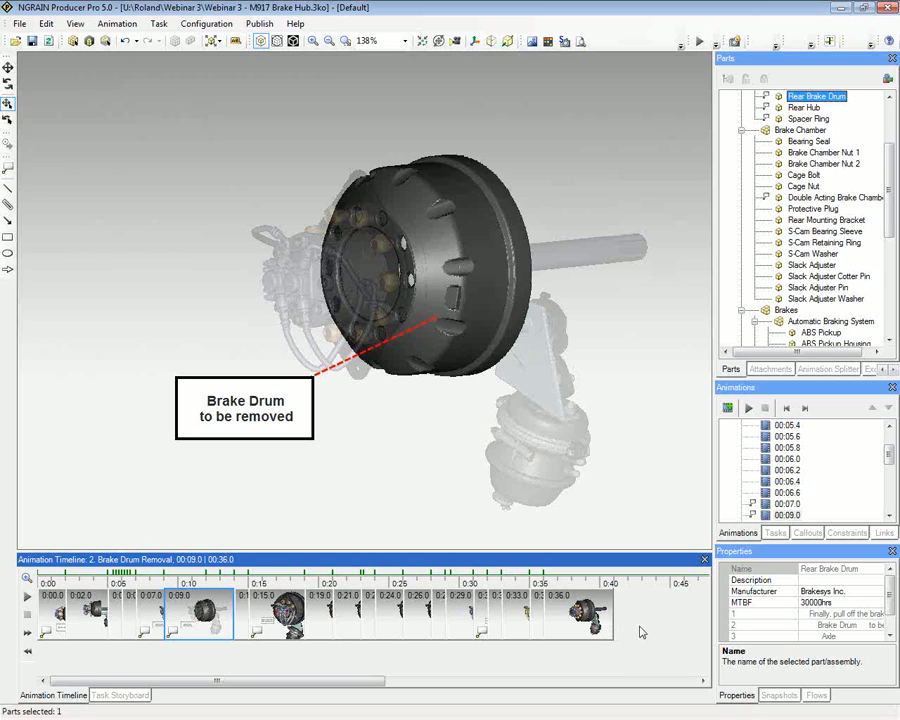
mouse_move(648, 633)
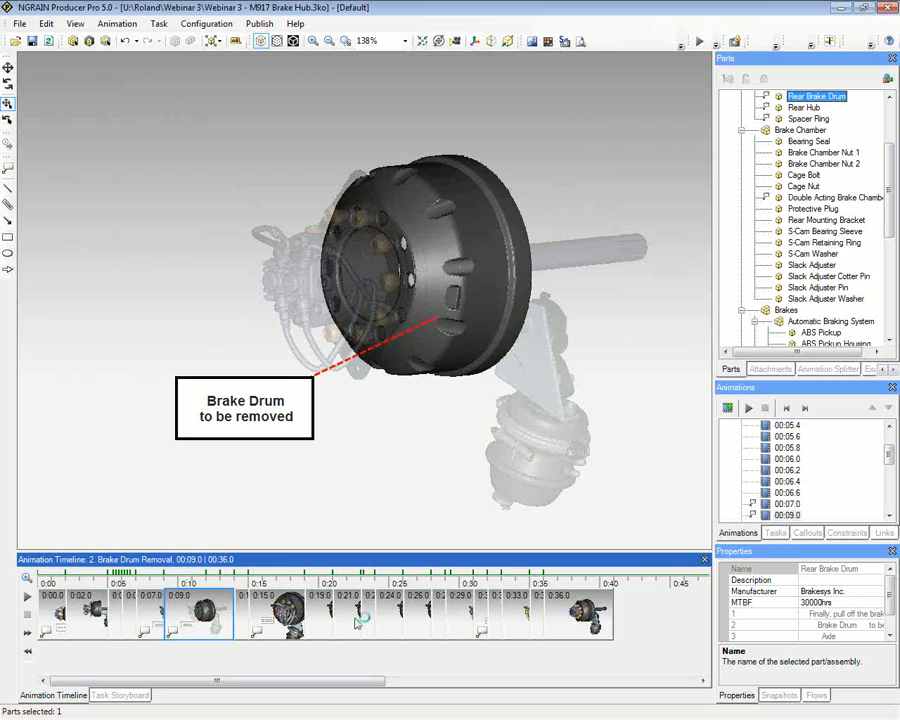
- Show the Tasks list with storyboard and parts bin, and reset to the startup snapshot
left_click(774, 532)
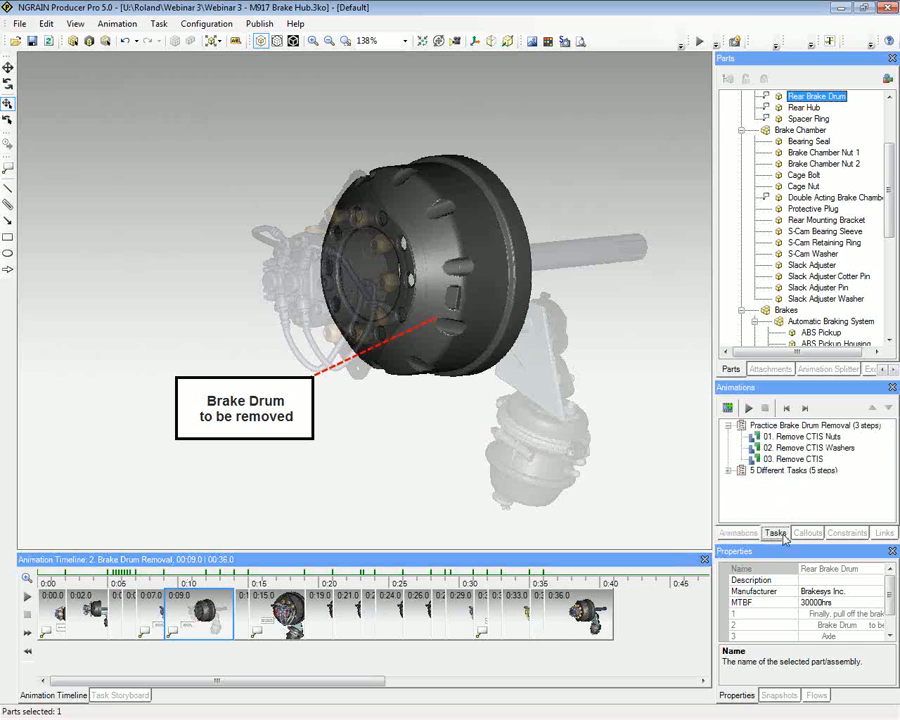
left_click(119, 695)
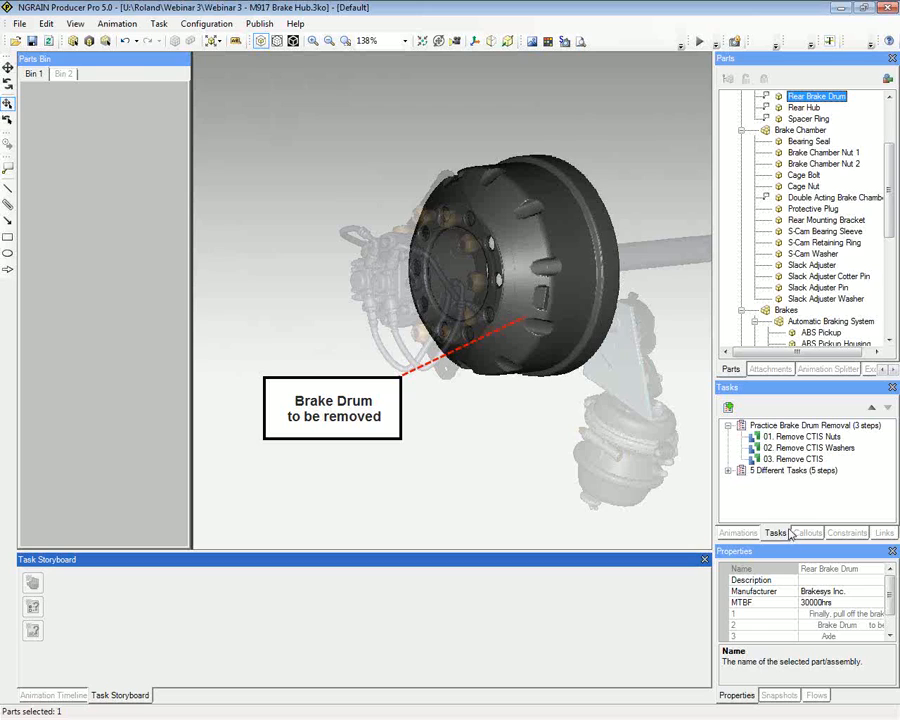
mouse_move(49, 40)
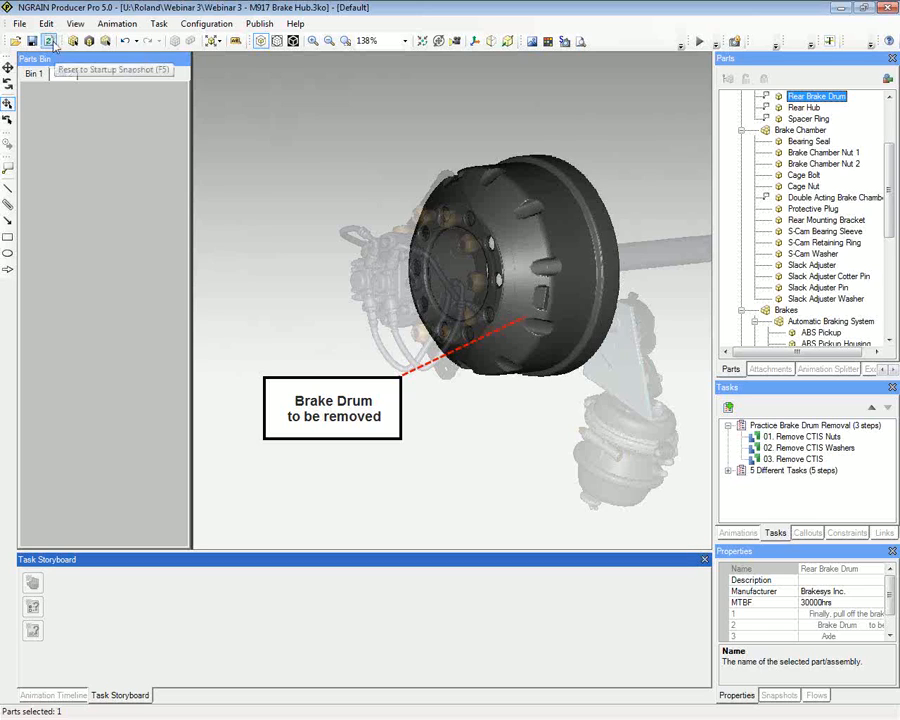
left_click(49, 40)
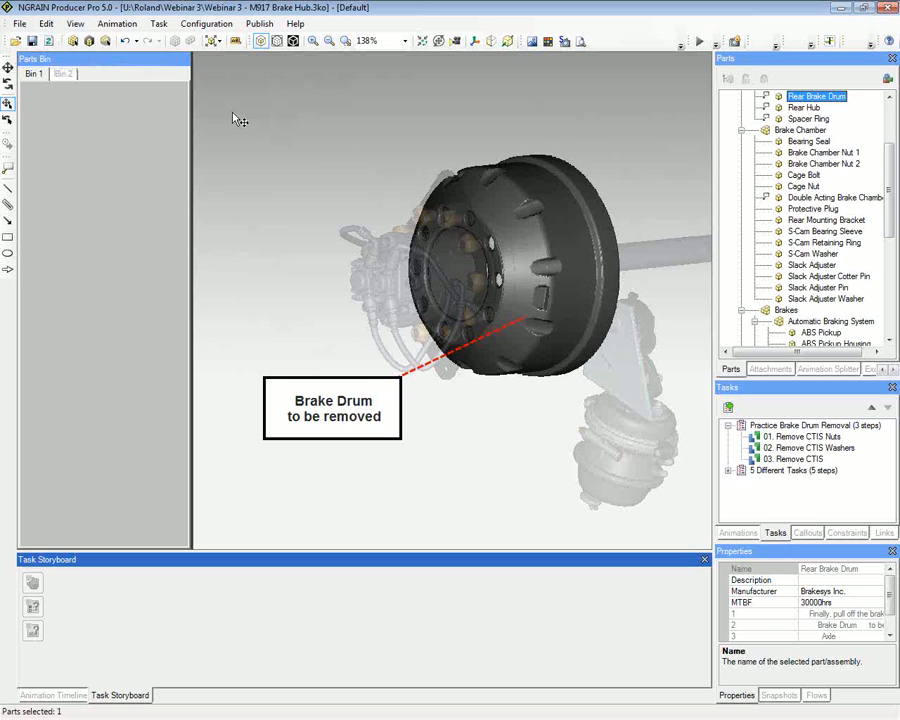
left_click(47, 40)
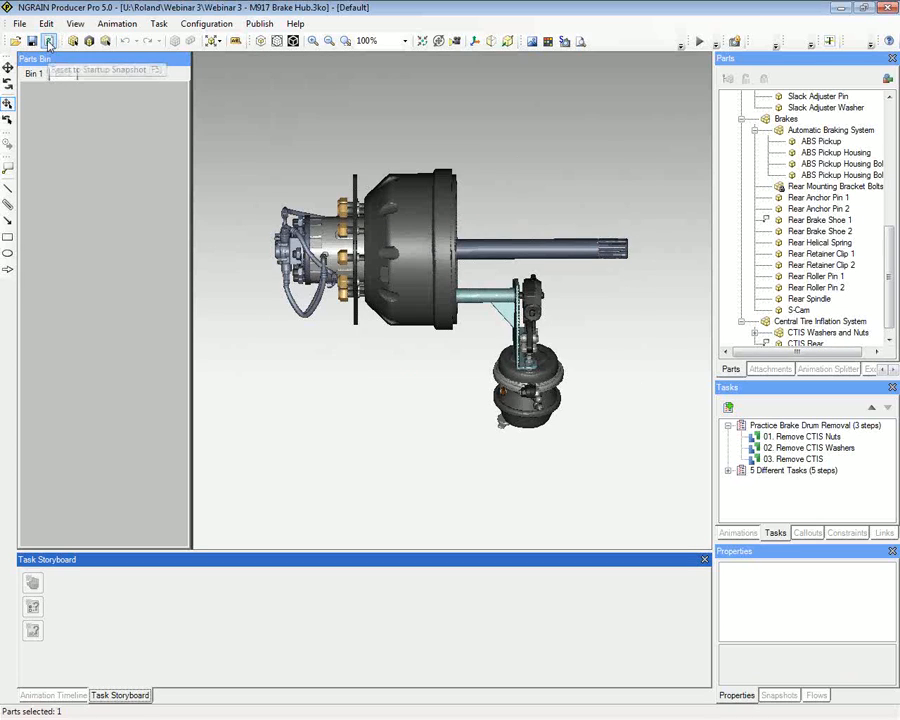
left_click(48, 40)
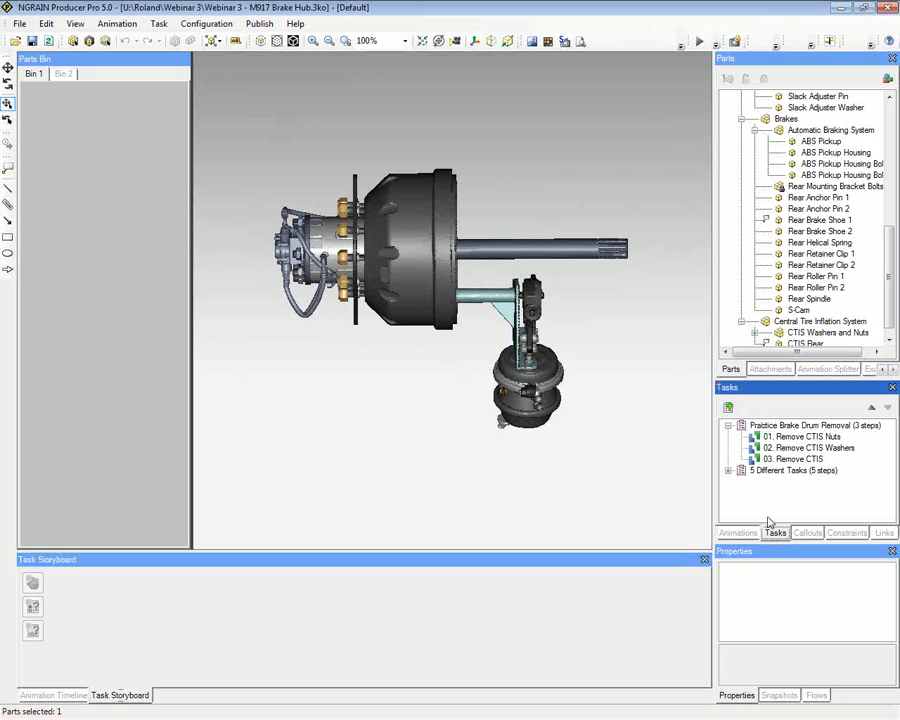
mouse_move(729, 407)
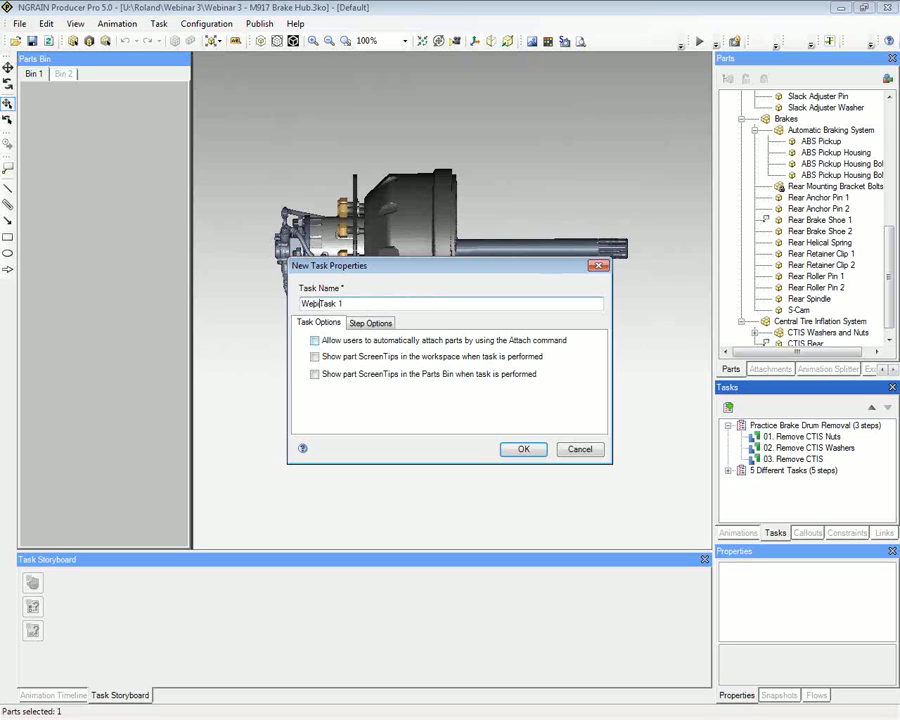
- Name the new task 'Webinar Task 1', review its Step Options, and confirm
type("Webinar Task 1")
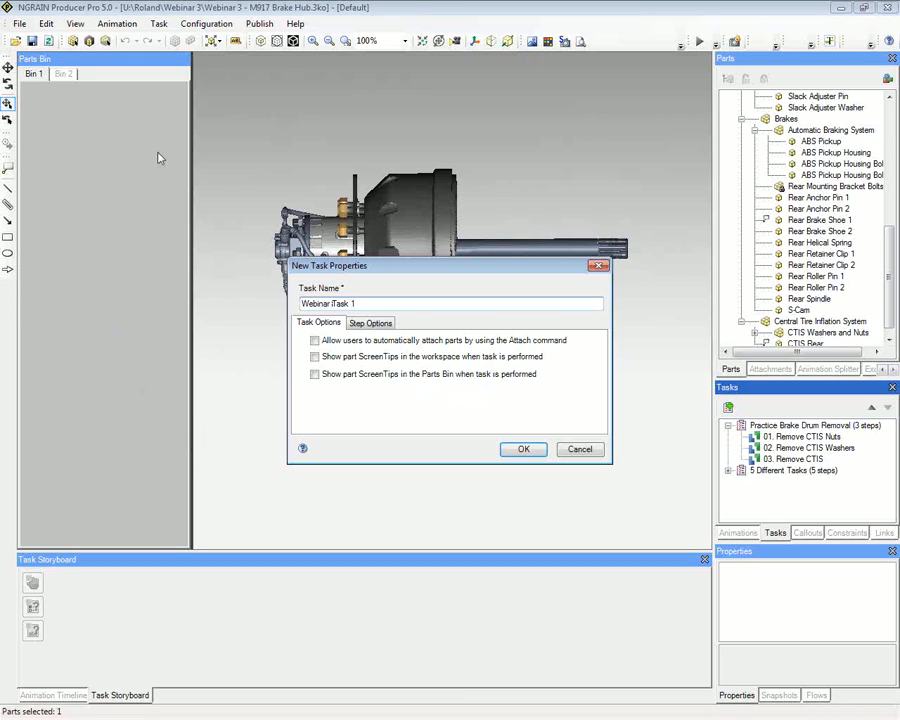
mouse_move(400, 200)
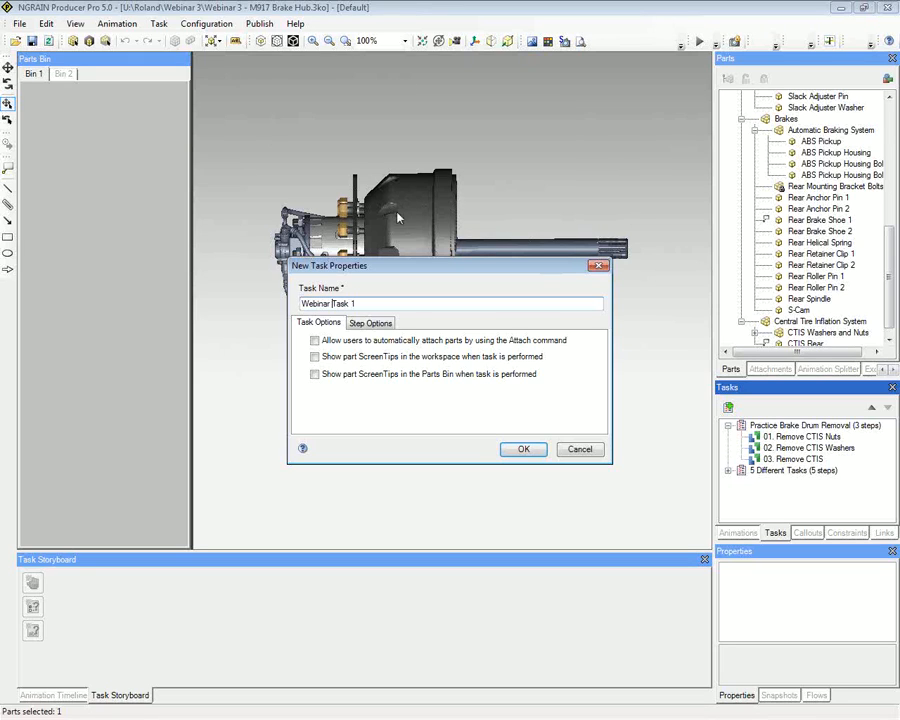
mouse_move(370, 242)
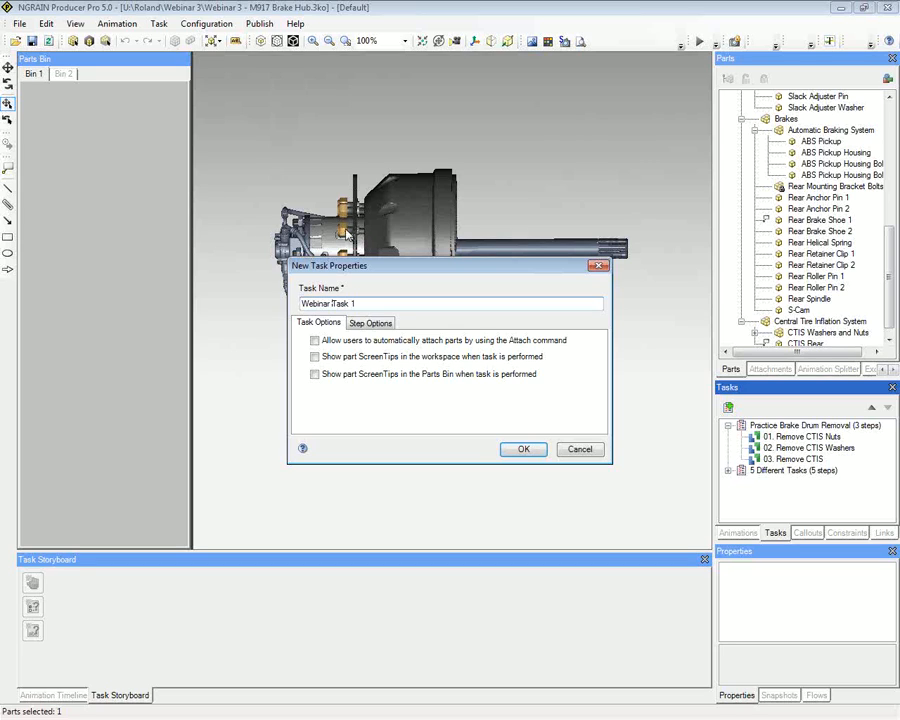
mouse_move(142, 248)
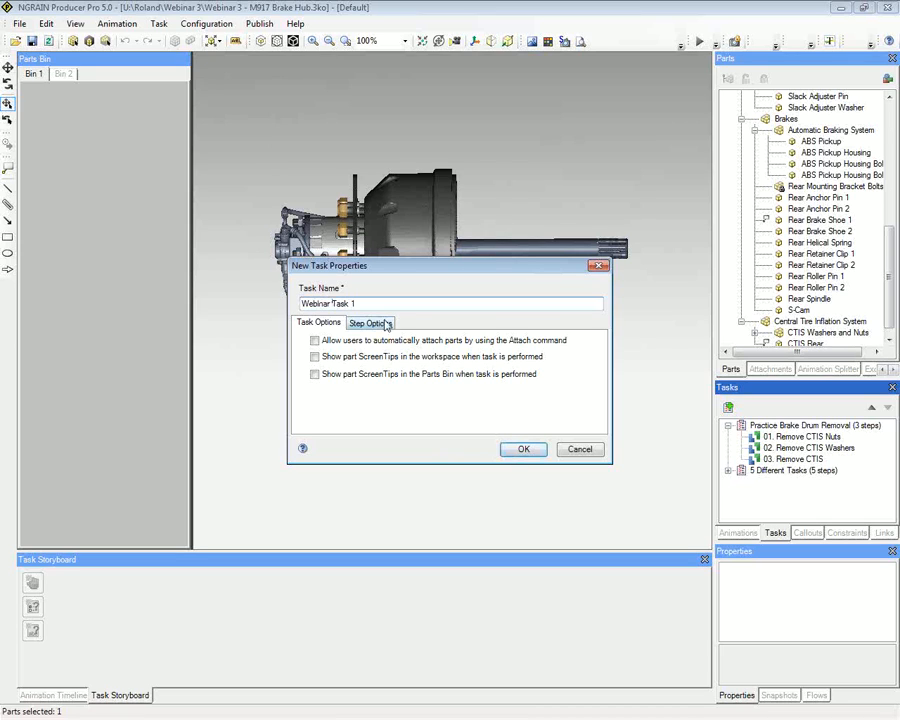
left_click(370, 322)
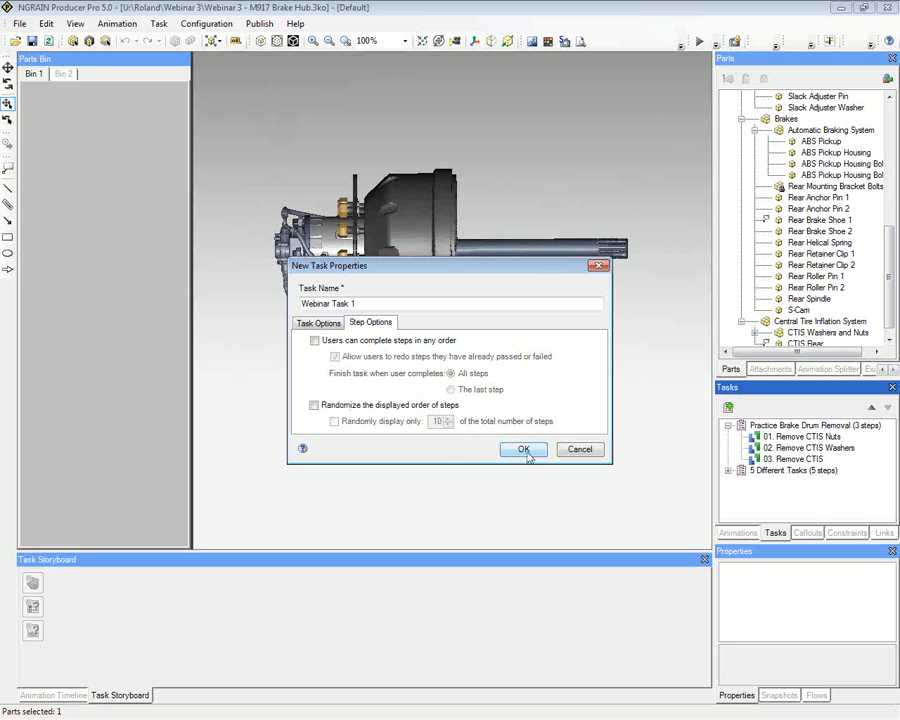
left_click(523, 449)
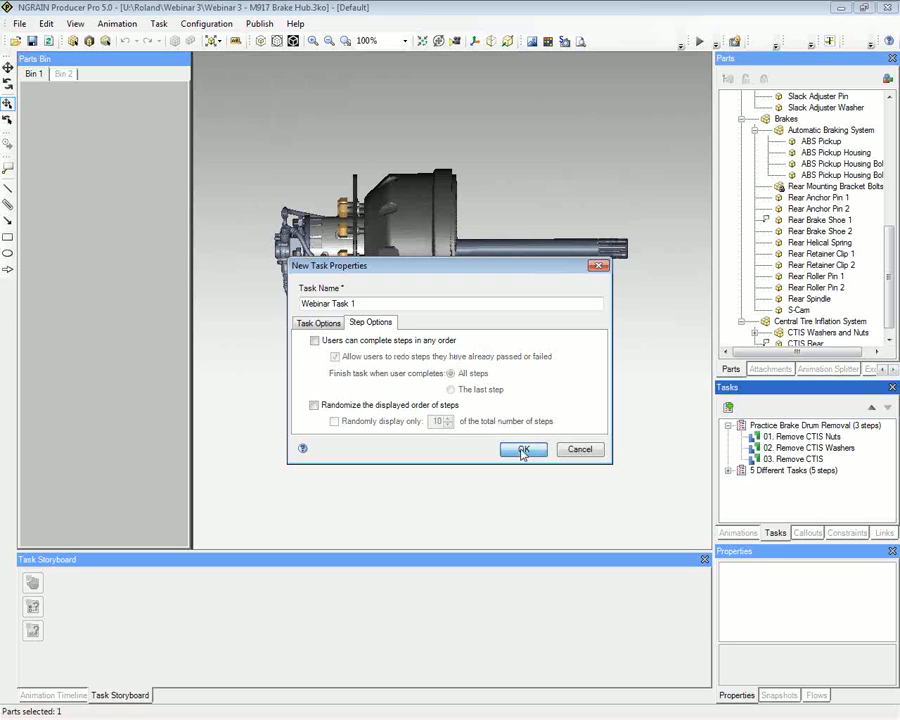
- Confirm New Task Properties so Webinar Task 1 appears with 0 steps
left_click(521, 449)
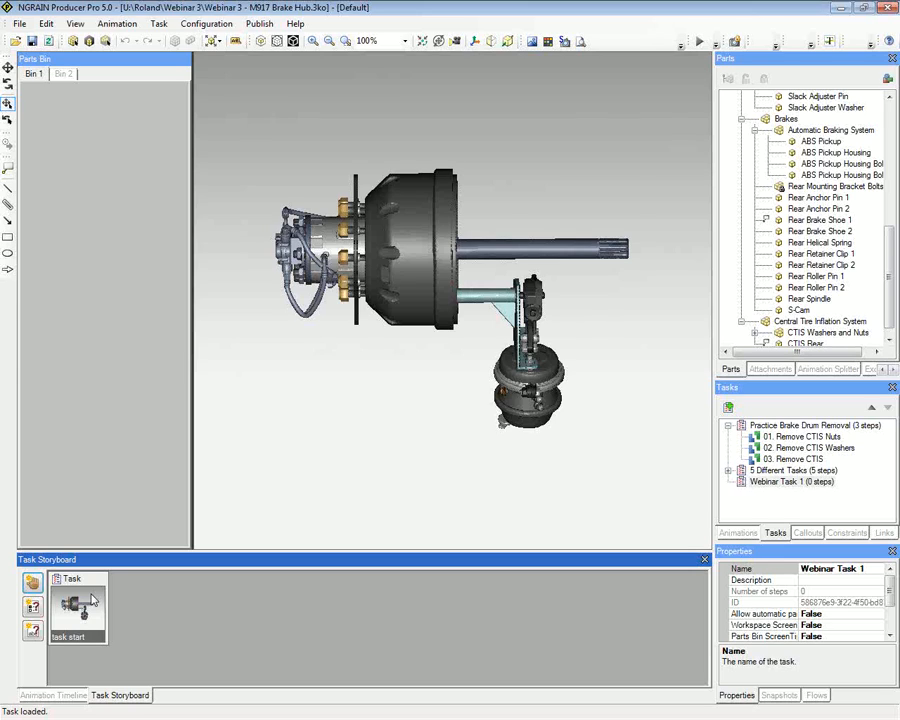
mouse_move(199, 626)
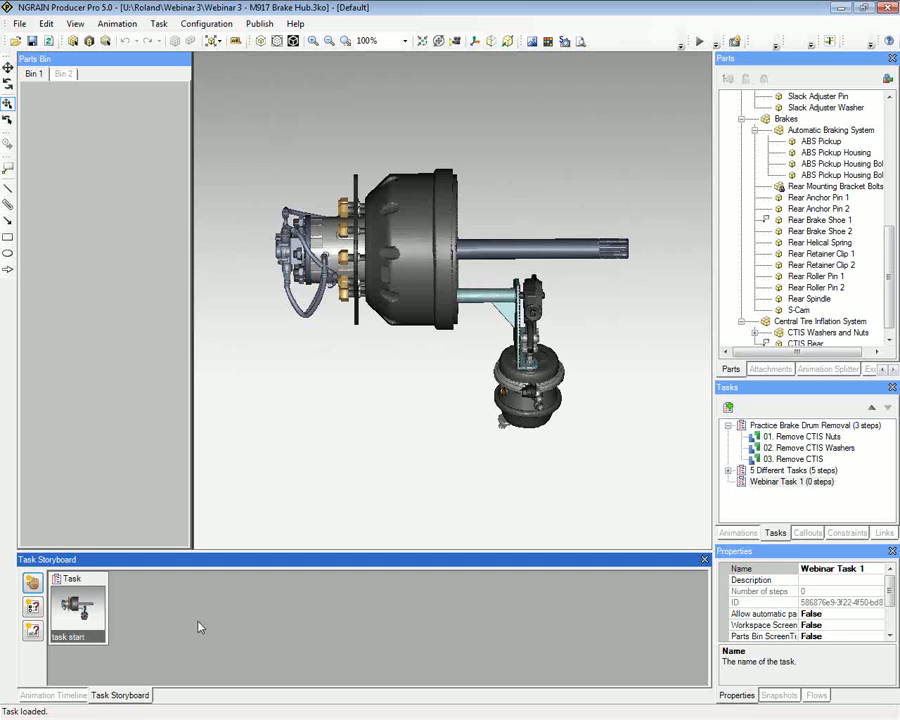
mouse_move(231, 631)
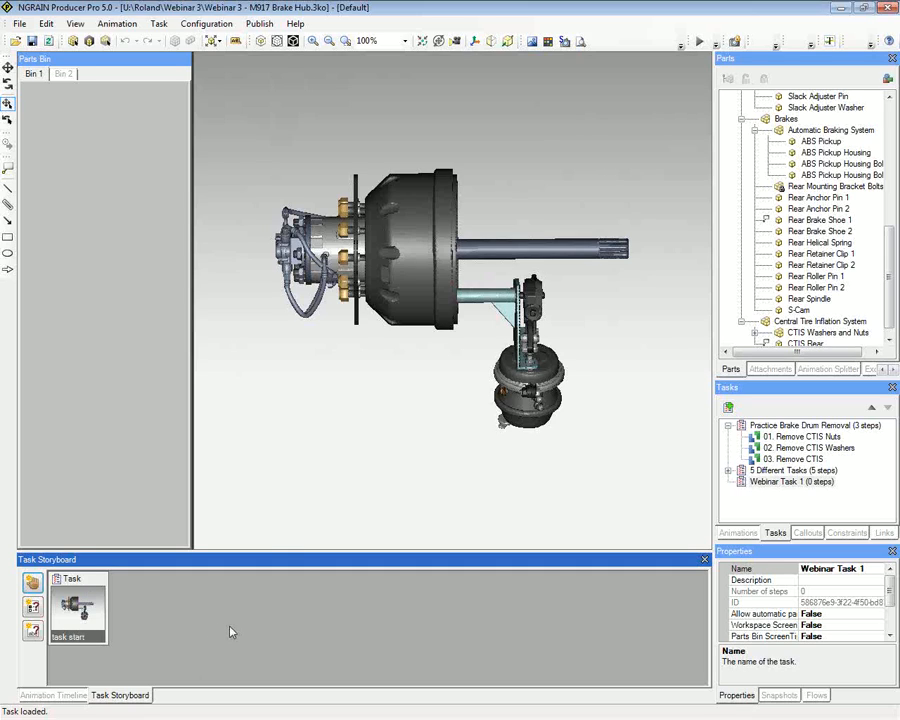
mouse_move(273, 548)
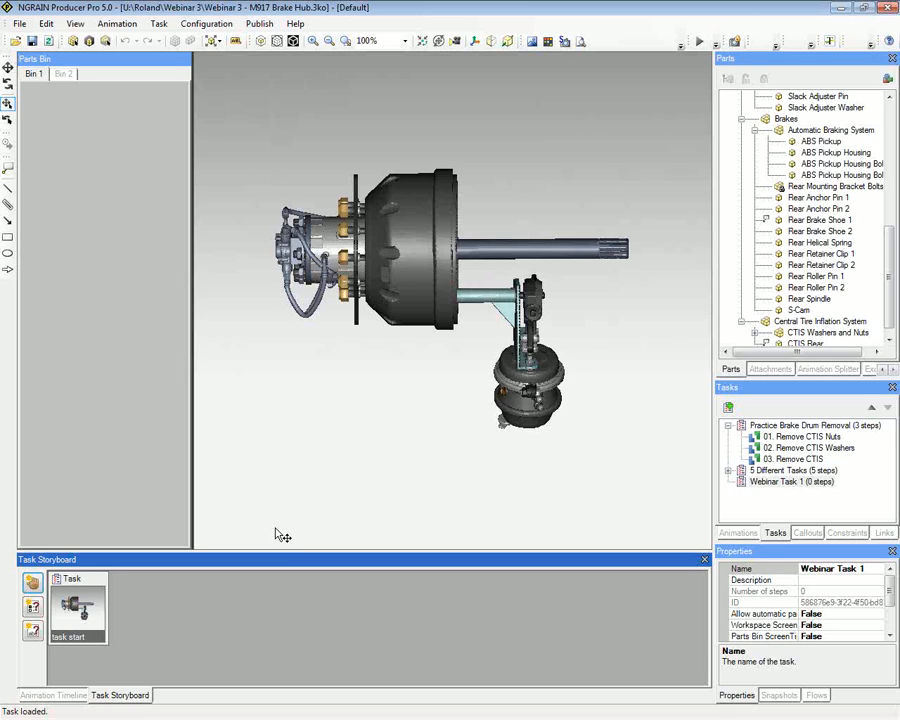
mouse_move(186, 658)
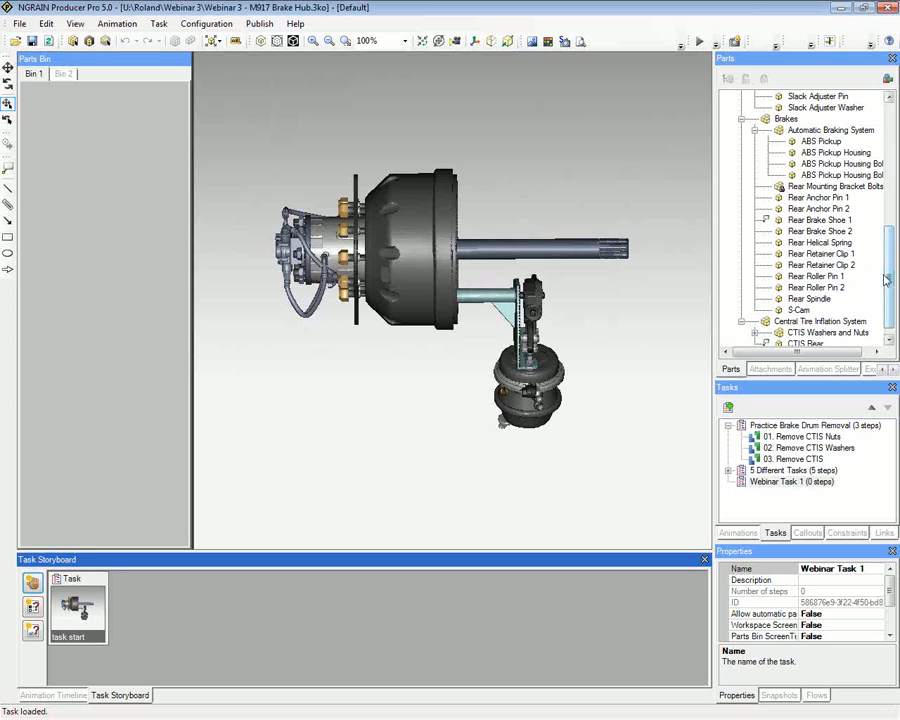
- Select CTIS Nut 2 and CTIS Nut 1 together in the Parts tree
scroll("up", 3)
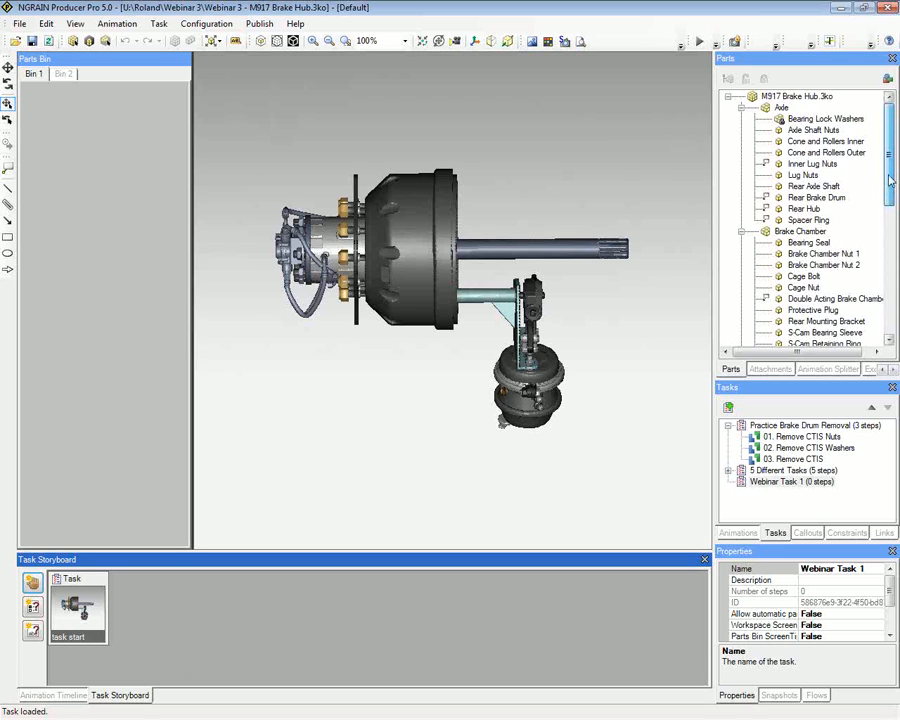
scroll("down", 3)
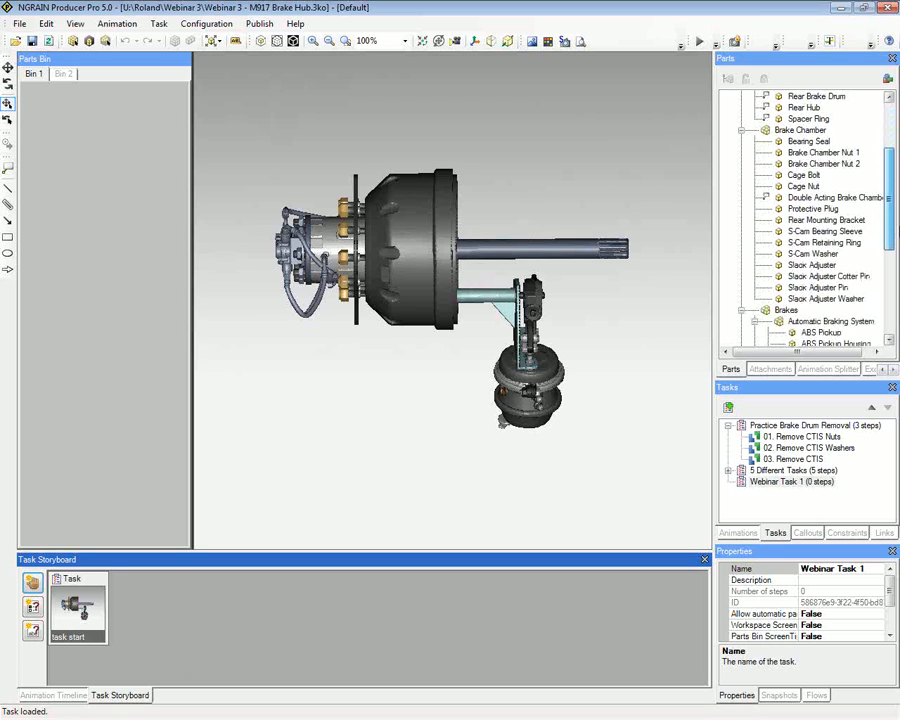
scroll("down", 3)
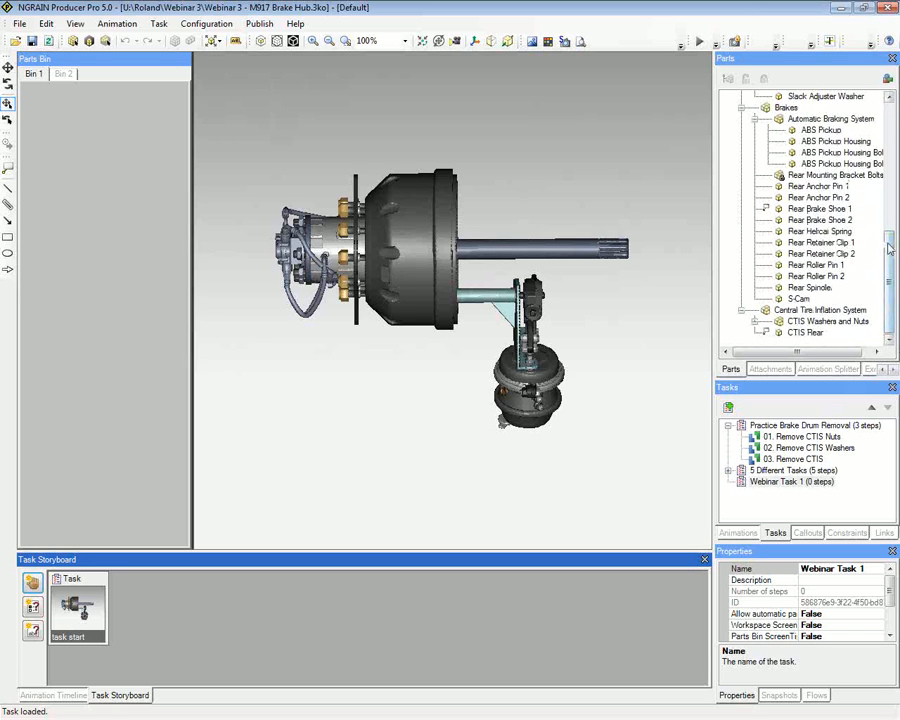
scroll("up", 3)
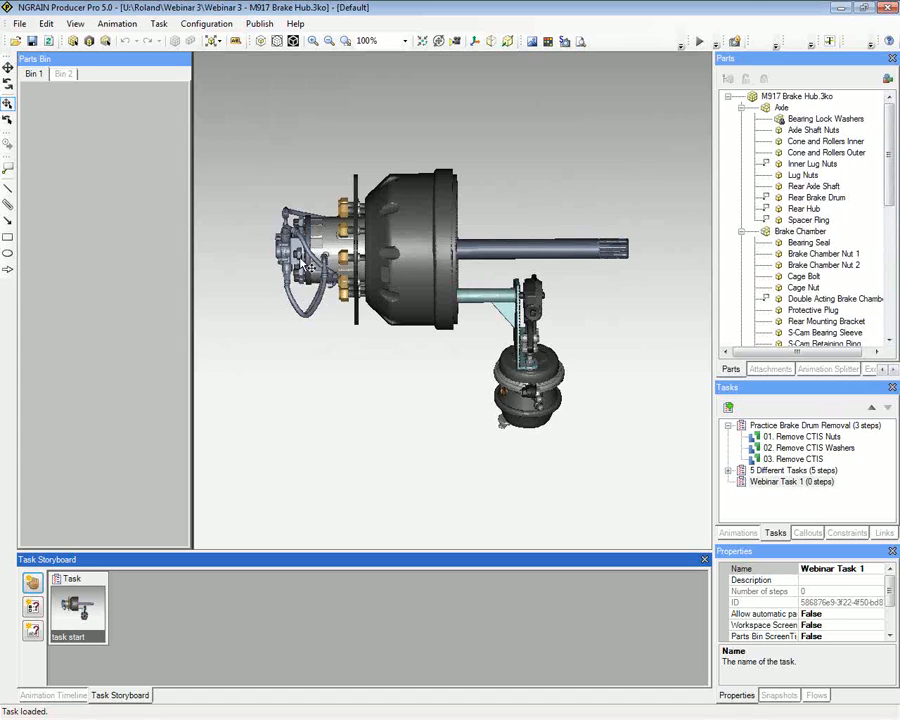
left_click(819, 309)
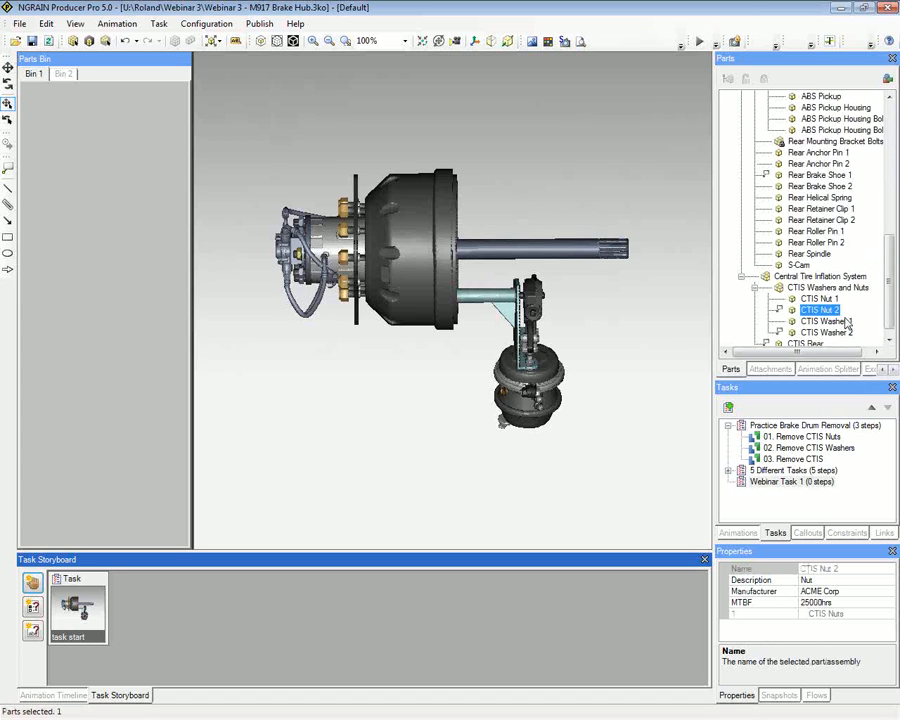
left_click(820, 298)
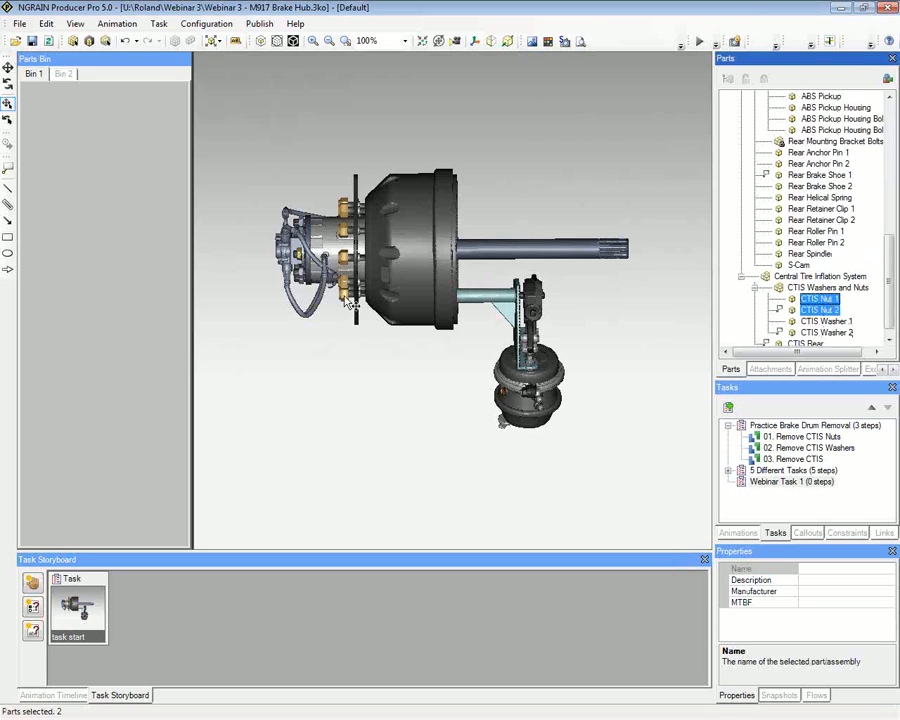
mouse_move(515, 177)
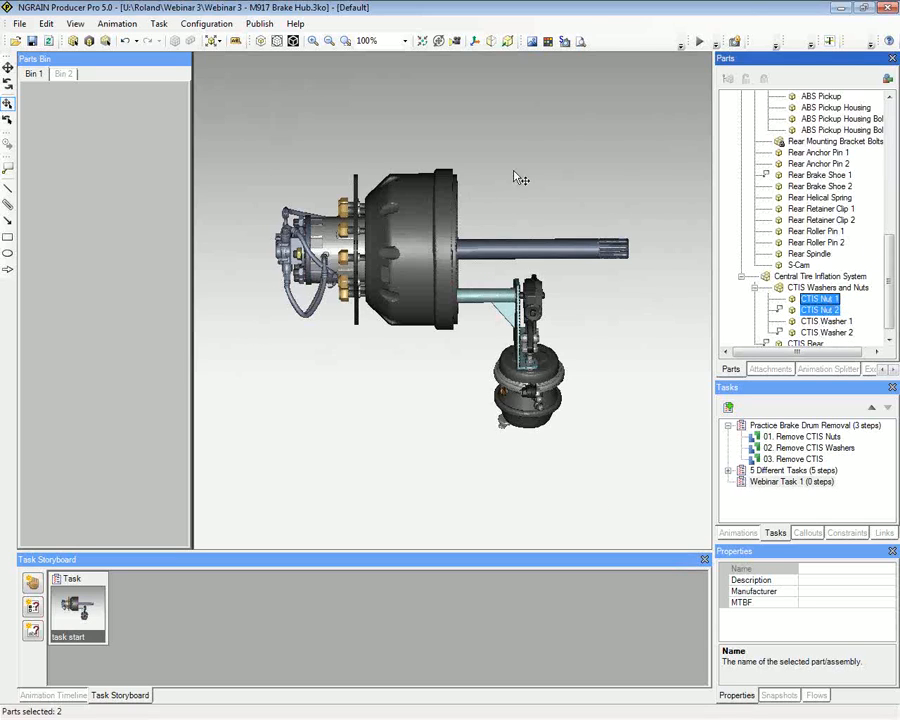
mouse_move(570, 253)
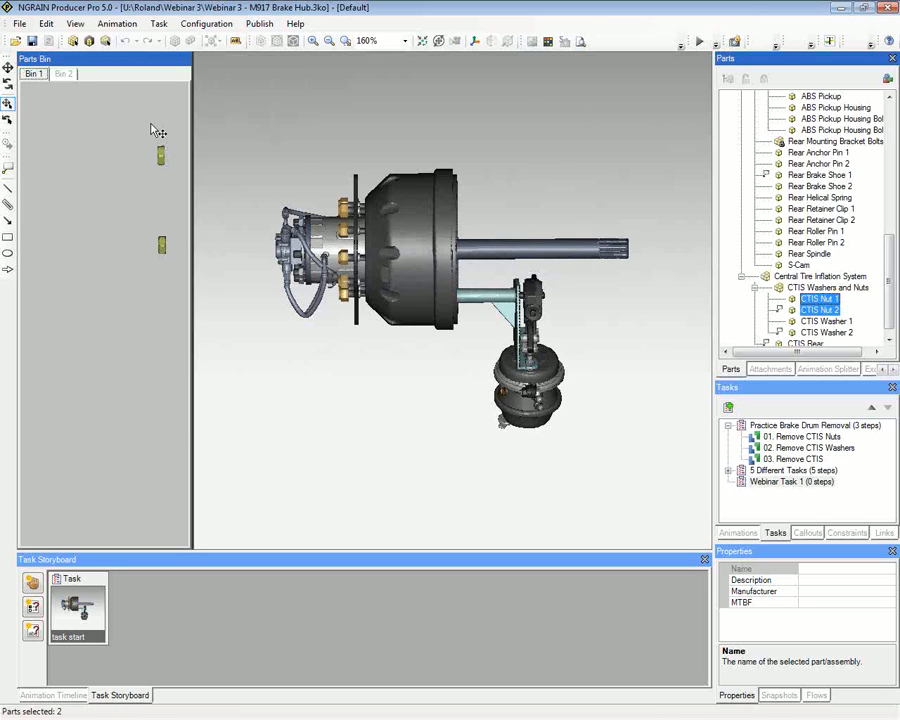
mouse_move(138, 615)
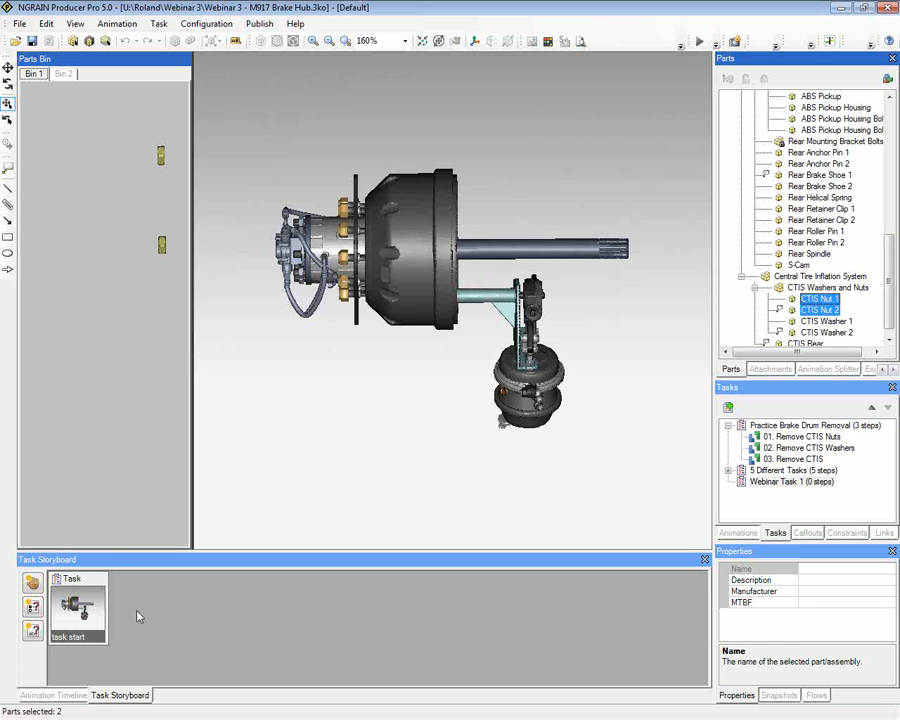
mouse_move(32, 583)
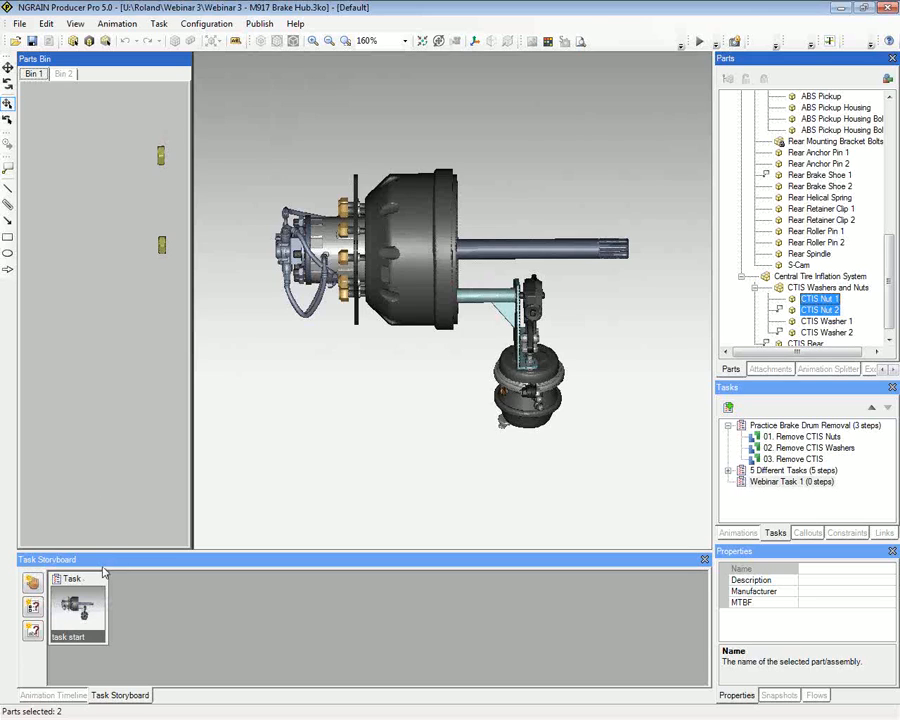
mouse_move(33, 582)
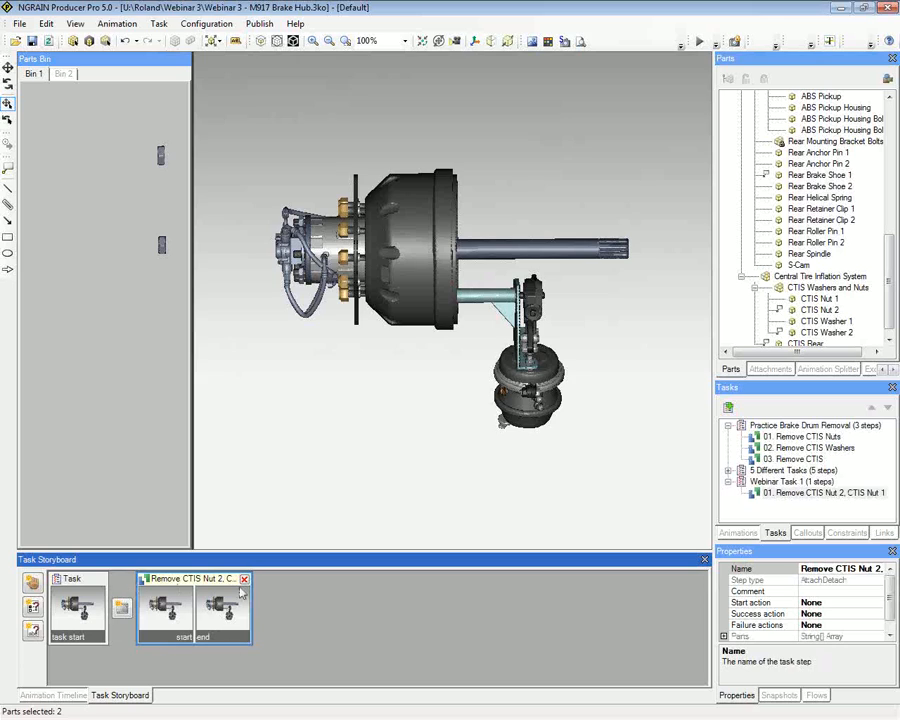
mouse_move(180, 590)
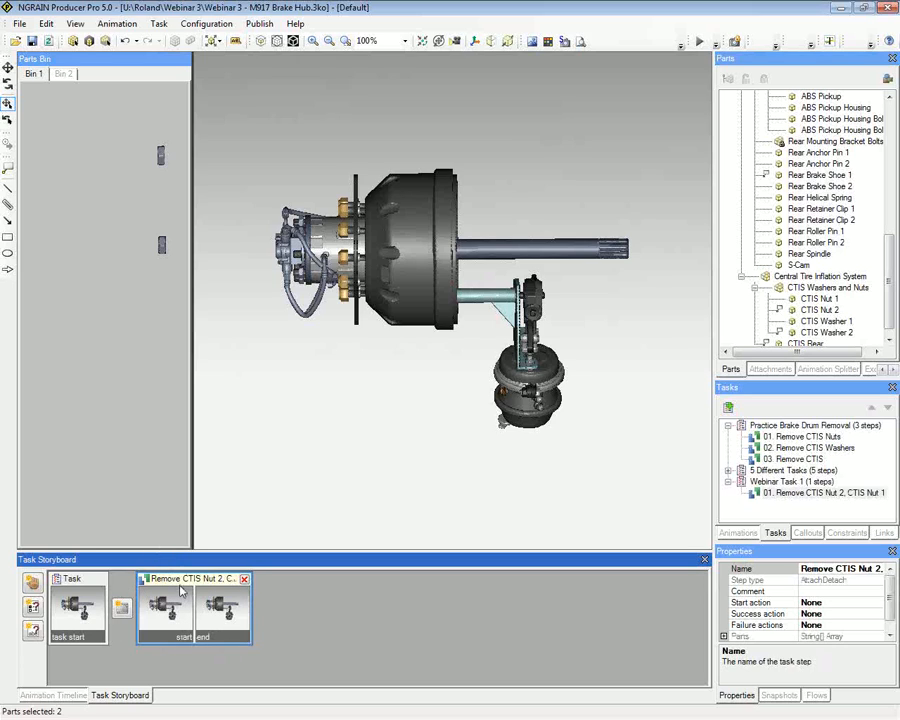
mouse_move(165, 630)
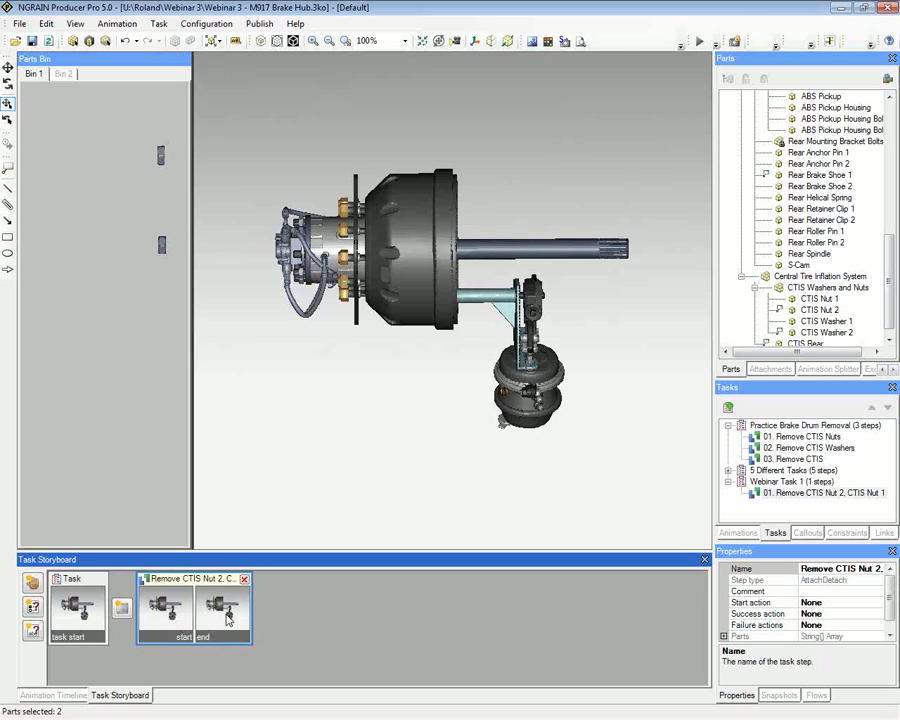
mouse_move(300, 608)
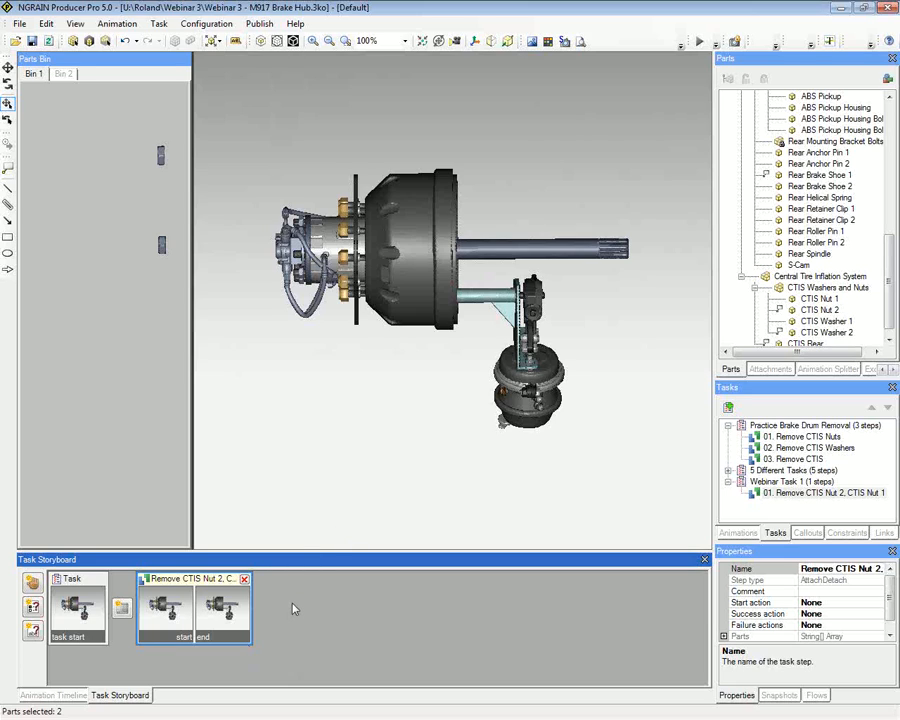
mouse_move(294, 600)
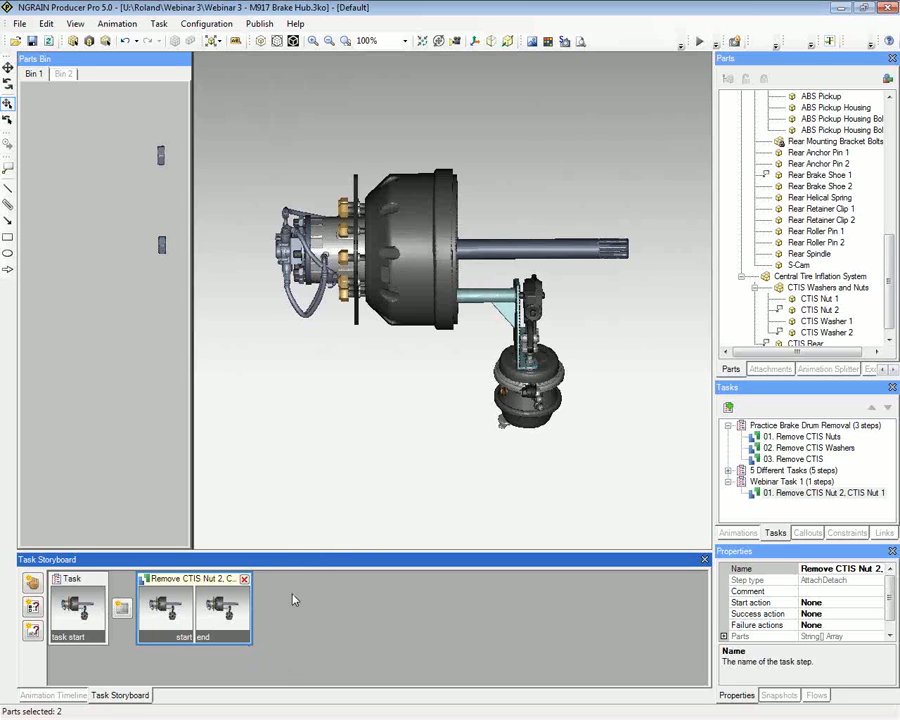
mouse_move(245, 390)
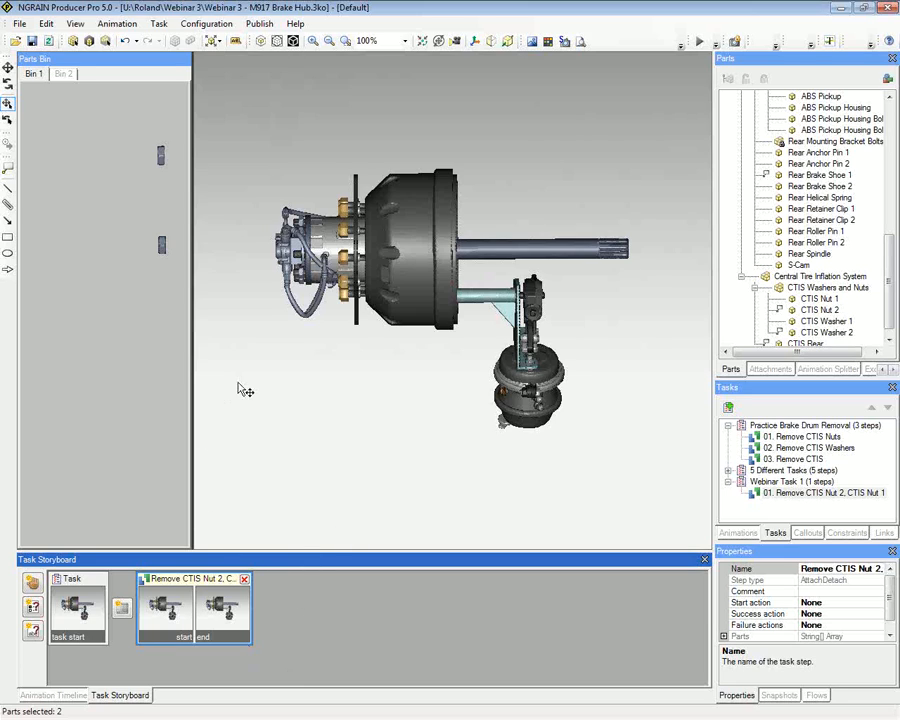
mouse_move(335, 392)
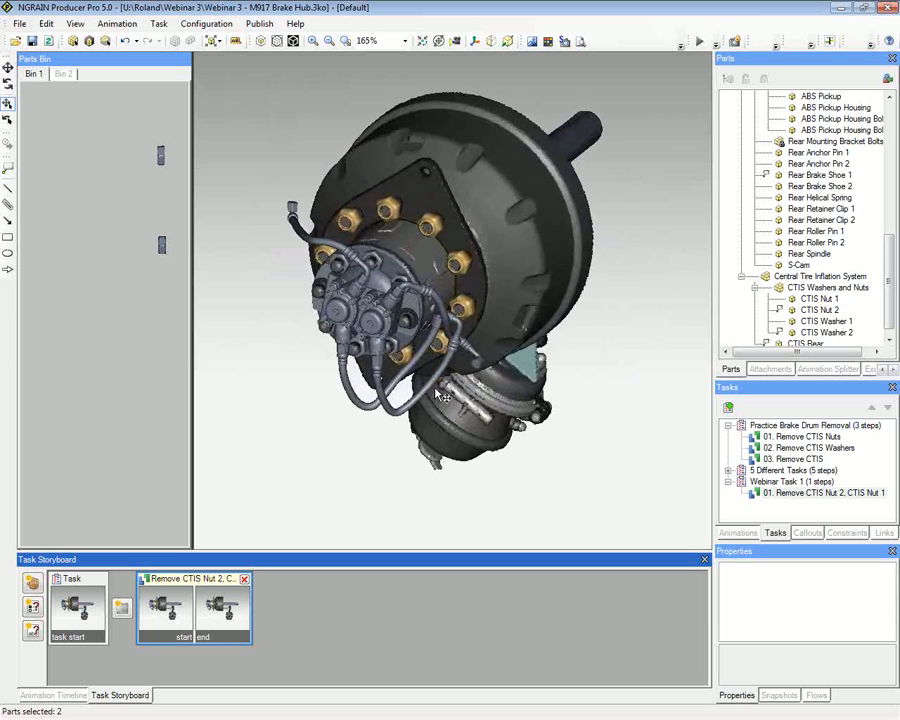
- Select CTIS Washer 1 and CTIS Washer 2 together in the parts list
scroll("up", 3)
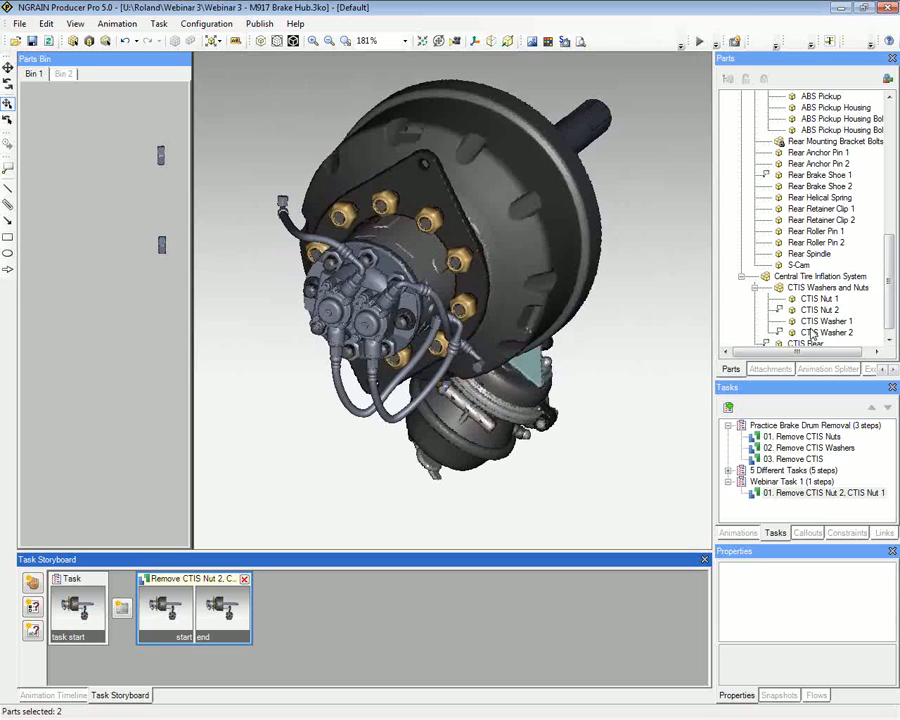
left_click(826, 321)
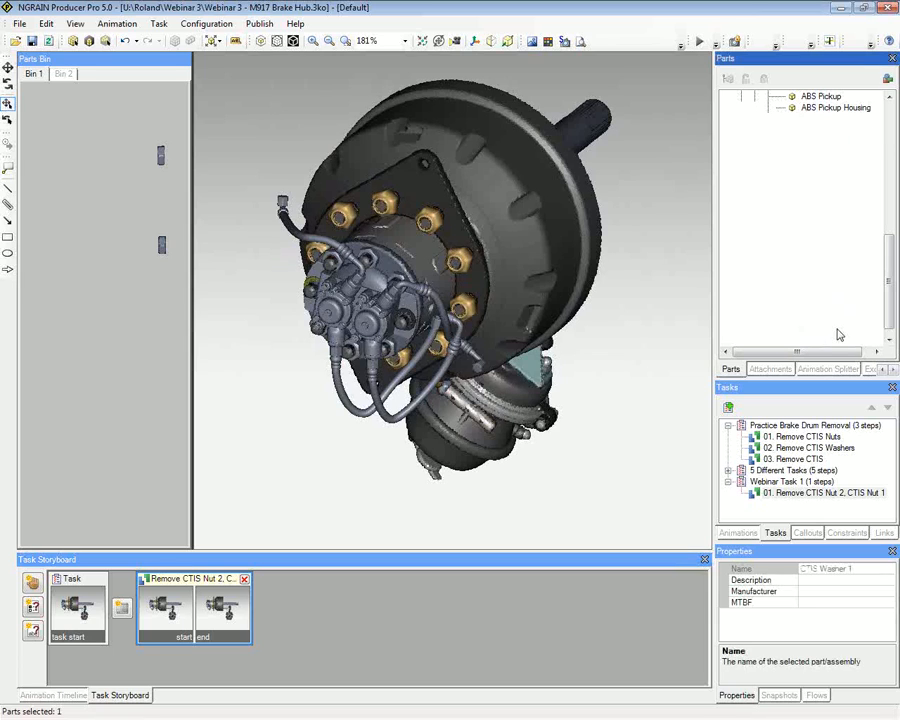
left_click(820, 331)
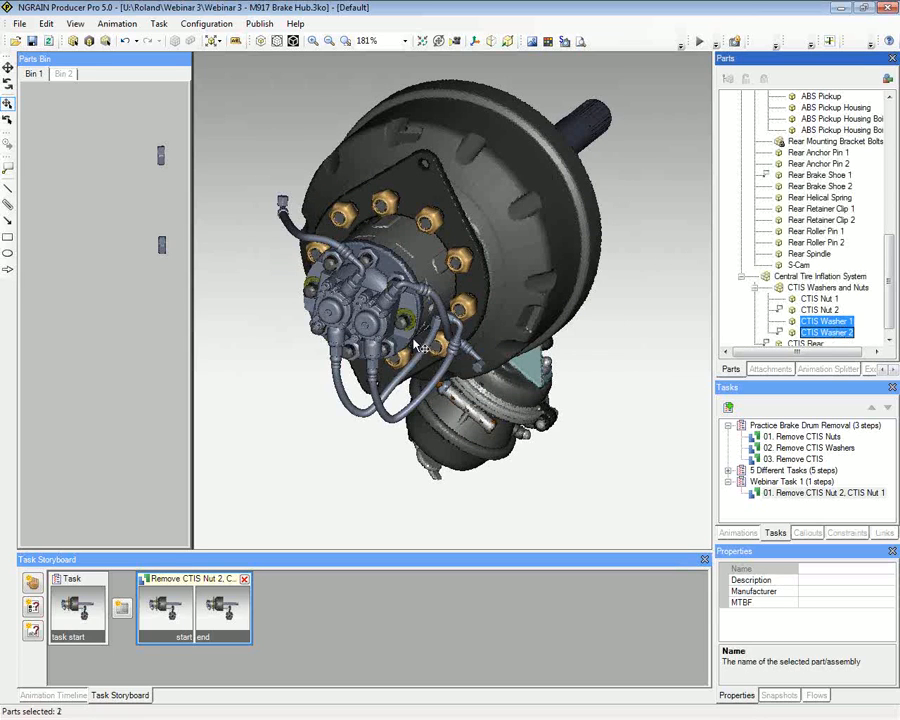
mouse_move(320, 287)
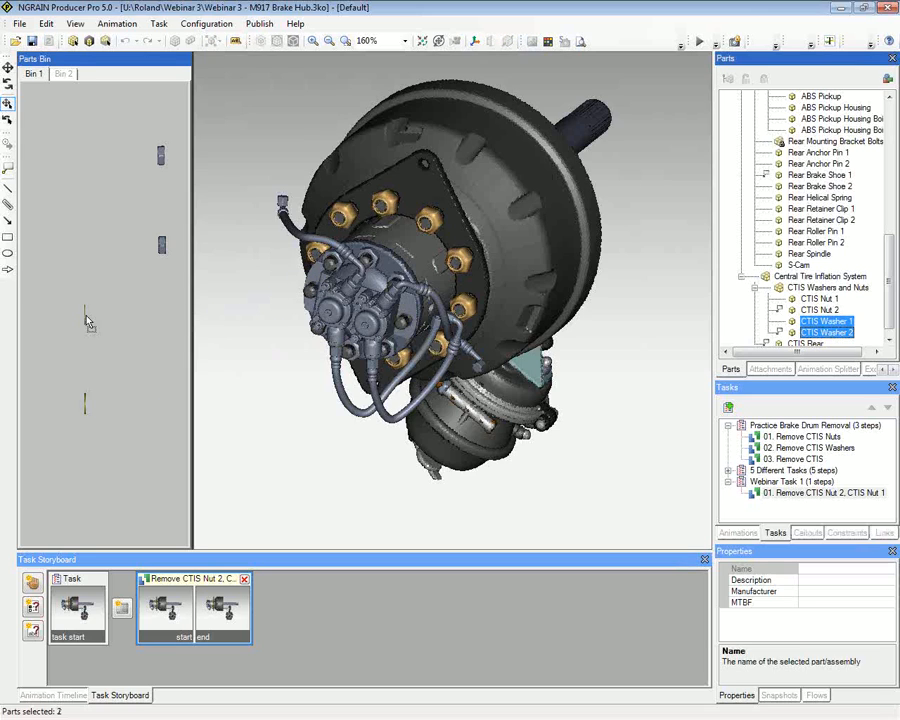
mouse_move(305, 568)
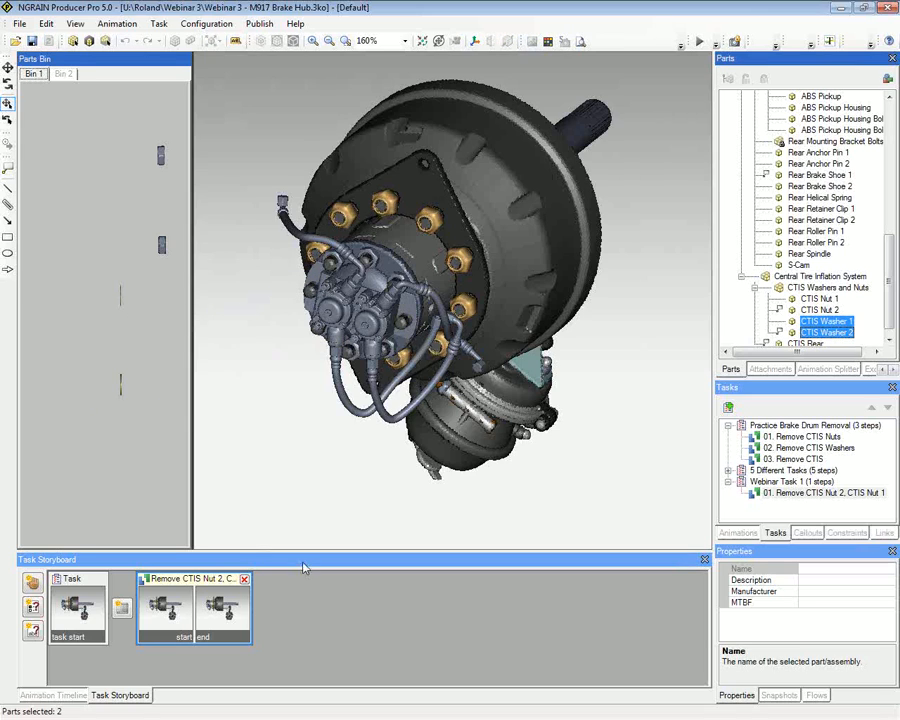
mouse_move(32, 585)
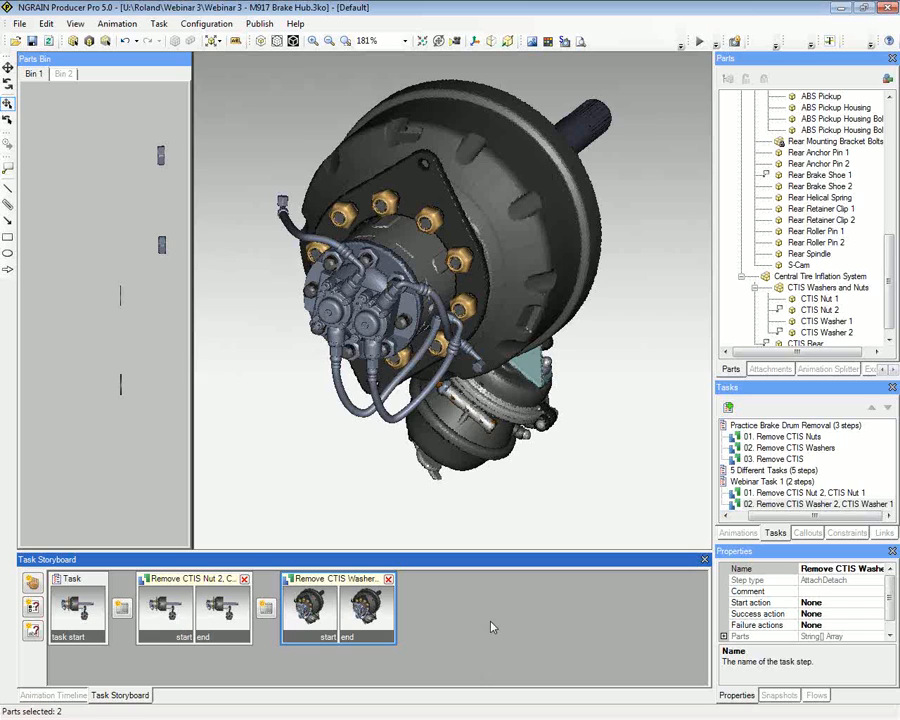
mouse_move(510, 621)
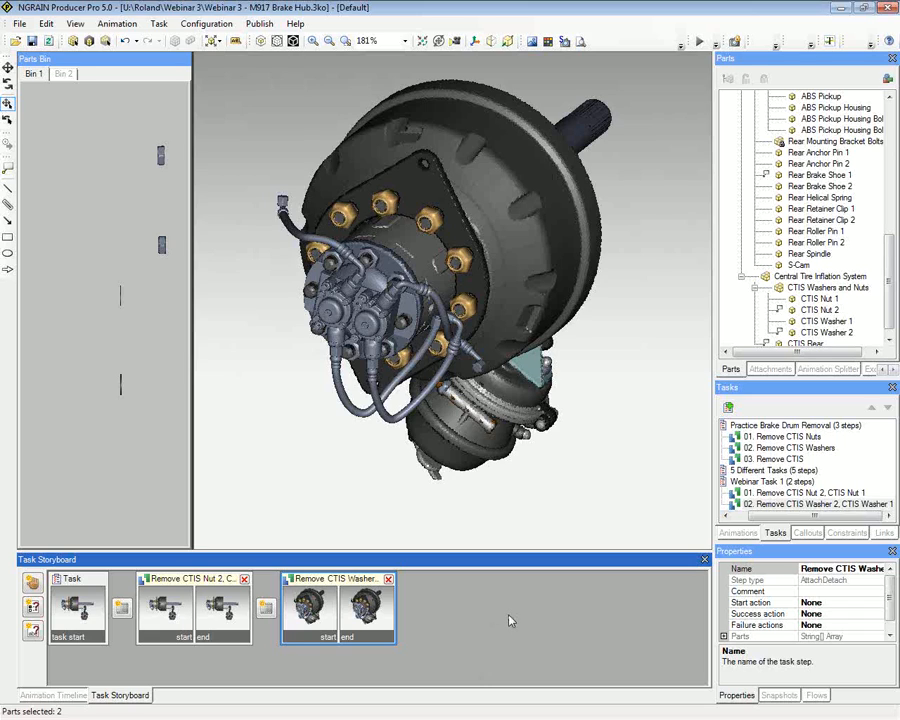
mouse_move(218, 600)
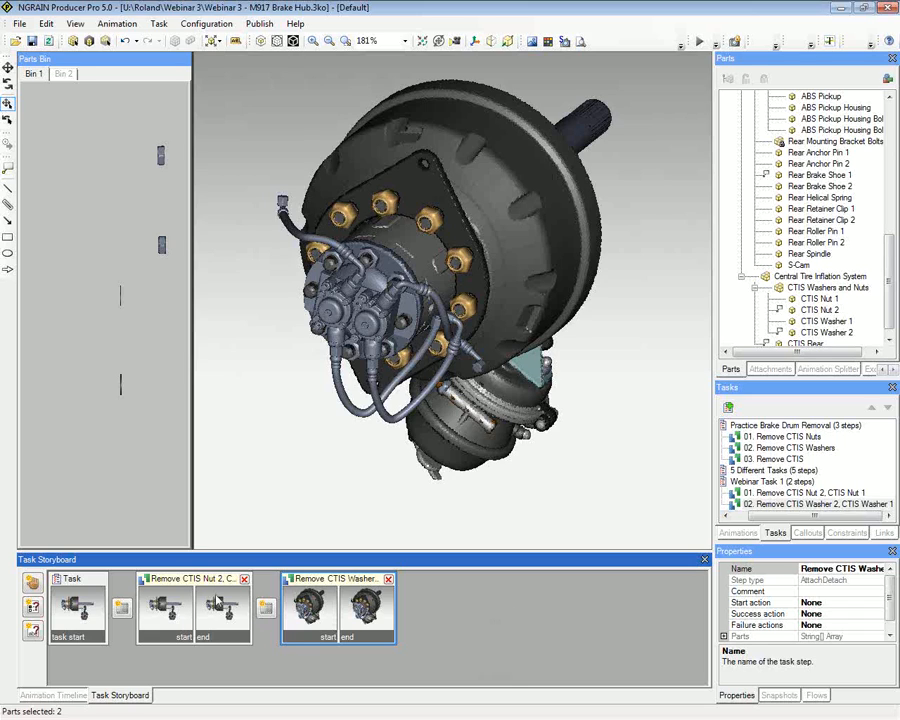
- Select the 'Remove CTIS Nut 2, CTIS Nut 1' step in the Task Storyboard
left_click(190, 610)
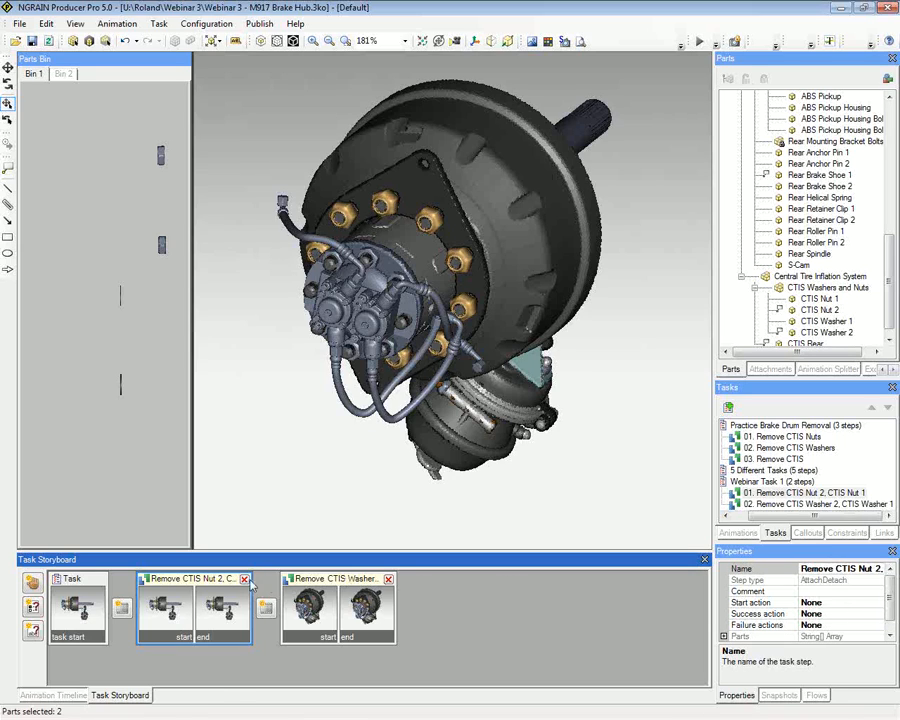
- Open Edit Step Actions, browse Start and Success tabs, and choose Display message for Failure
right_click(195, 600)
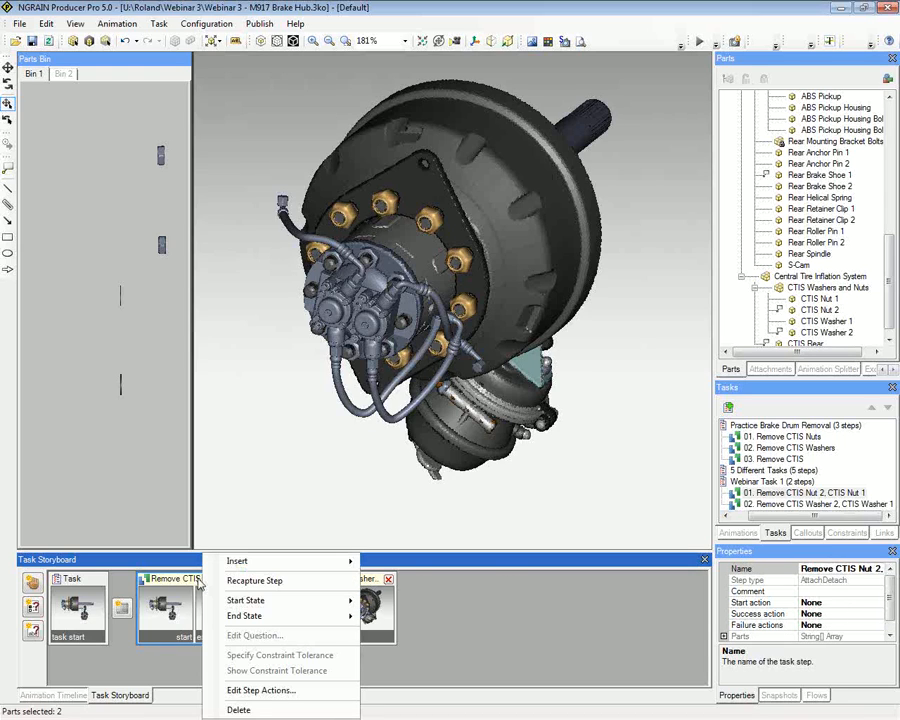
mouse_move(260, 690)
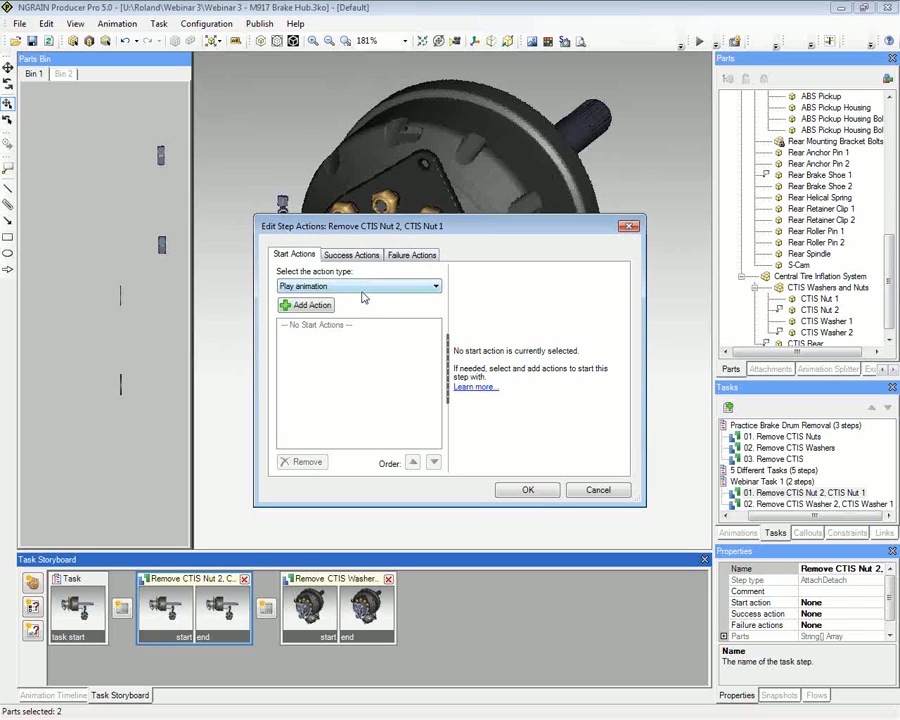
left_click(434, 286)
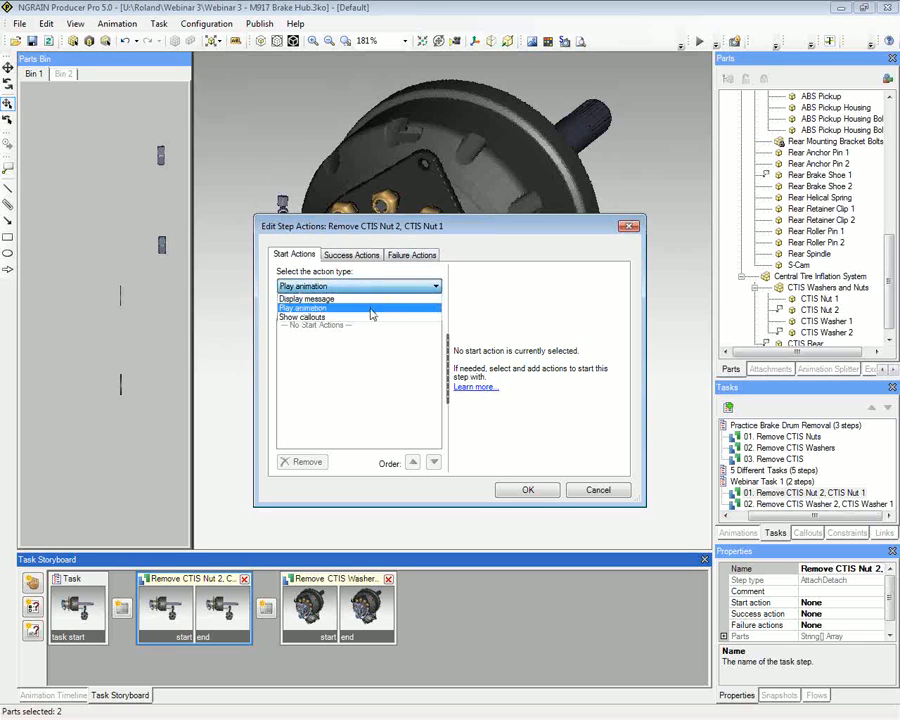
left_click(351, 254)
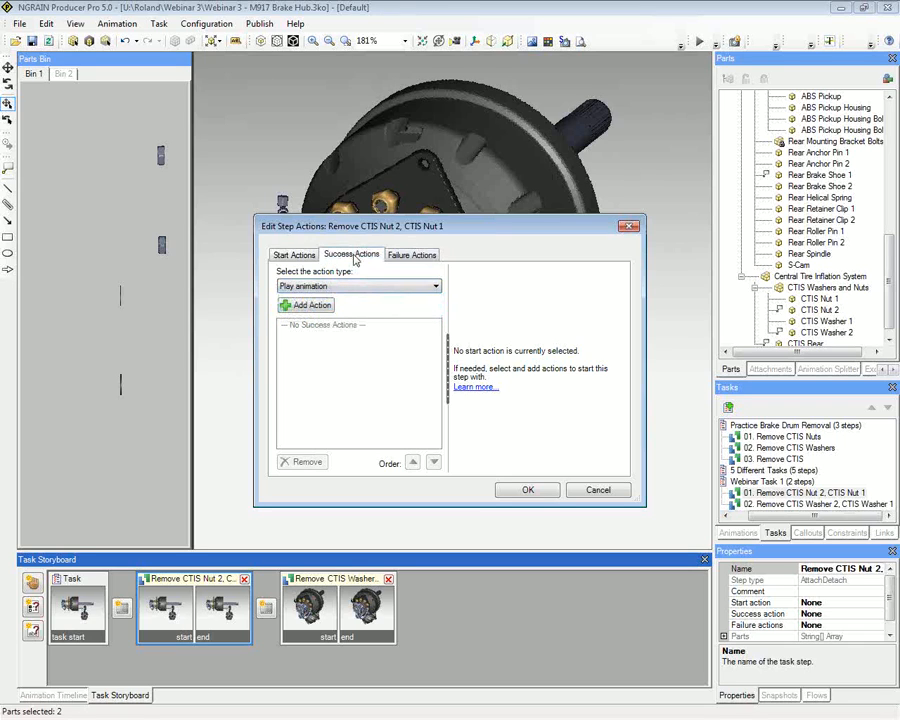
left_click(351, 254)
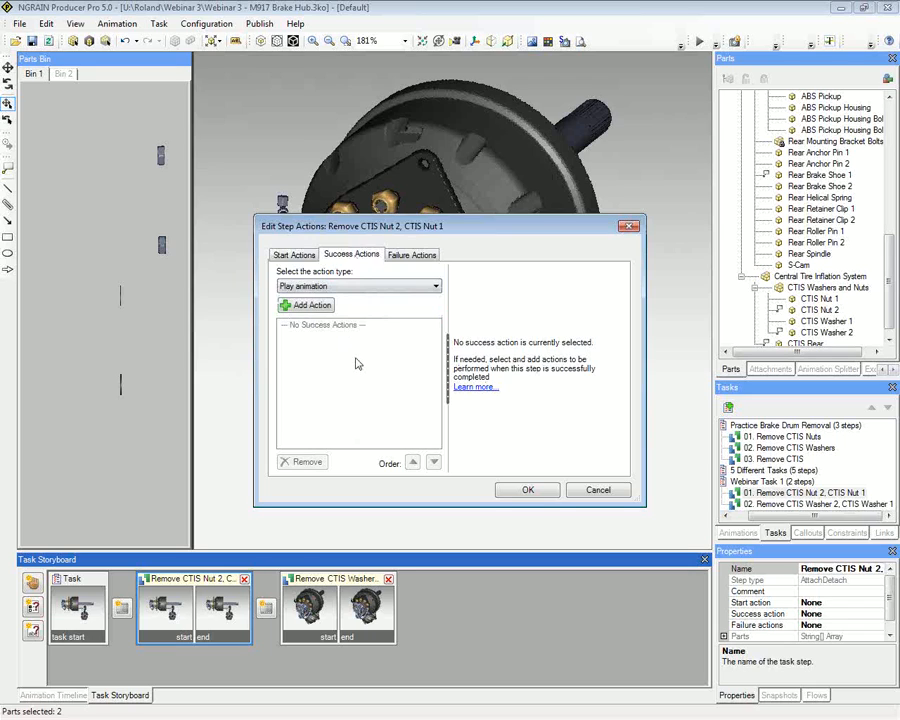
left_click(435, 287)
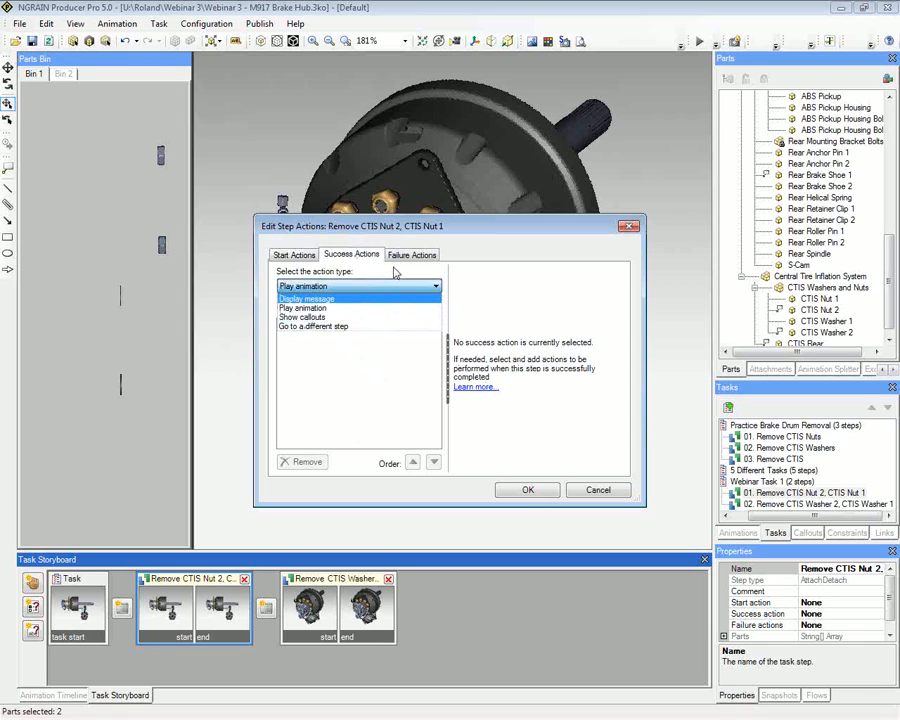
left_click(411, 254)
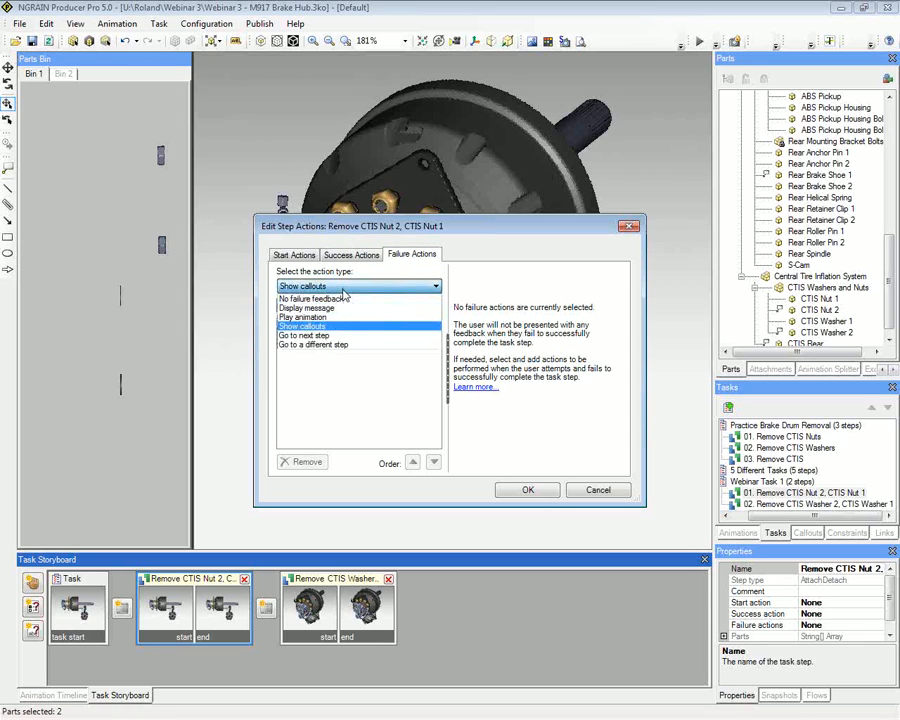
left_click(306, 308)
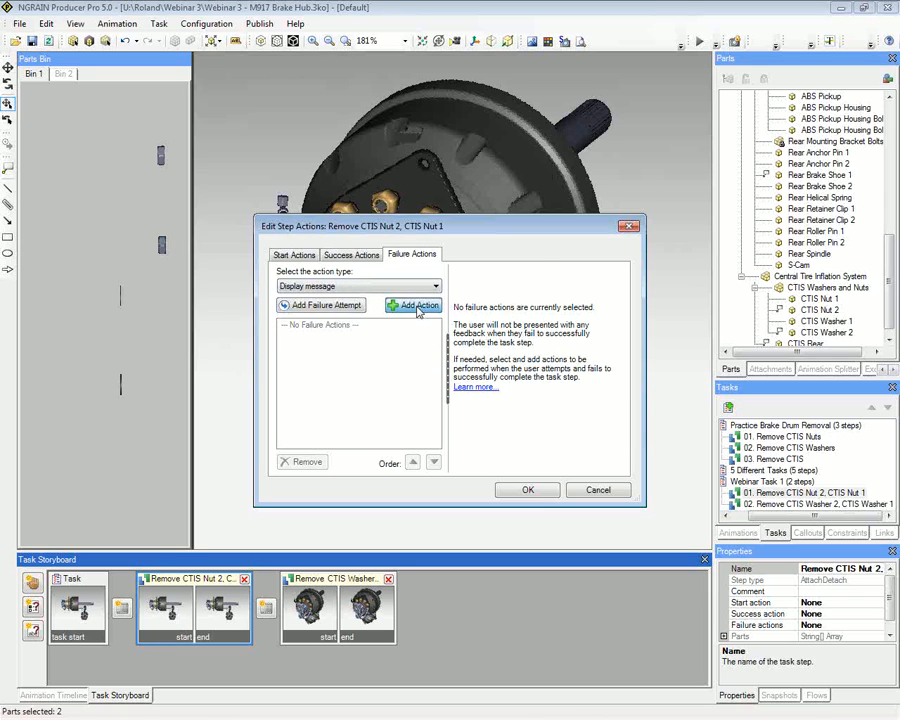
- Add a failure message action reading 'Incorrect. Please try again.'
left_click(413, 305)
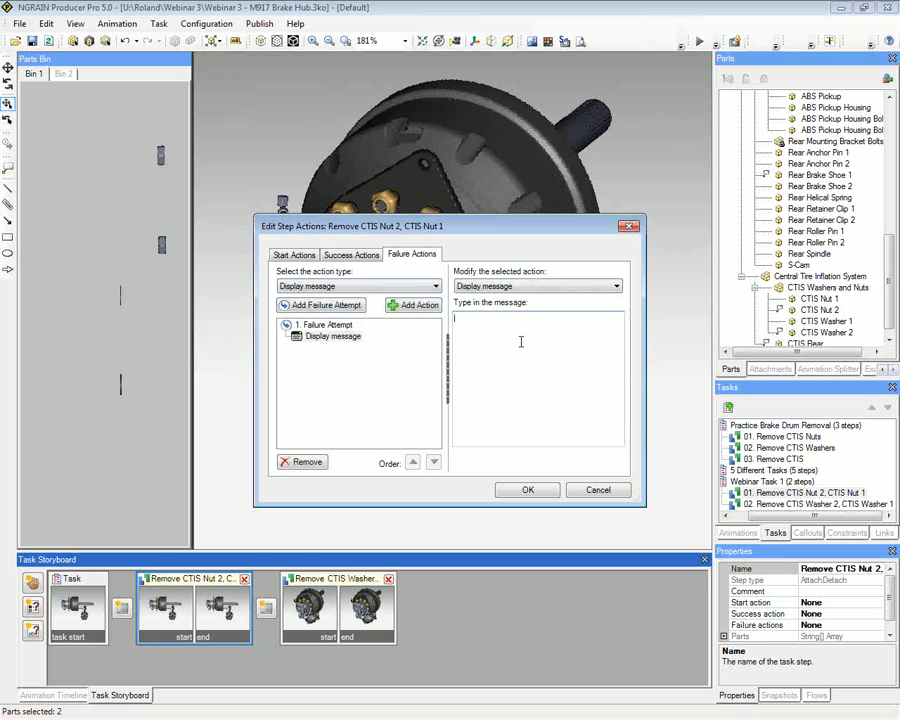
type("Incorrec")
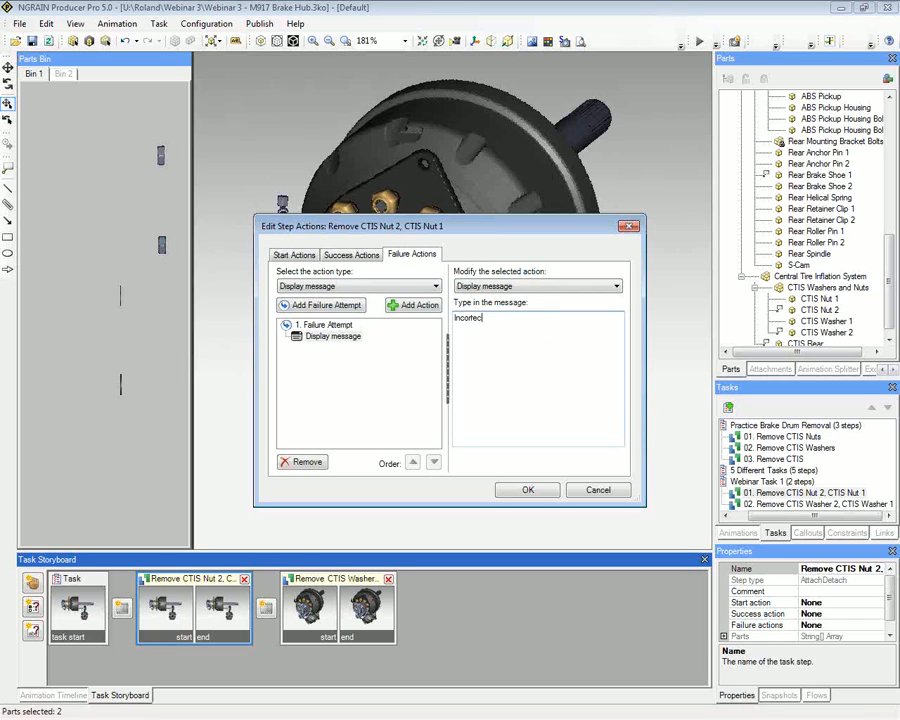
type("p")
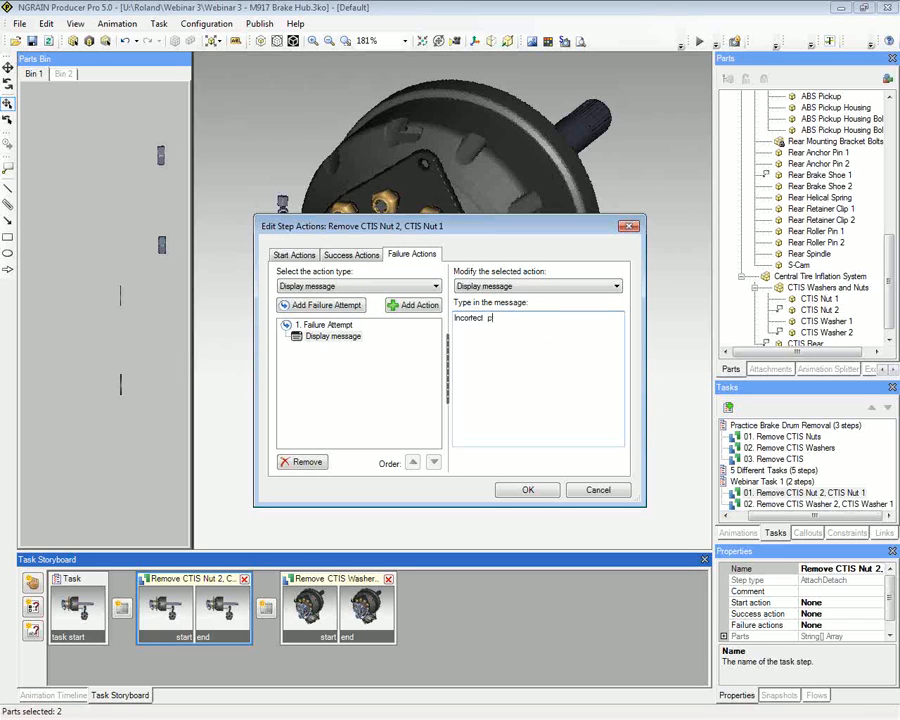
type(", please try again.")
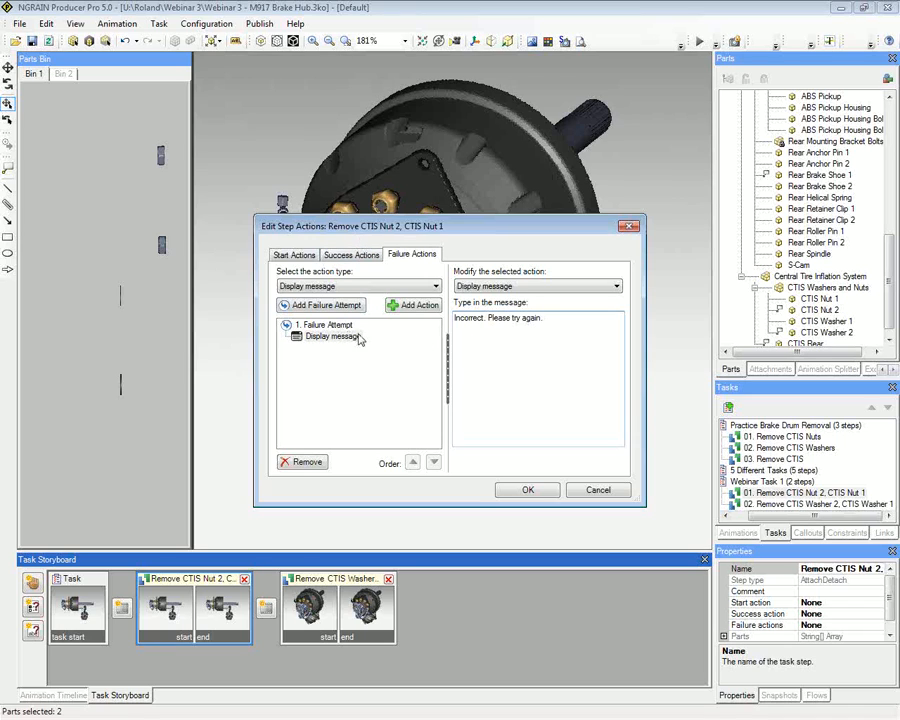
mouse_move(370, 330)
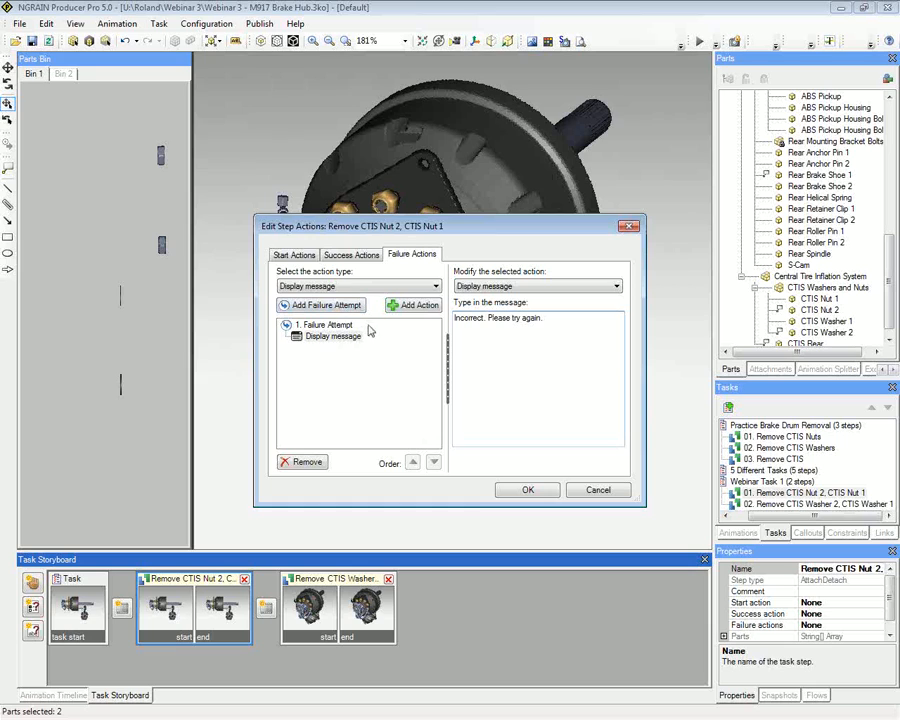
- Add a second Show callouts failure attempt displaying the CTIS Nuts callout
left_click(434, 287)
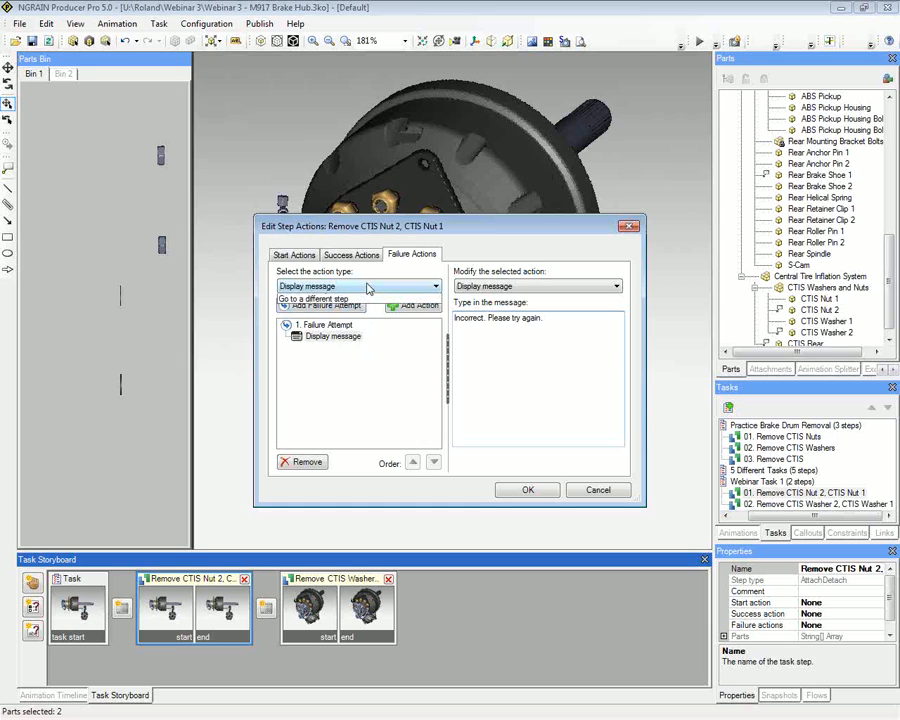
left_click(355, 286)
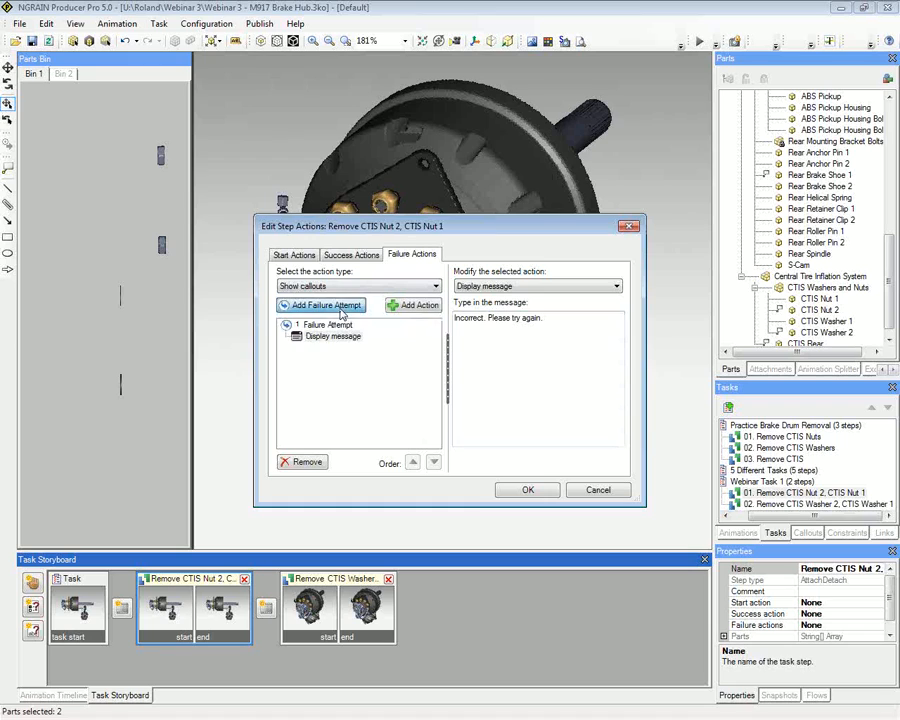
left_click(326, 305)
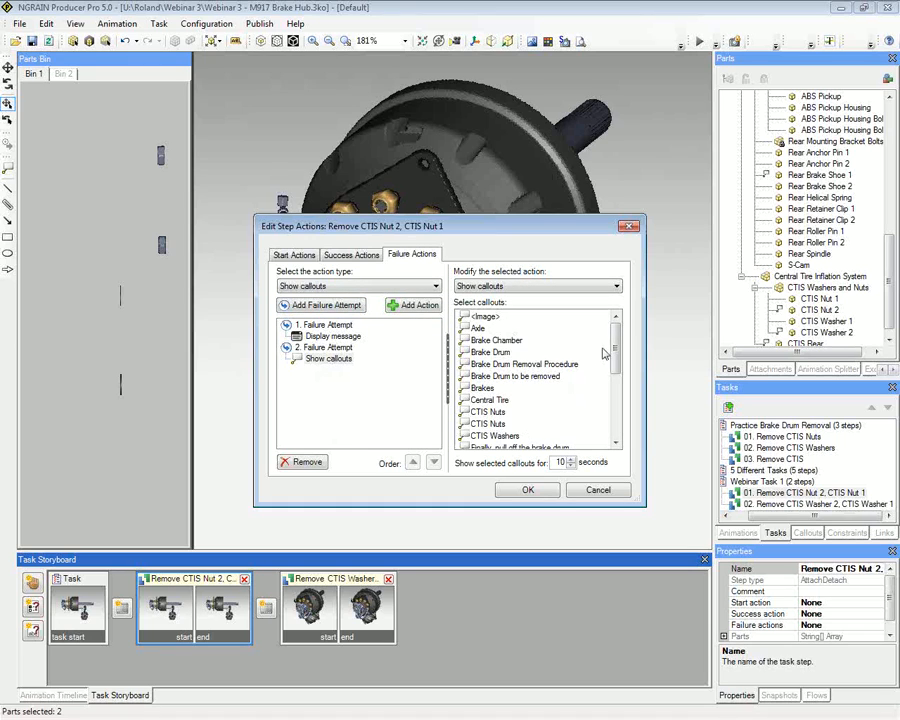
scroll("down", 3)
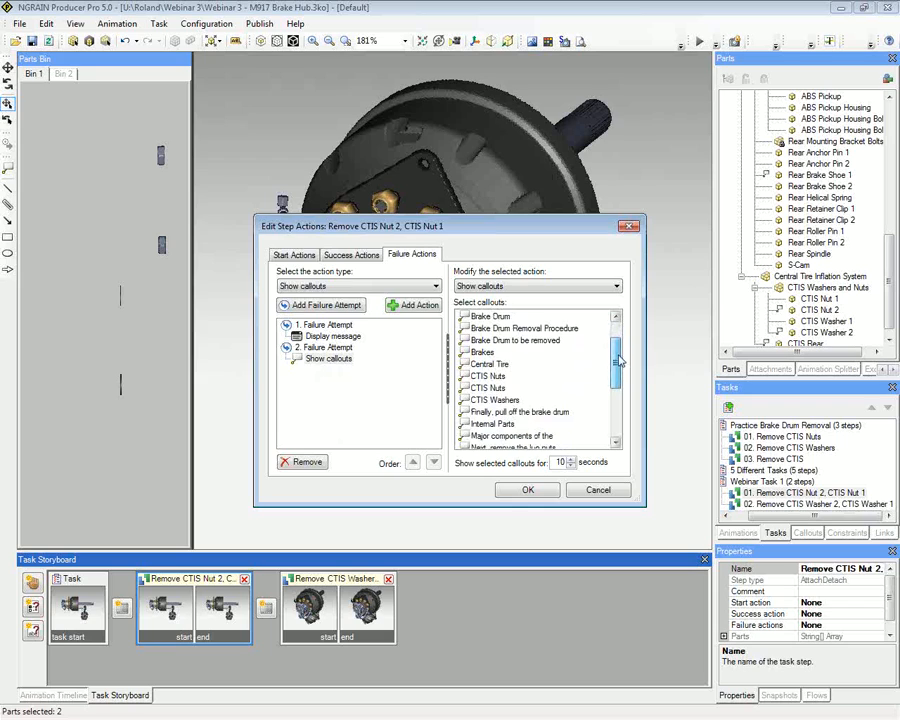
left_click(488, 376)
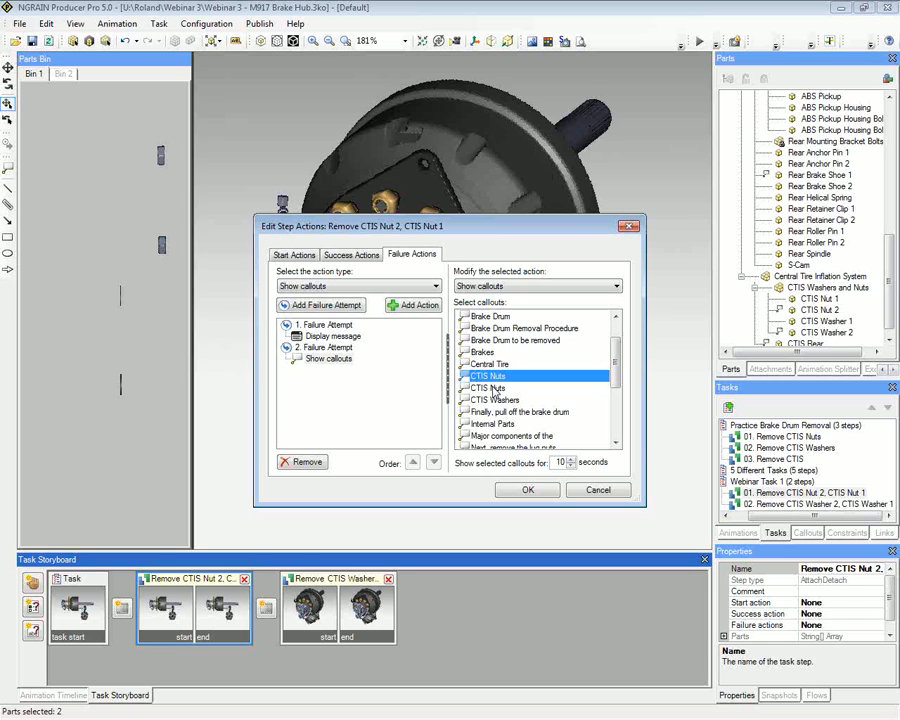
mouse_move(520, 447)
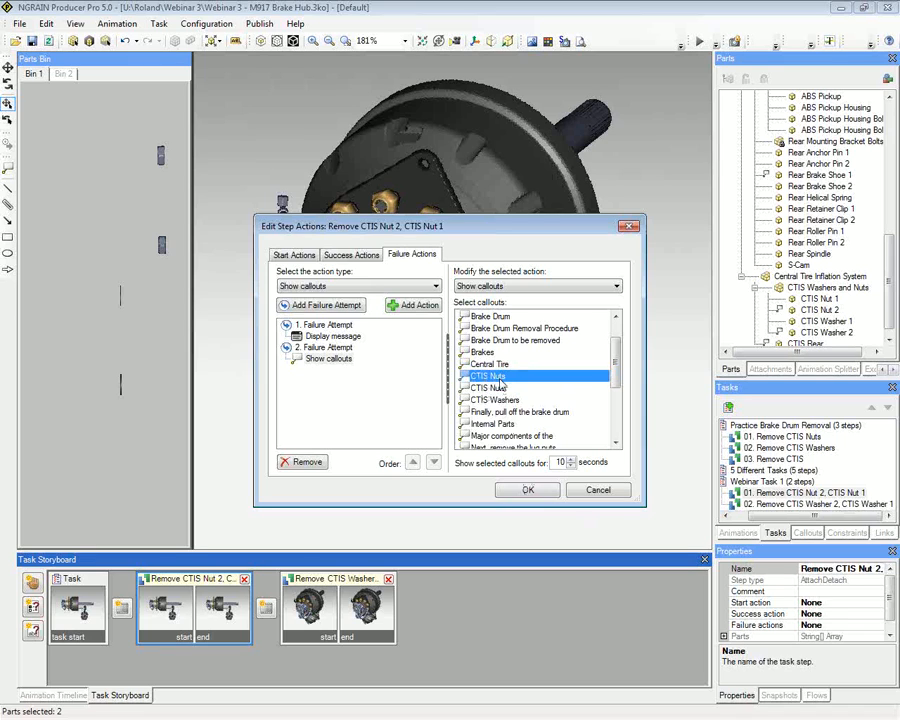
left_click(527, 489)
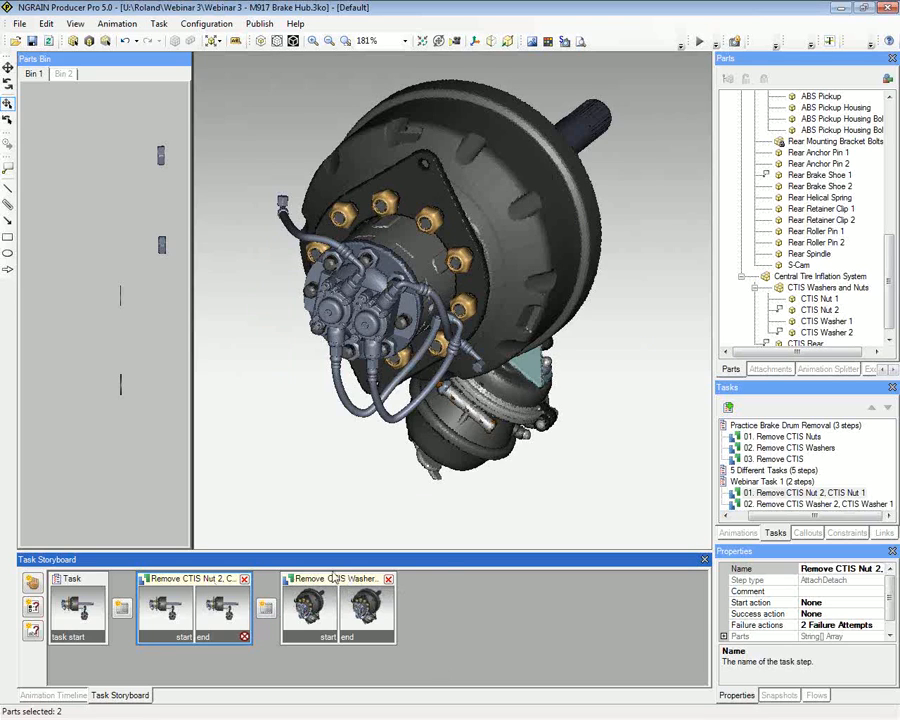
mouse_move(508, 470)
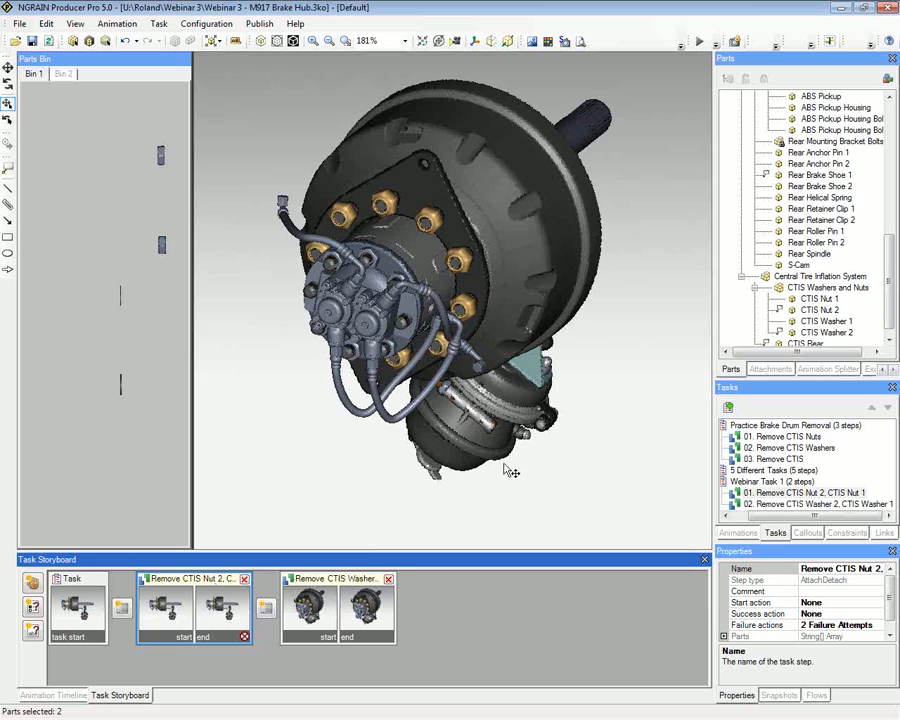
mouse_move(505, 428)
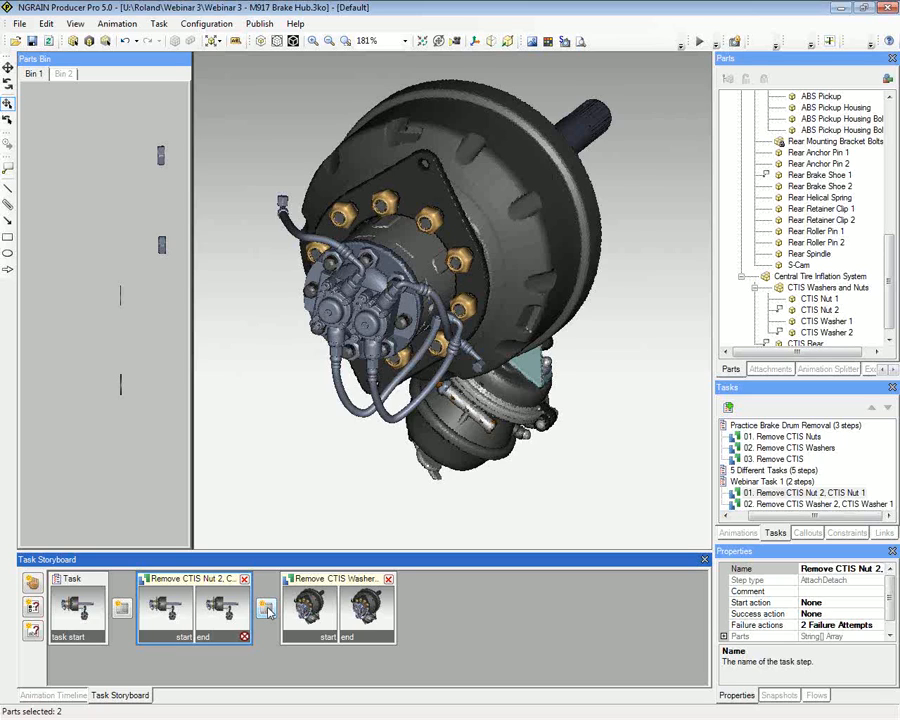
mouse_move(267, 610)
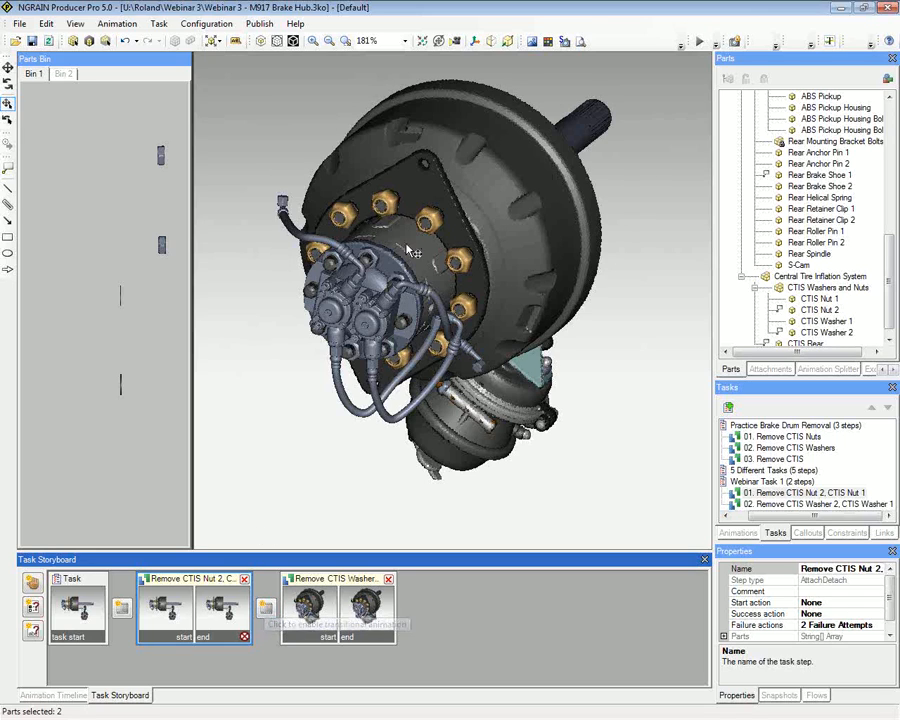
- Enable a 2.0-second automatic transitional animation between the nut and washer removal steps
left_click(265, 608)
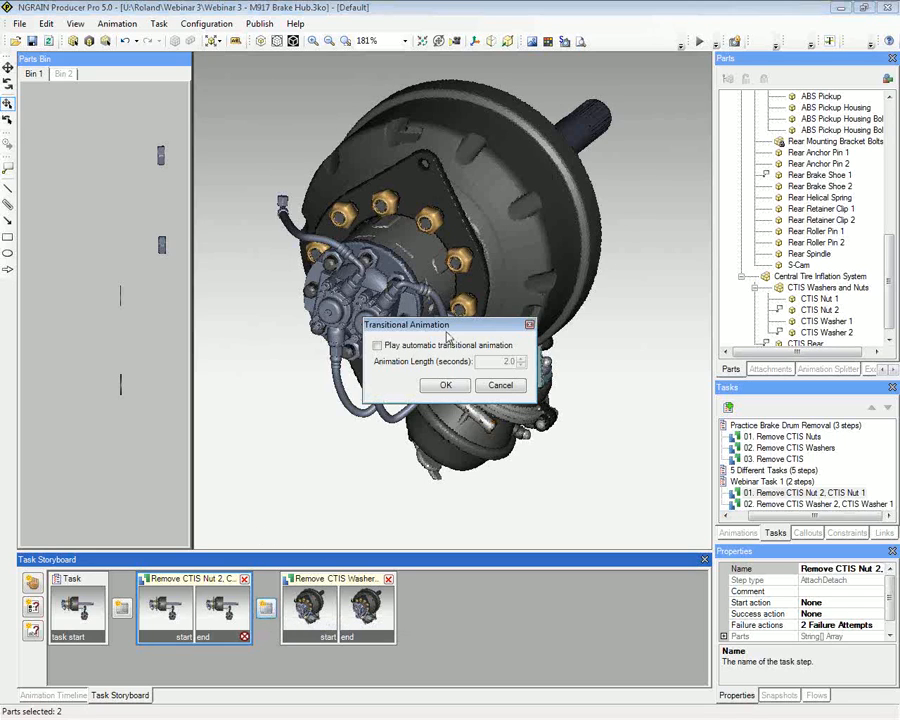
left_click(378, 345)
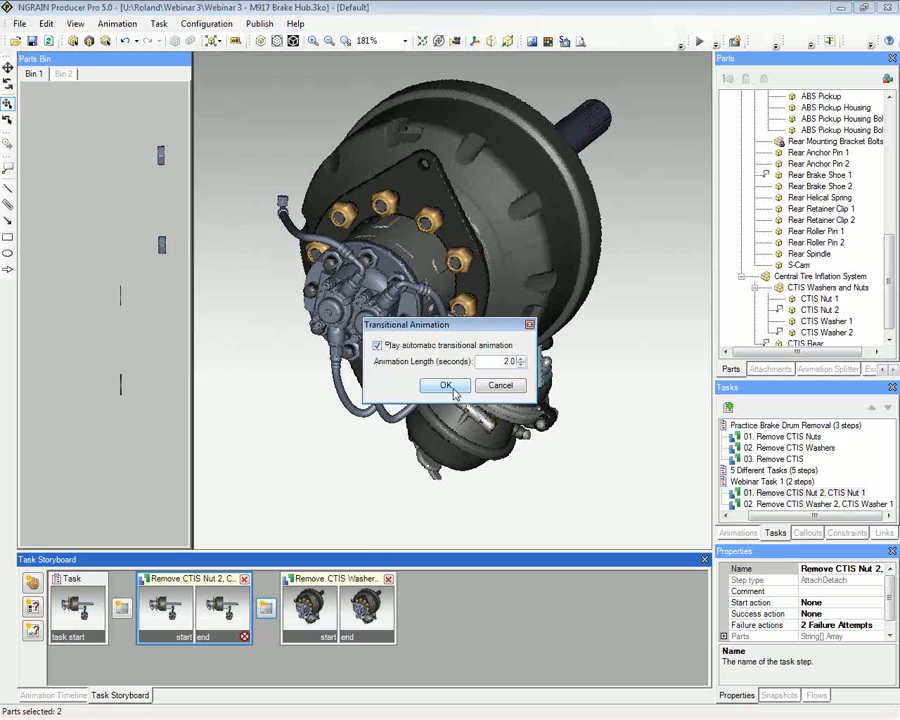
left_click(446, 386)
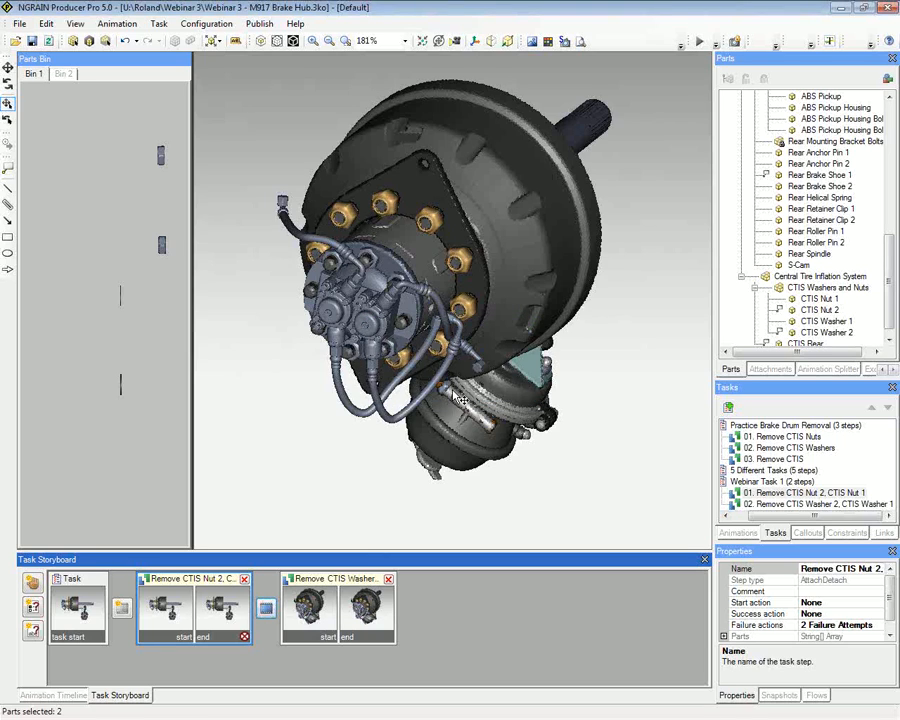
mouse_move(495, 620)
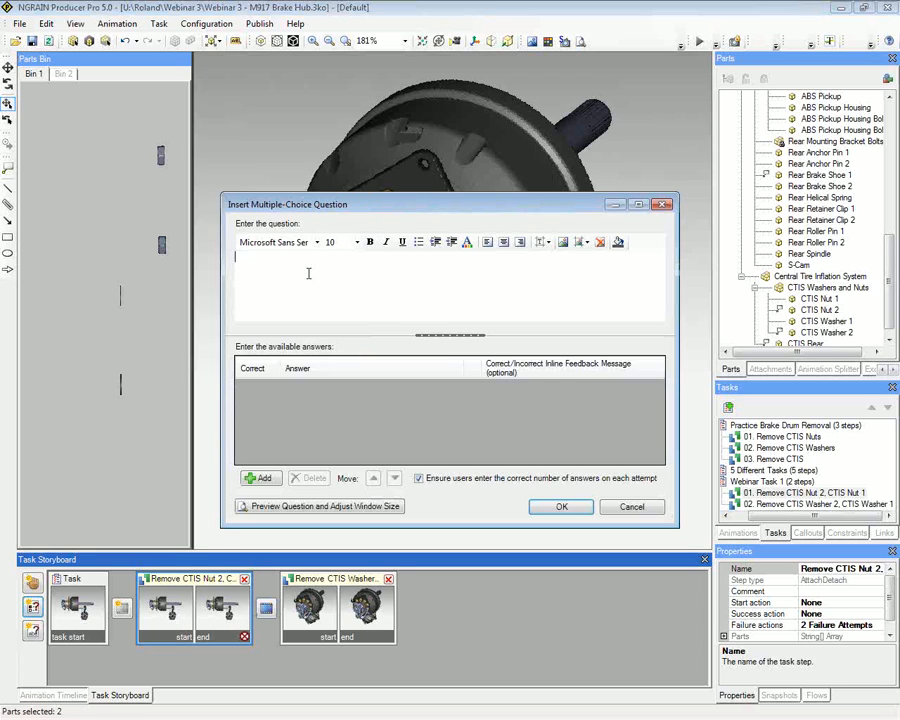
- Enter the question text 'How heavy is the Brake Drum Assembly'
type("How h")
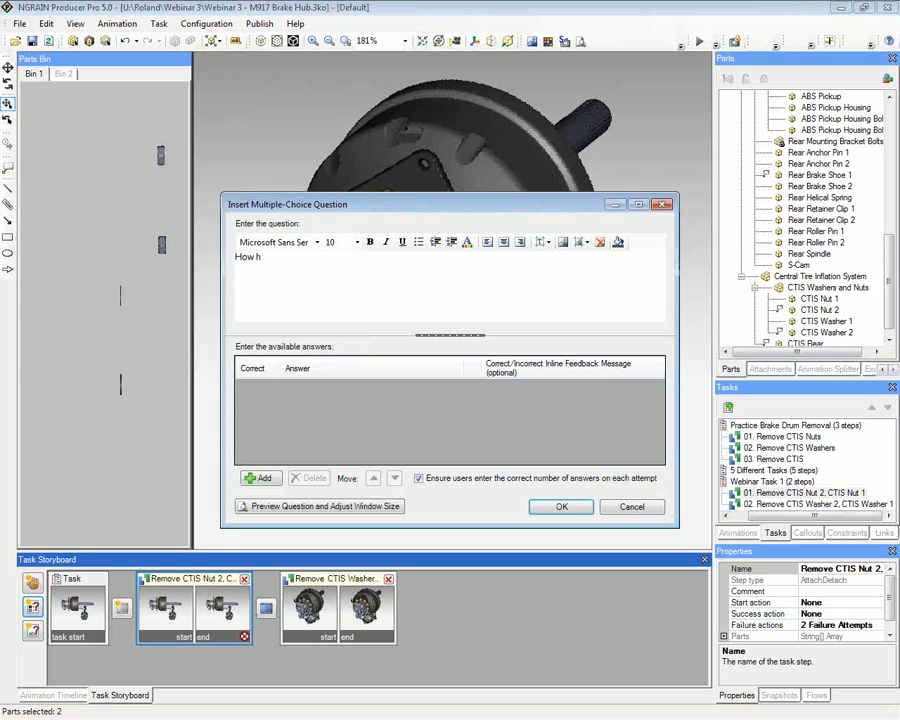
type("eavy is")
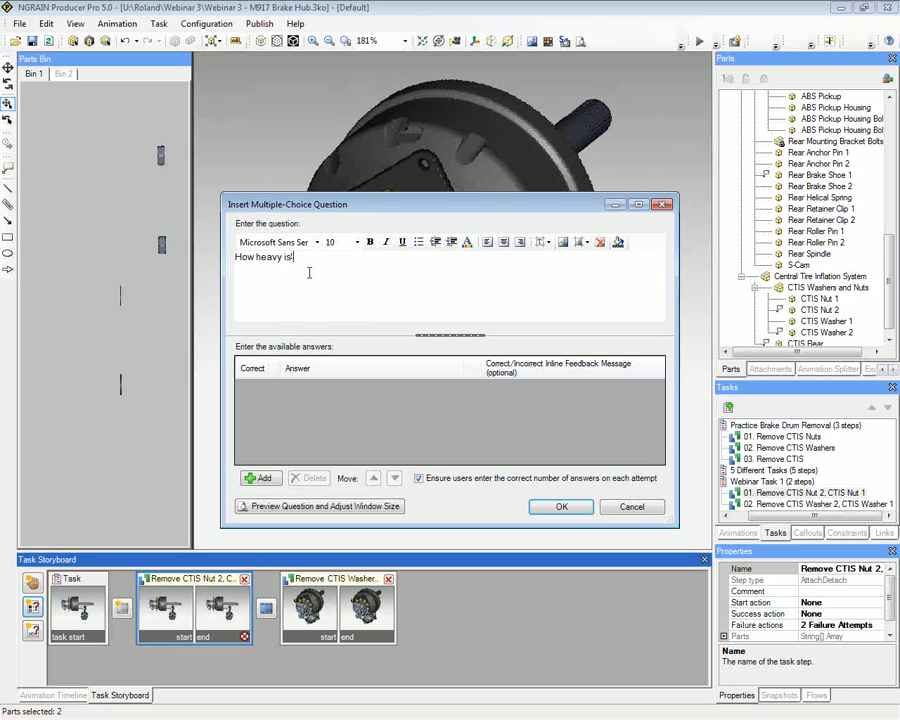
type("the n")
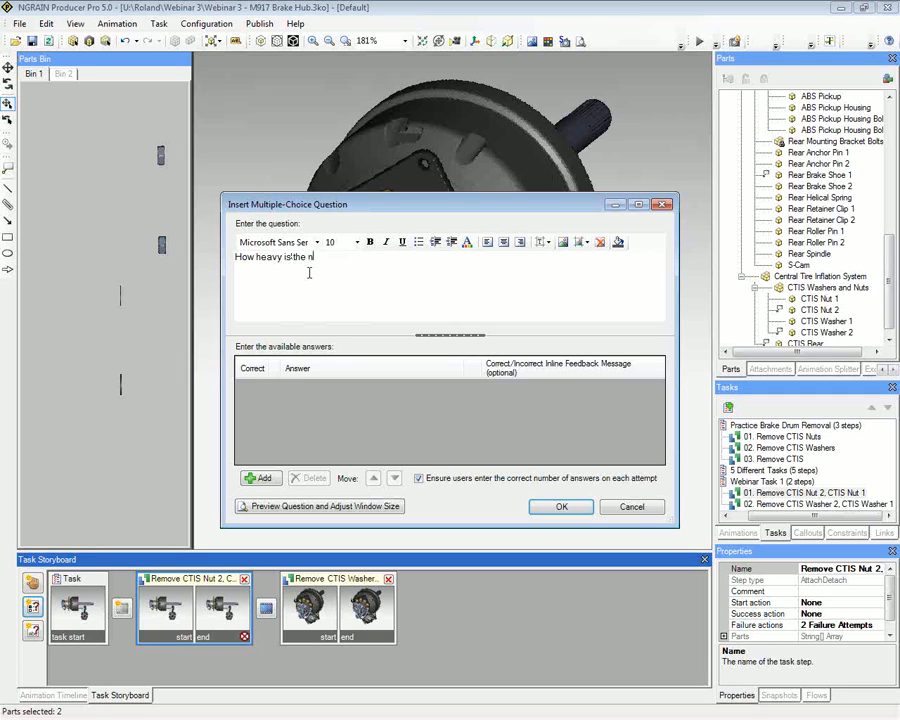
type("Bra")
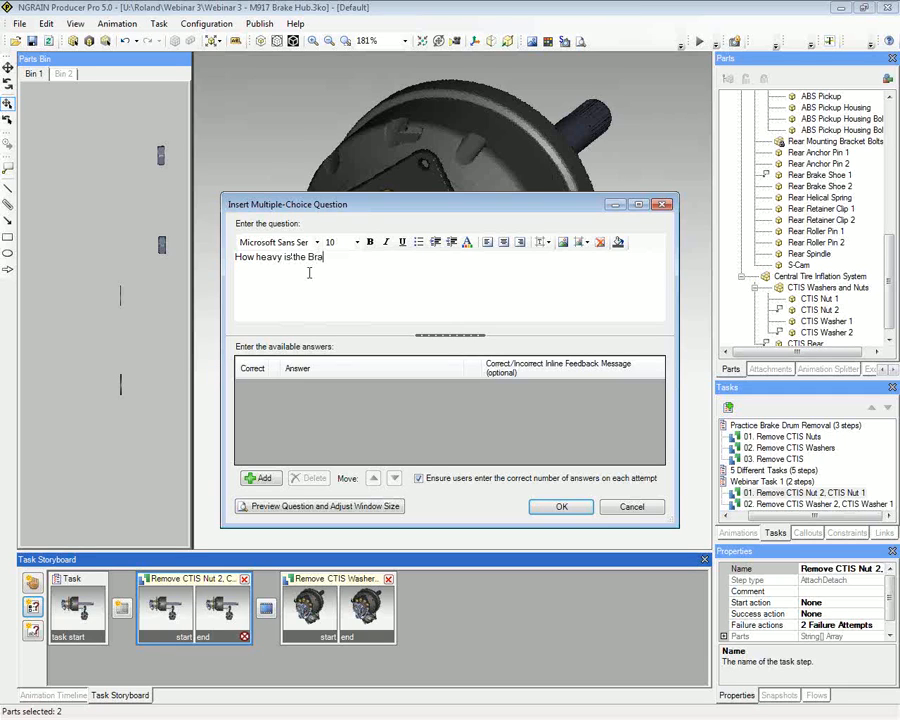
type("ke Dru")
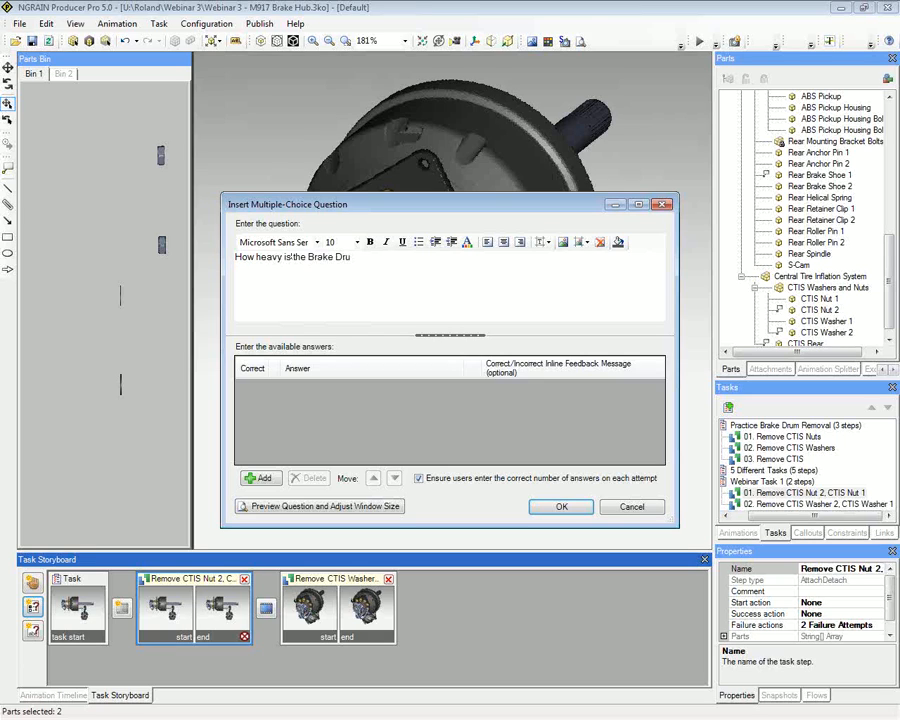
type("m Assembly?")
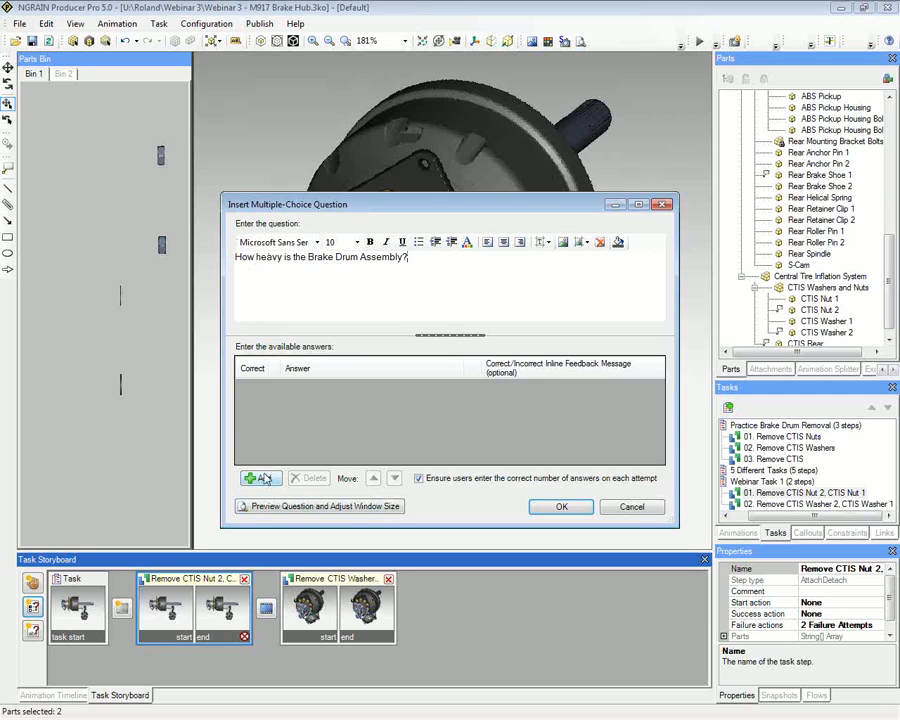
- Add answers 5 lbs, 10 lbs and 20 lbs, mark 20 lbs correct, and finish
left_click(258, 478)
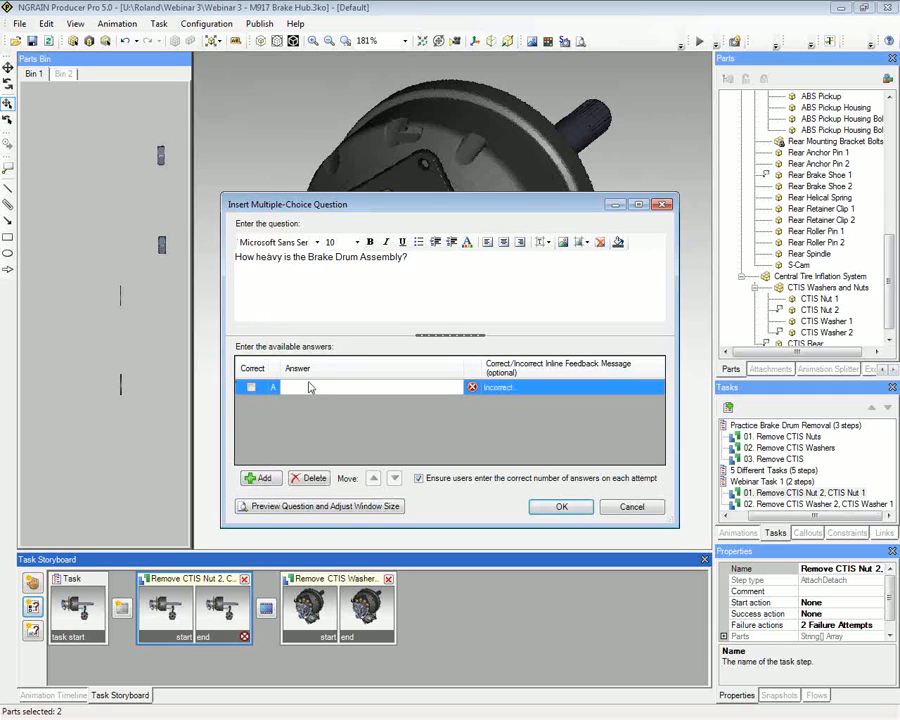
type("5 lb")
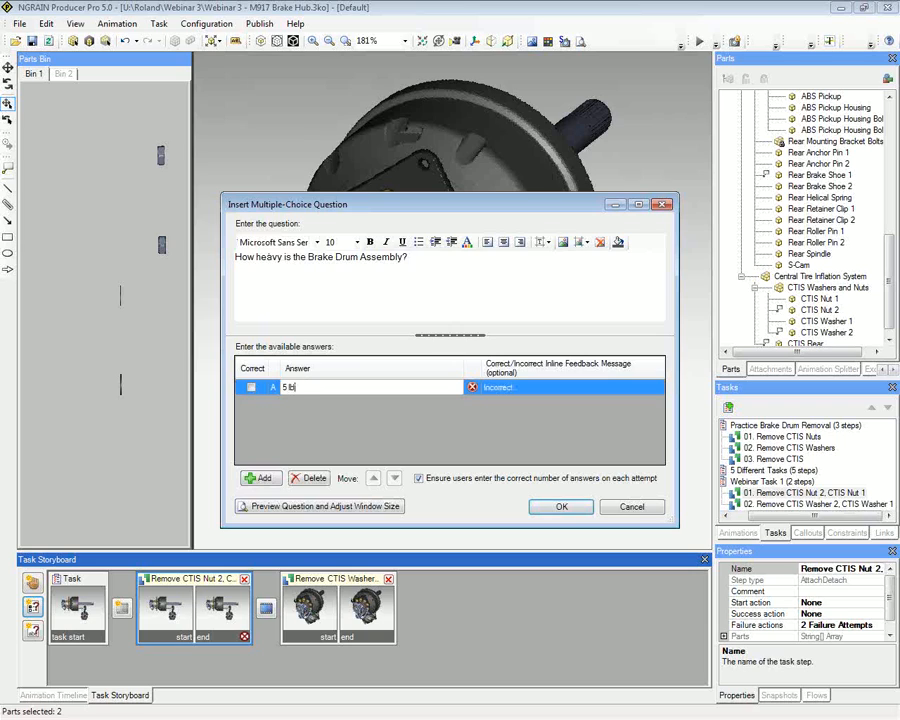
left_click(259, 478)
type("10 ")
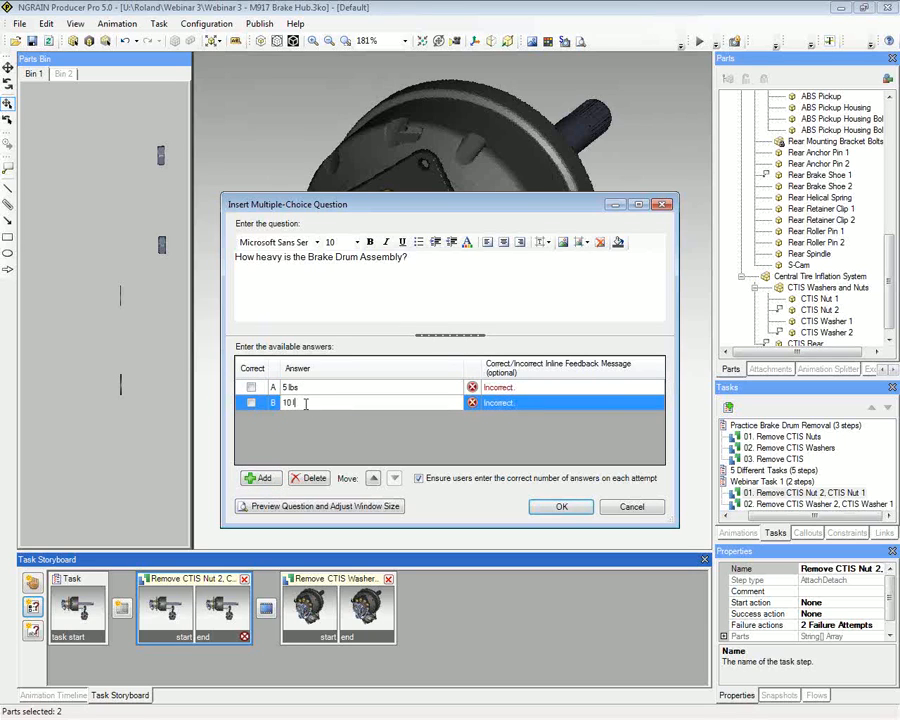
type("lbs")
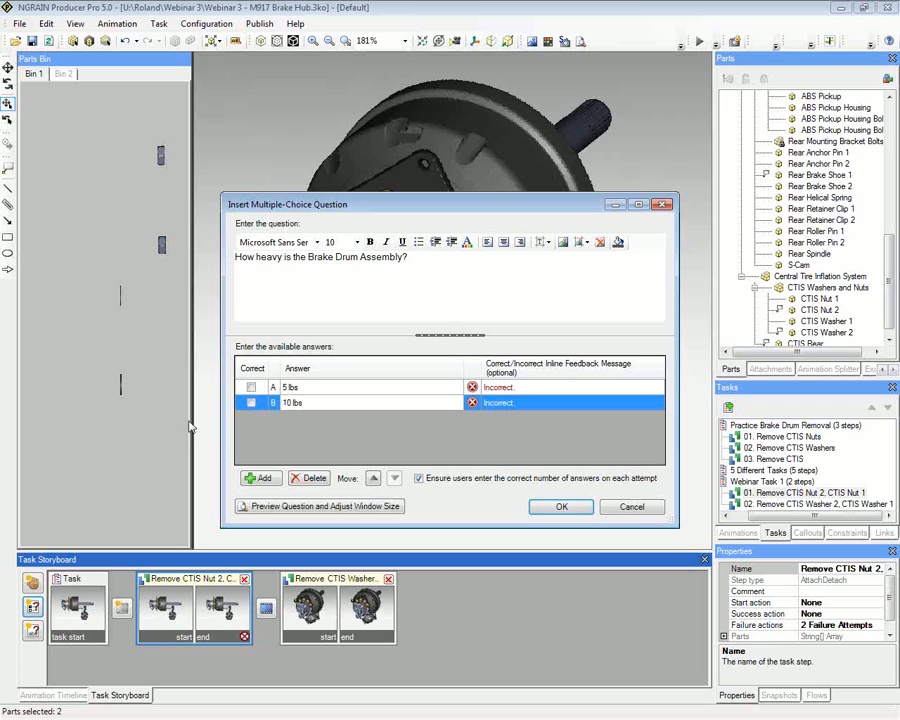
left_click(259, 477)
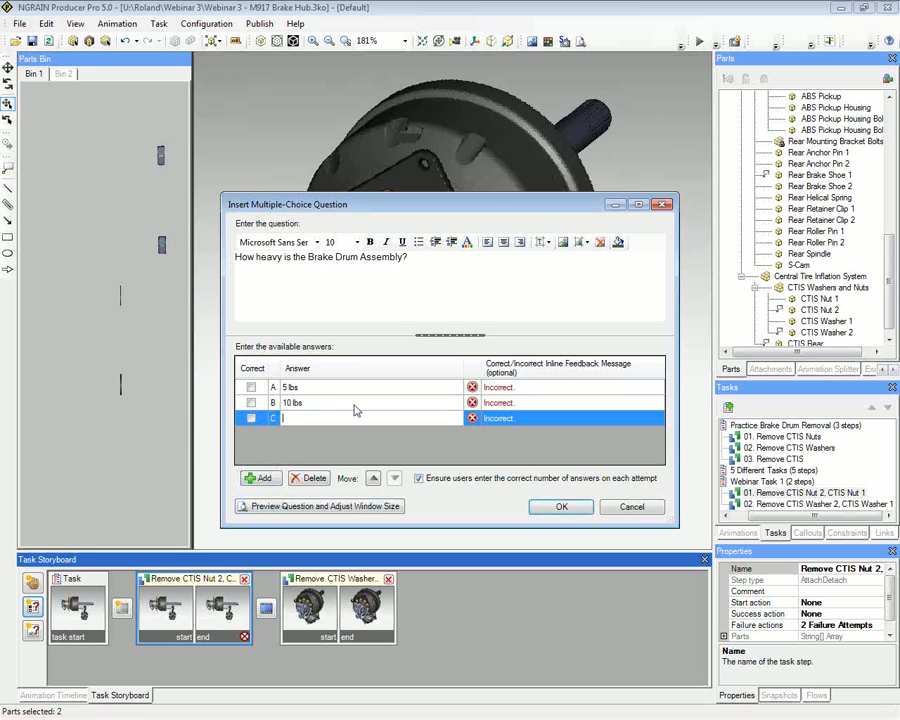
type("20 lbs")
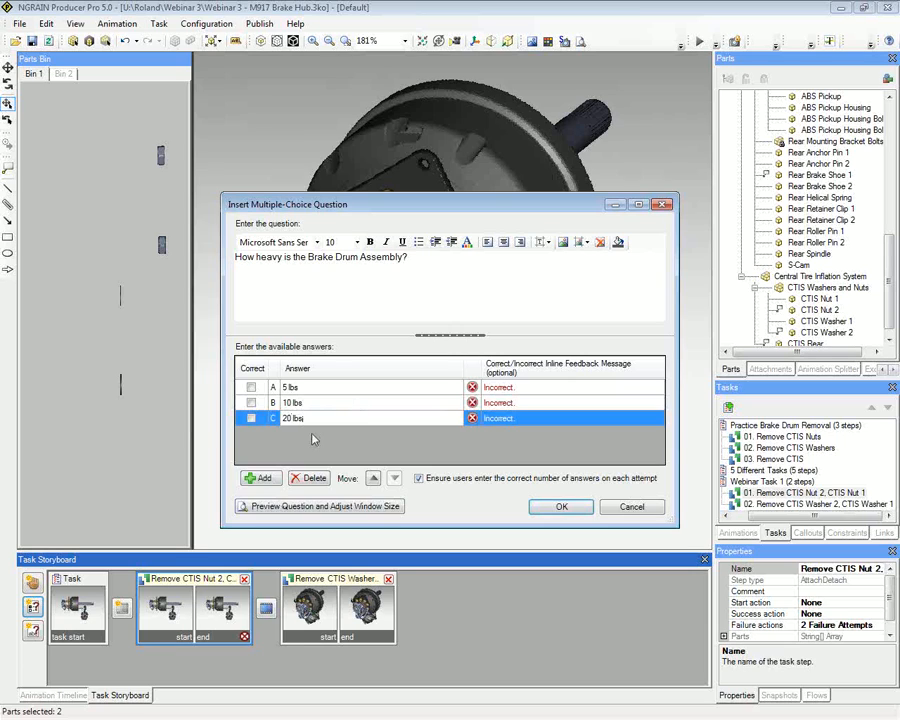
left_click(251, 418)
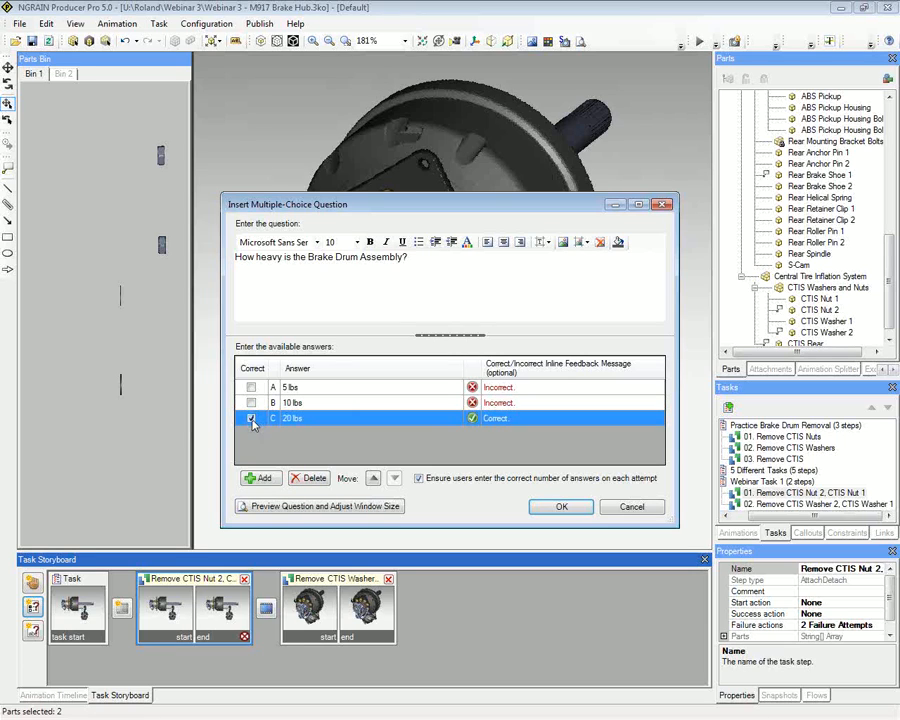
left_click(251, 418)
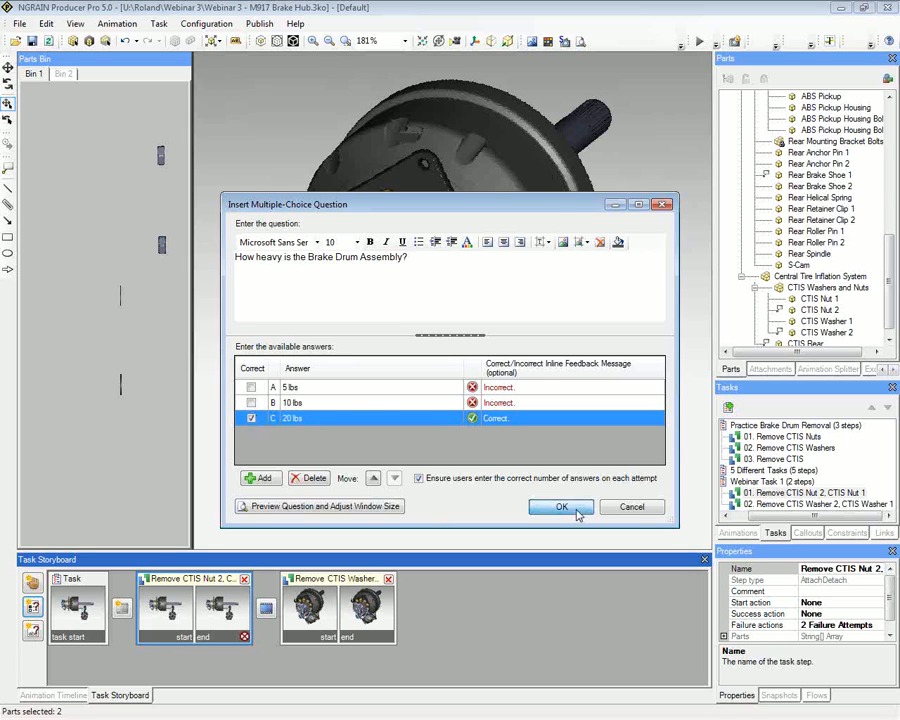
left_click(561, 507)
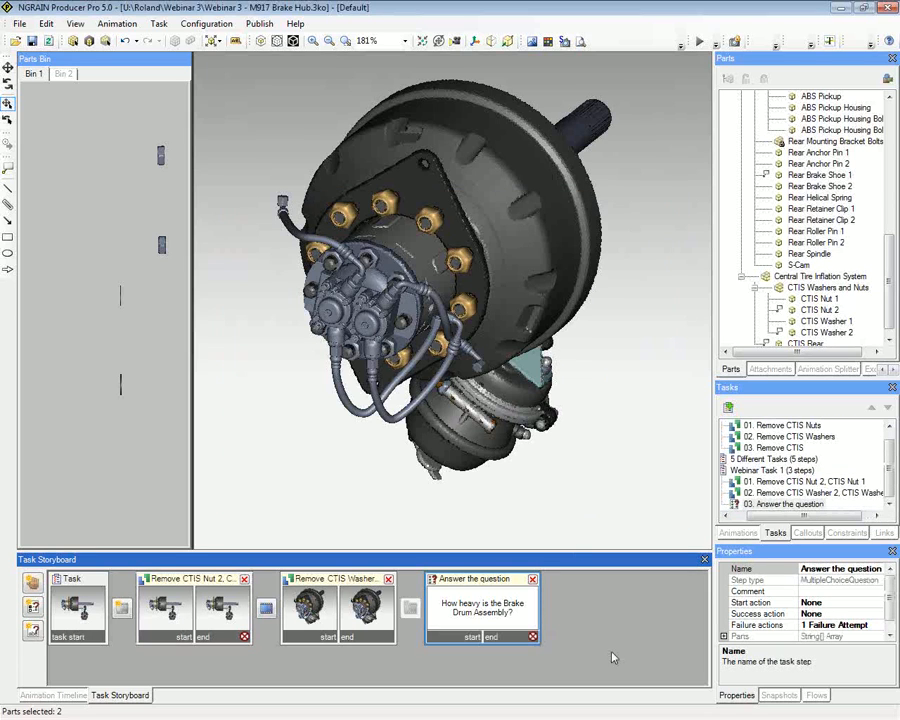
mouse_move(618, 652)
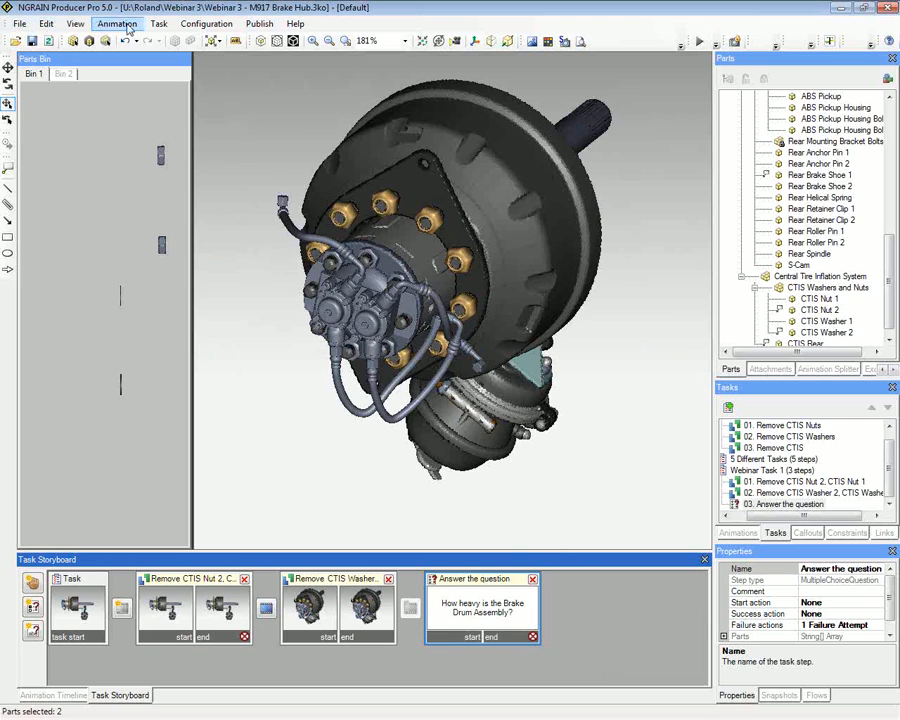
- Preview the task from the Task menu, saving the configuration first
left_click(158, 23)
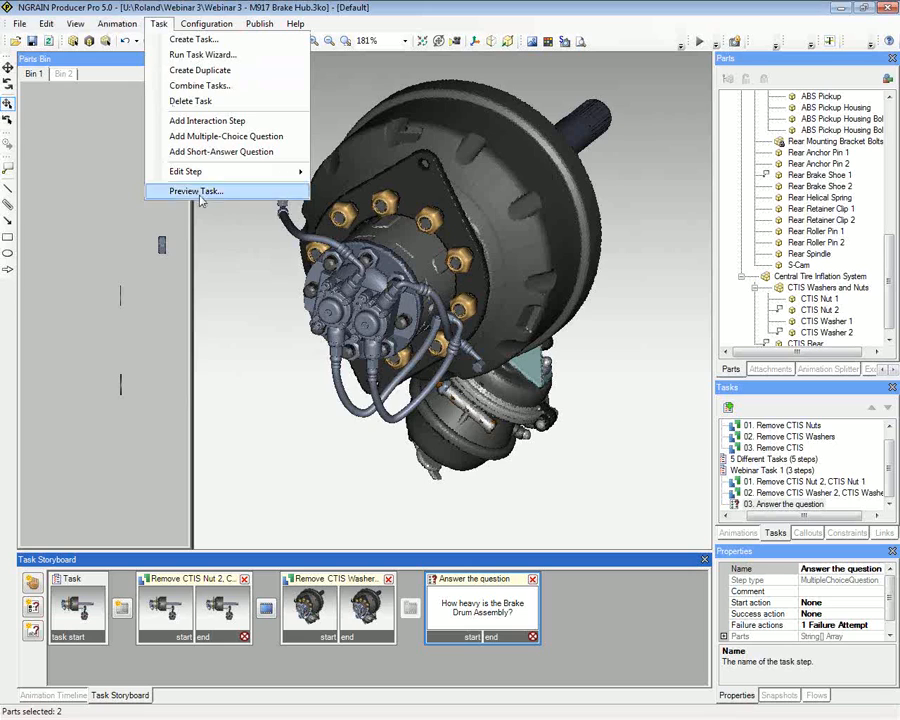
left_click(196, 191)
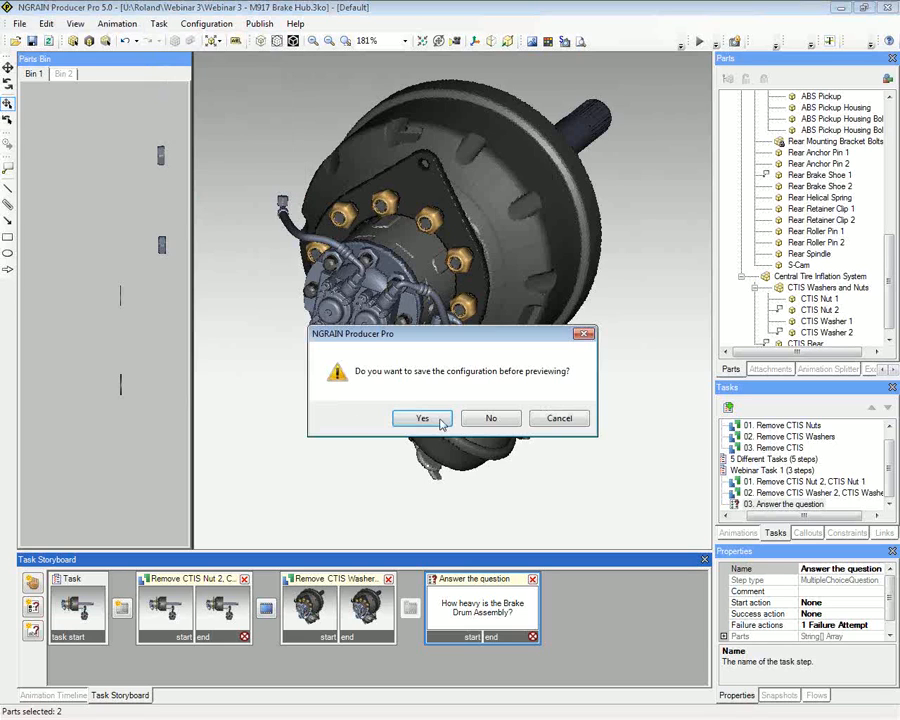
left_click(421, 418)
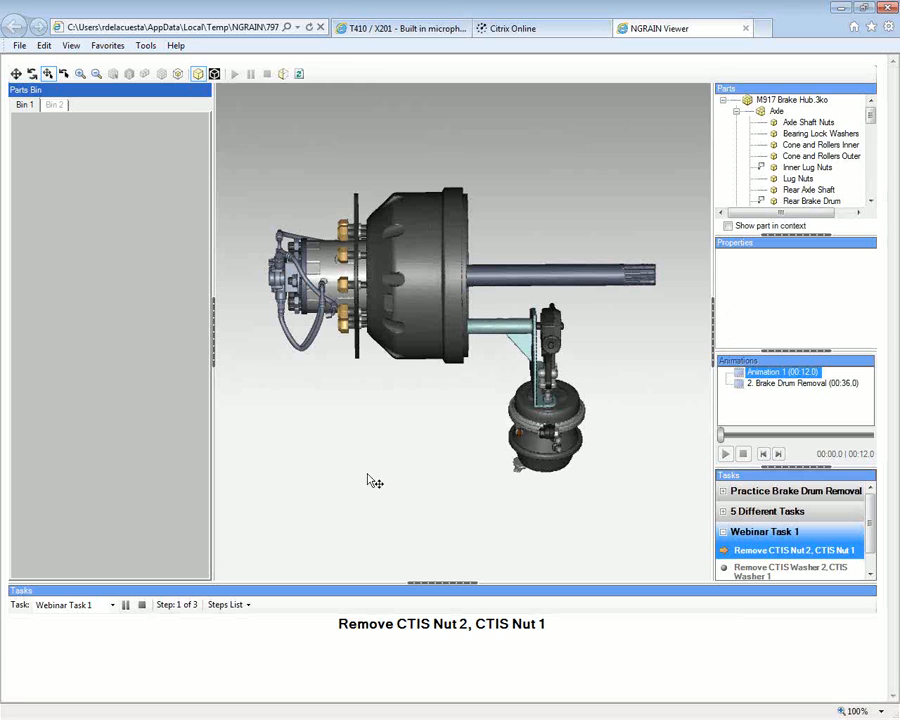
mouse_move(338, 416)
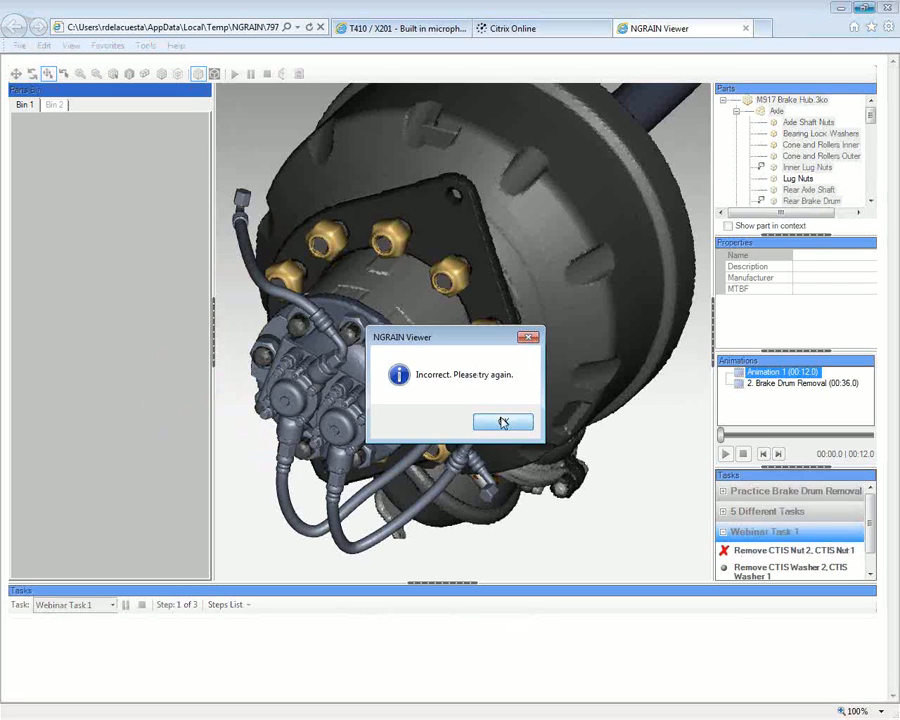
- Dismiss the incorrect-attempt message, then remove CTIS Nuts 1 and 2 and the washer
left_click(503, 421)
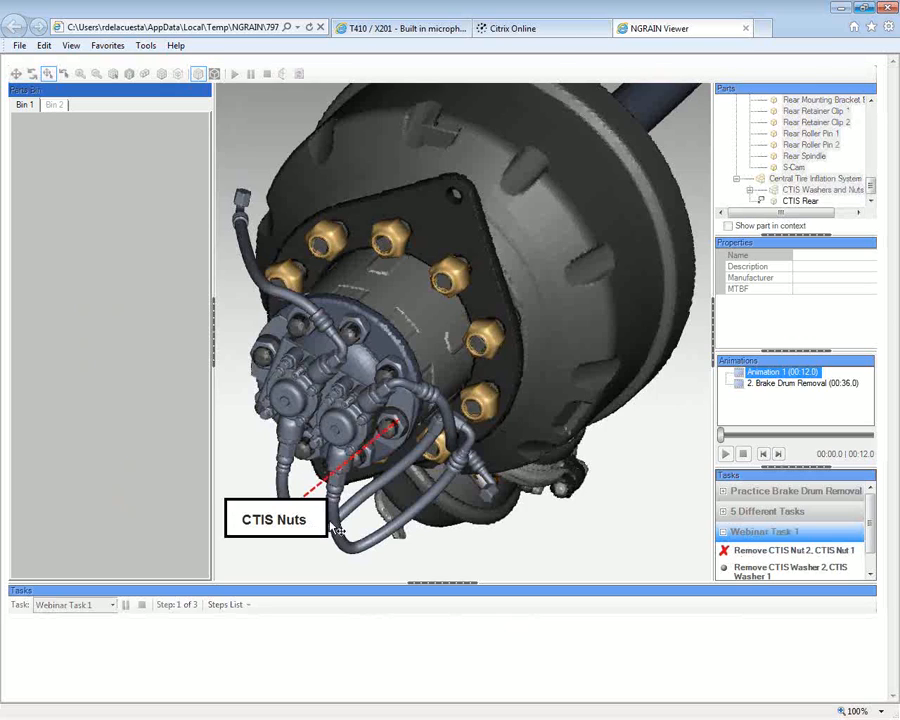
mouse_move(513, 476)
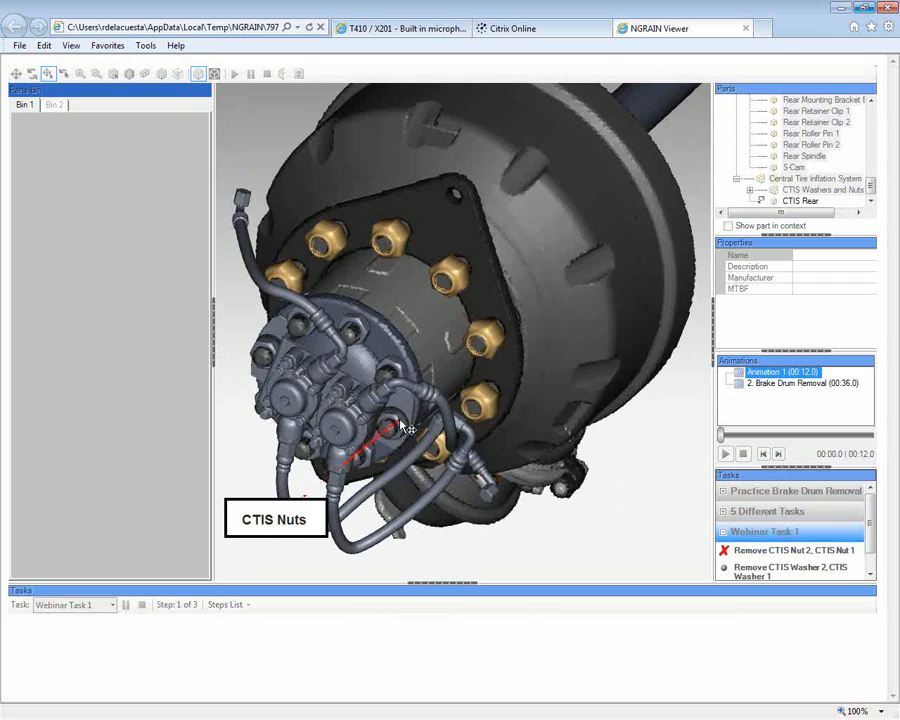
left_click(790, 550)
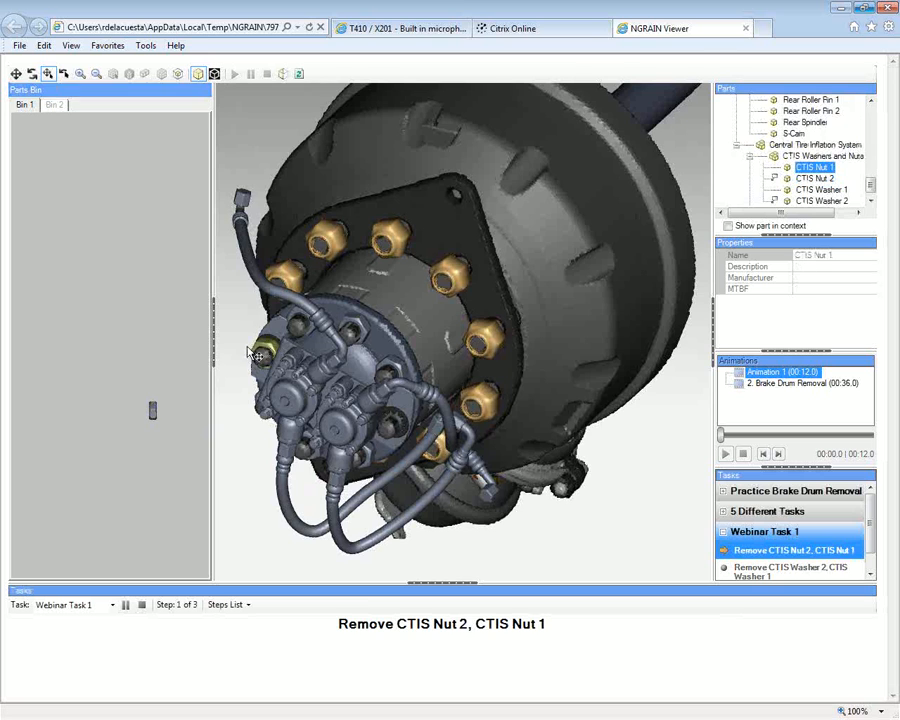
left_click(724, 453)
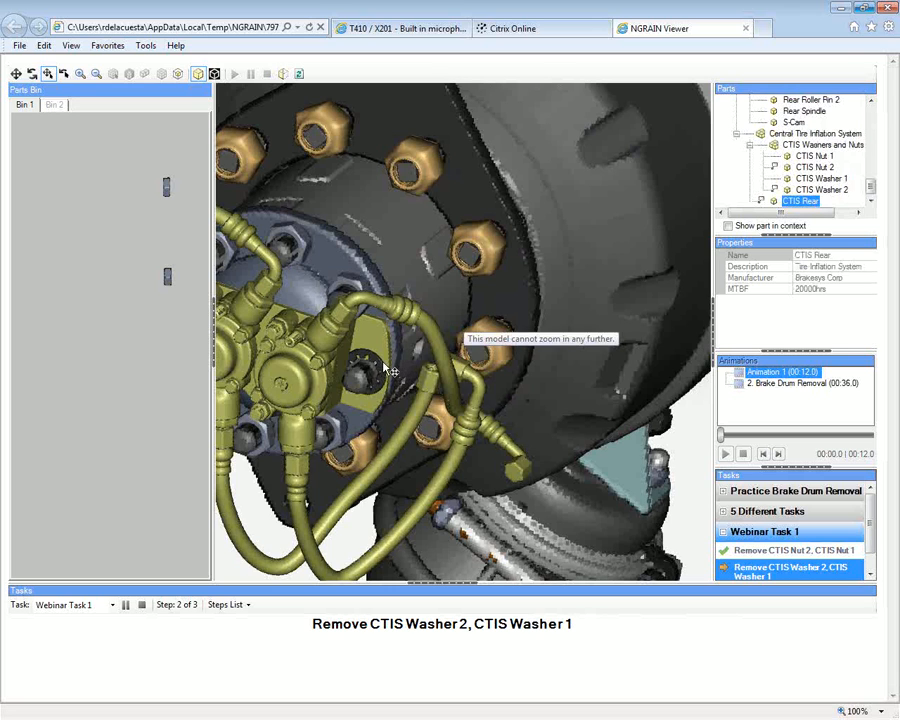
left_click(814, 189)
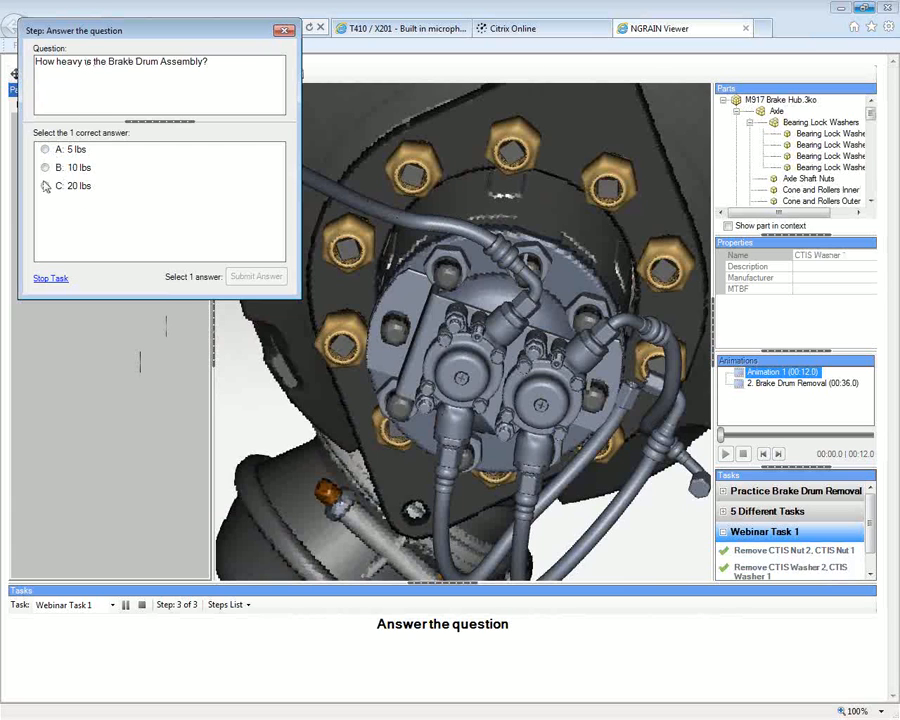
- Select C: 20 lbs and submit the answer
left_click(44, 186)
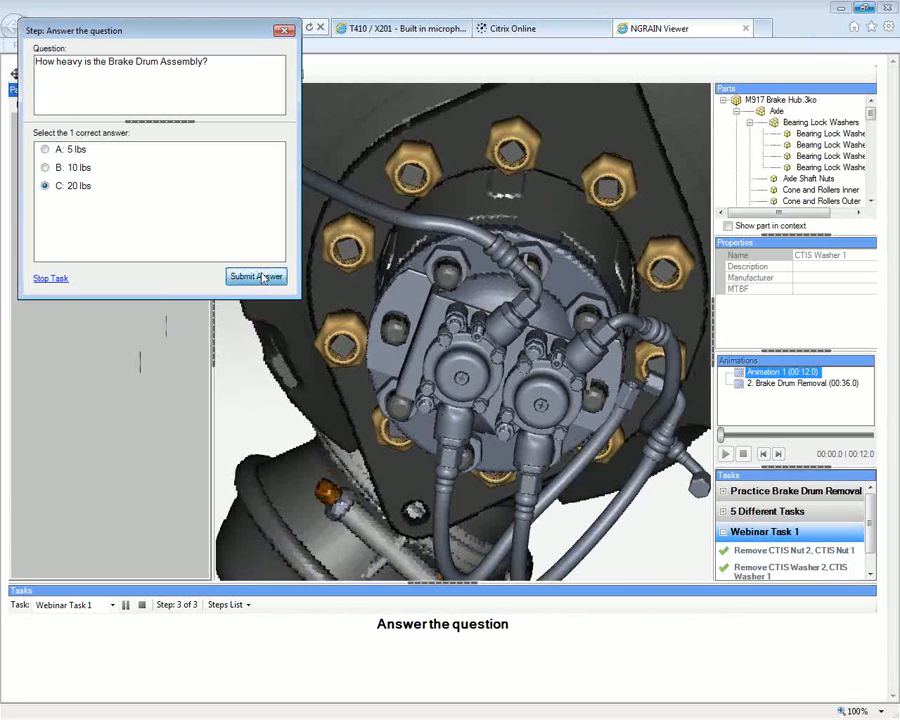
left_click(256, 276)
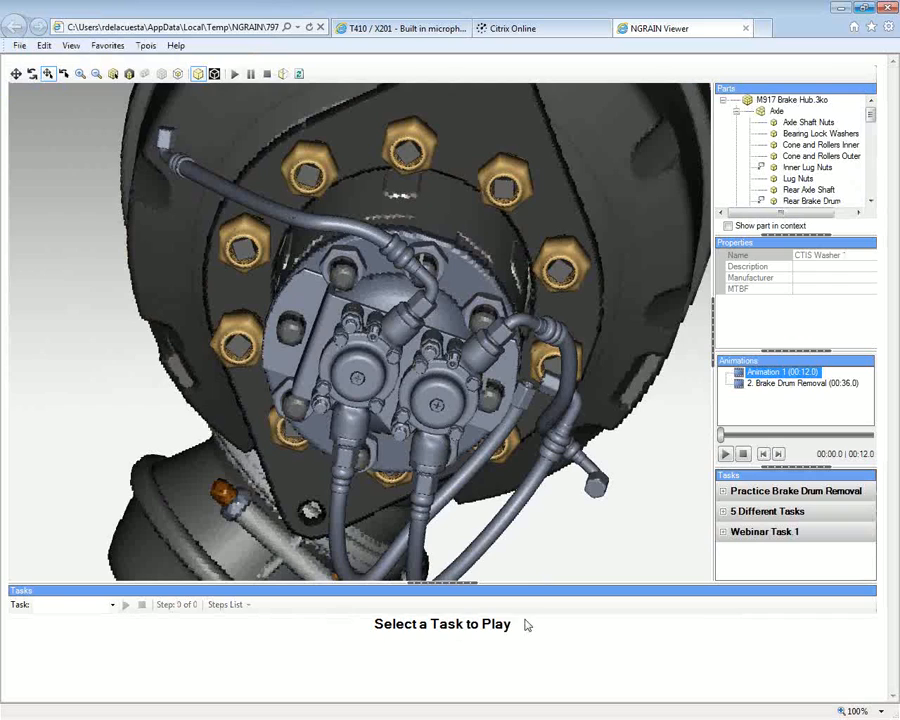
mouse_move(665, 647)
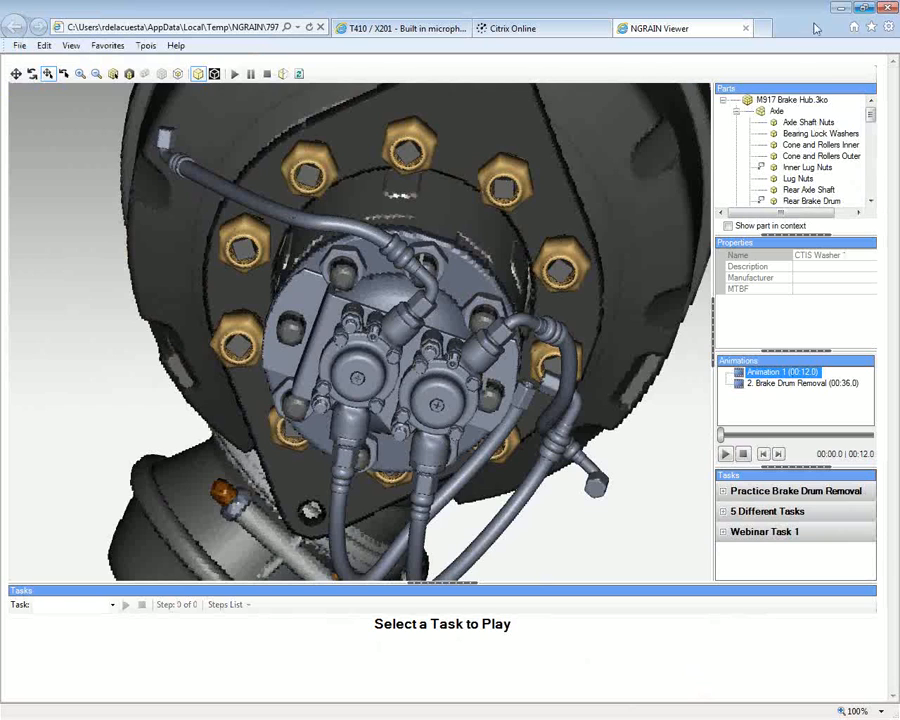
- Close the NGRAIN Viewer Internet Explorer window, confirming the close-tabs prompt
left_click(888, 8)
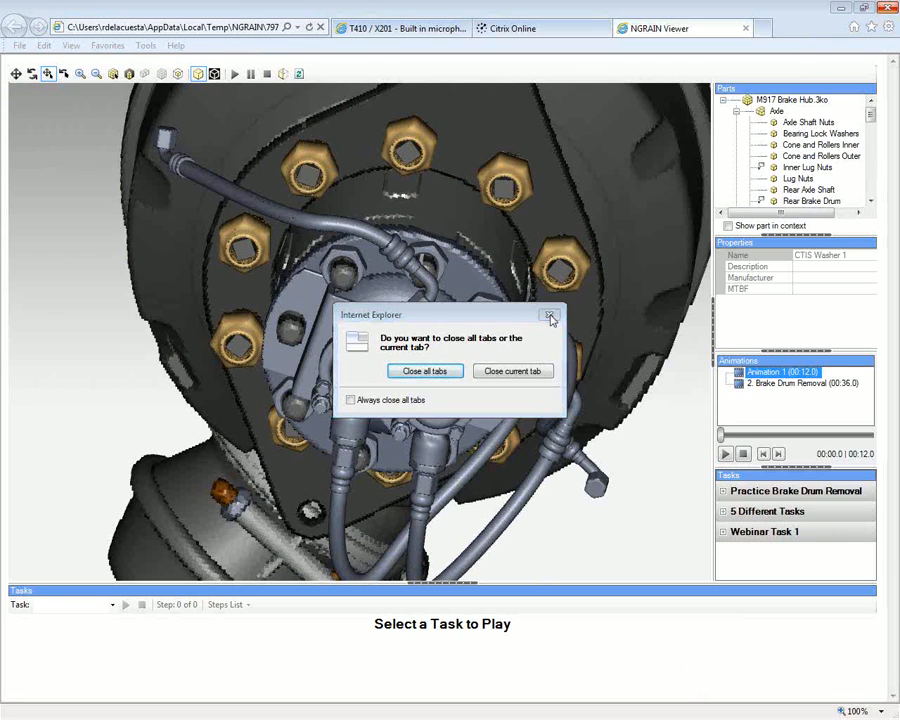
left_click(550, 315)
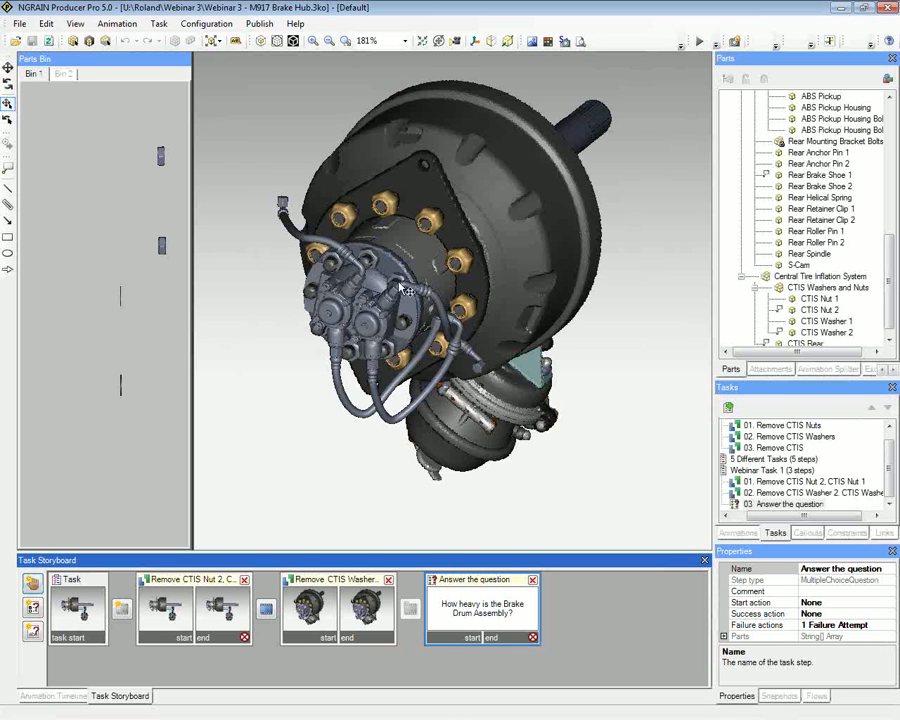
left_click(259, 23)
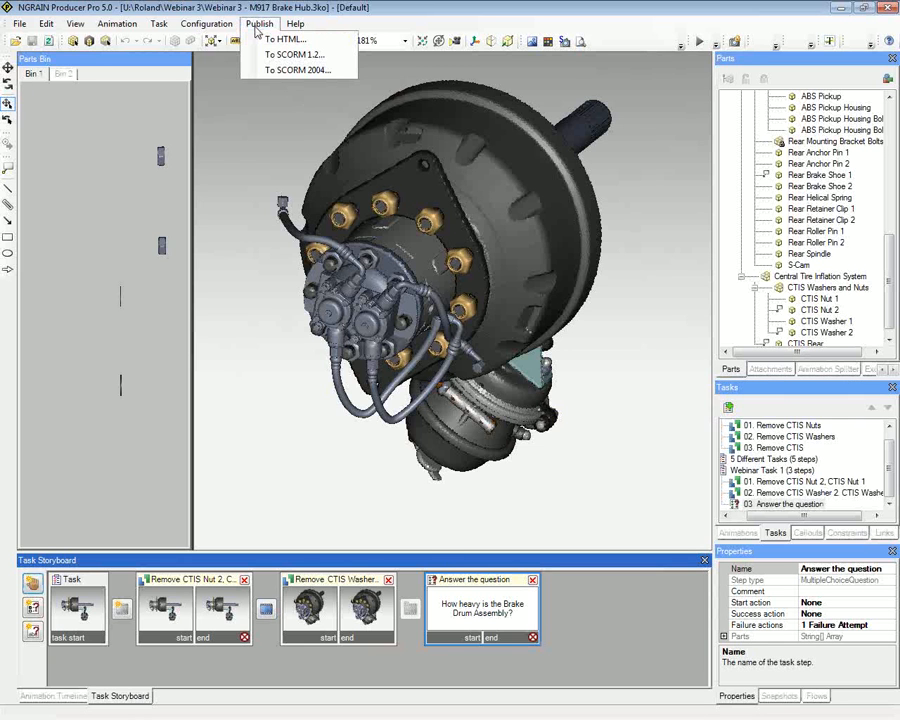
mouse_move(297, 54)
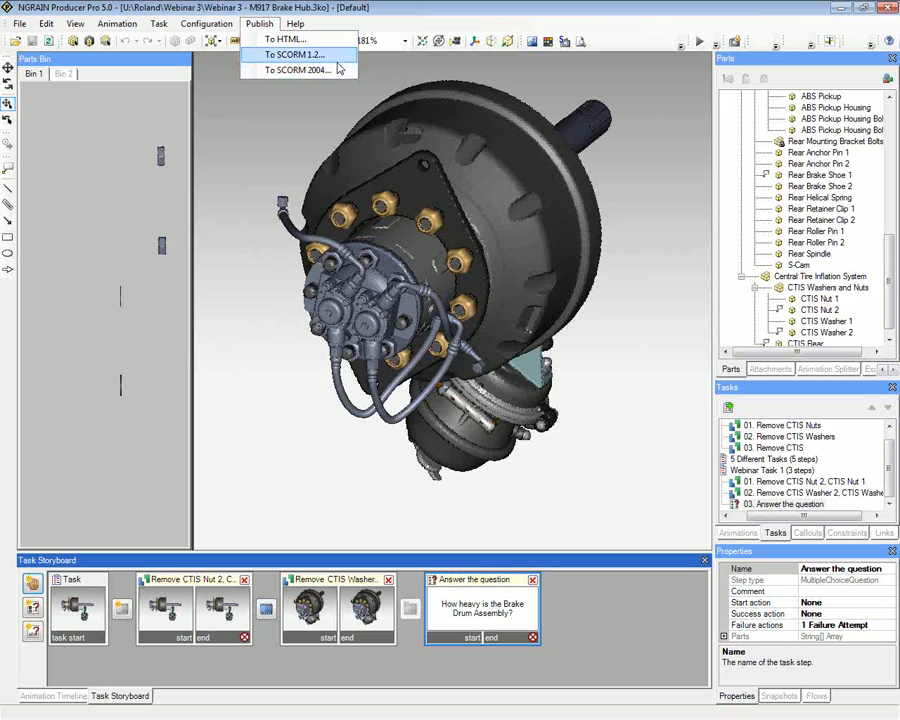
mouse_move(300, 70)
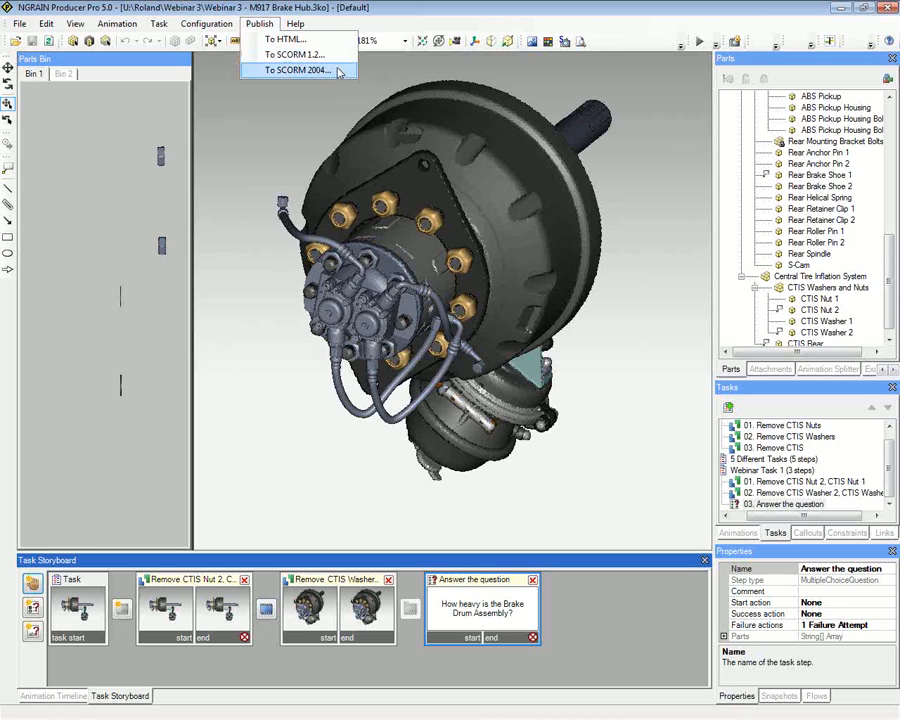
mouse_move(357, 56)
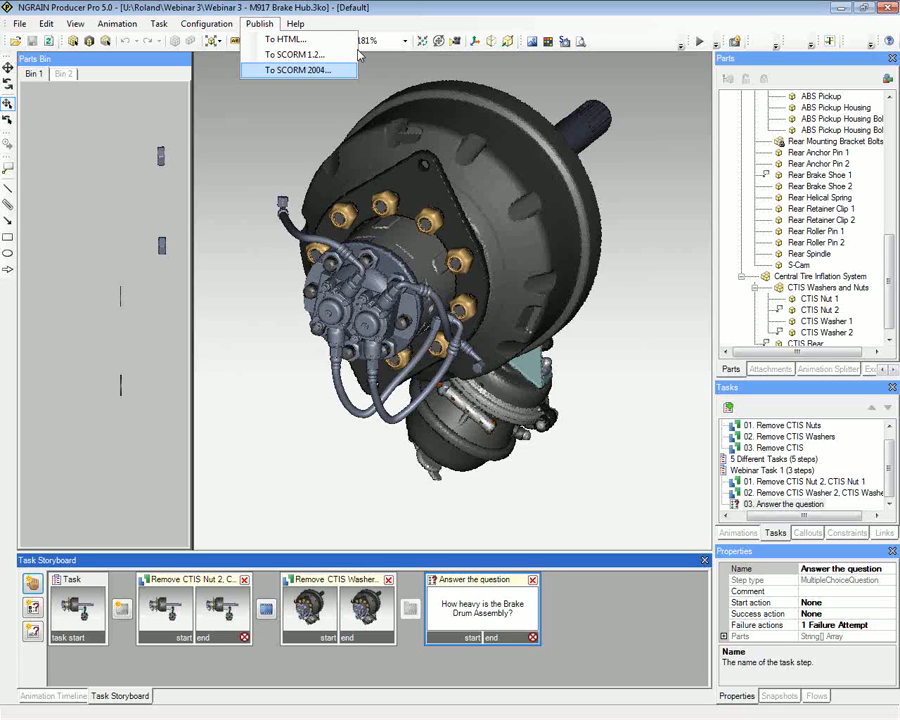
mouse_move(645, 11)
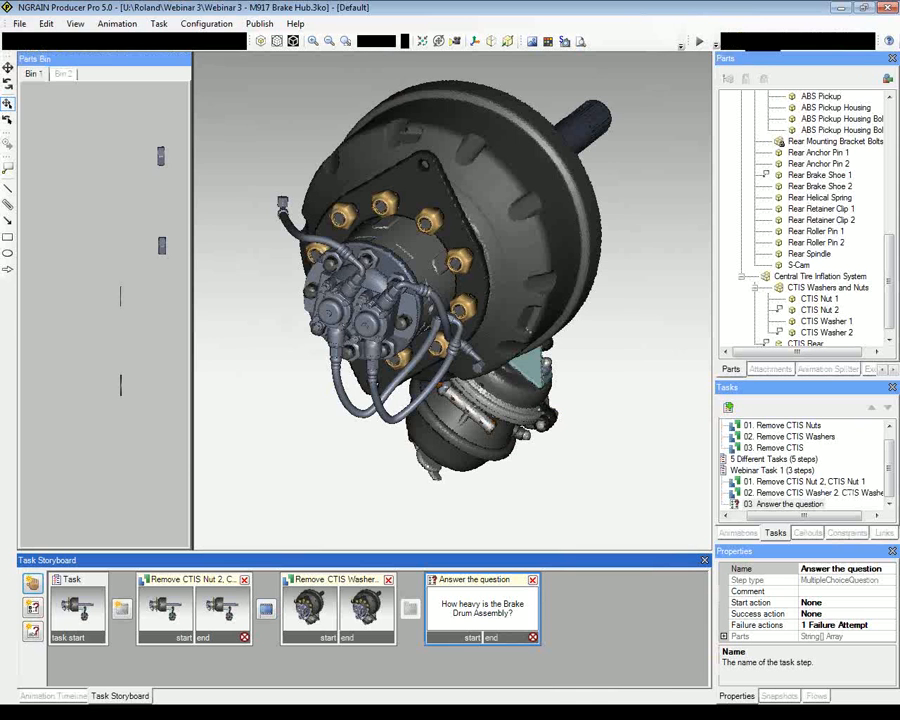
- Open the Animation menu showing create, reverse, play and Export to AVI commands
left_click(116, 23)
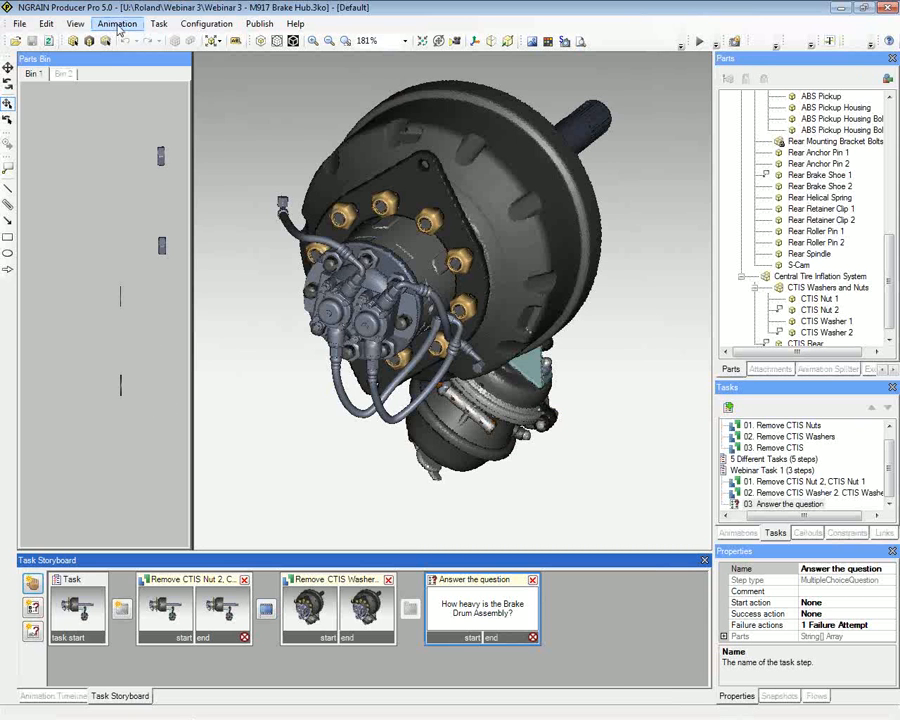
left_click(117, 23)
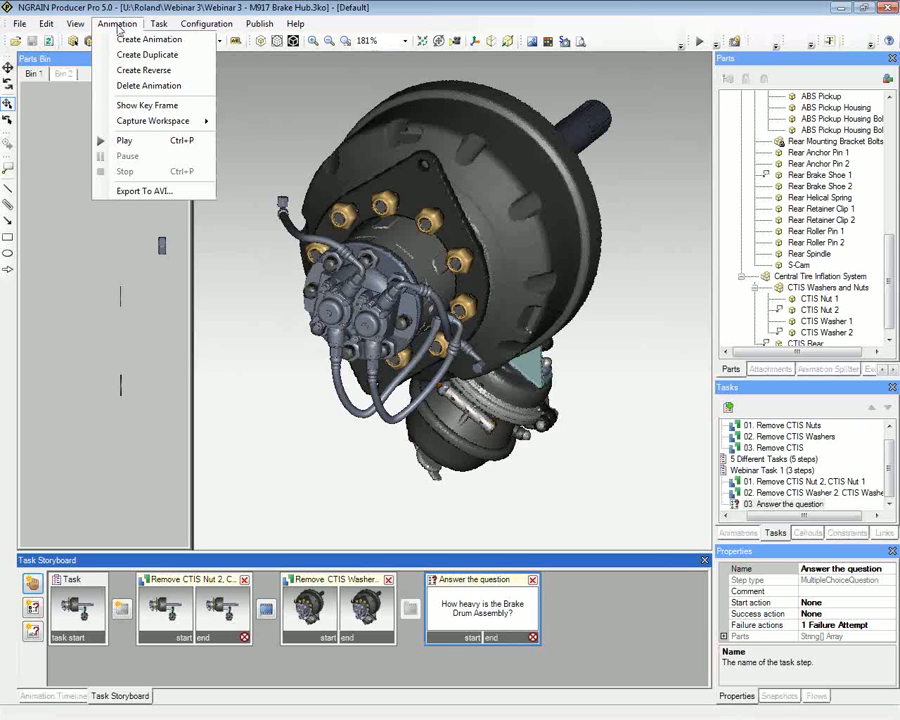
mouse_move(144, 191)
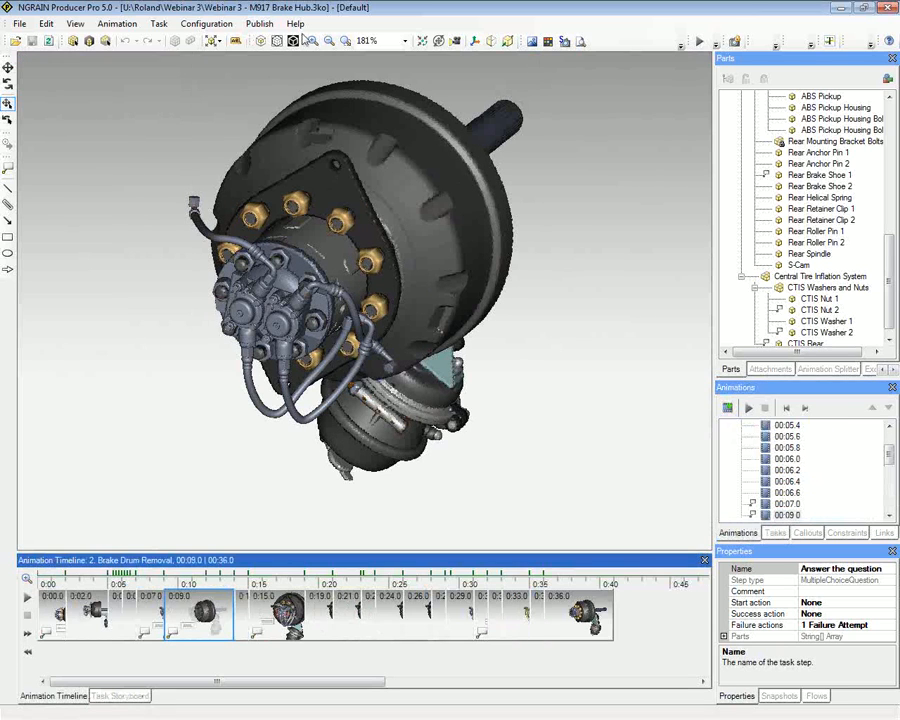
mouse_move(277, 41)
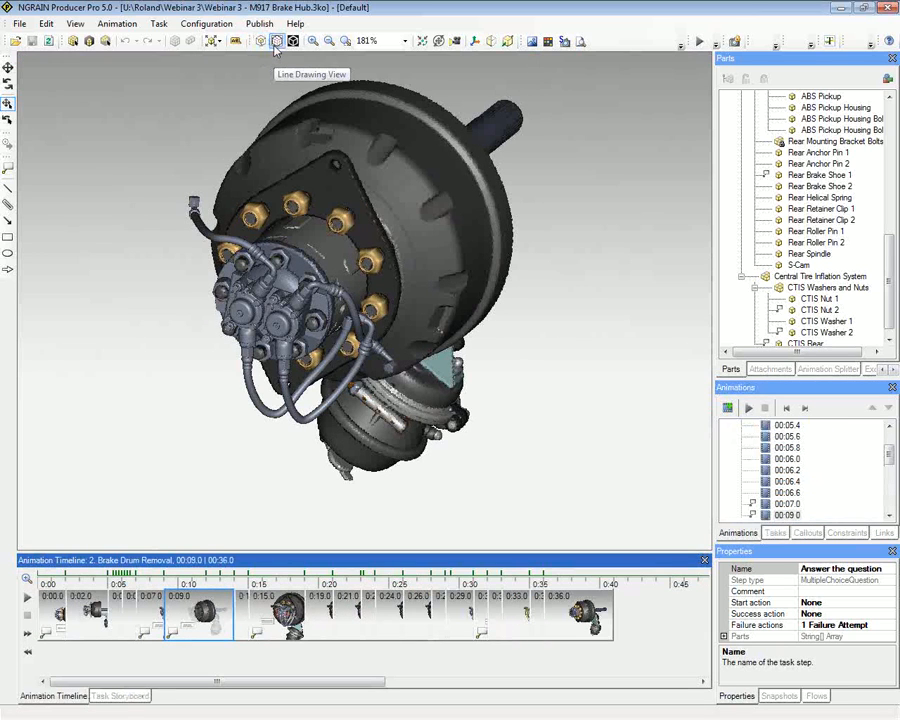
mouse_move(293, 41)
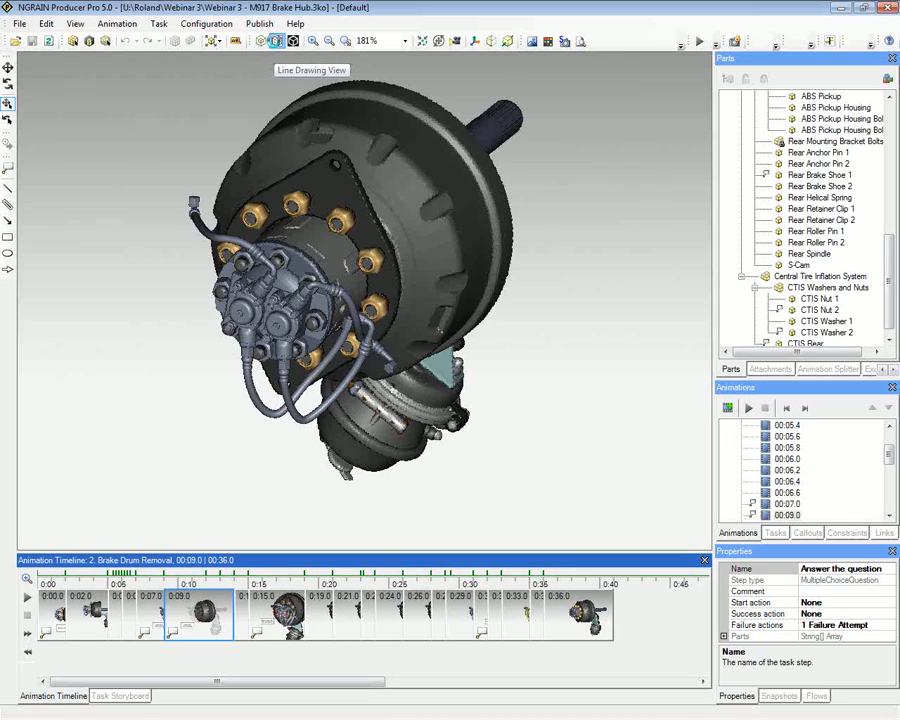
- Toggle Line Drawing View to render the brake hub in black and white
left_click(274, 40)
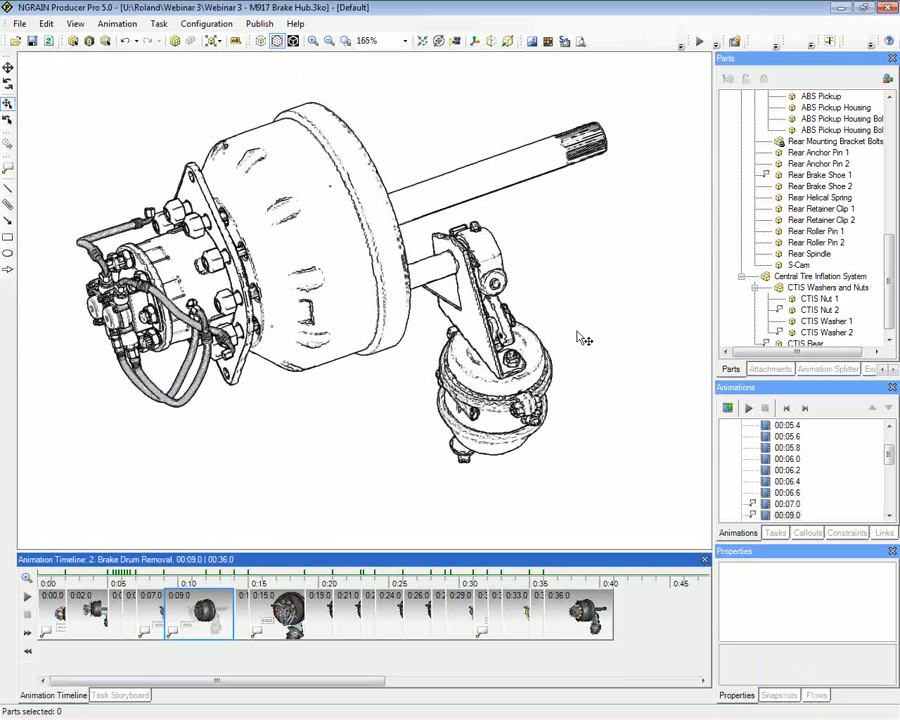
scroll("down", 3)
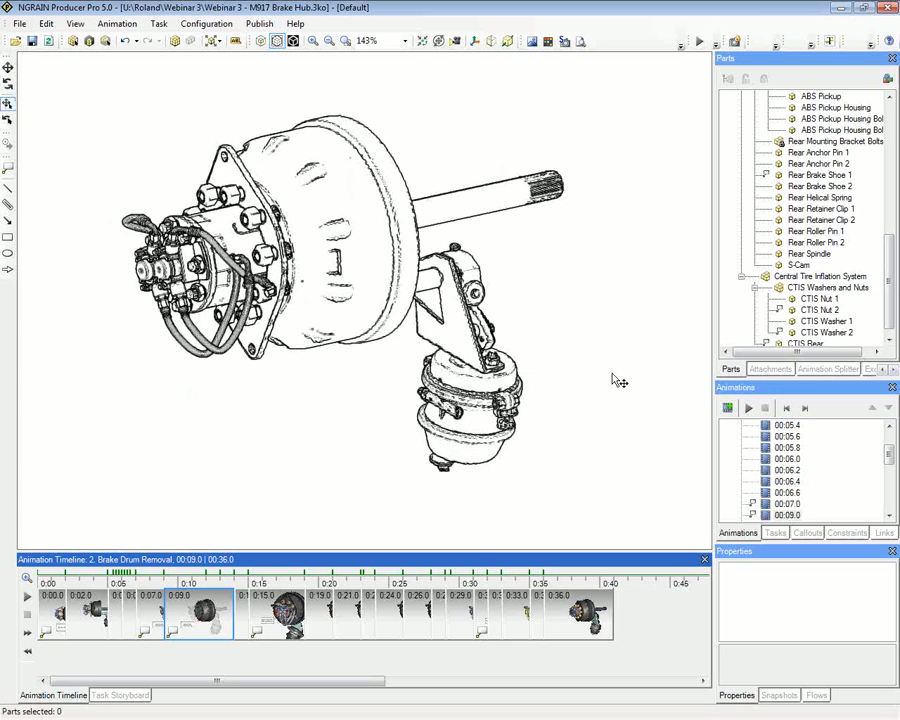
mouse_move(373, 389)
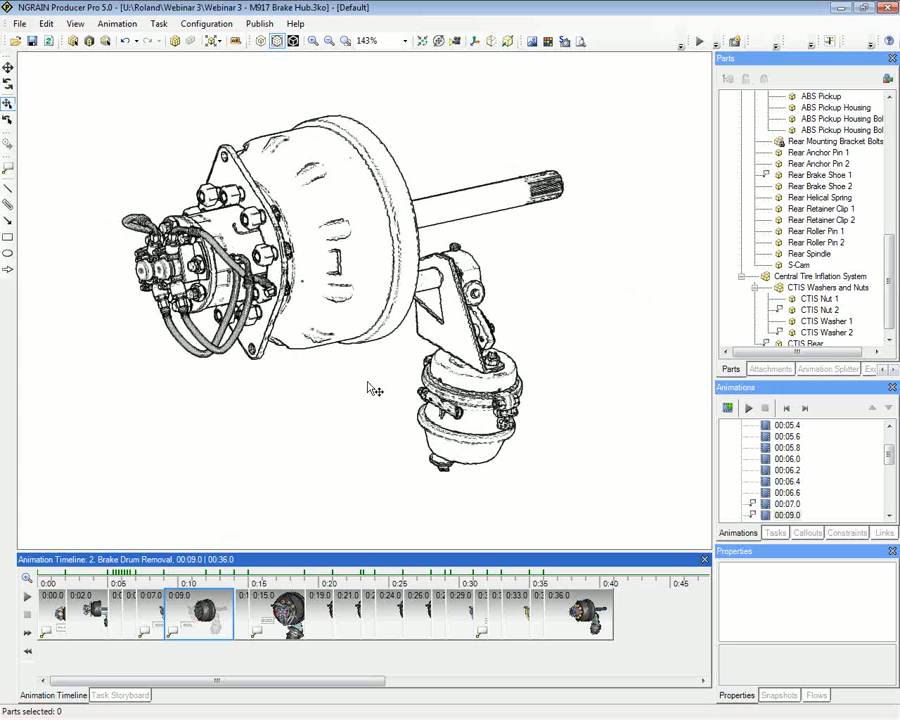
mouse_move(610, 462)
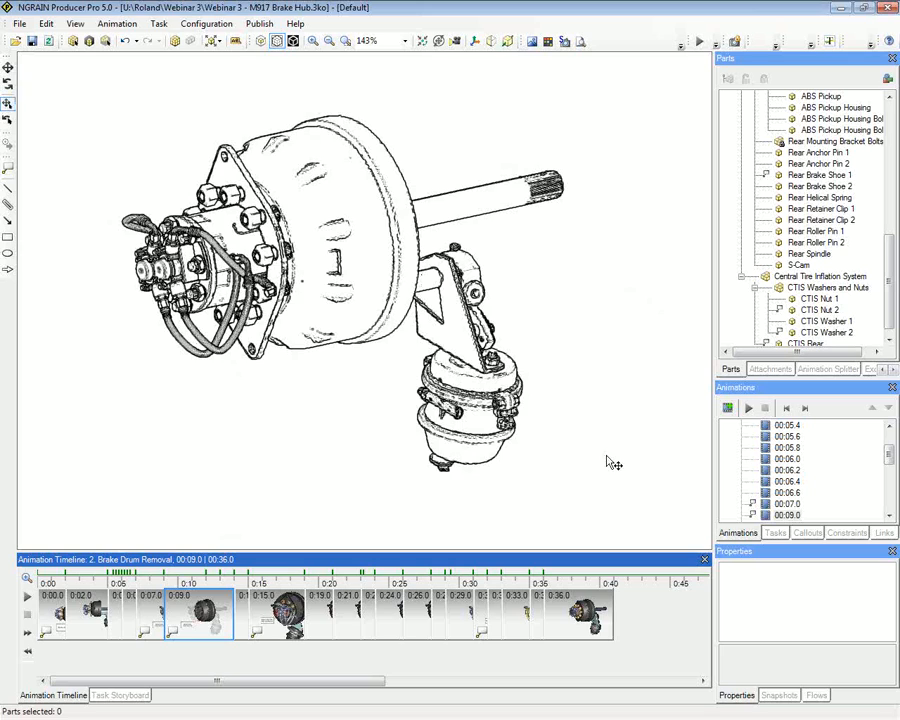